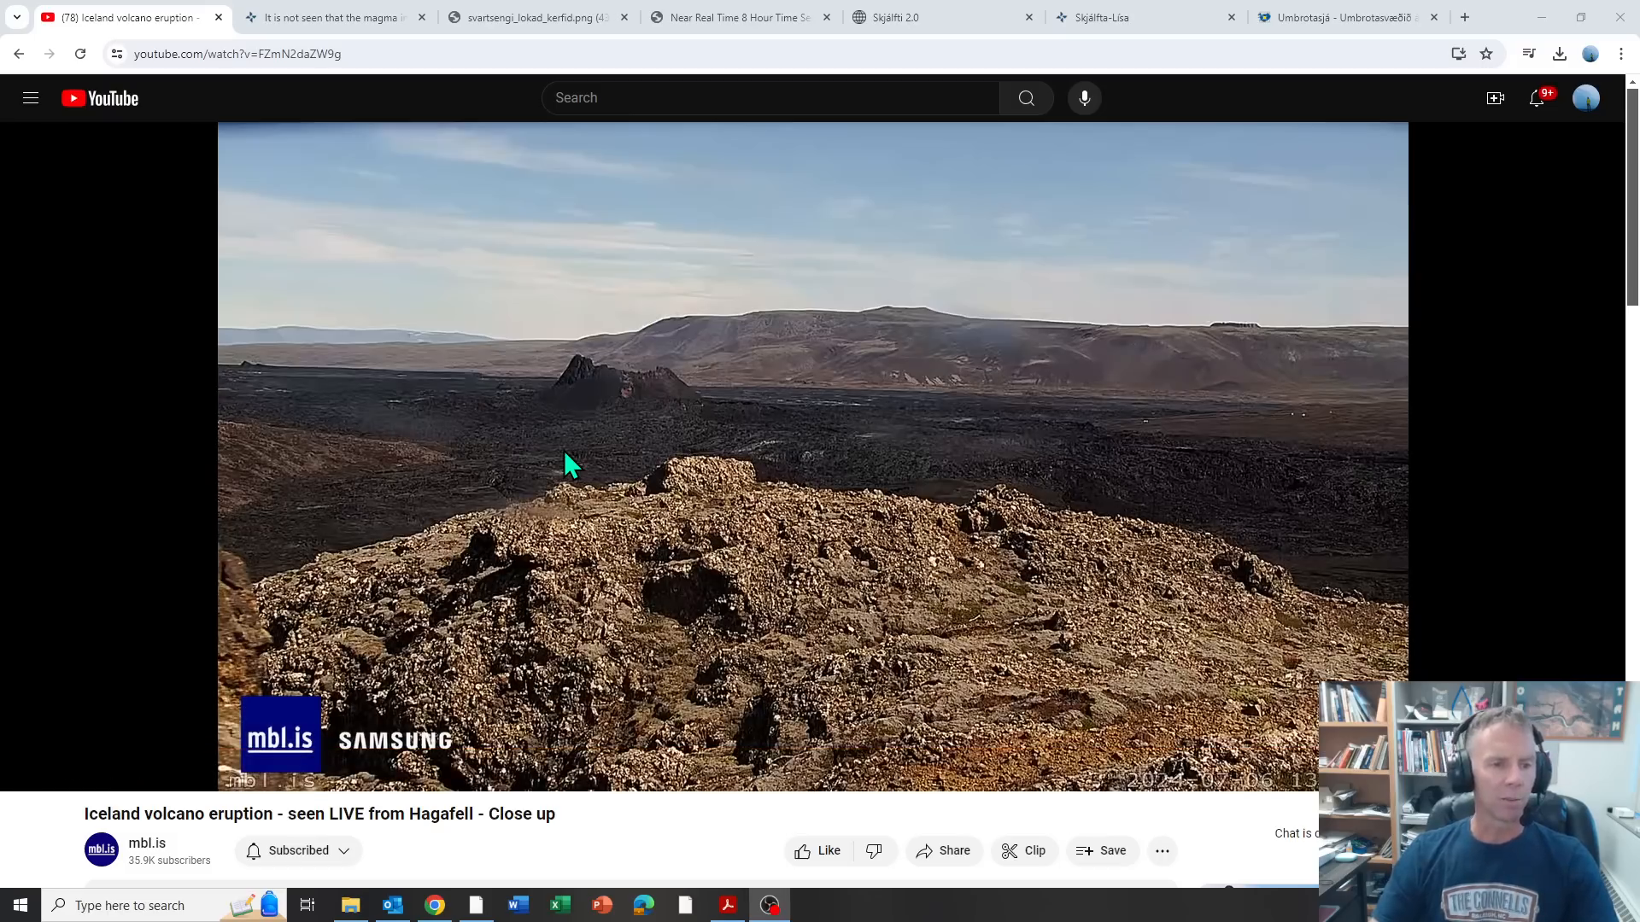
pyautogui.moveTo(591, 408)
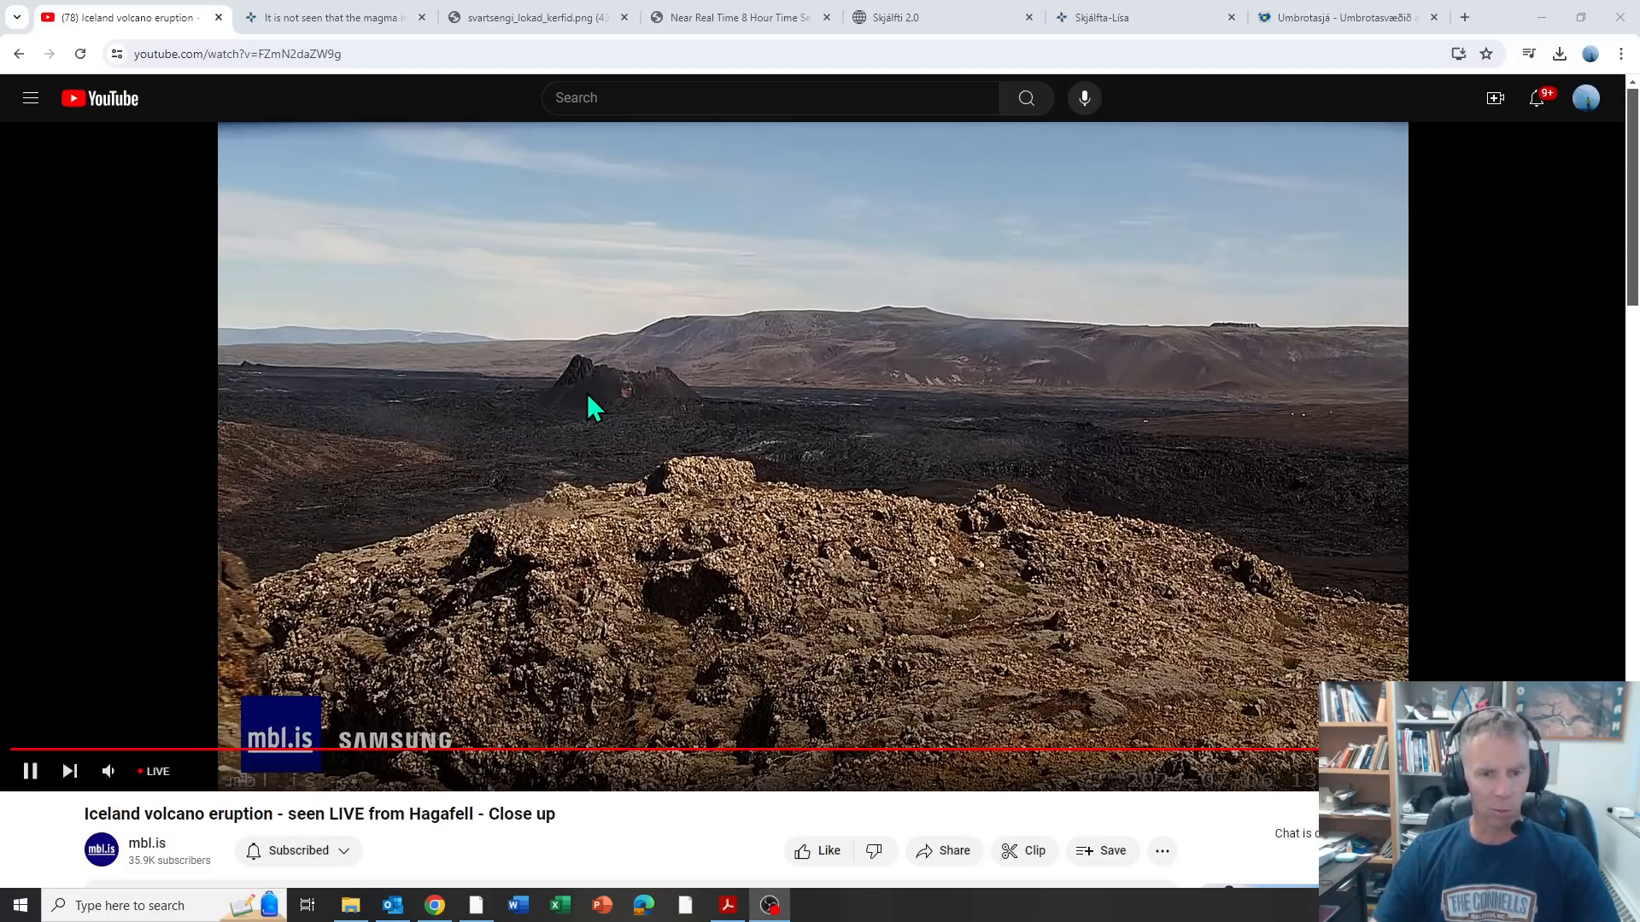
pyautogui.moveTo(565, 355)
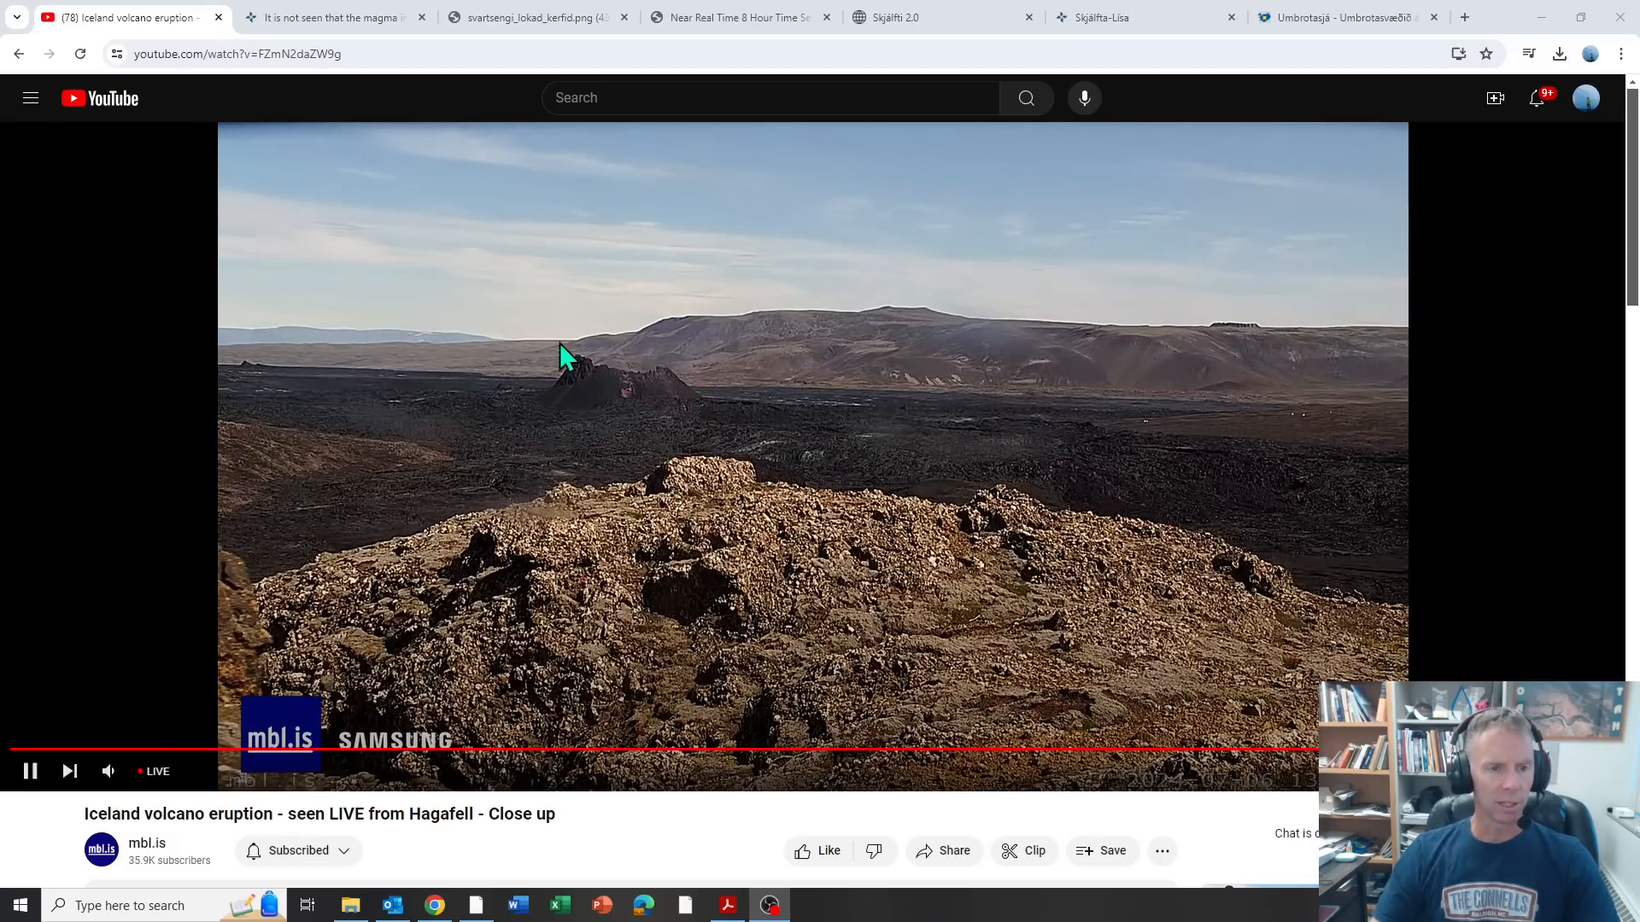
pyautogui.moveTo(528, 418)
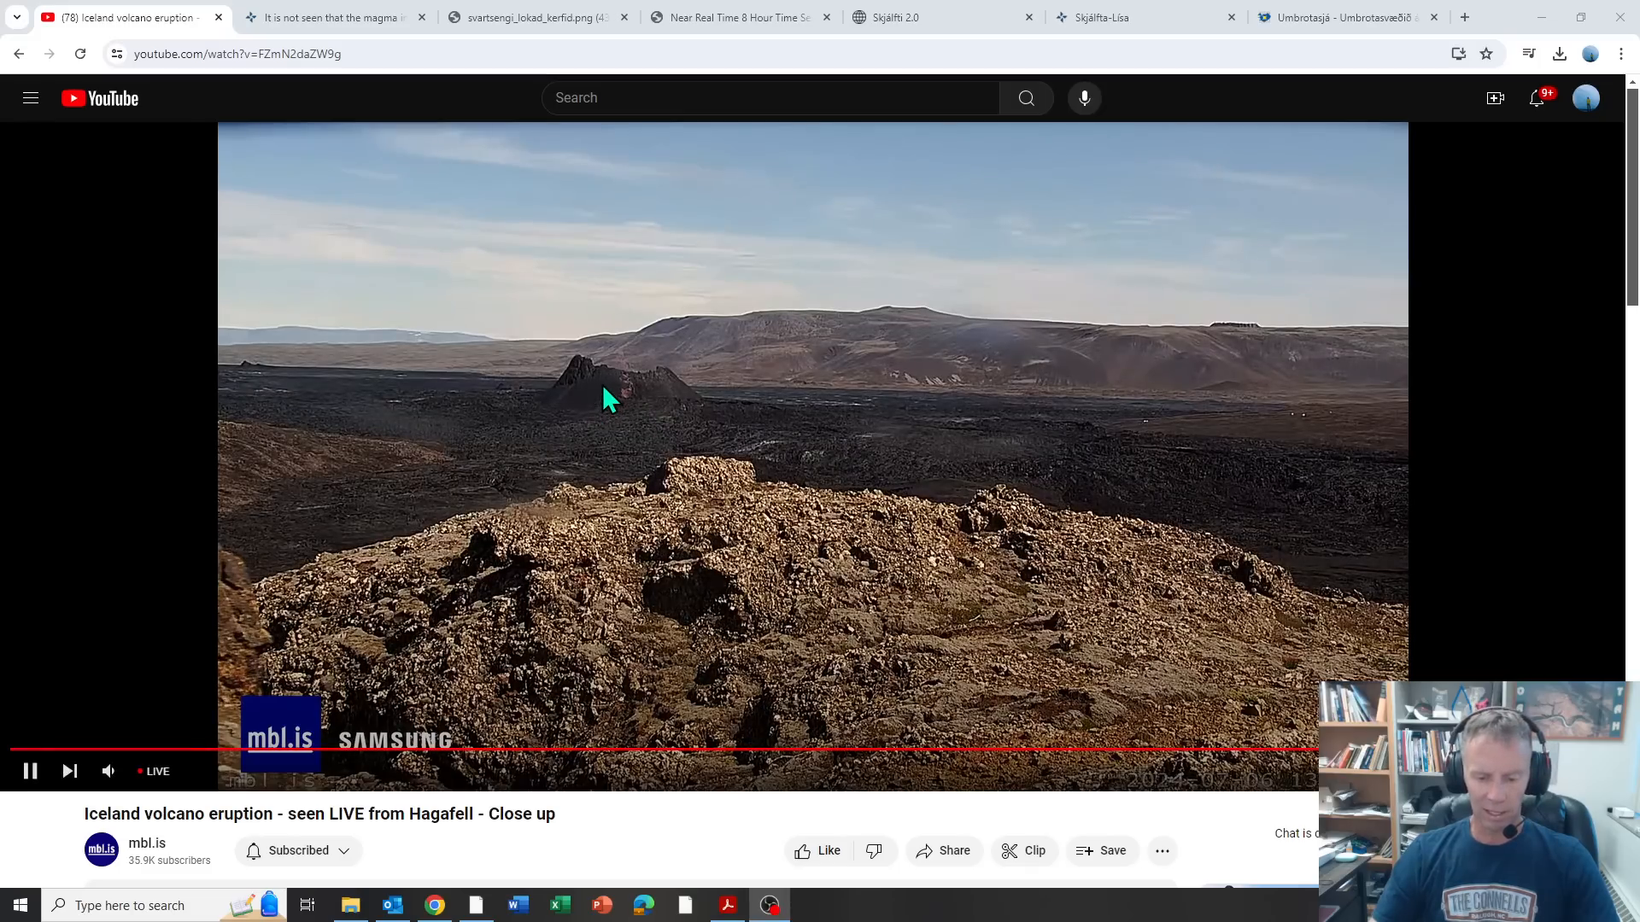
pyautogui.moveTo(570, 434)
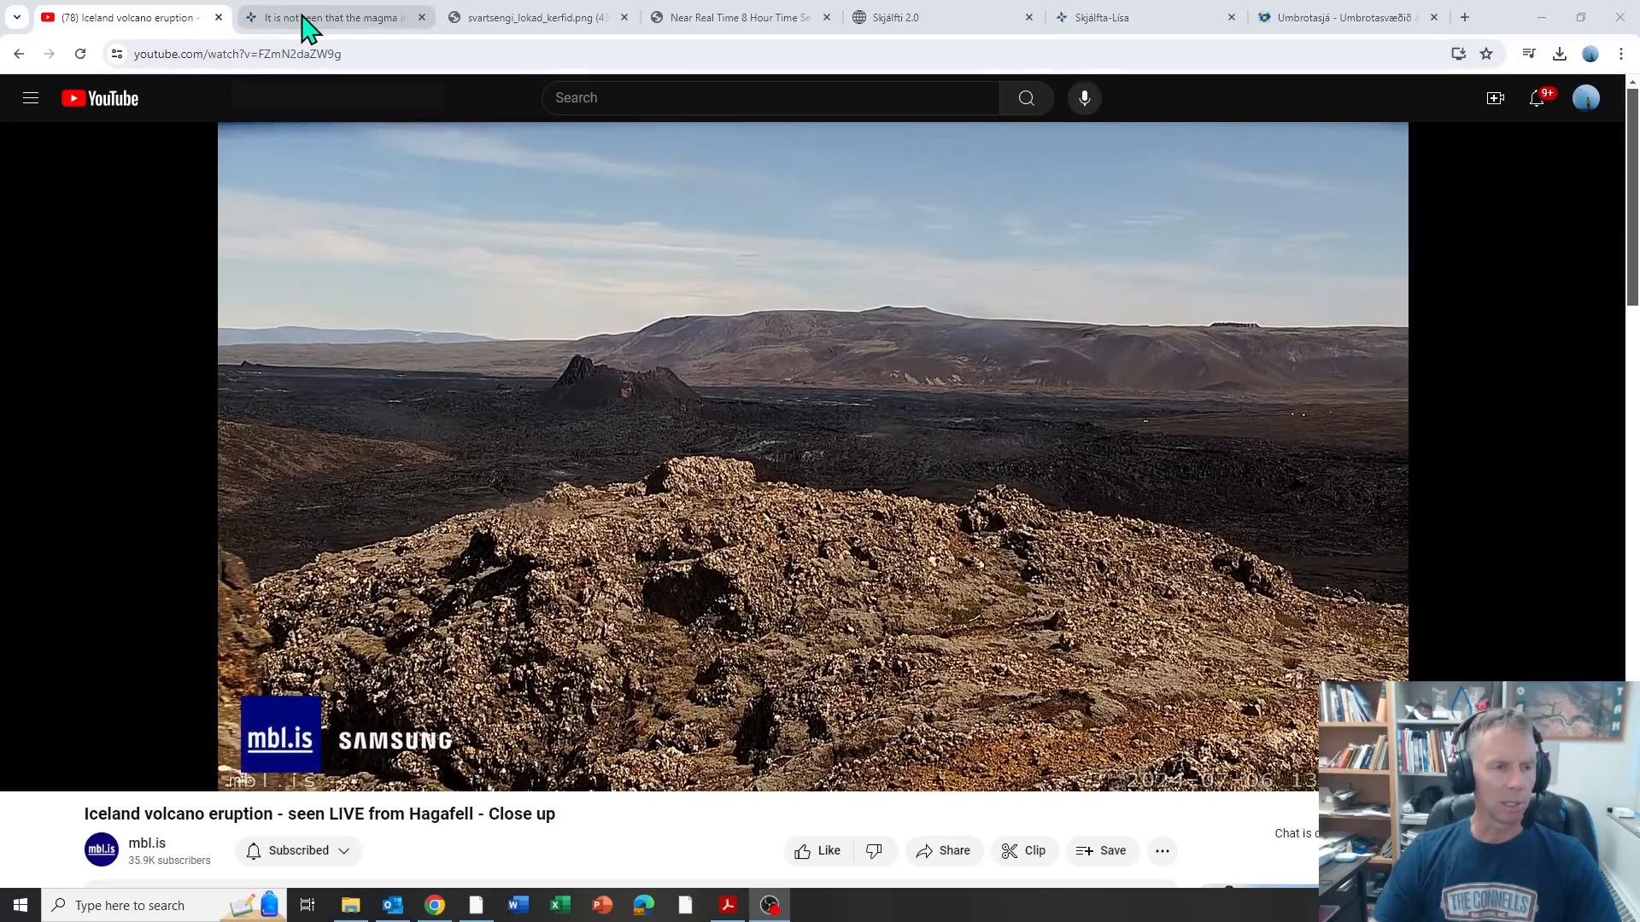
# Step: Switch to the vedur.is Svartsengi article and scroll through its key points to the magma-accumulation diagram
pyautogui.click(335, 17)
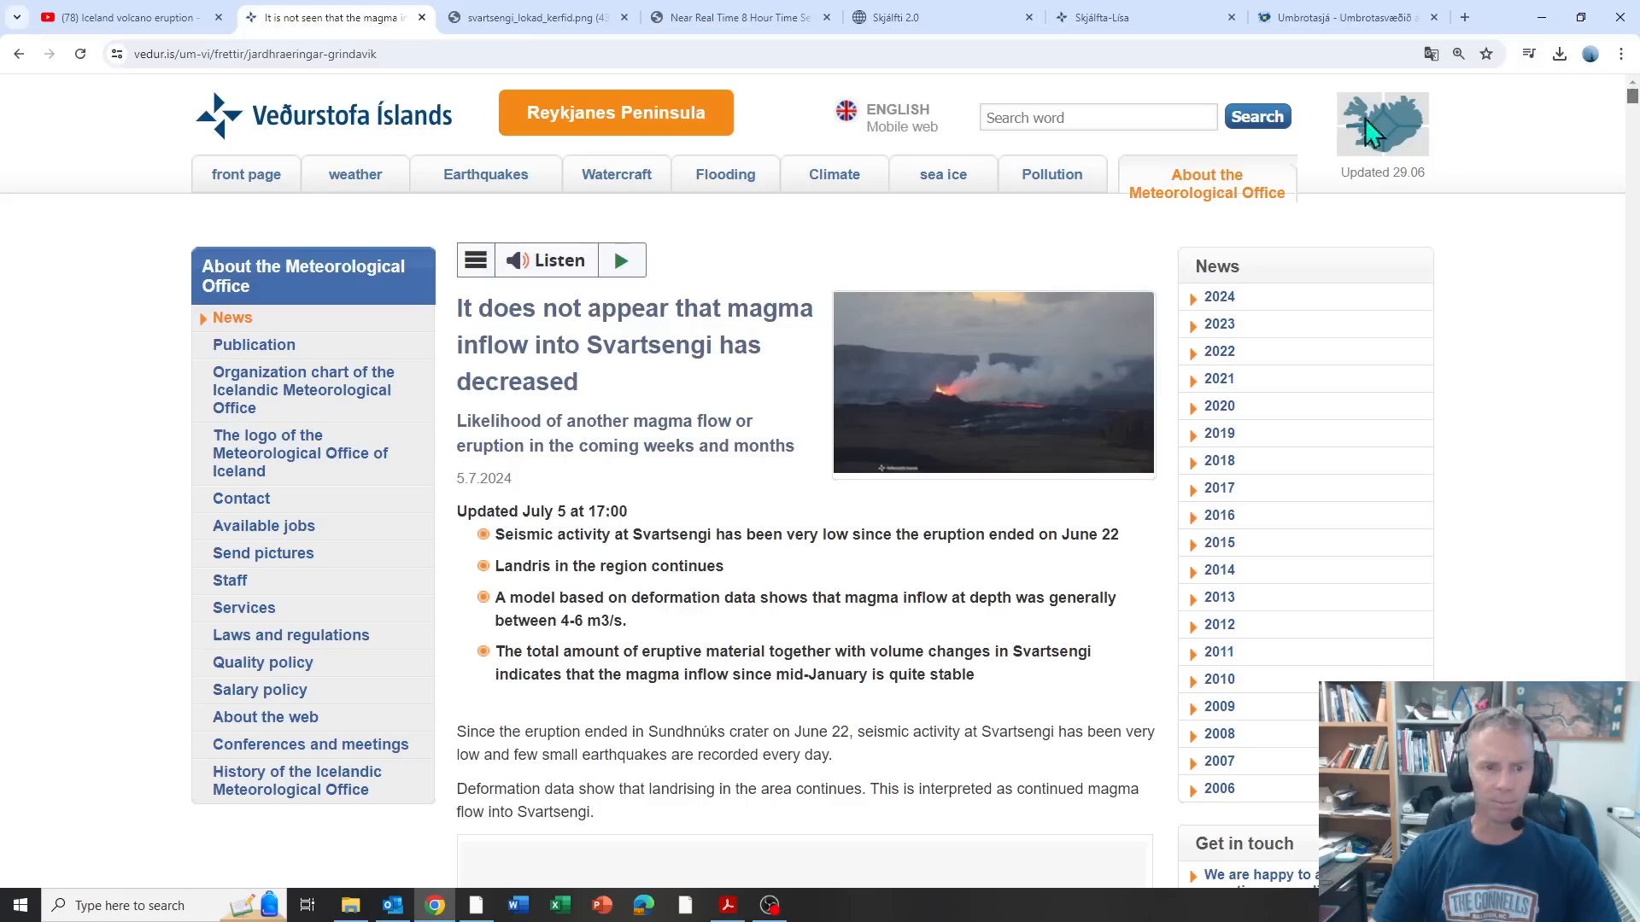
pyautogui.moveTo(573, 306)
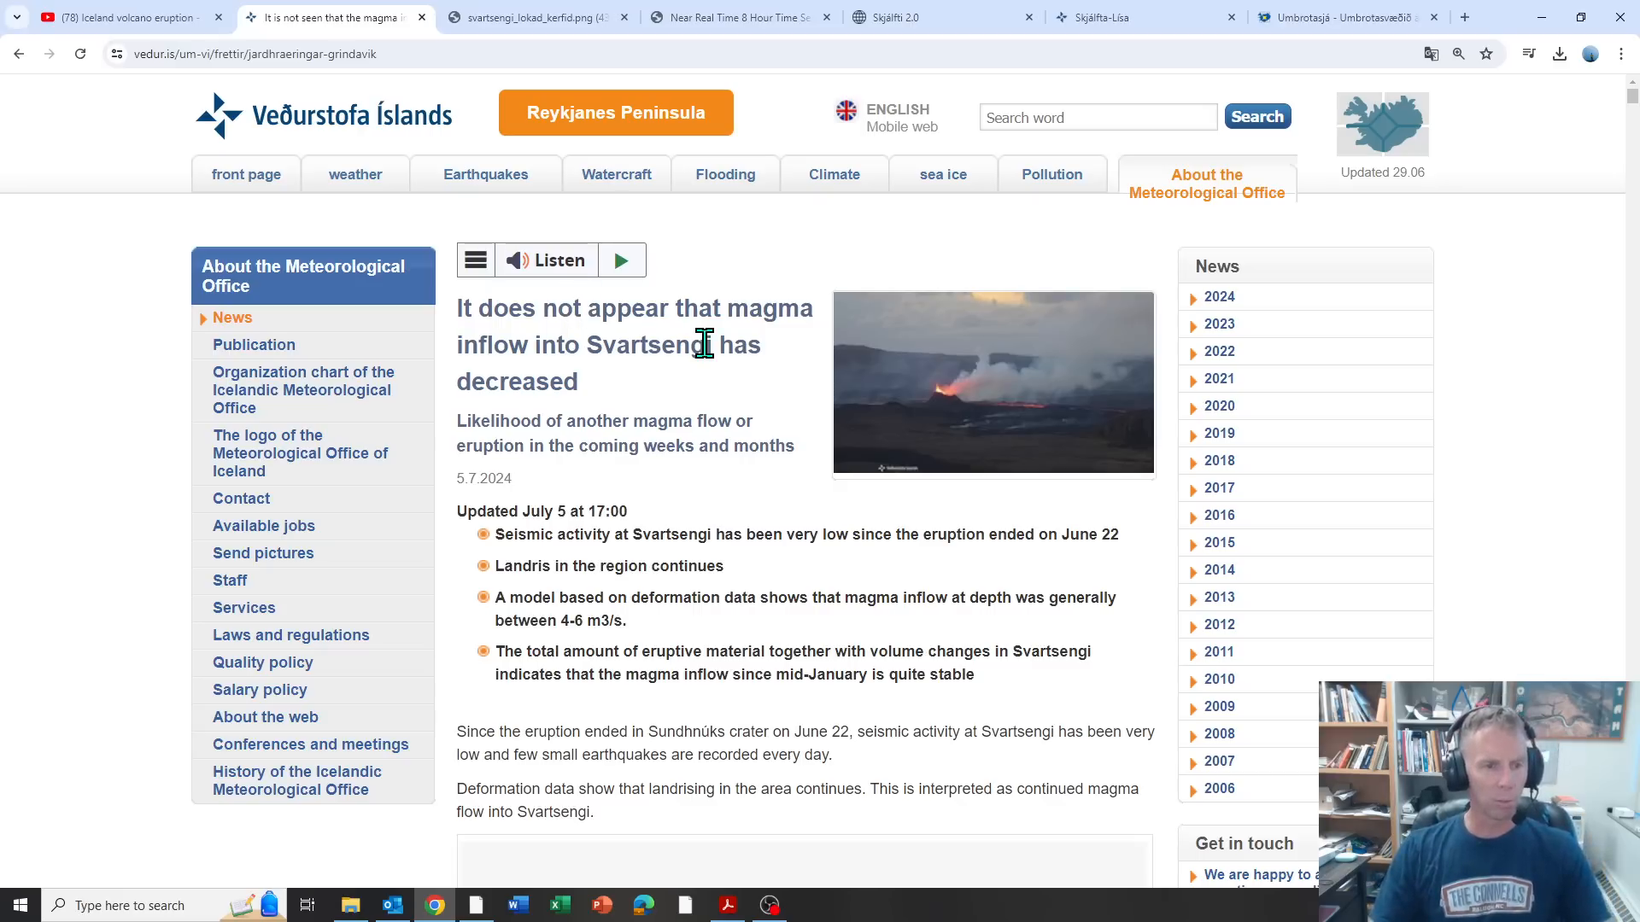
pyautogui.scroll(-3)
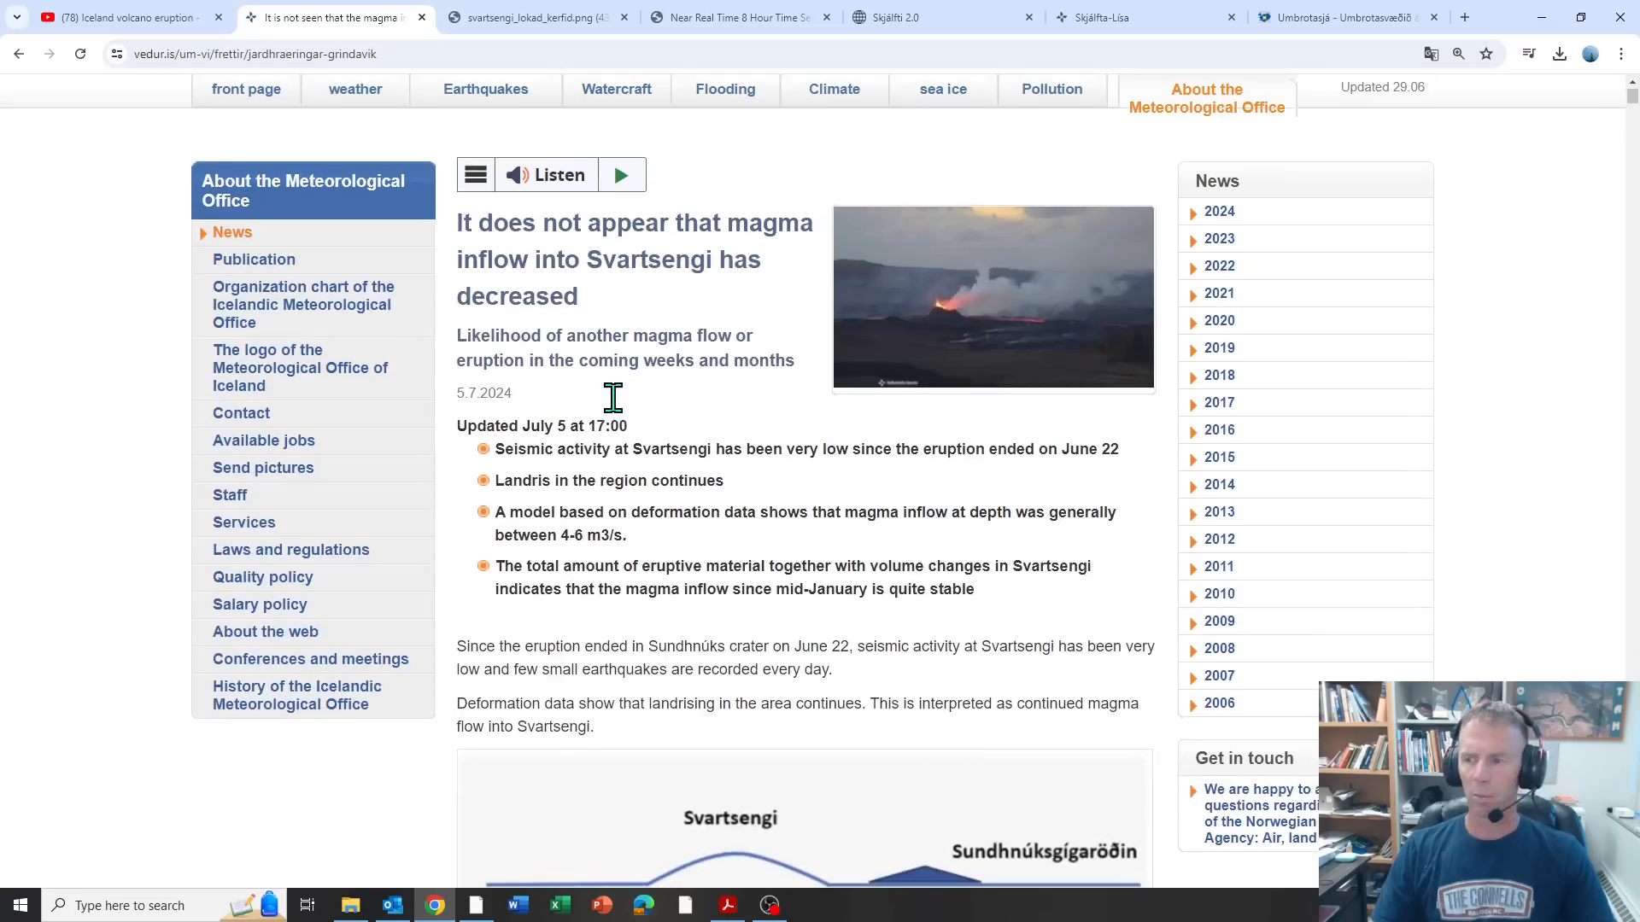
pyautogui.moveTo(622, 414)
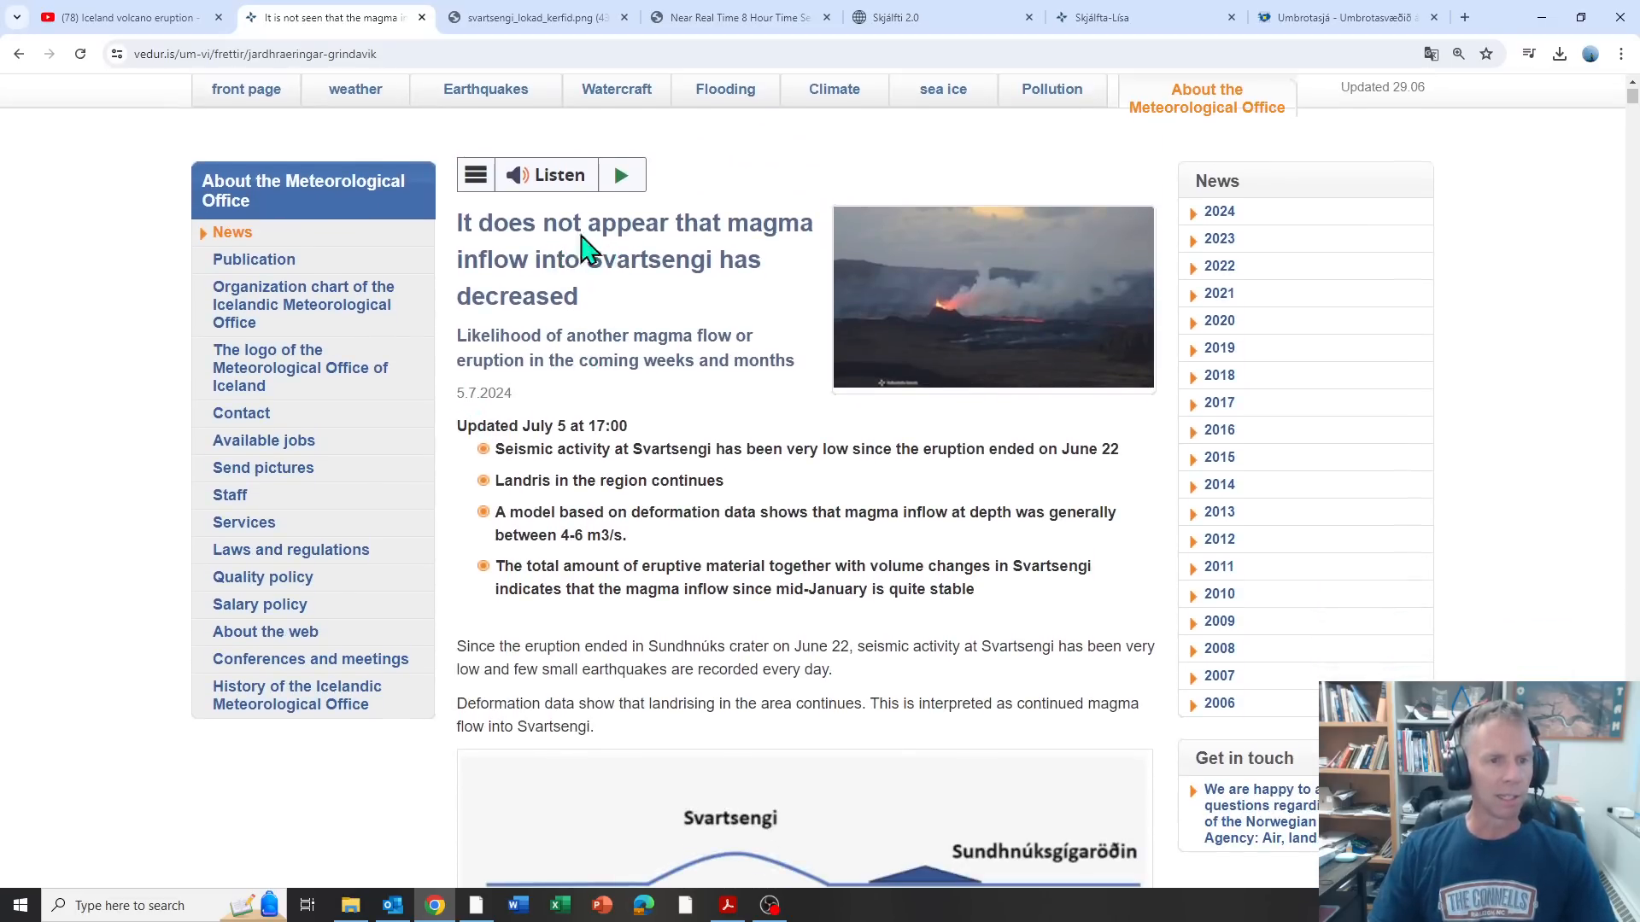
pyautogui.moveTo(468, 330)
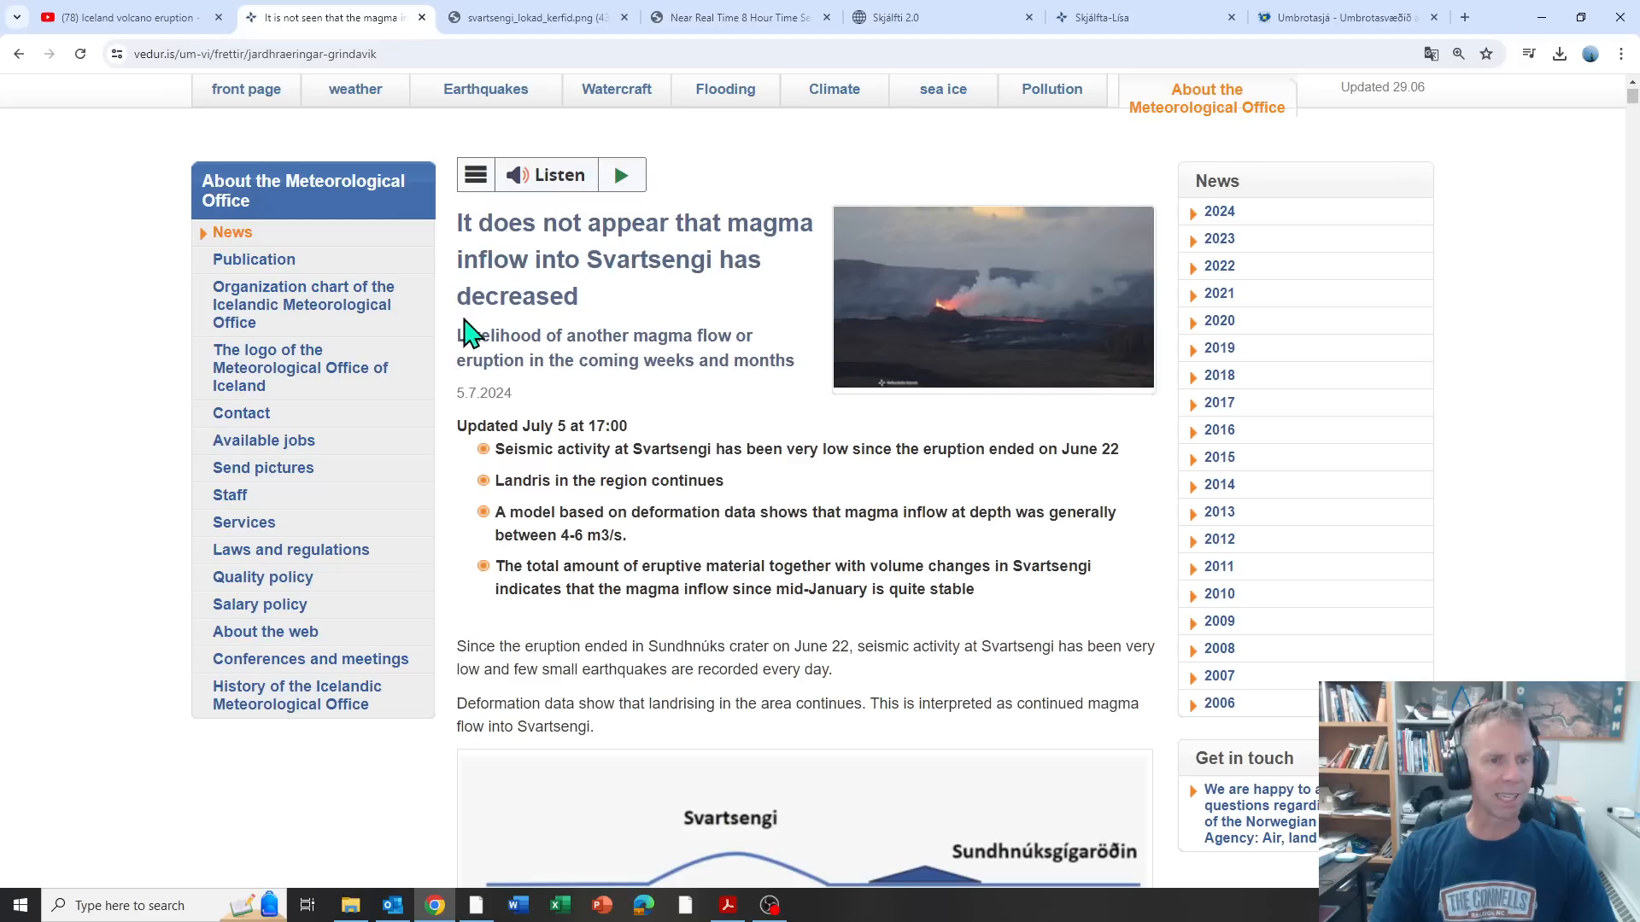
pyautogui.scroll(-3)
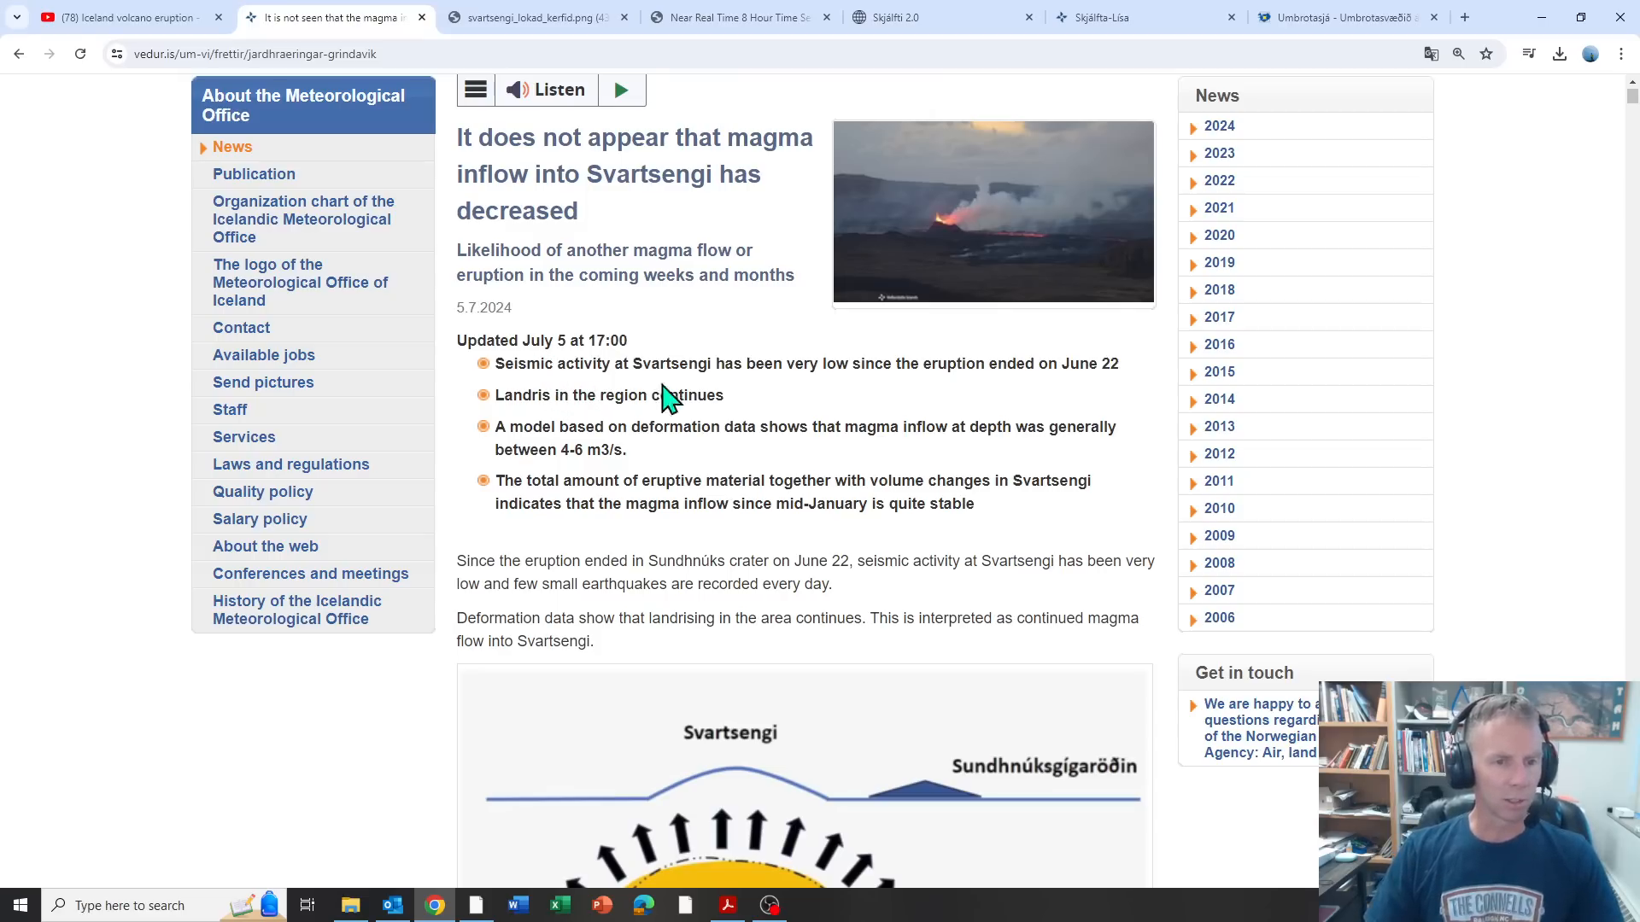
pyautogui.scroll(-3)
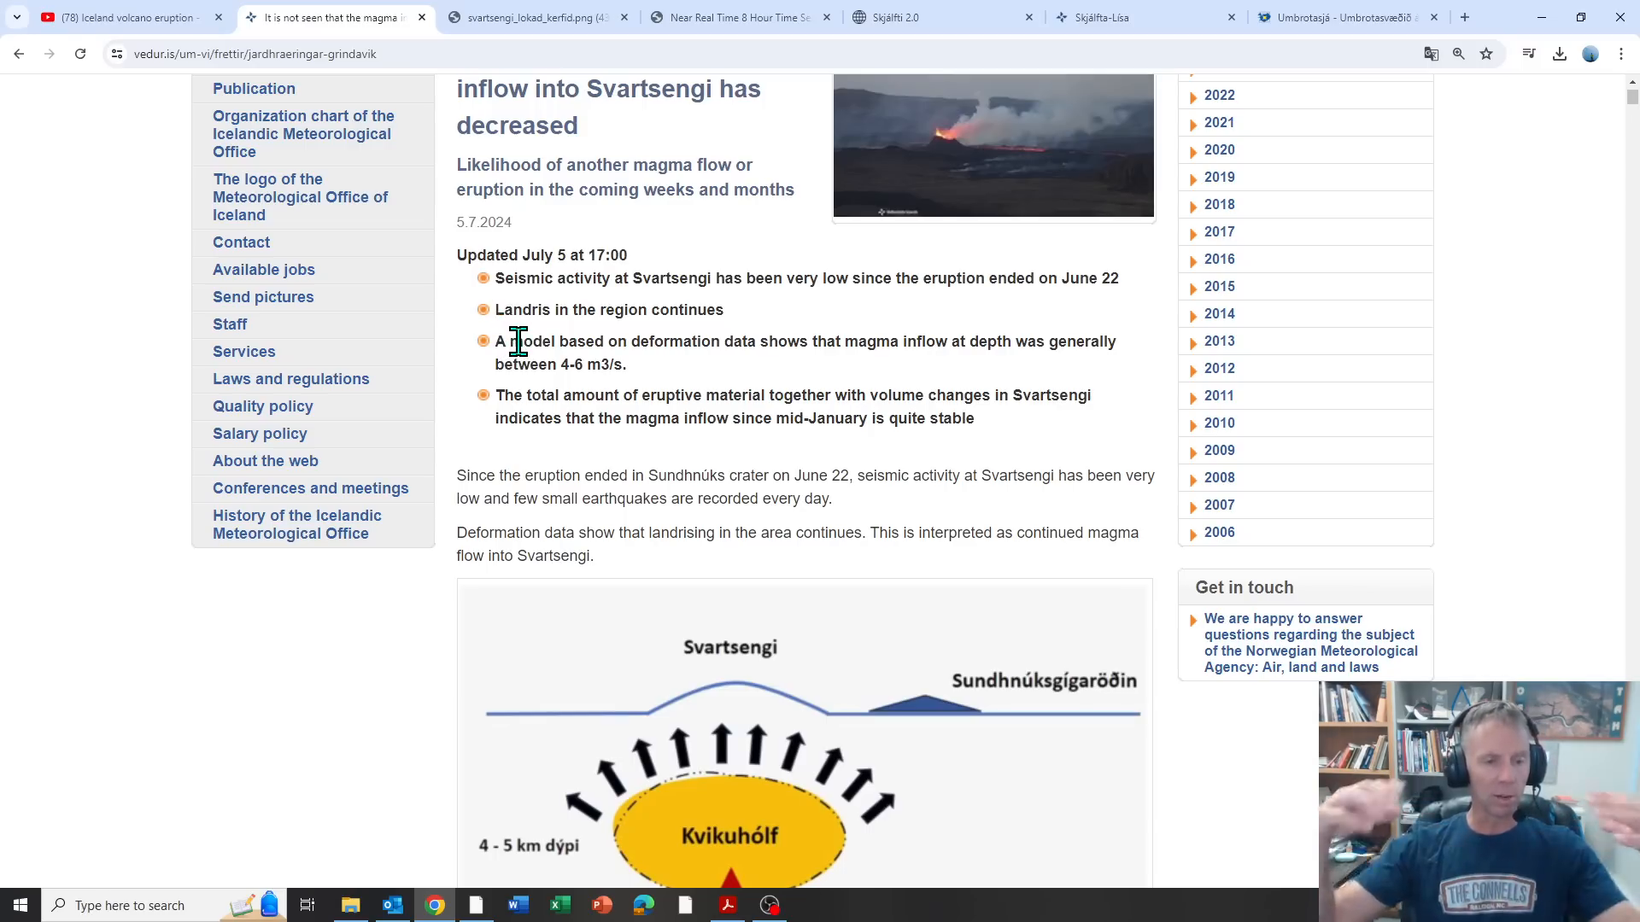
pyautogui.scroll(-3)
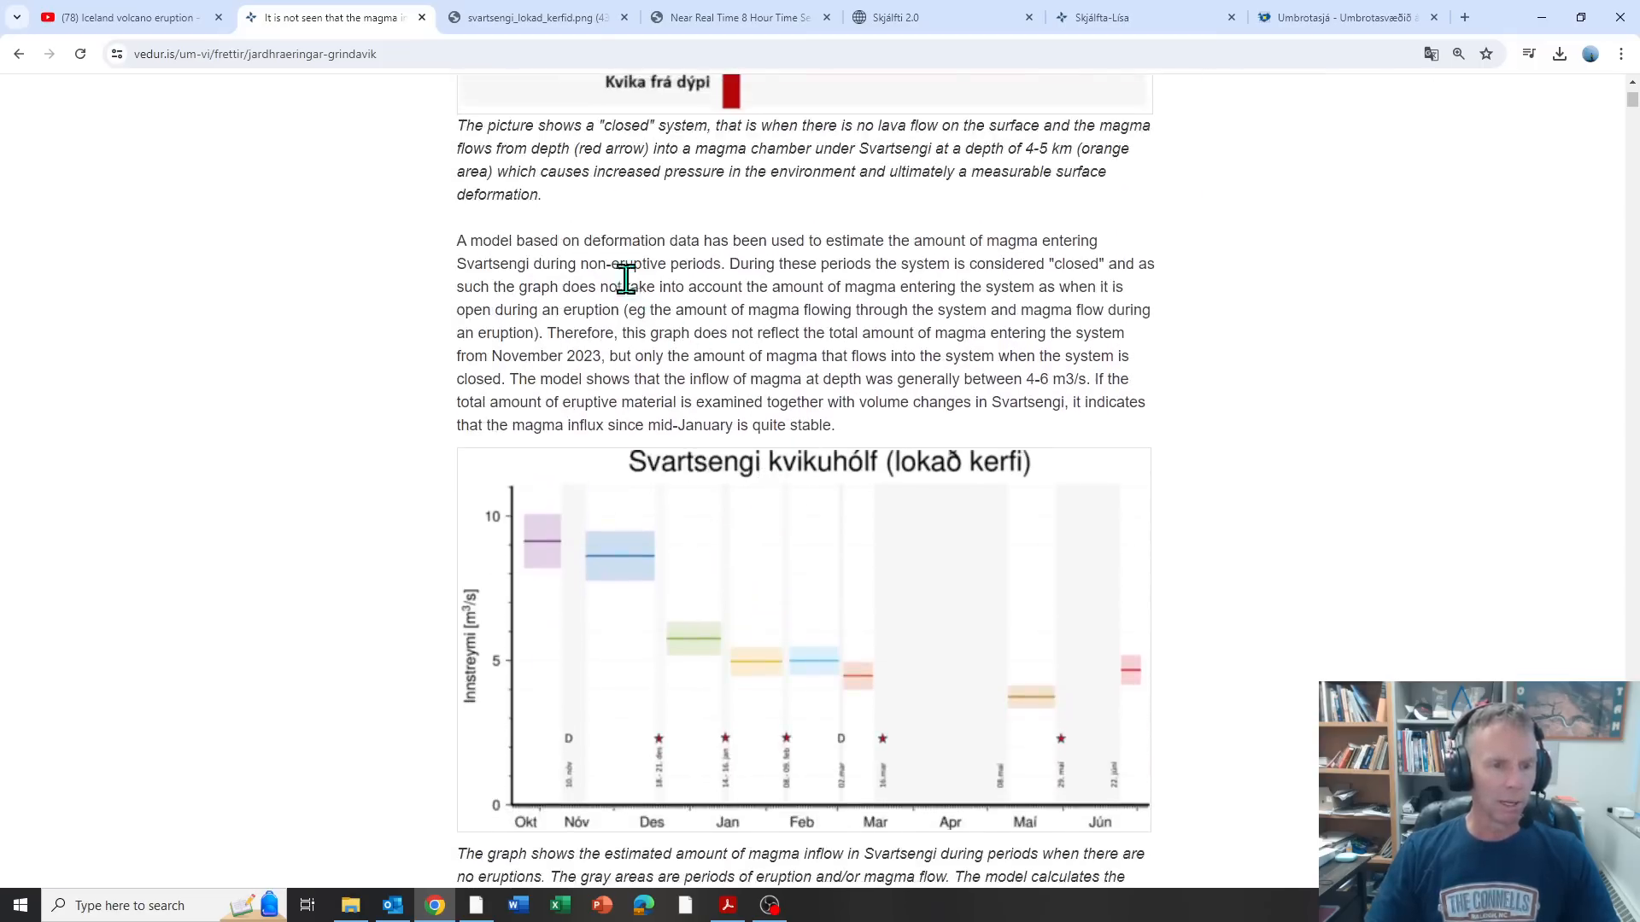
pyautogui.moveTo(523, 17)
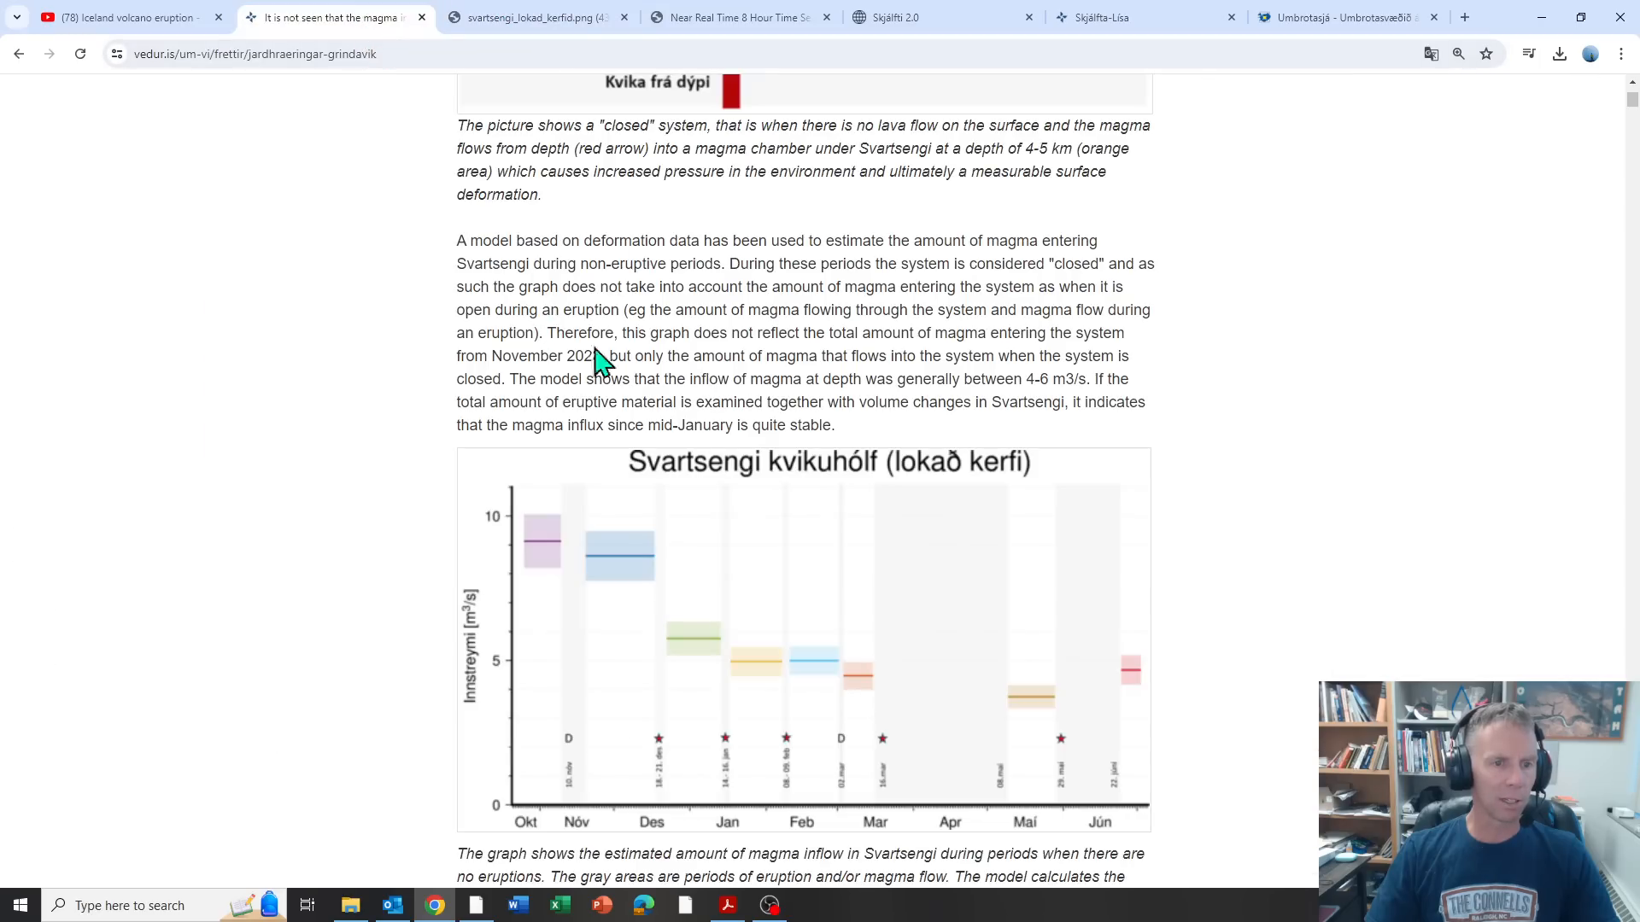
pyautogui.moveTo(595, 333)
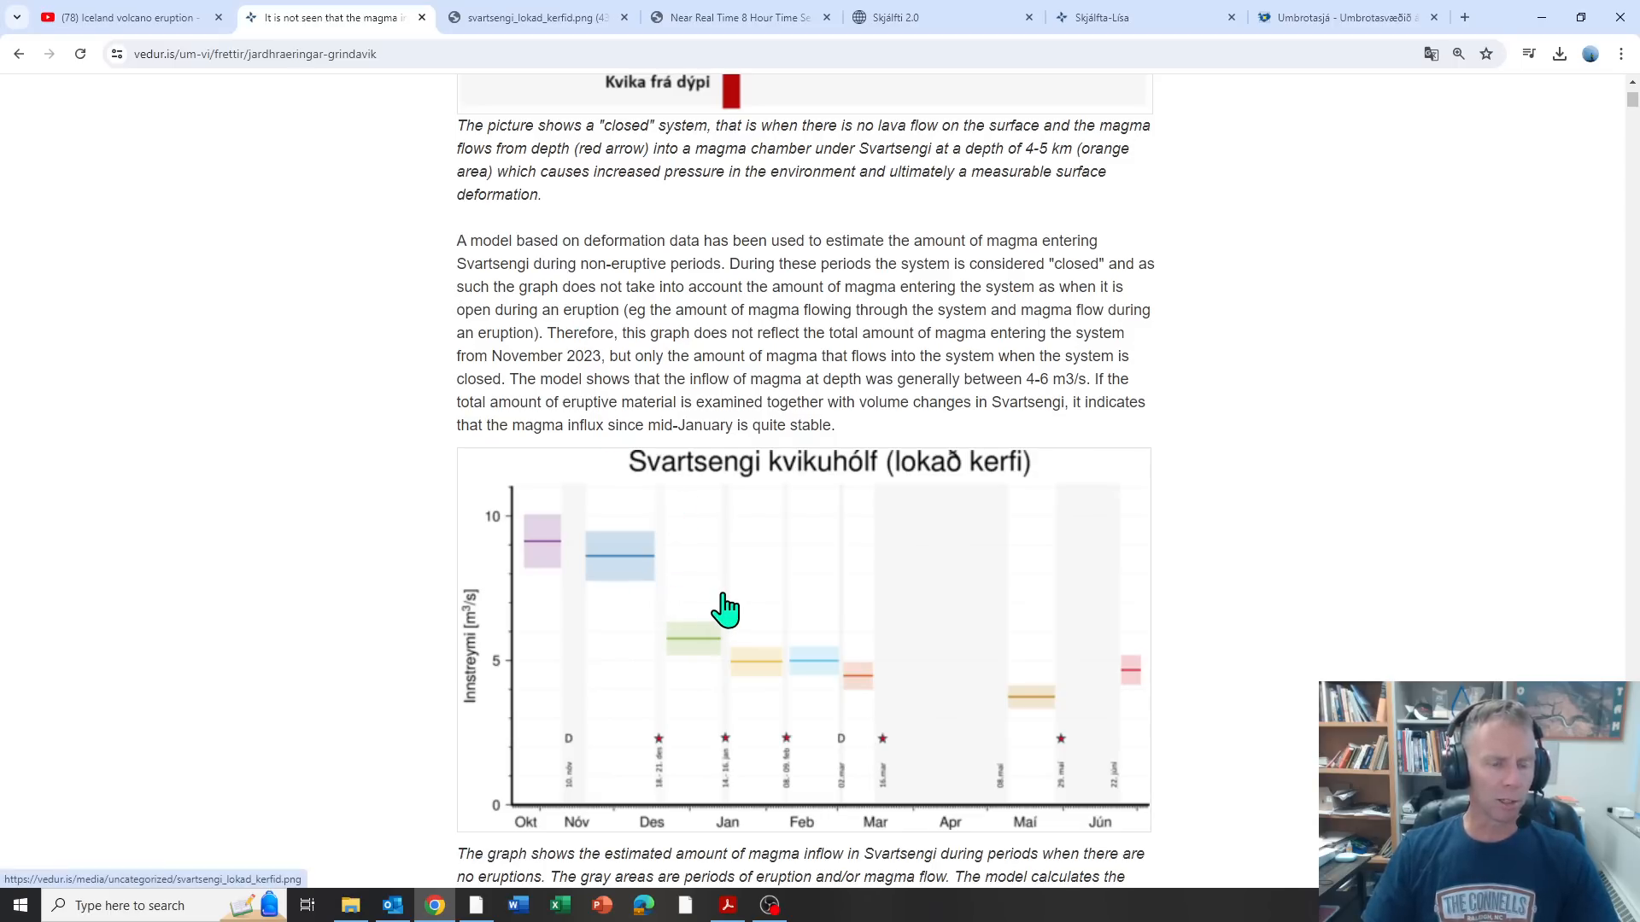
pyautogui.moveTo(712, 599)
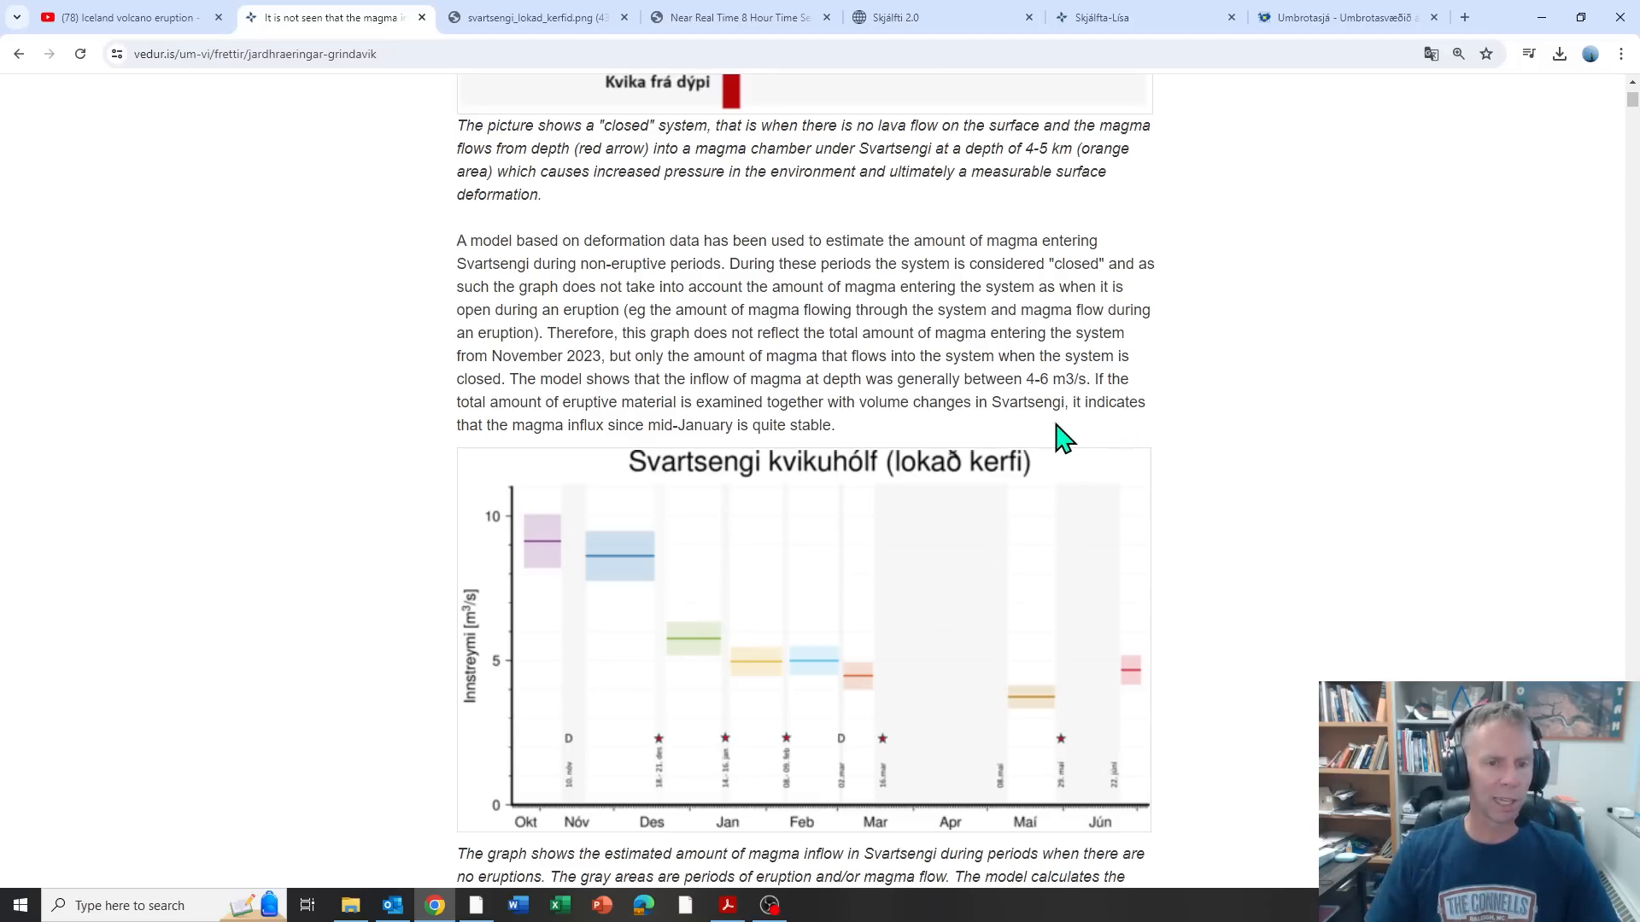
pyautogui.moveTo(679, 645)
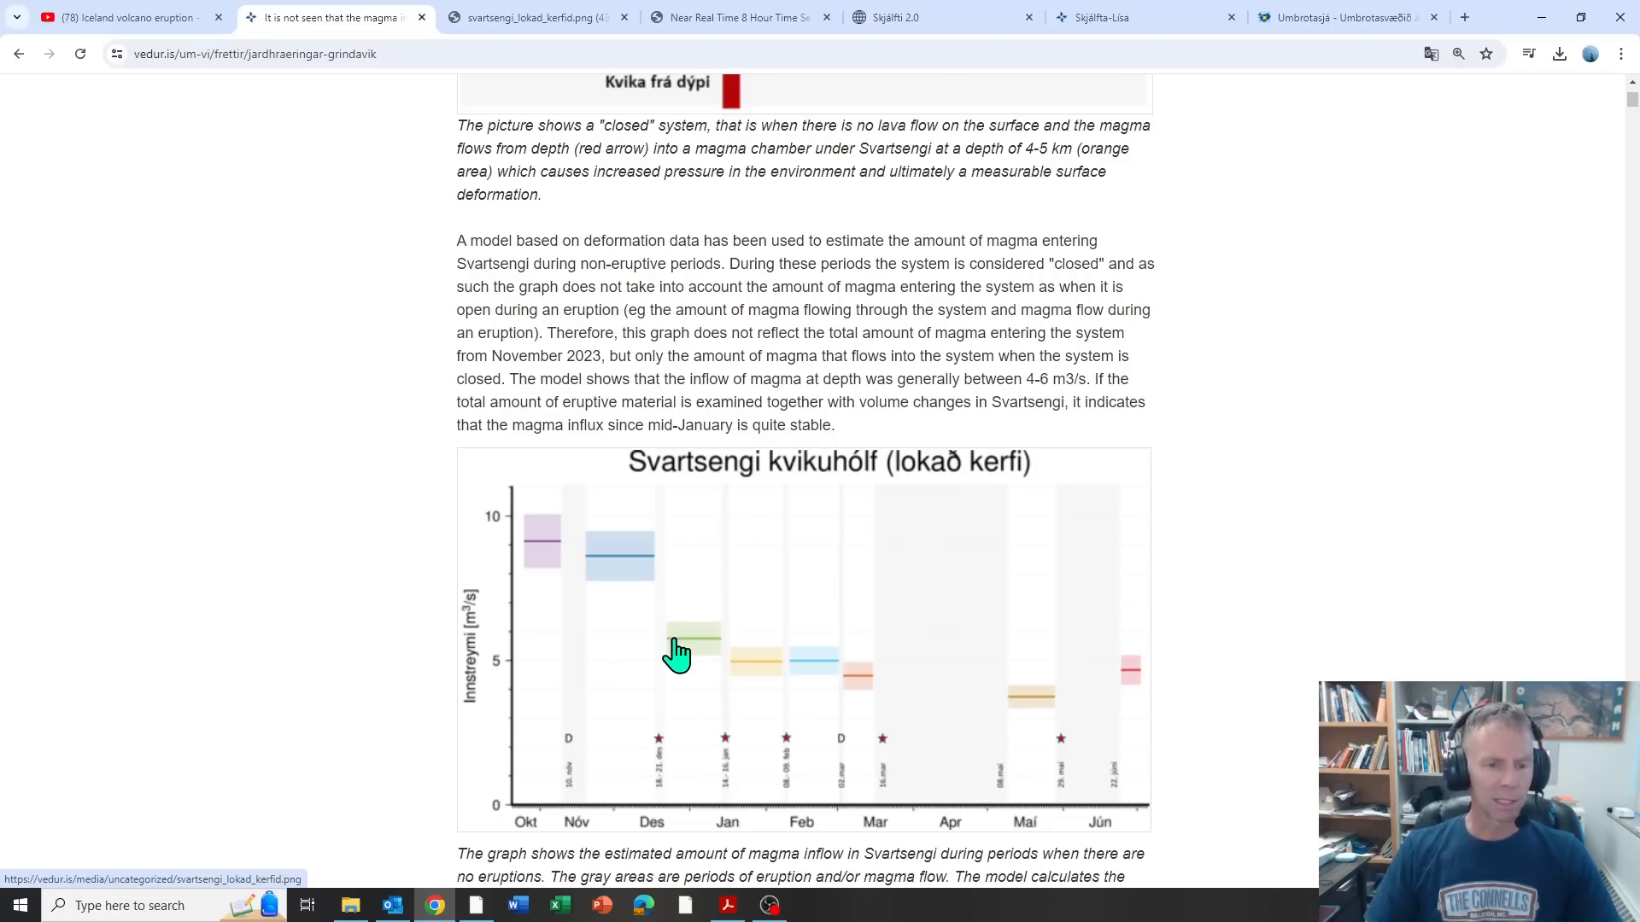
pyautogui.moveTo(729, 243)
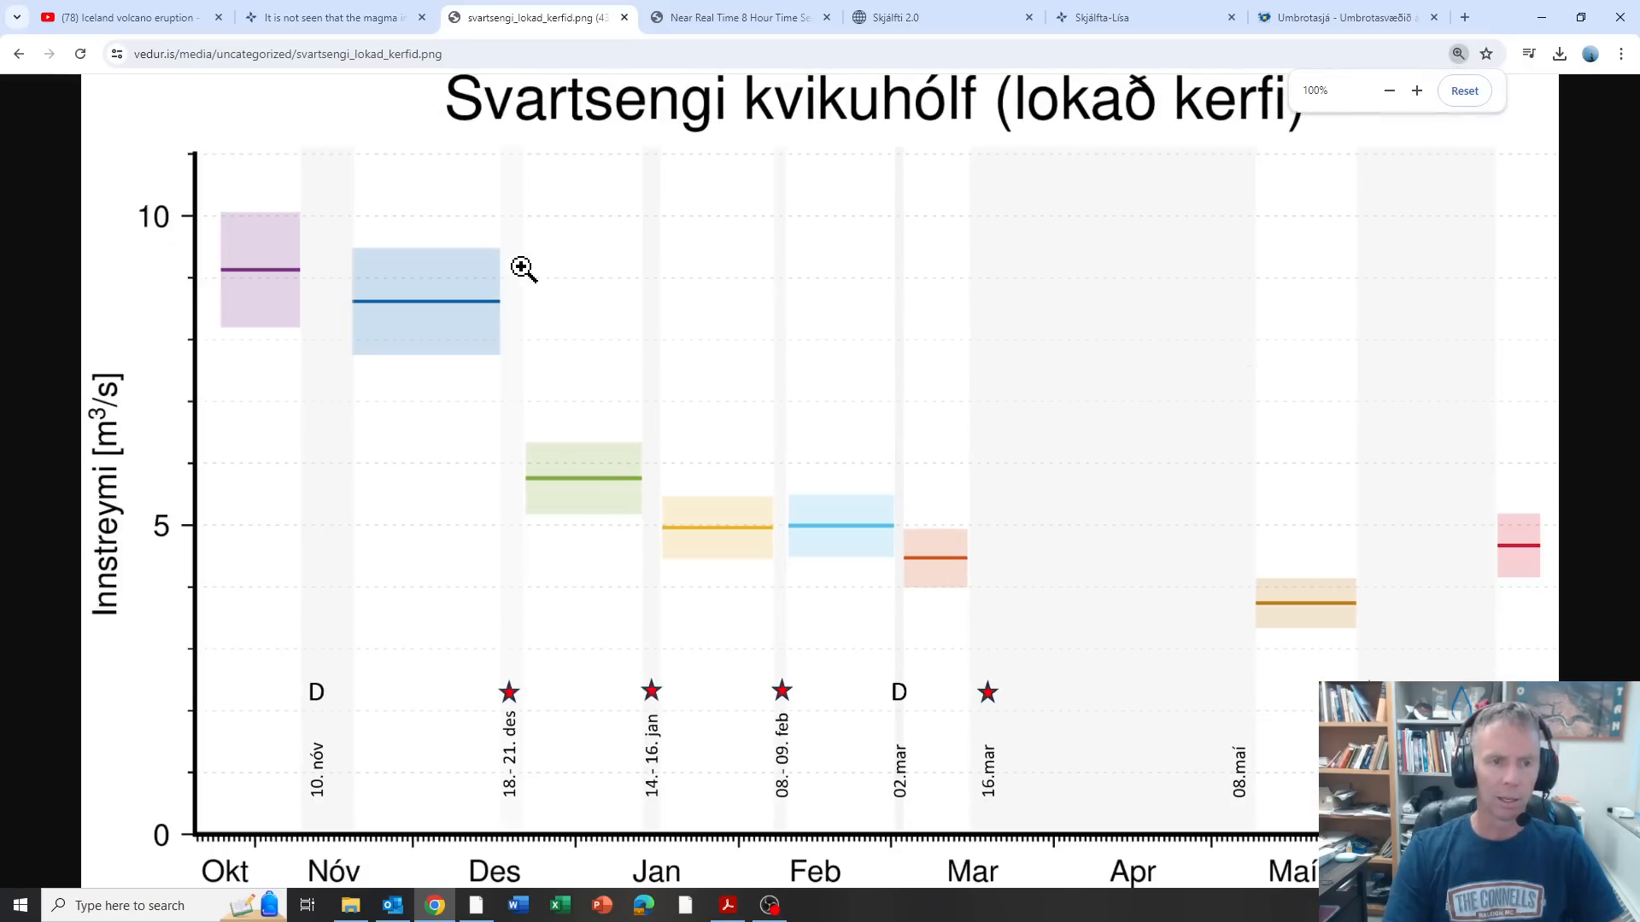
pyautogui.moveTo(227, 831)
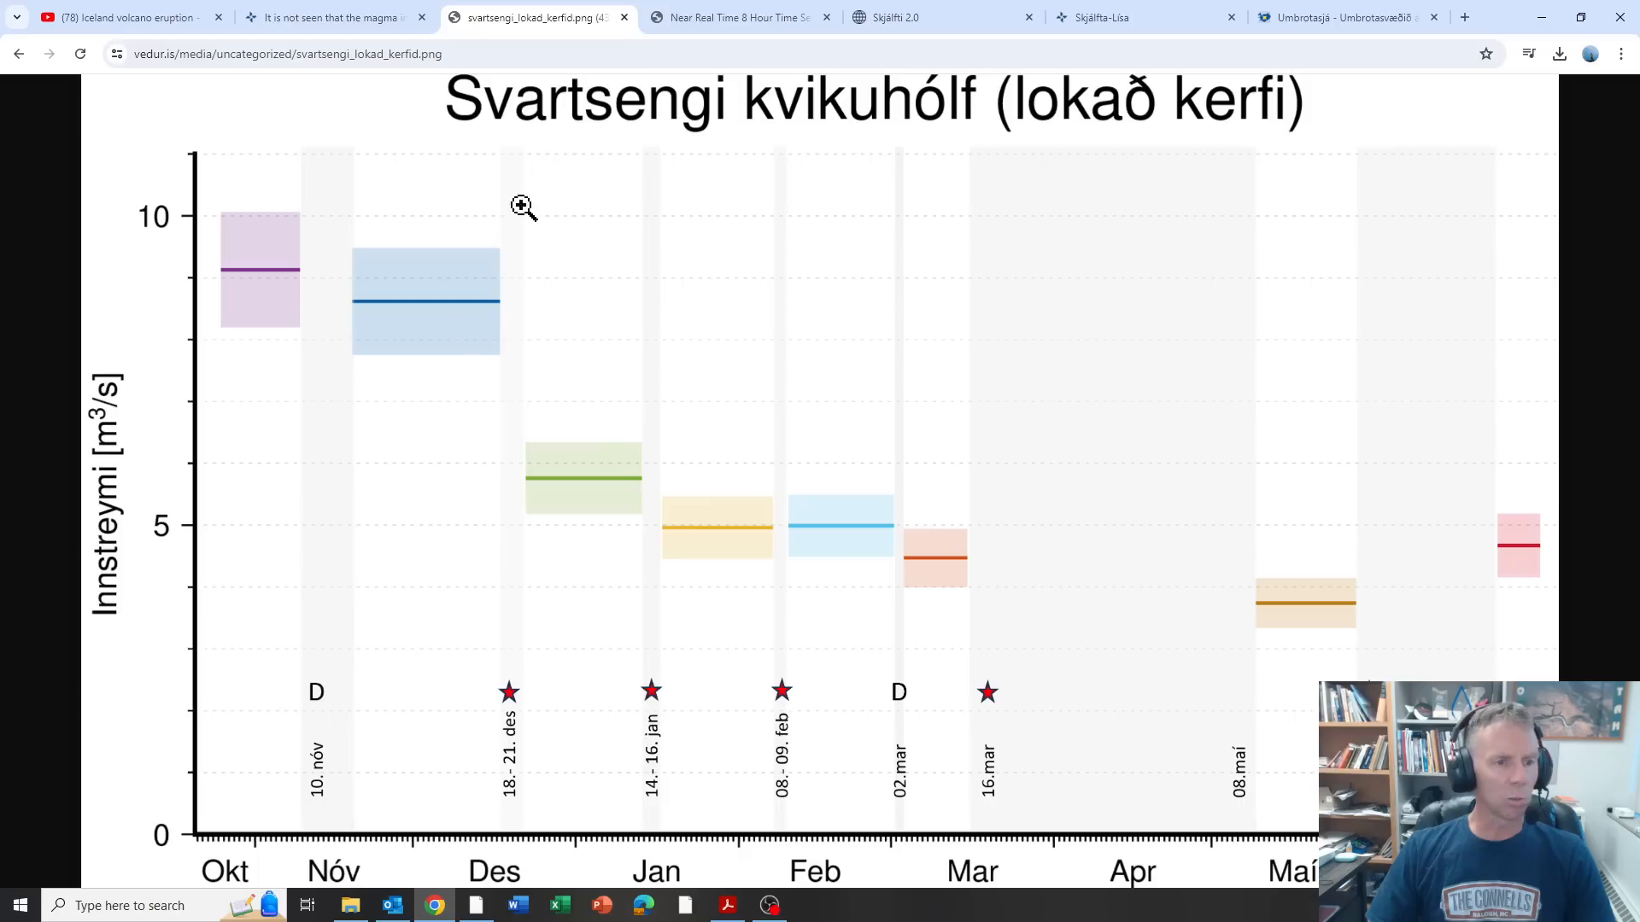
pyautogui.moveTo(842, 503)
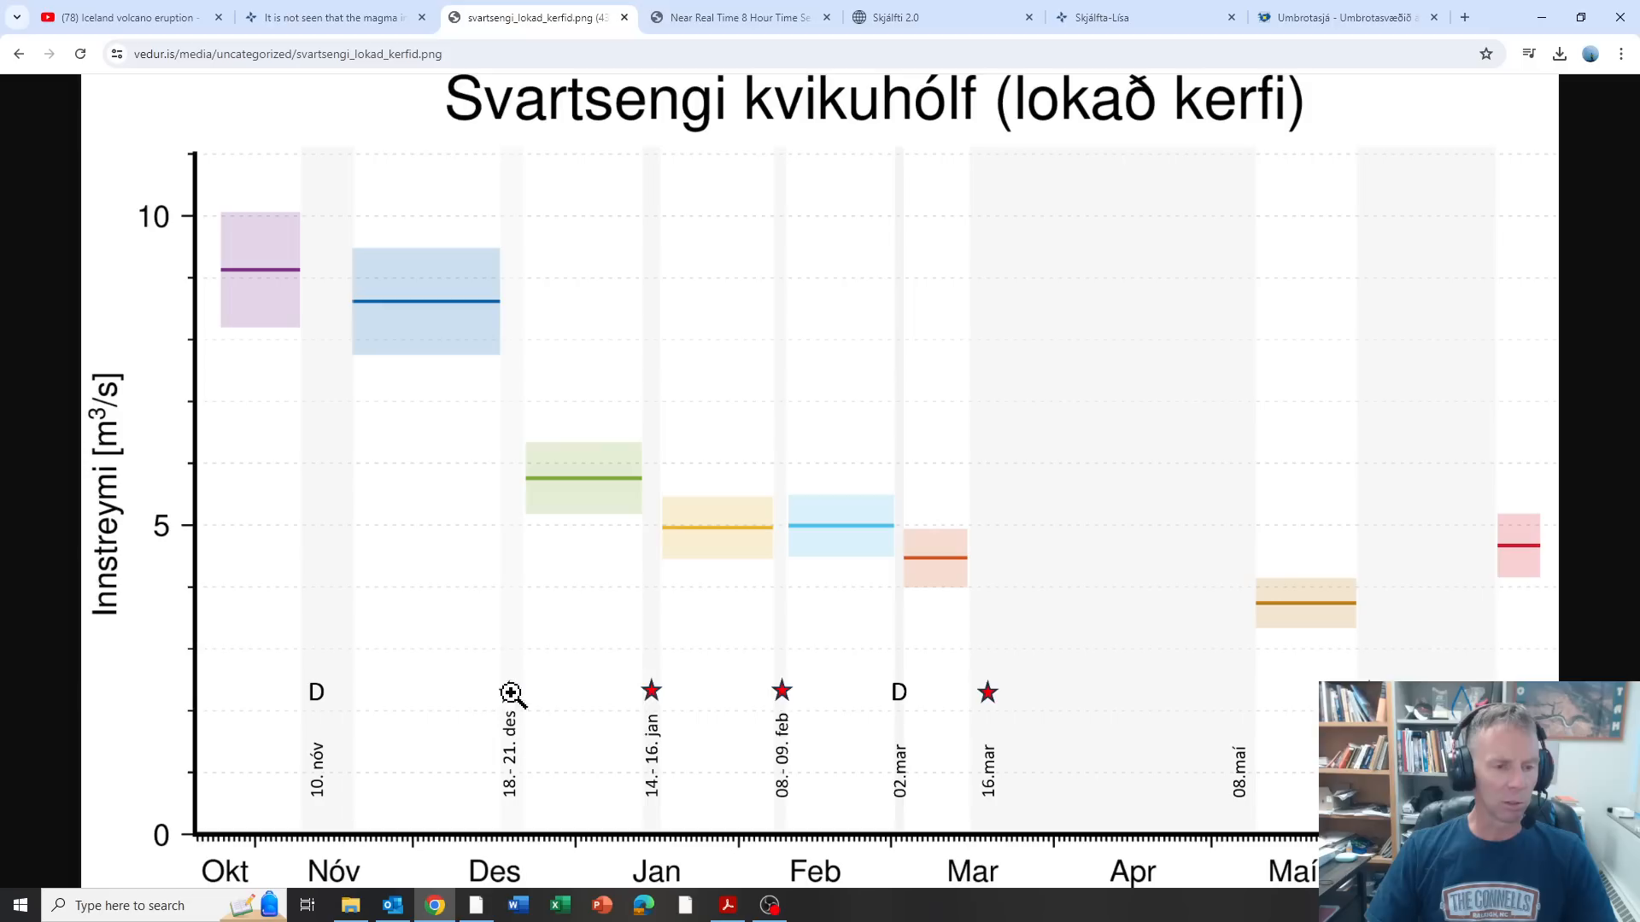
pyautogui.moveTo(523, 483)
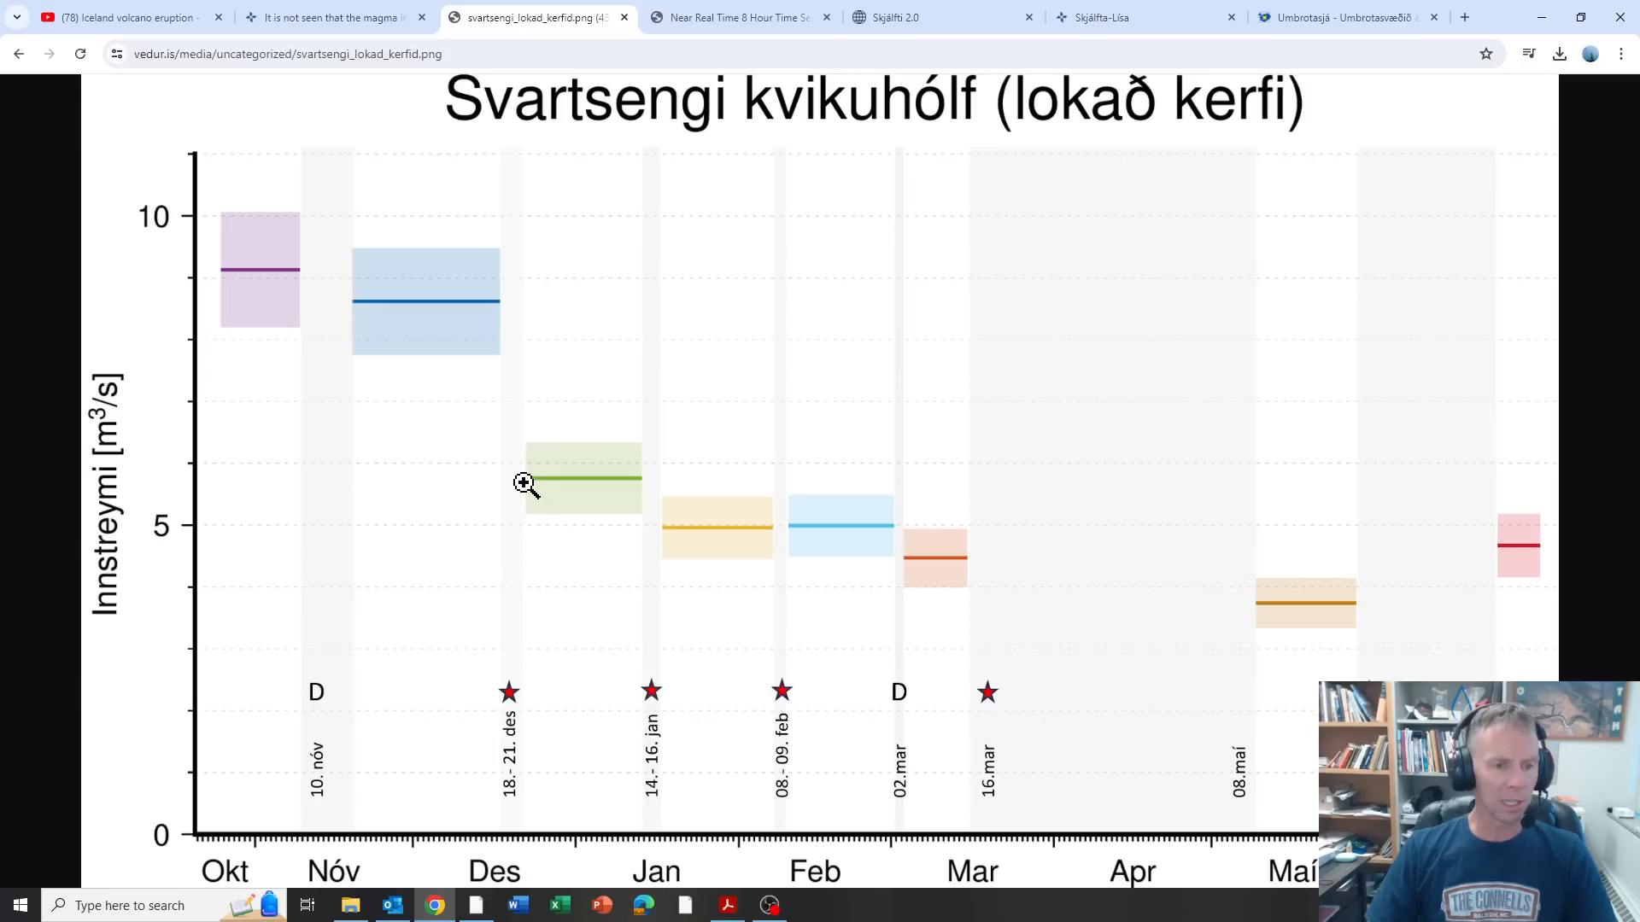
pyautogui.moveTo(519, 490)
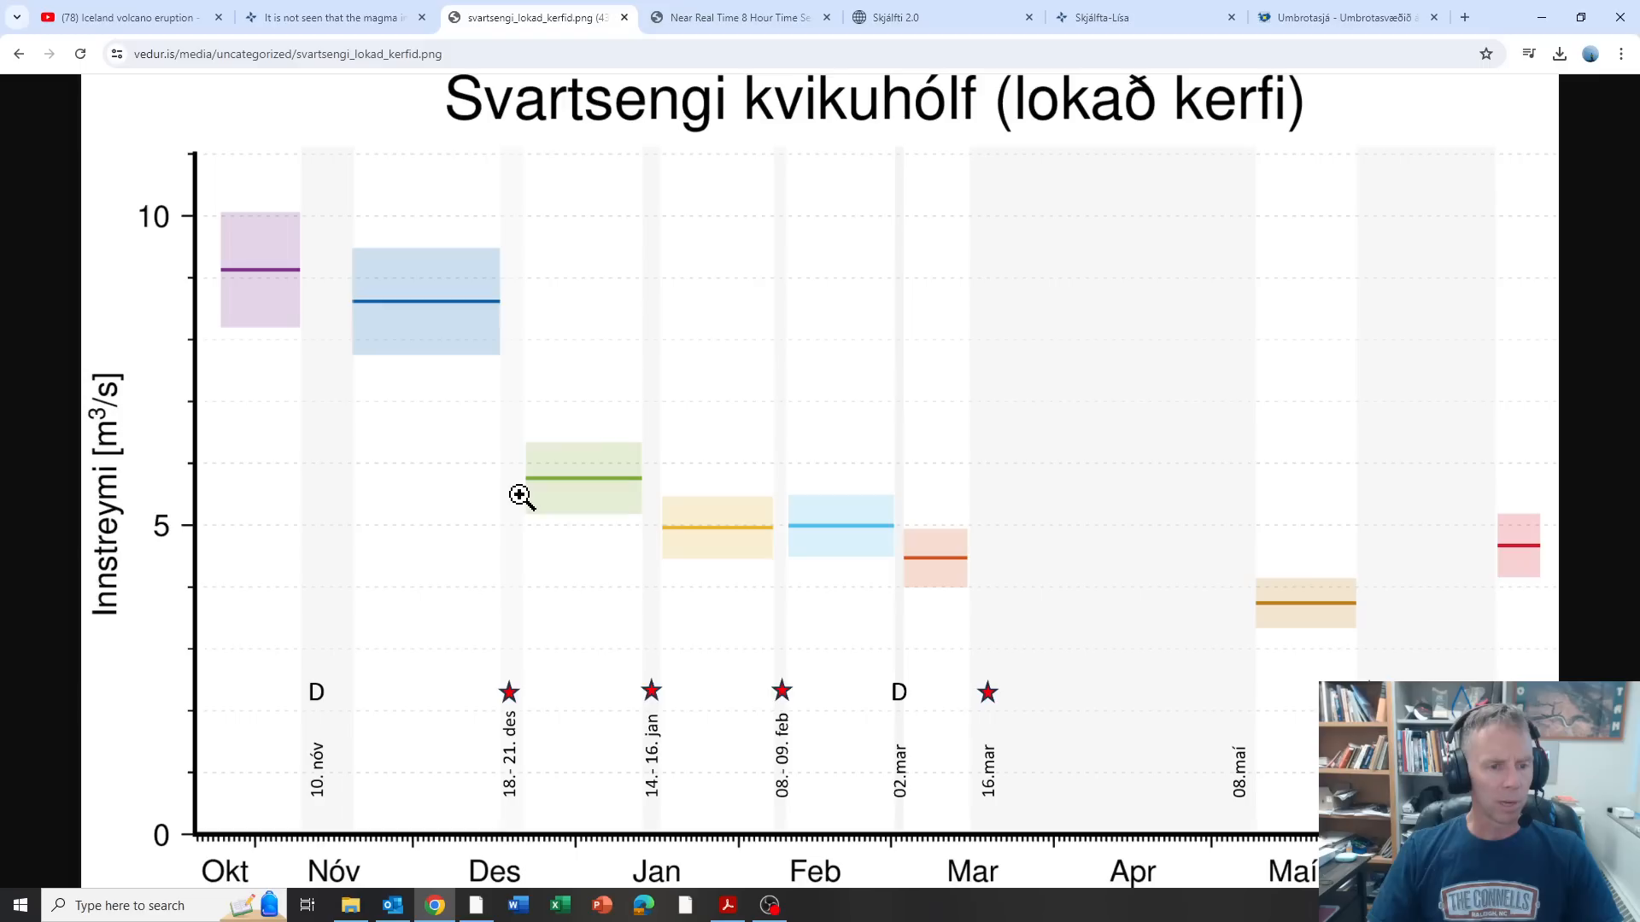
pyautogui.moveTo(526, 502)
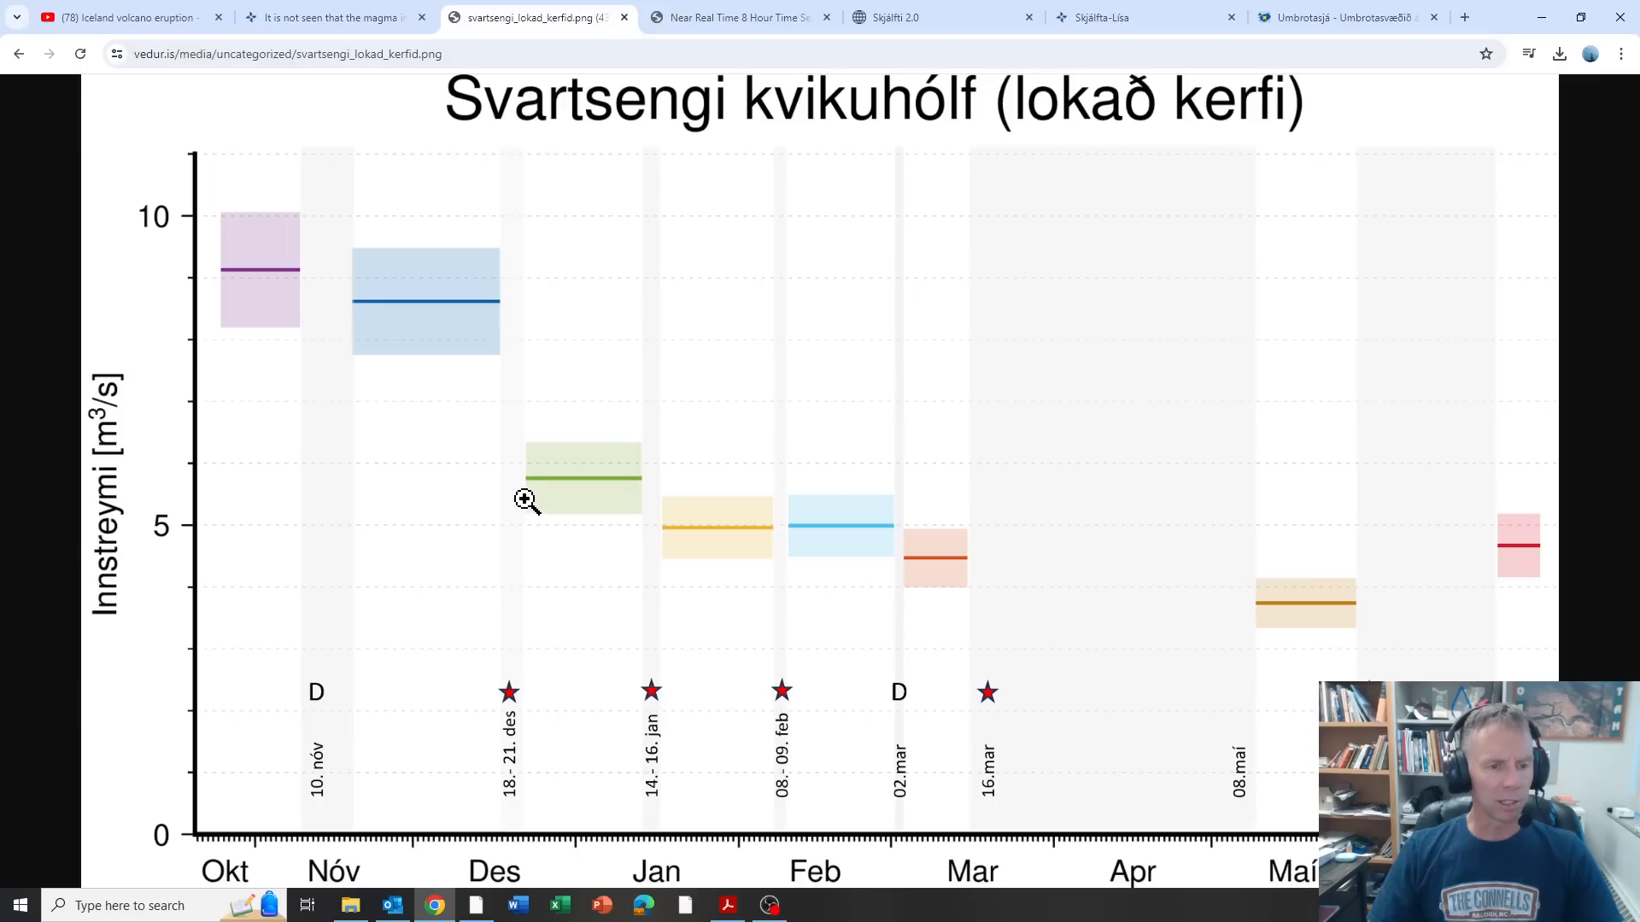
pyautogui.moveTo(524, 450)
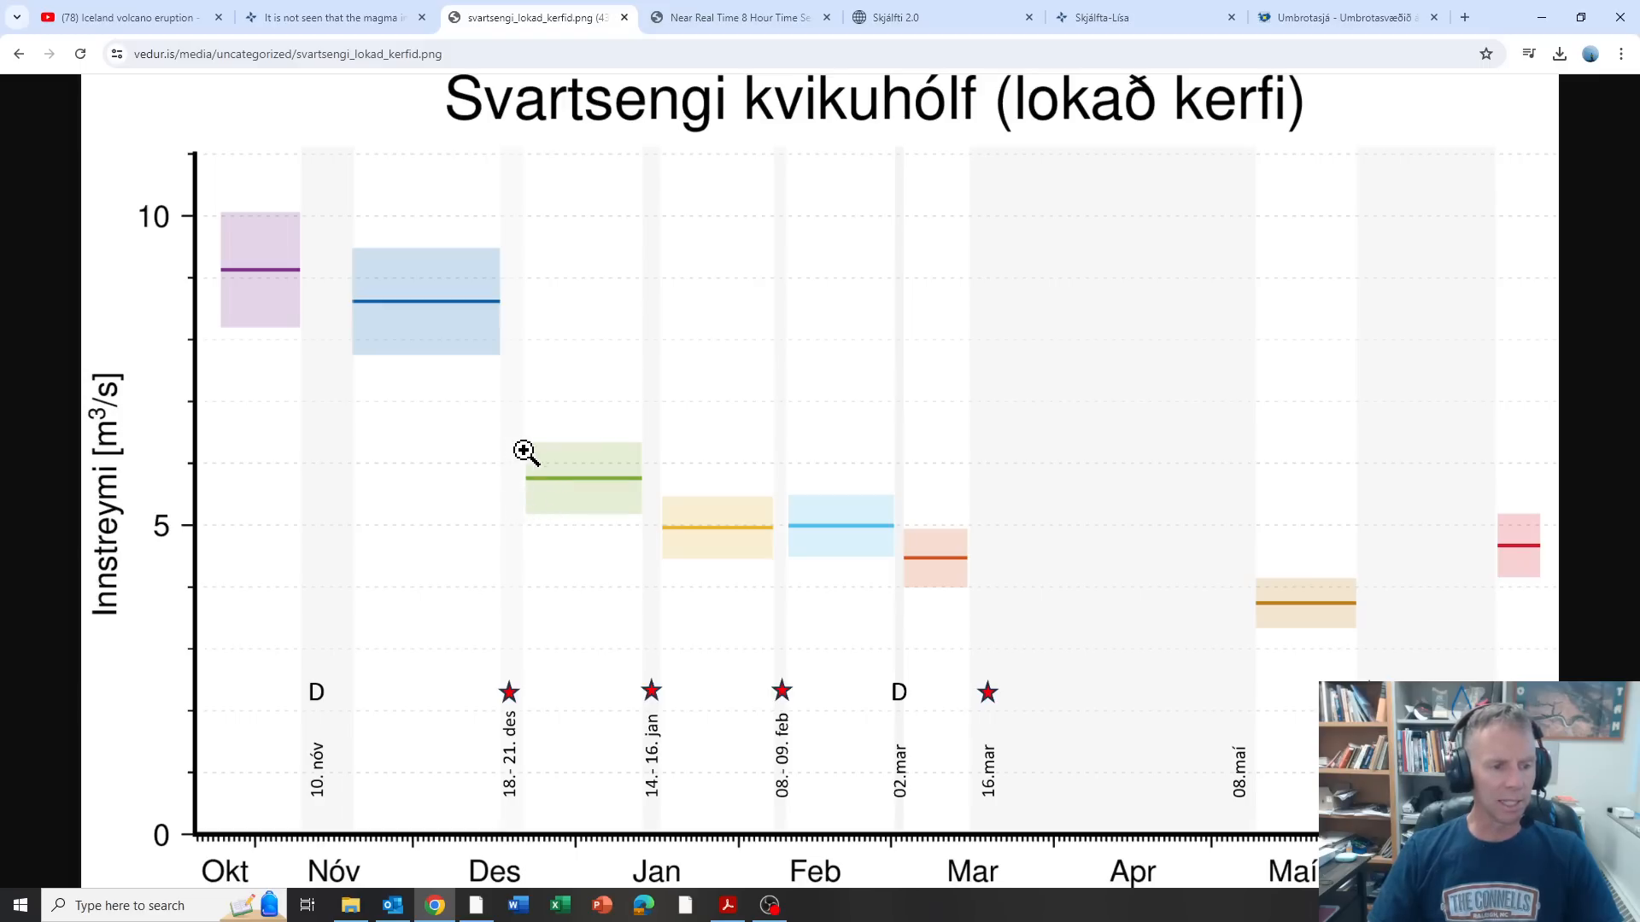
pyautogui.moveTo(511, 818)
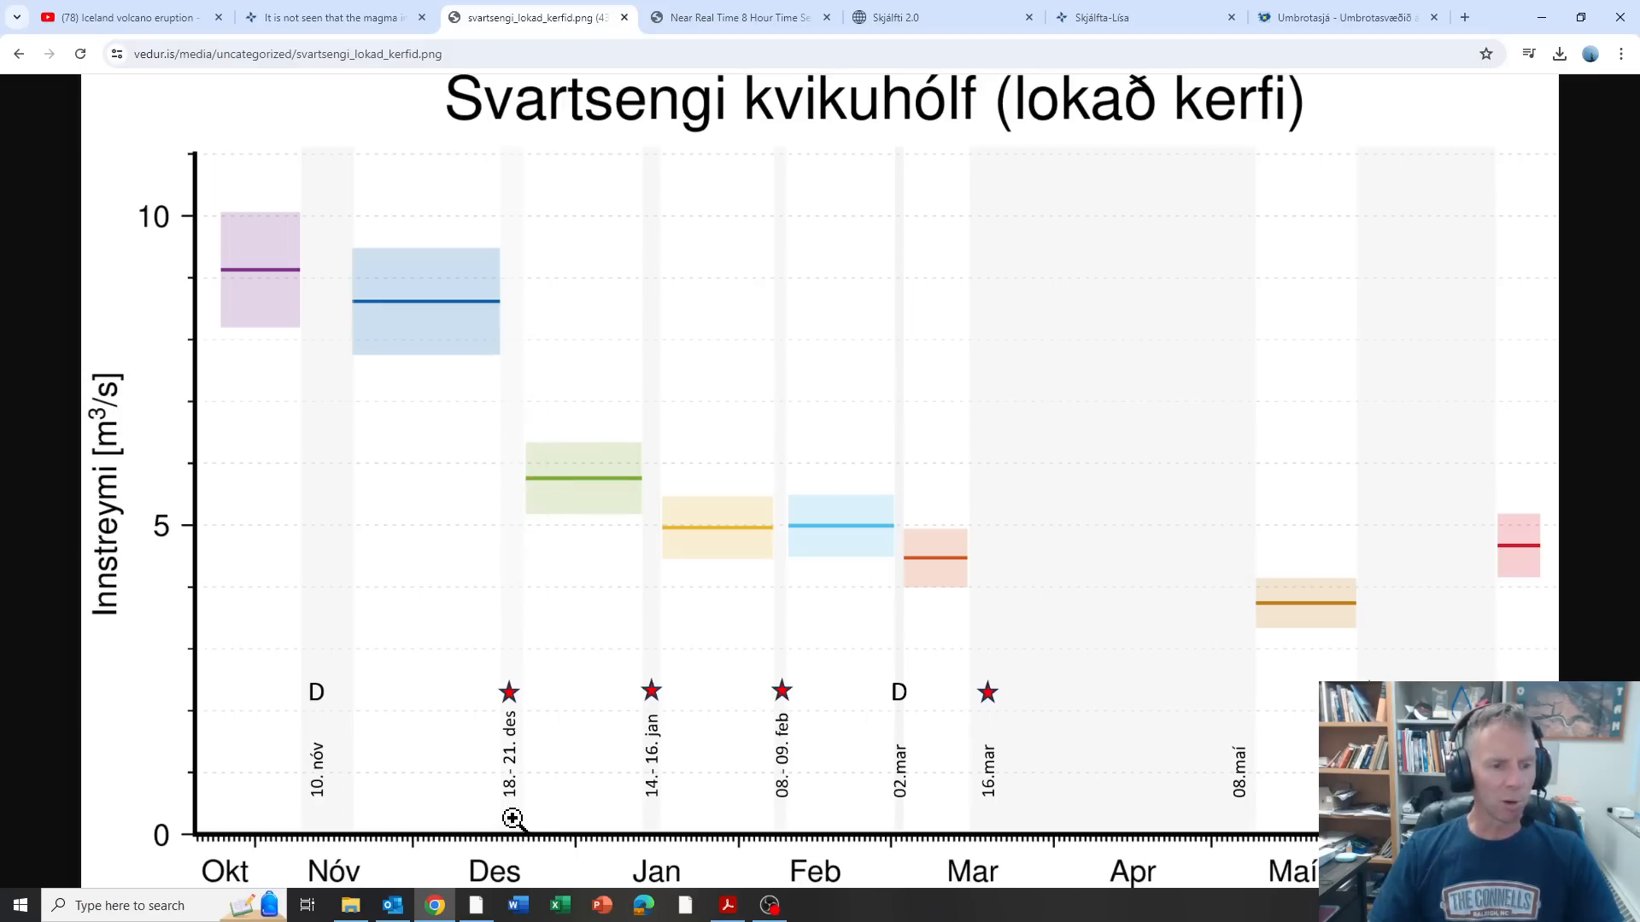
pyautogui.moveTo(523, 497)
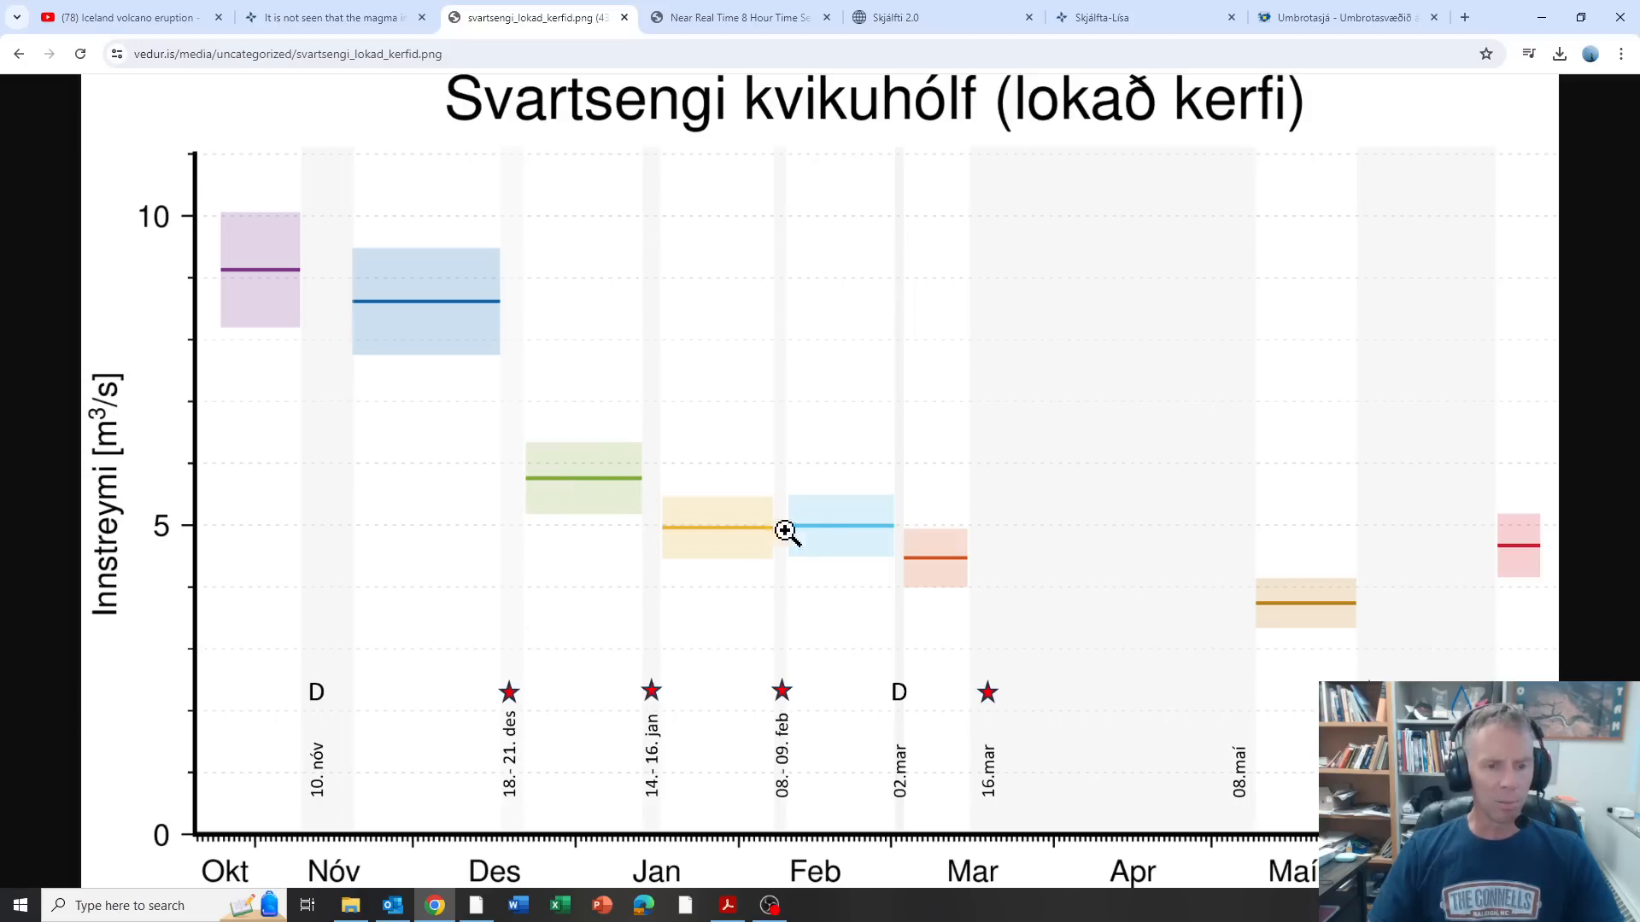
pyautogui.moveTo(922, 541)
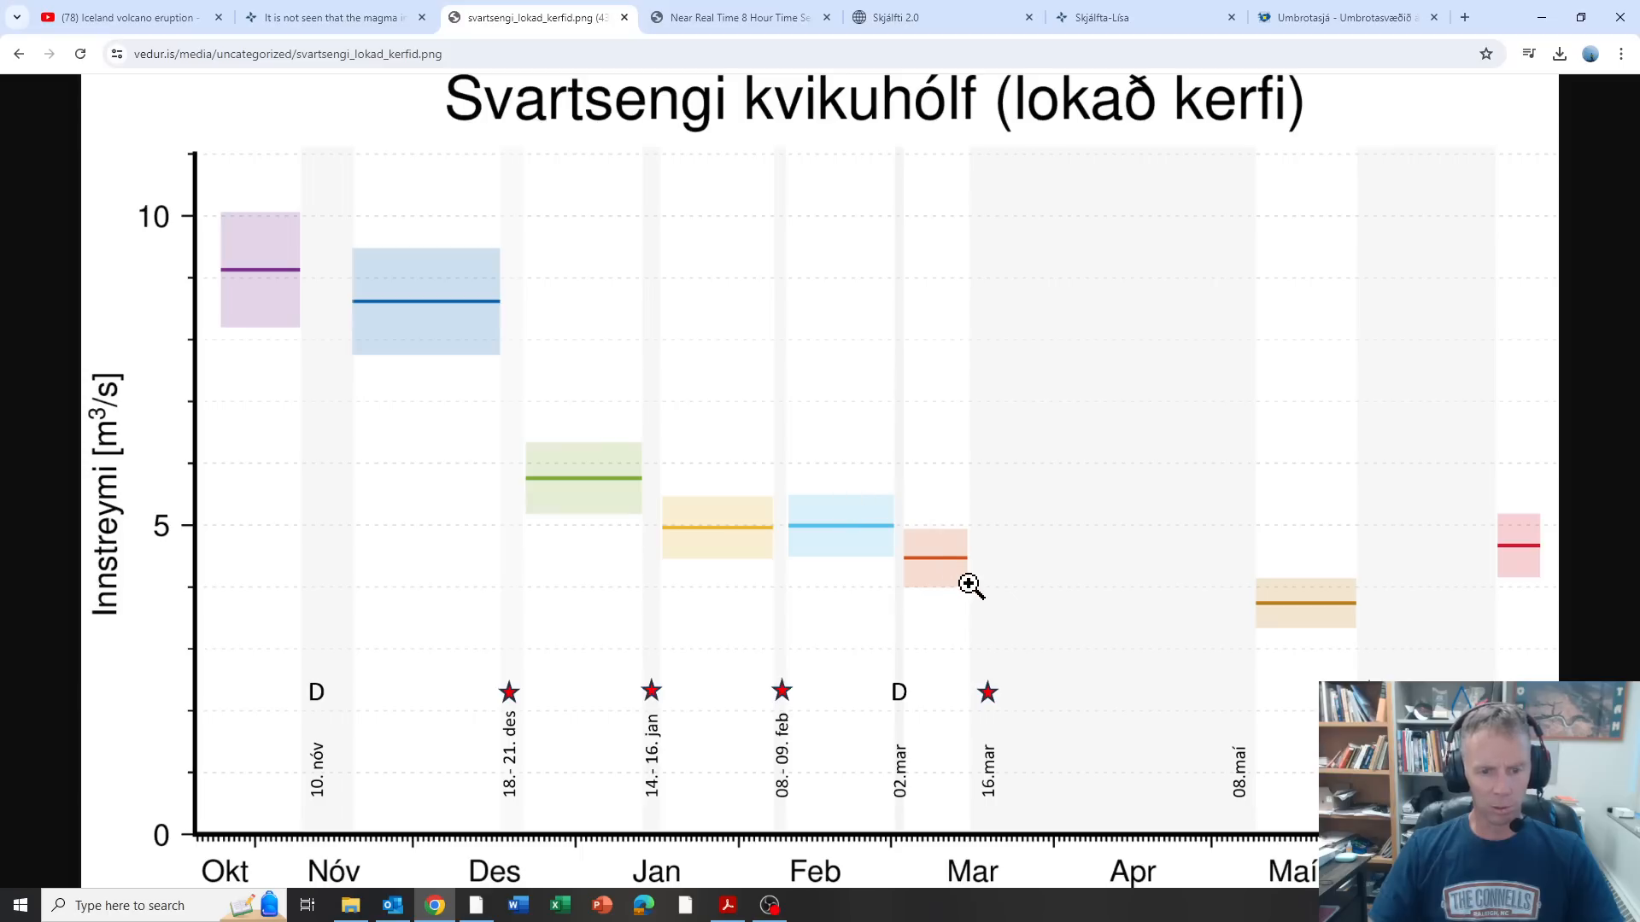
pyautogui.moveTo(1302, 604)
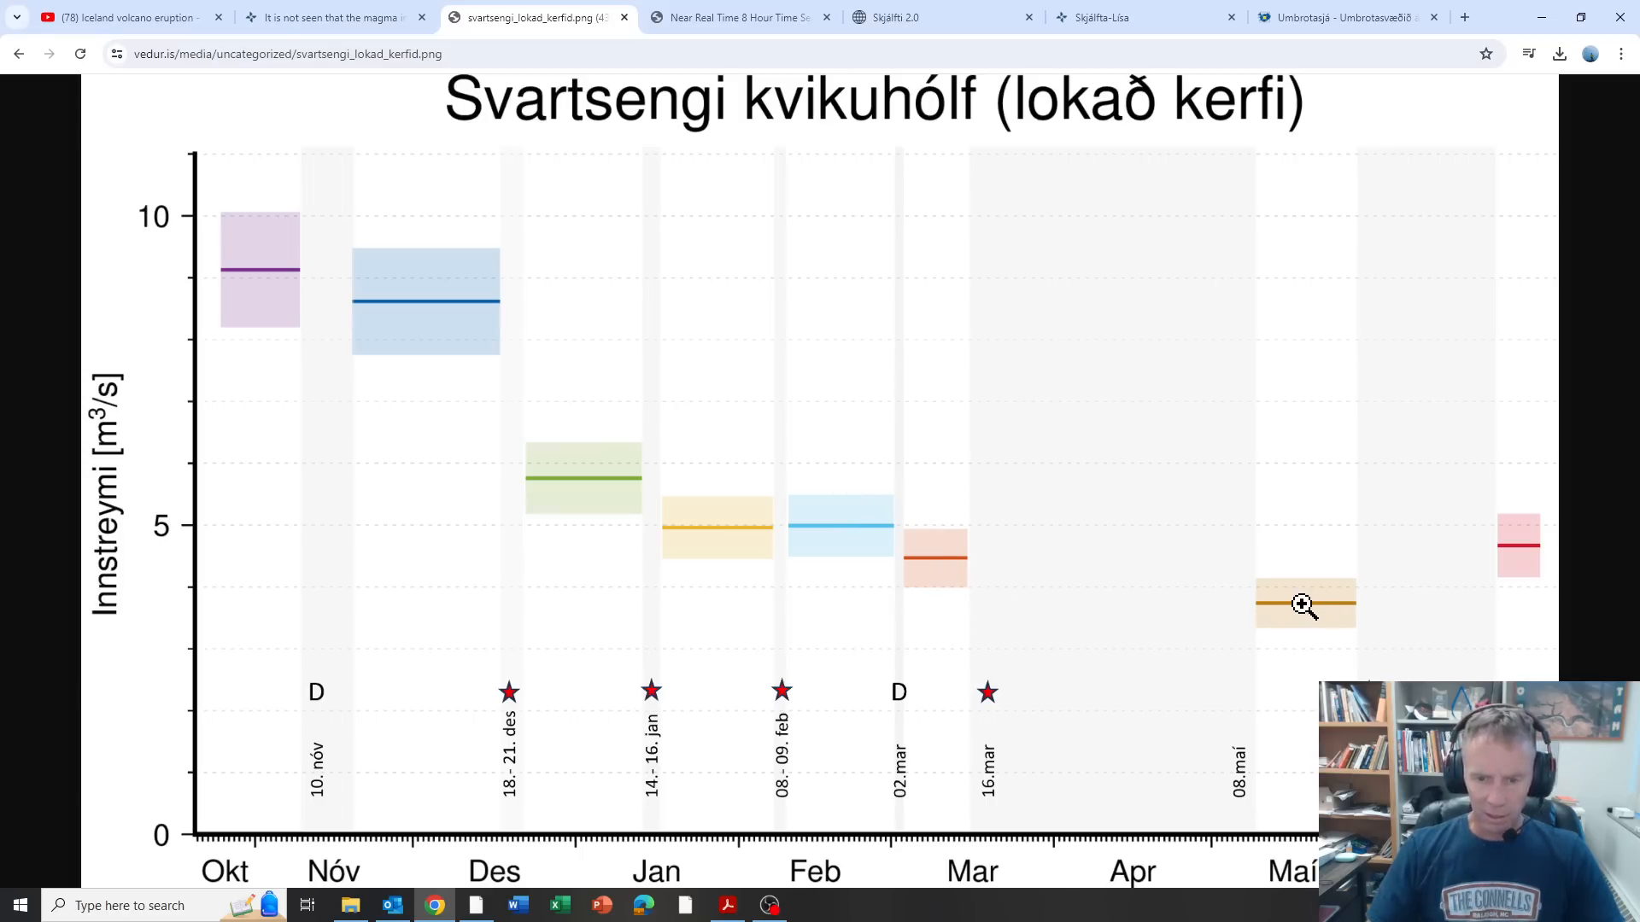
pyautogui.moveTo(1537, 555)
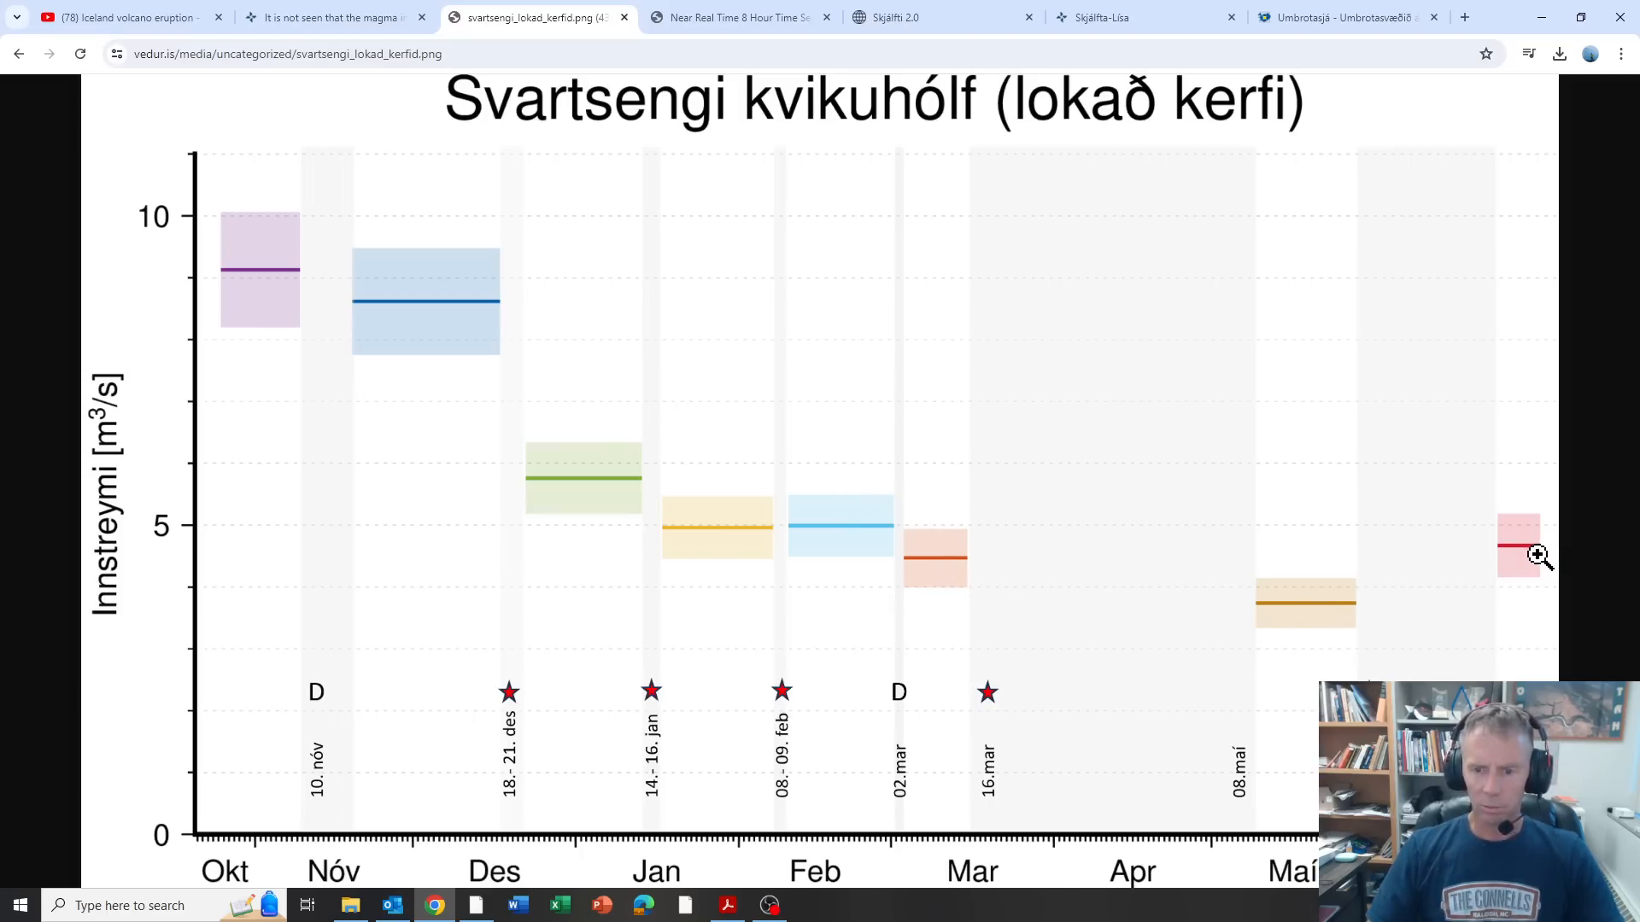
pyautogui.moveTo(1515, 577)
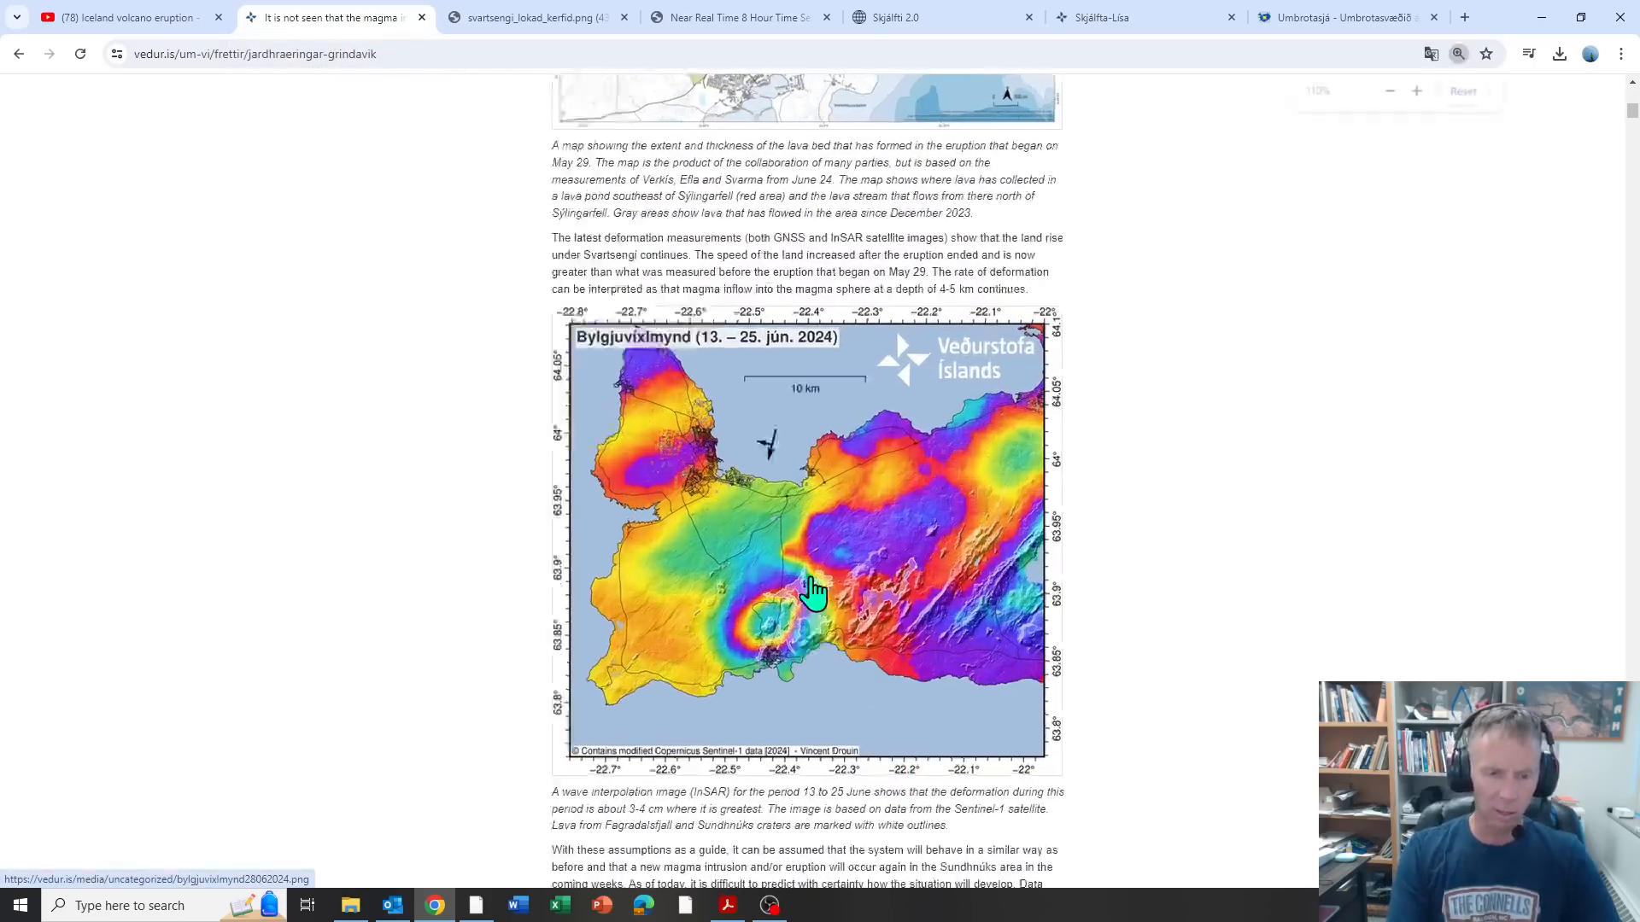
# Step: Scroll the article to show the whole 13–25 June InSAR interferogram with its caption
pyautogui.click(1418, 91)
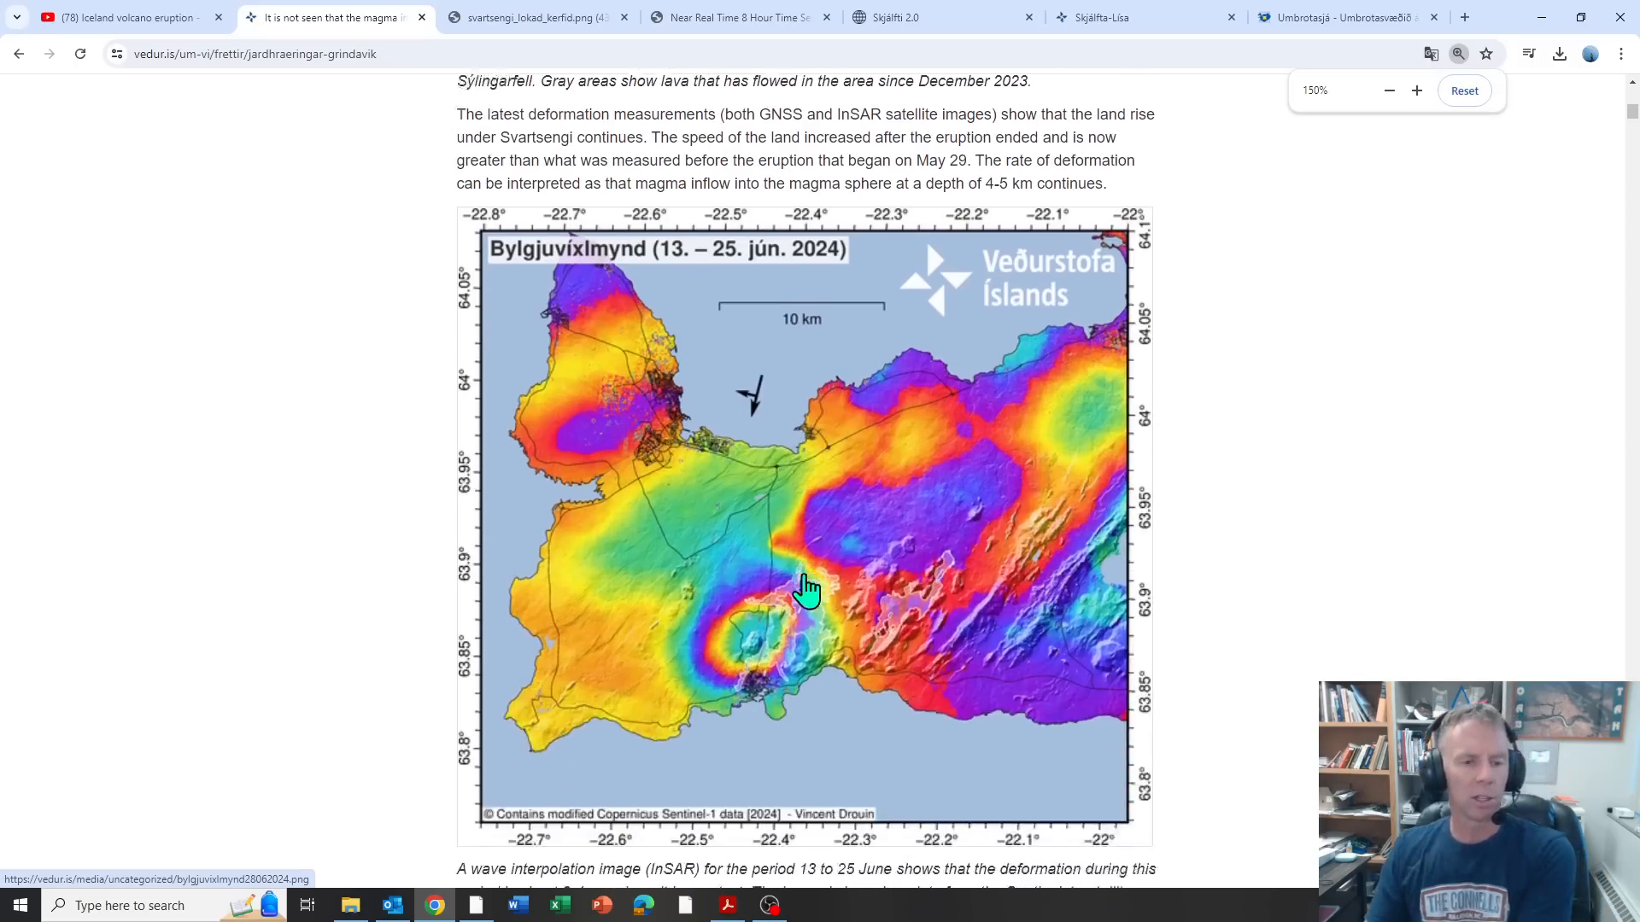
pyautogui.scroll(-3)
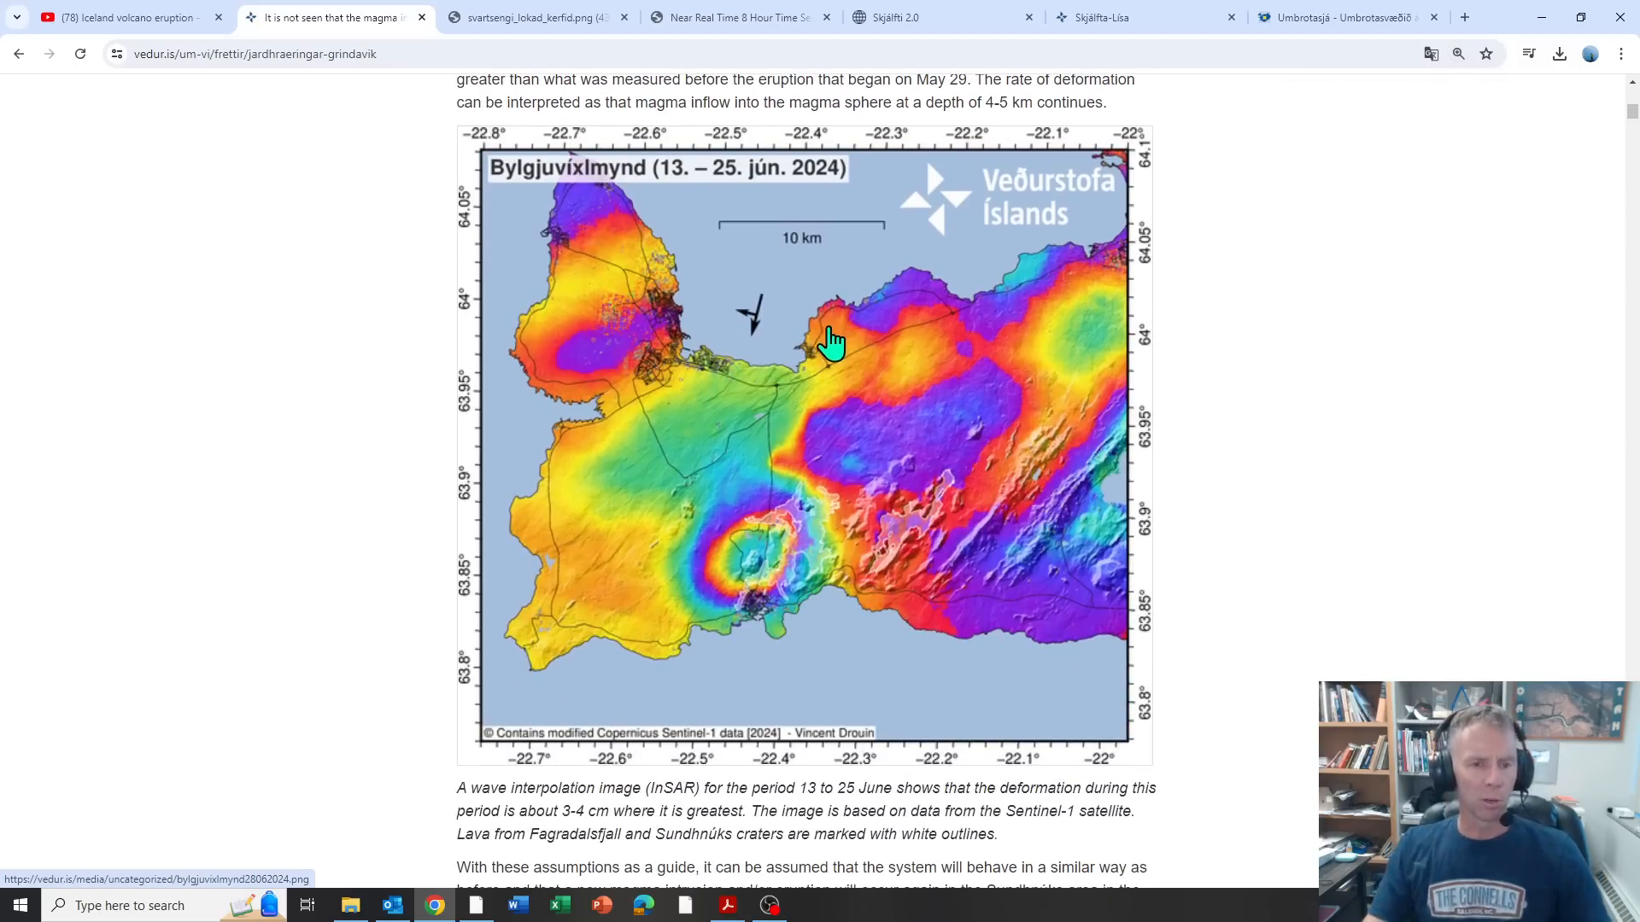
pyautogui.moveTo(748, 502)
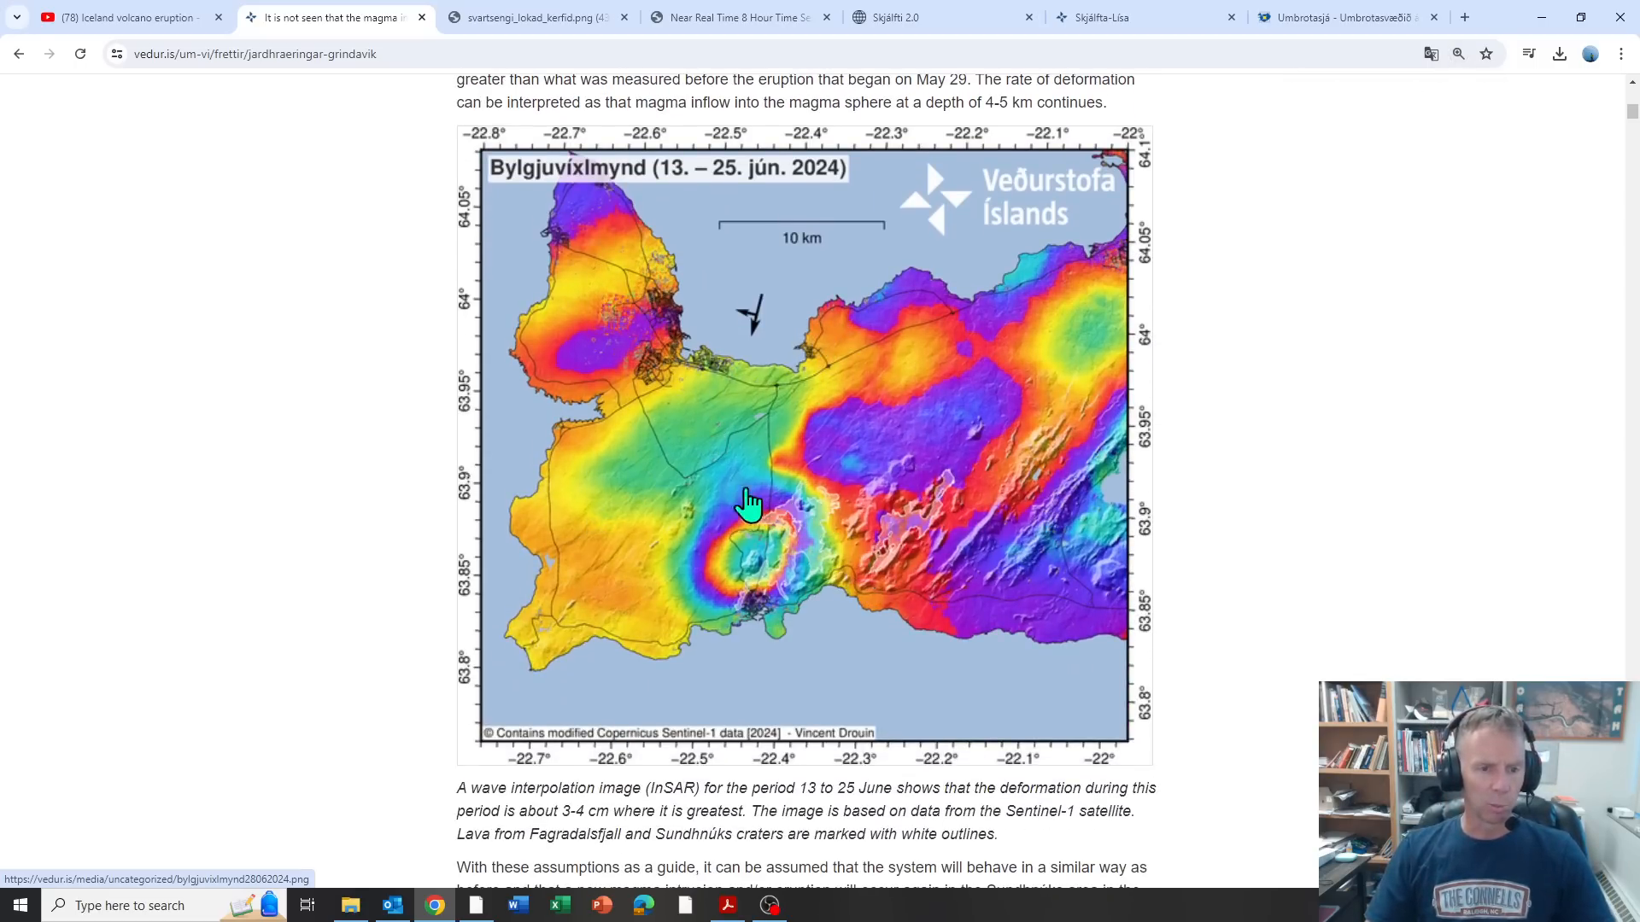
pyautogui.moveTo(769, 576)
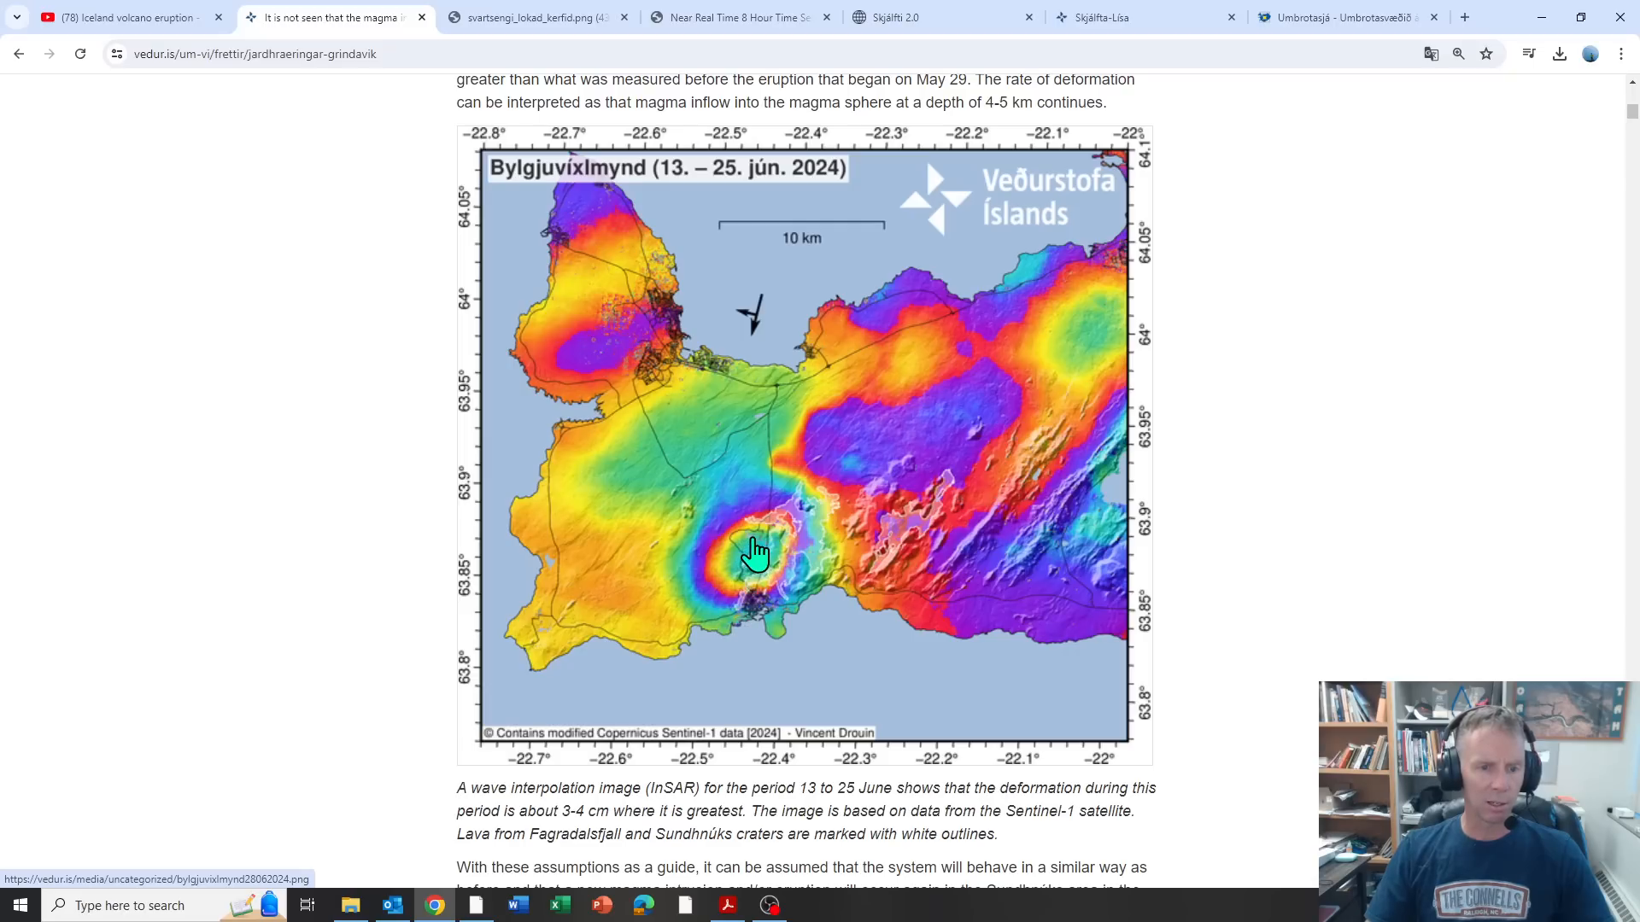
pyautogui.moveTo(818, 583)
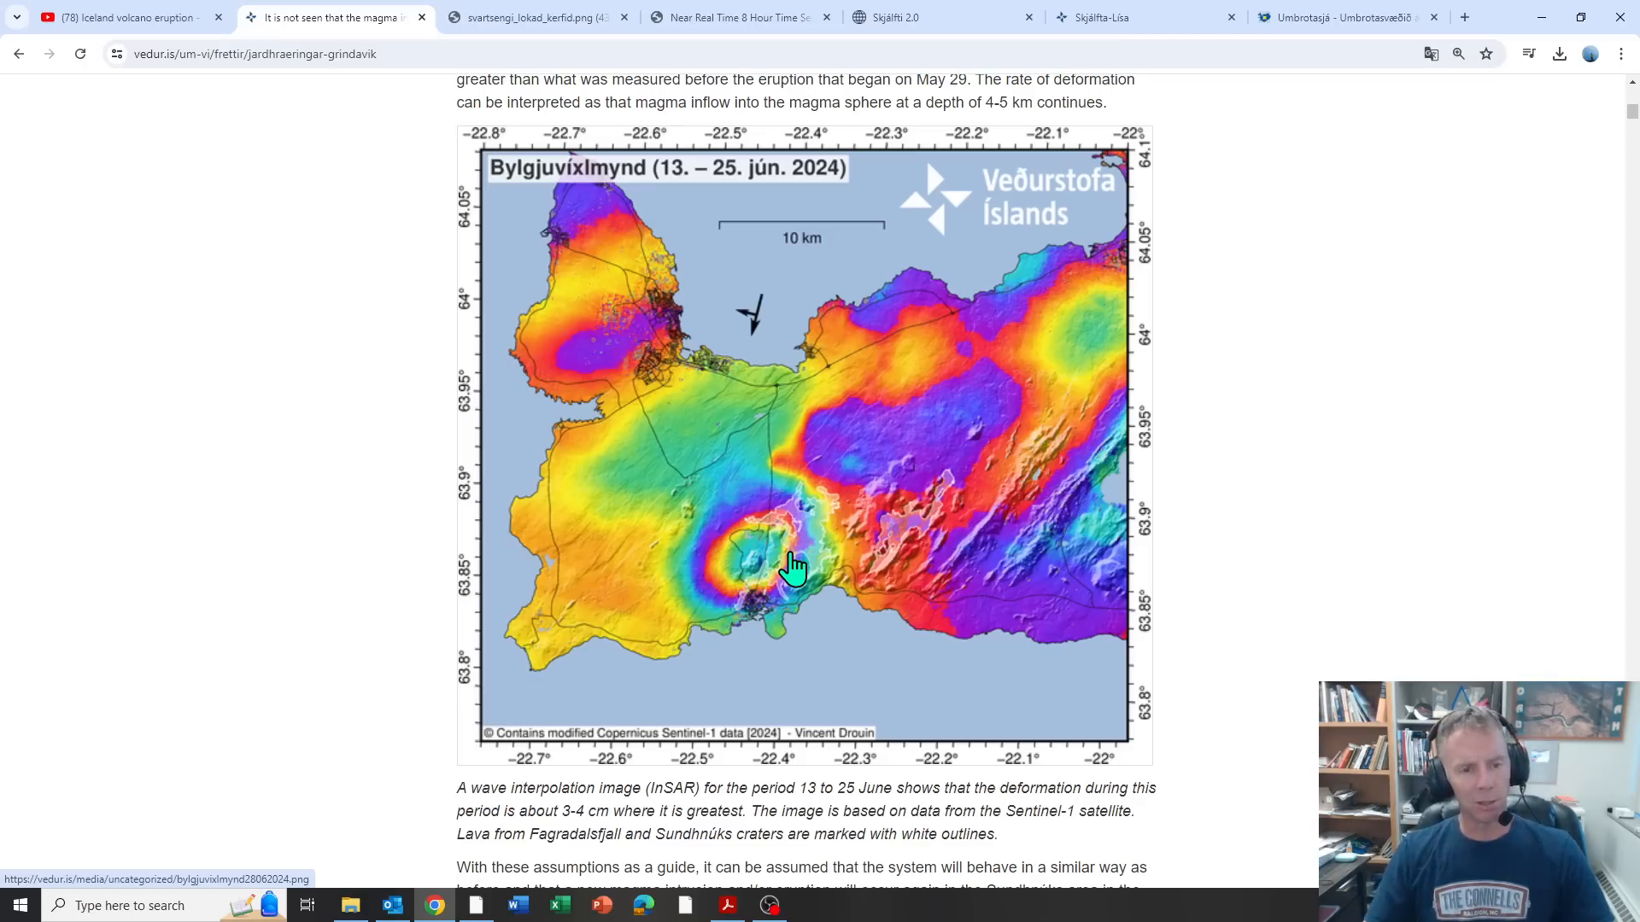
pyautogui.moveTo(670, 196)
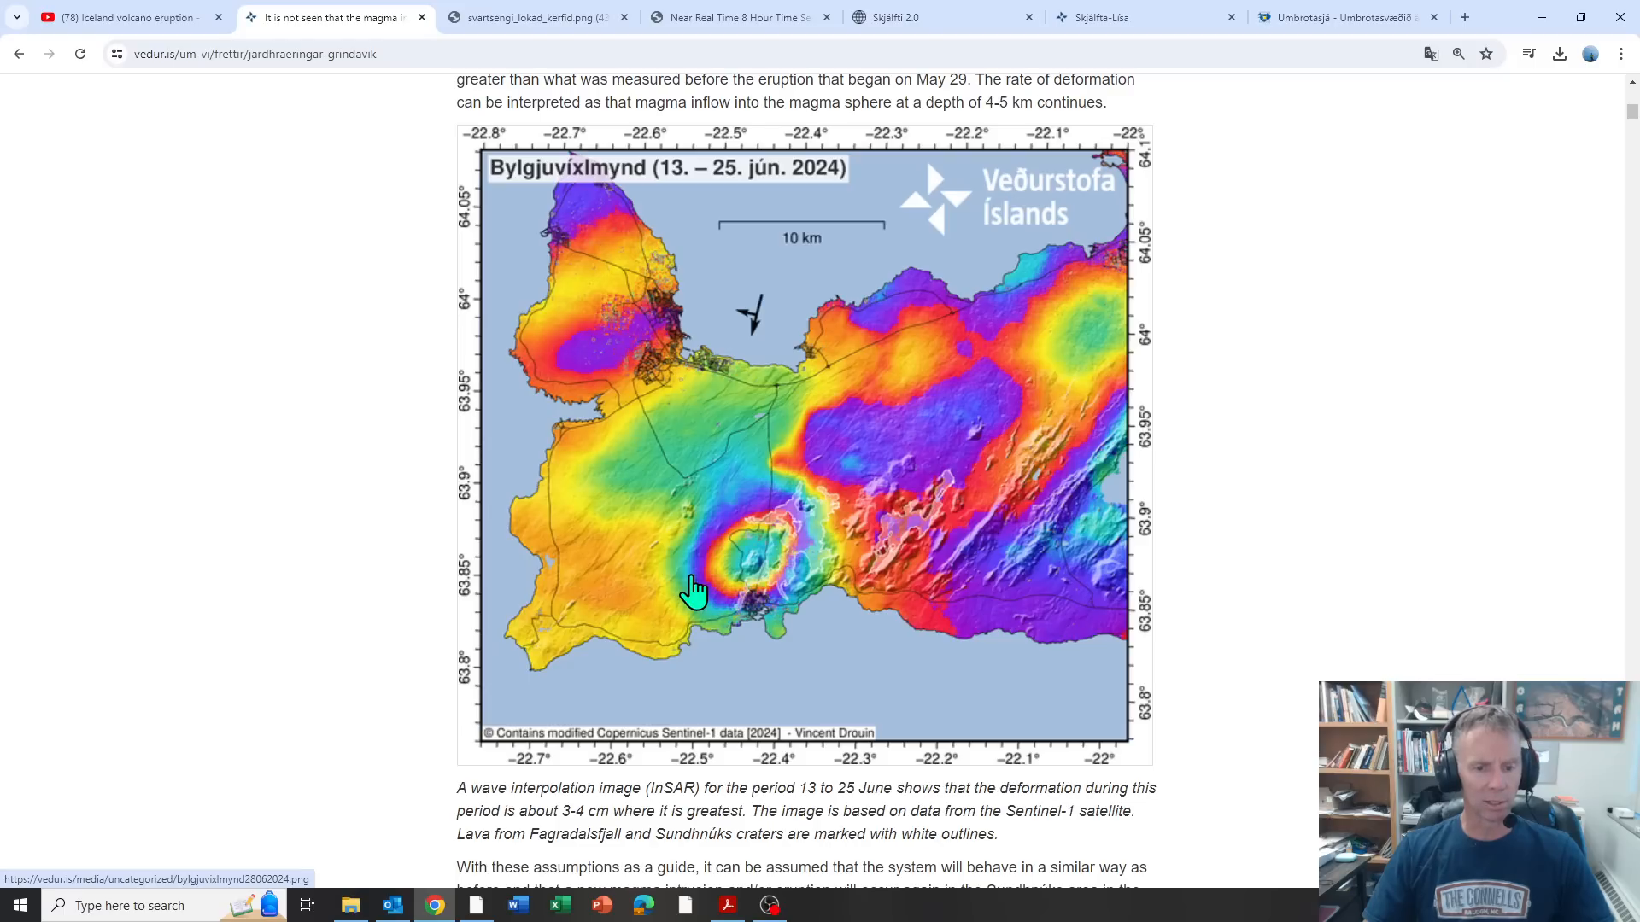
pyautogui.moveTo(795, 586)
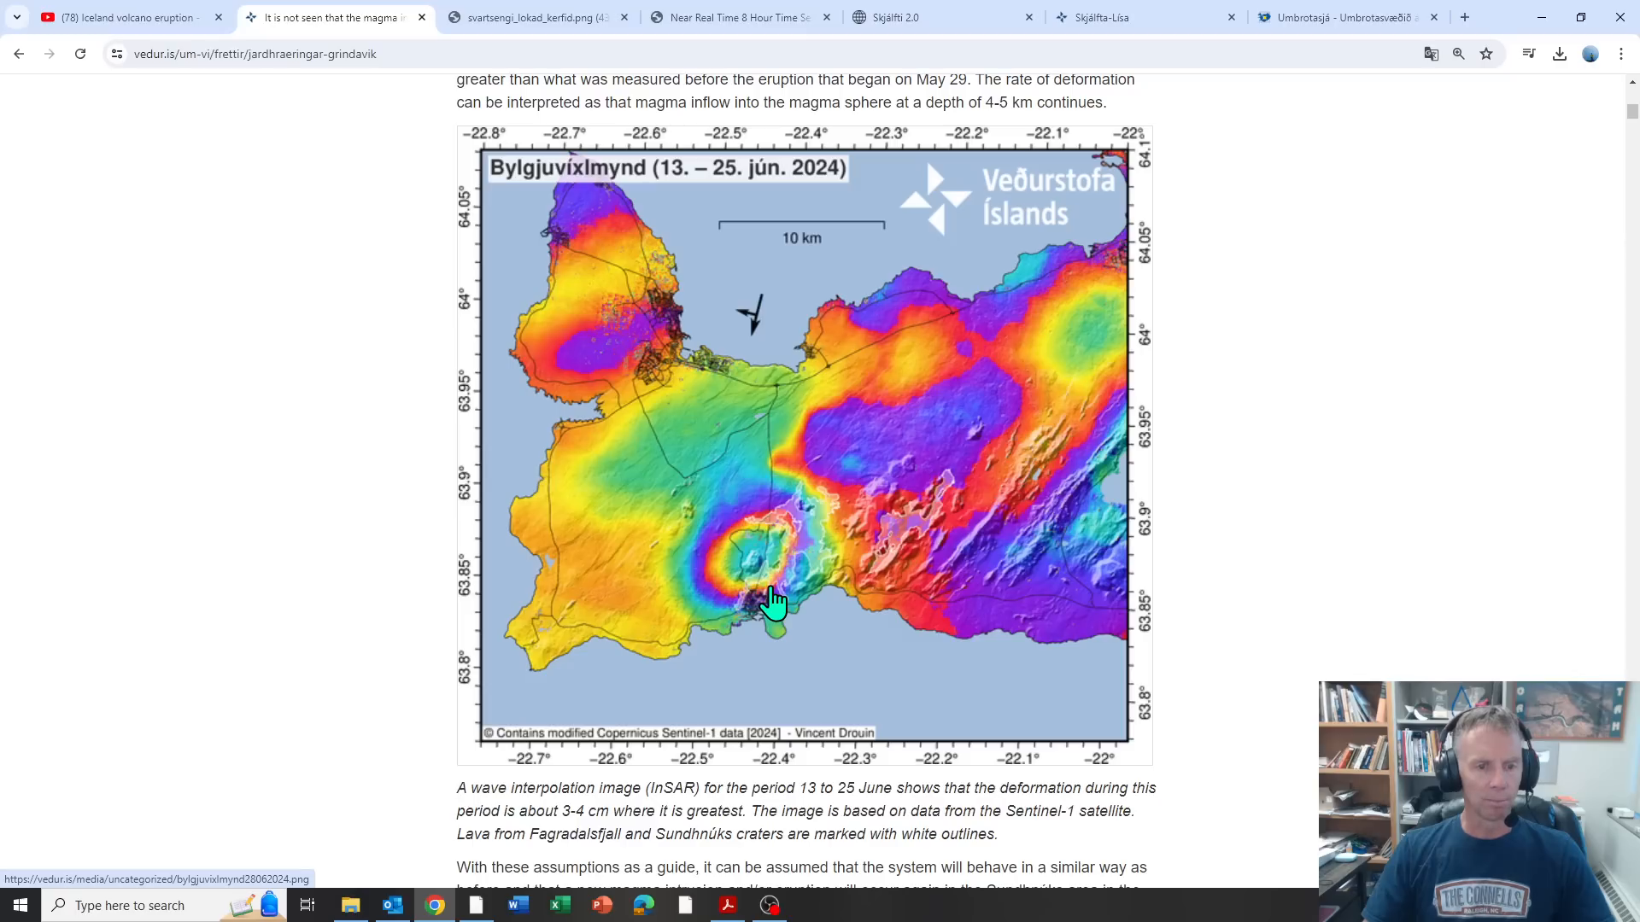
pyautogui.moveTo(774, 606)
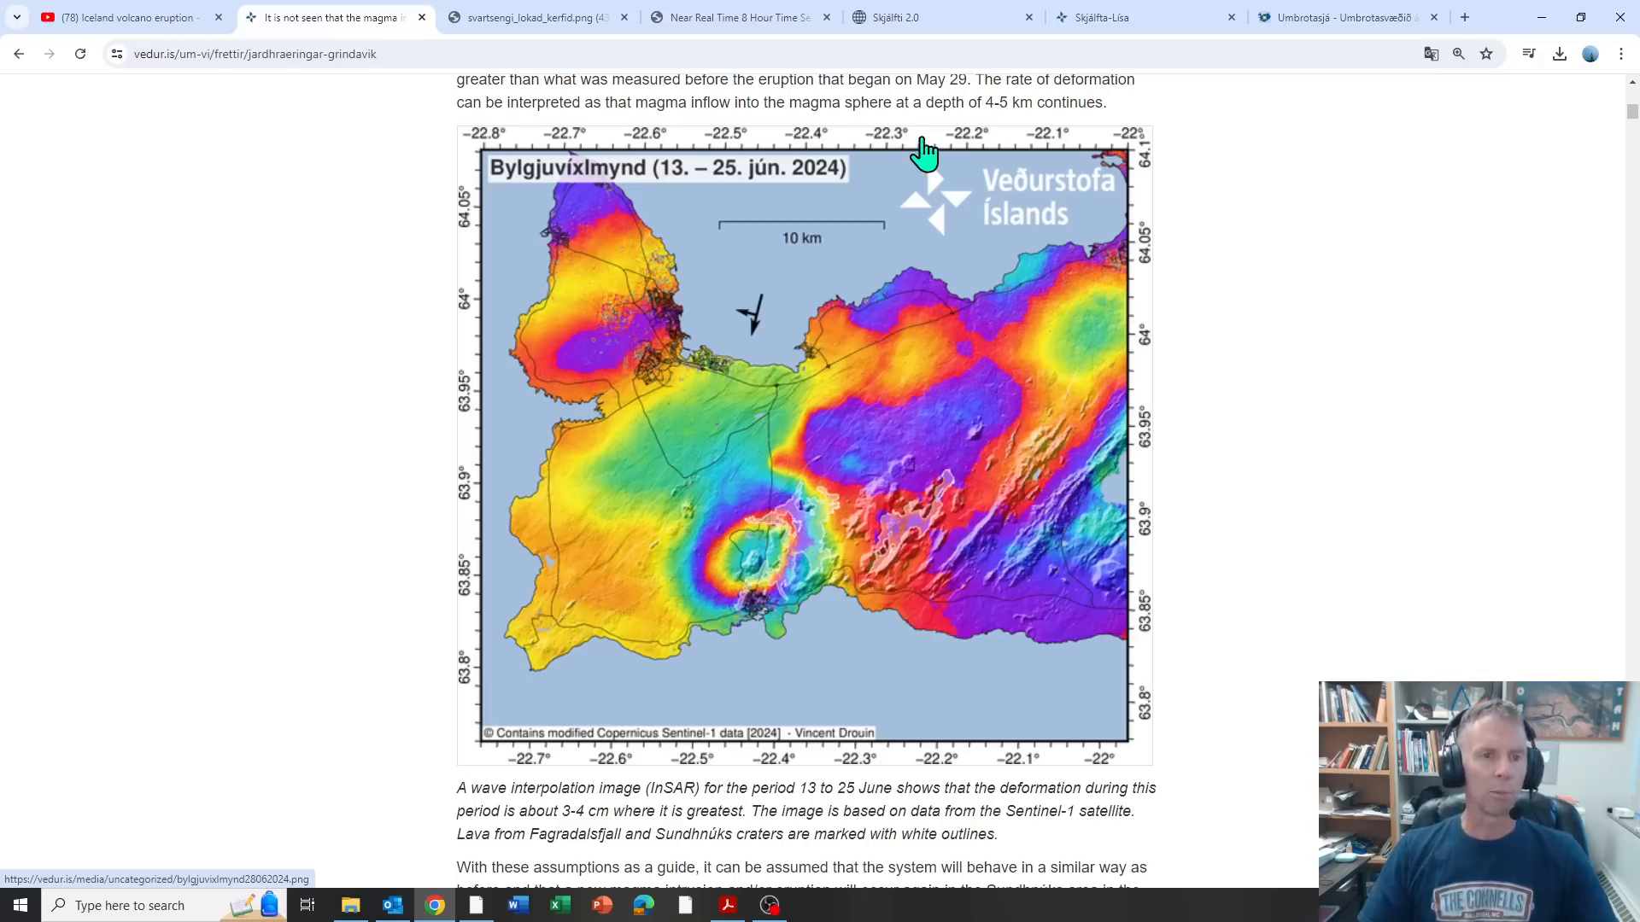
pyautogui.moveTo(863, 110)
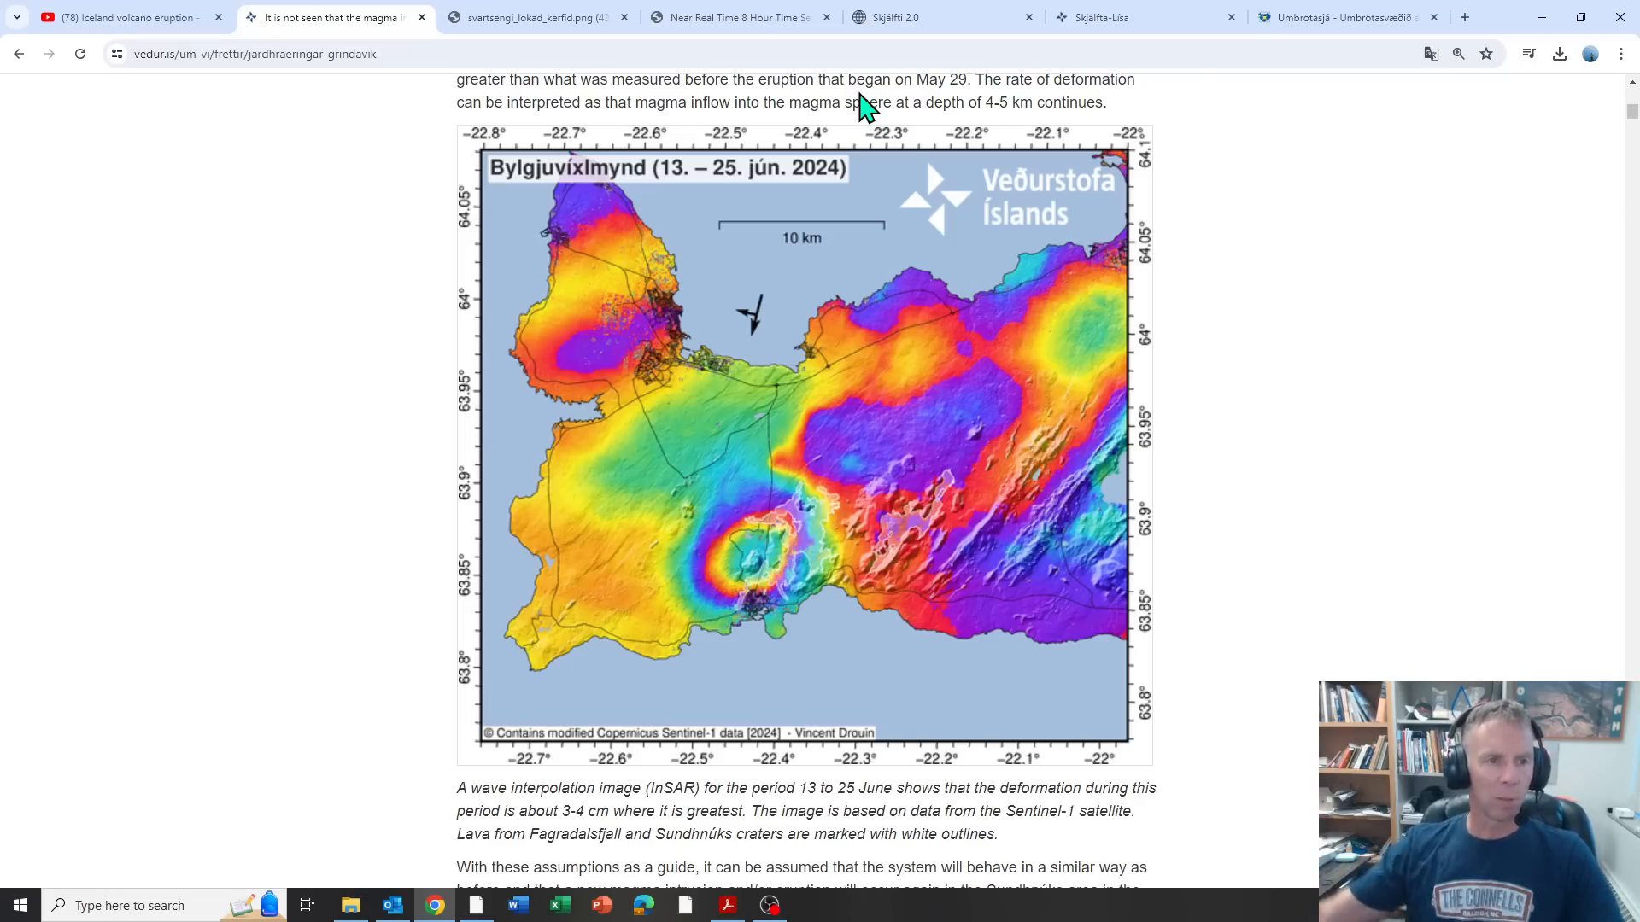
# Step: Switch to the 8-hour GPS time series page and view the Svartsengi SENG plot full size
pyautogui.click(738, 17)
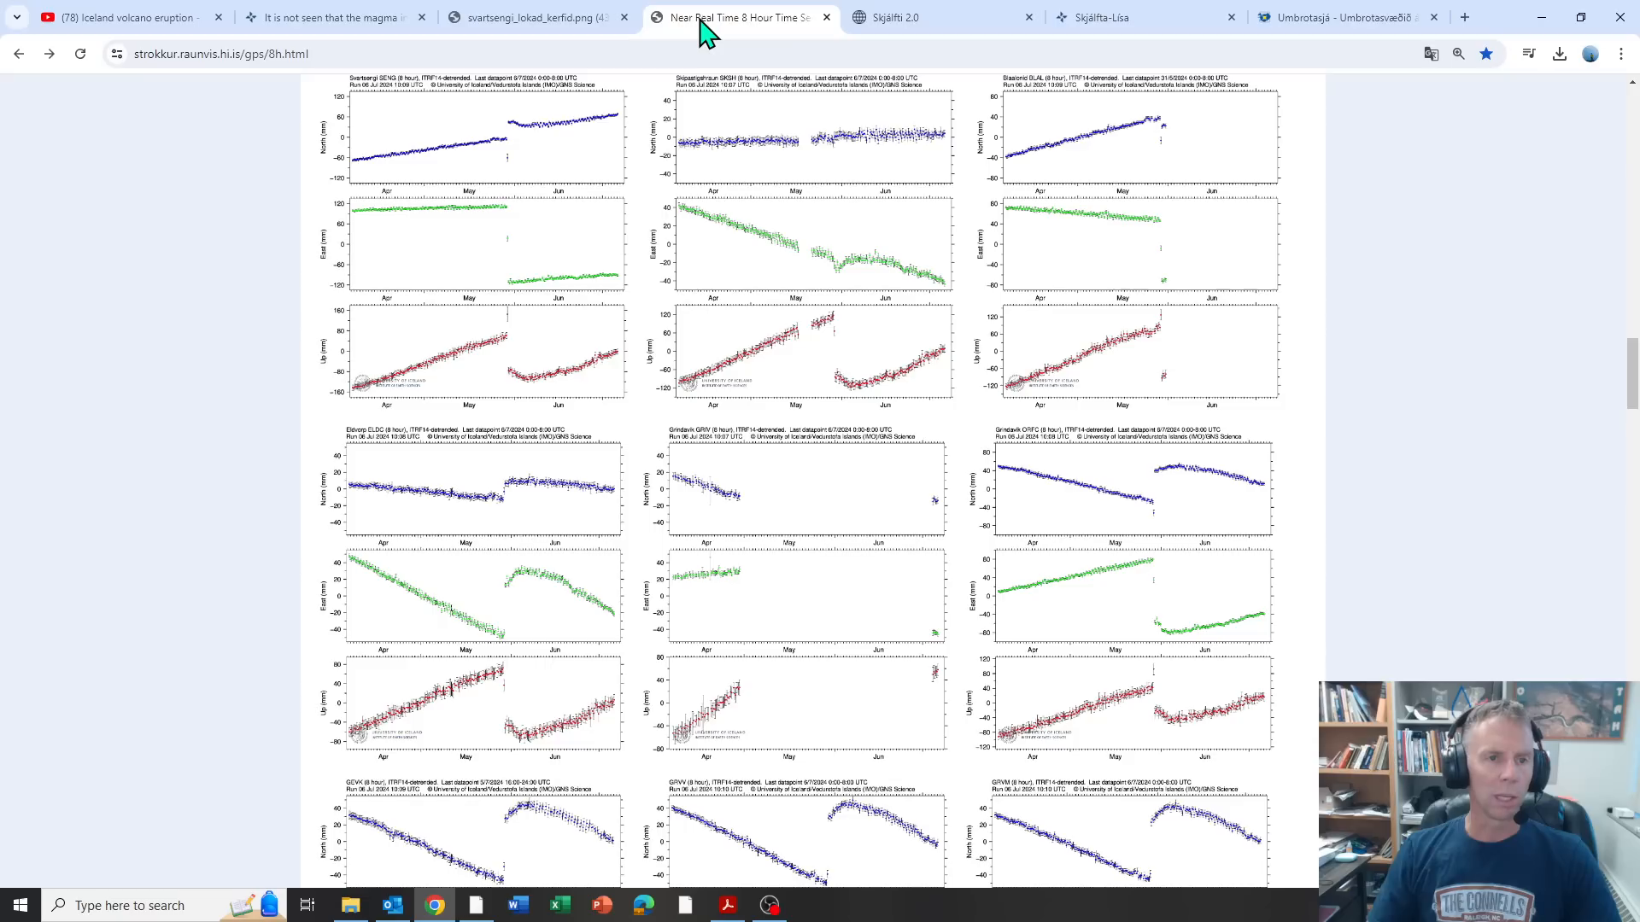
pyautogui.scroll(-3)
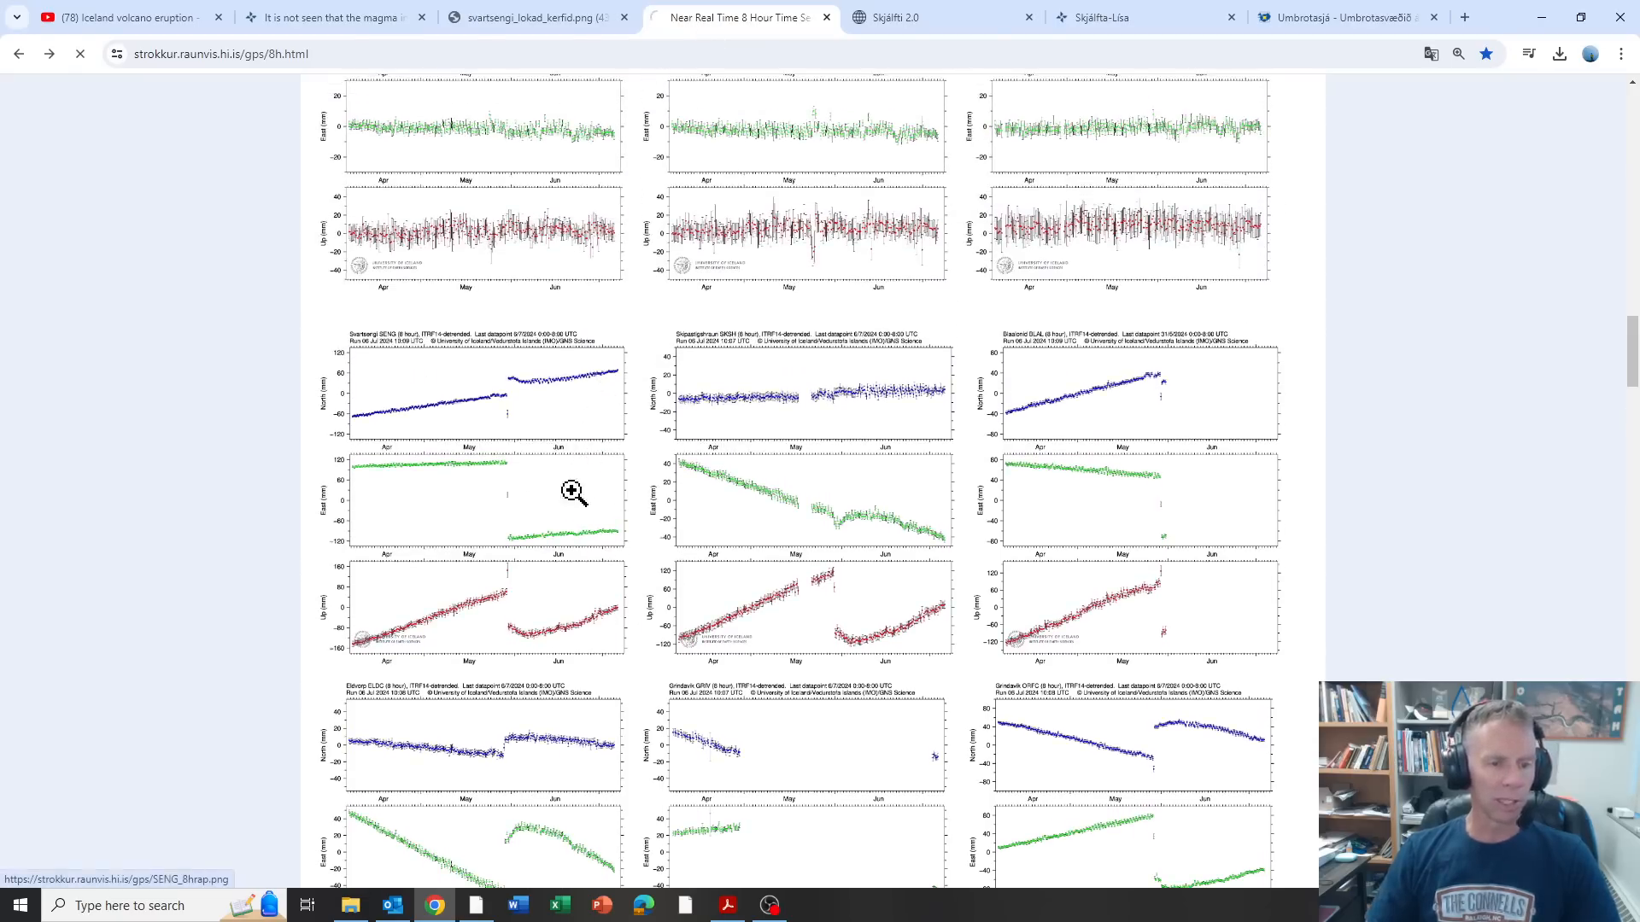
pyautogui.click(574, 492)
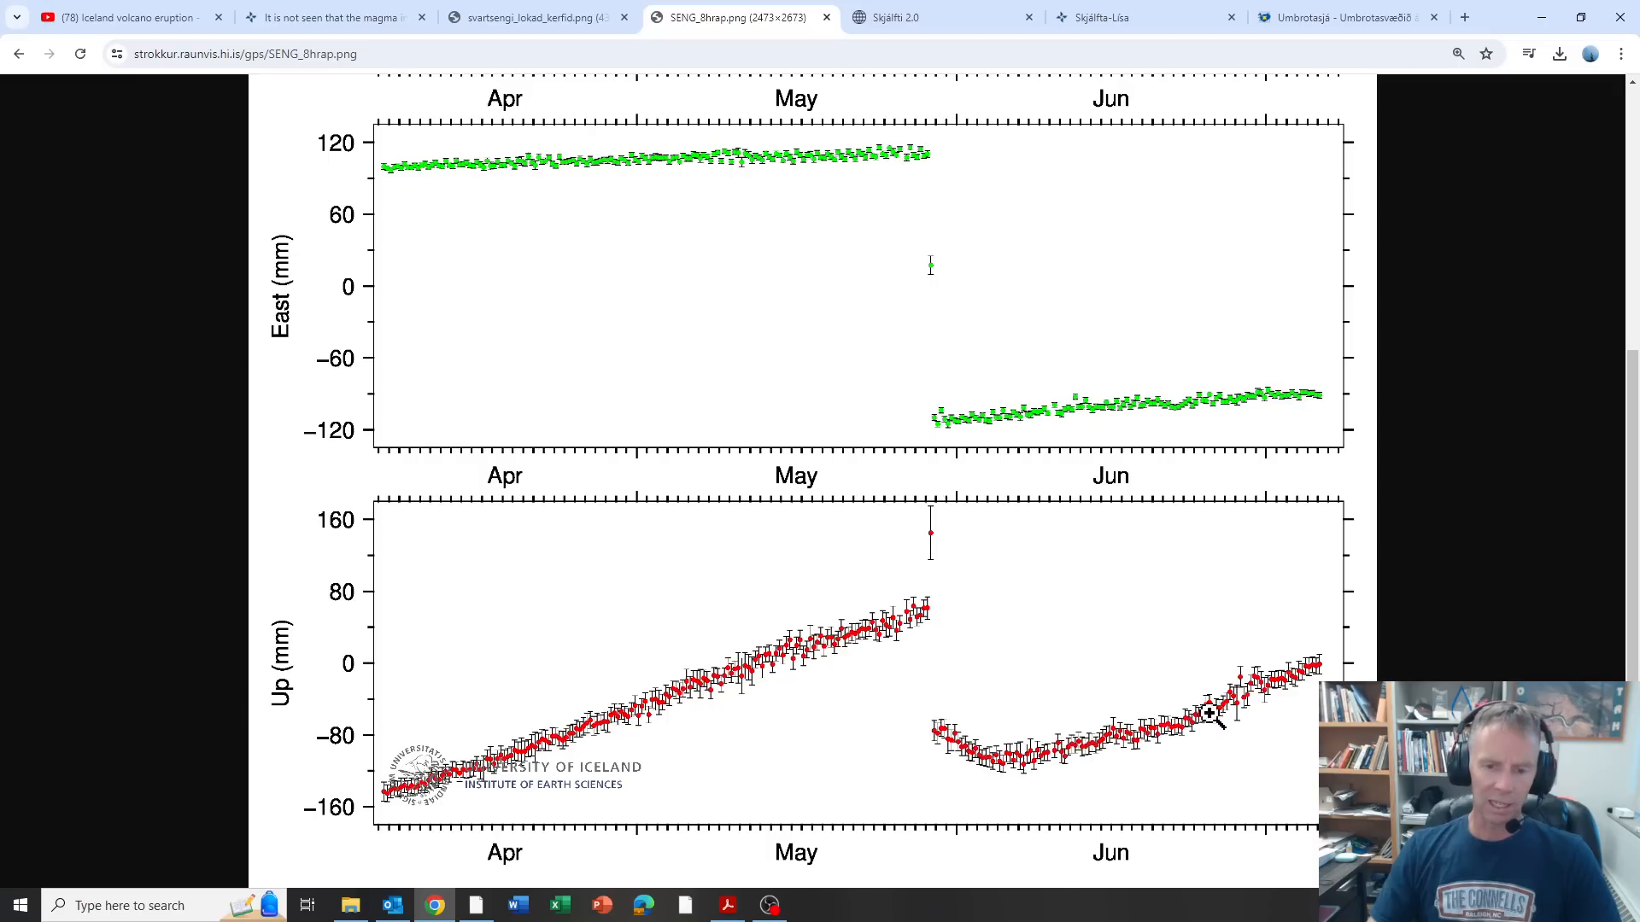
pyautogui.moveTo(1106, 744)
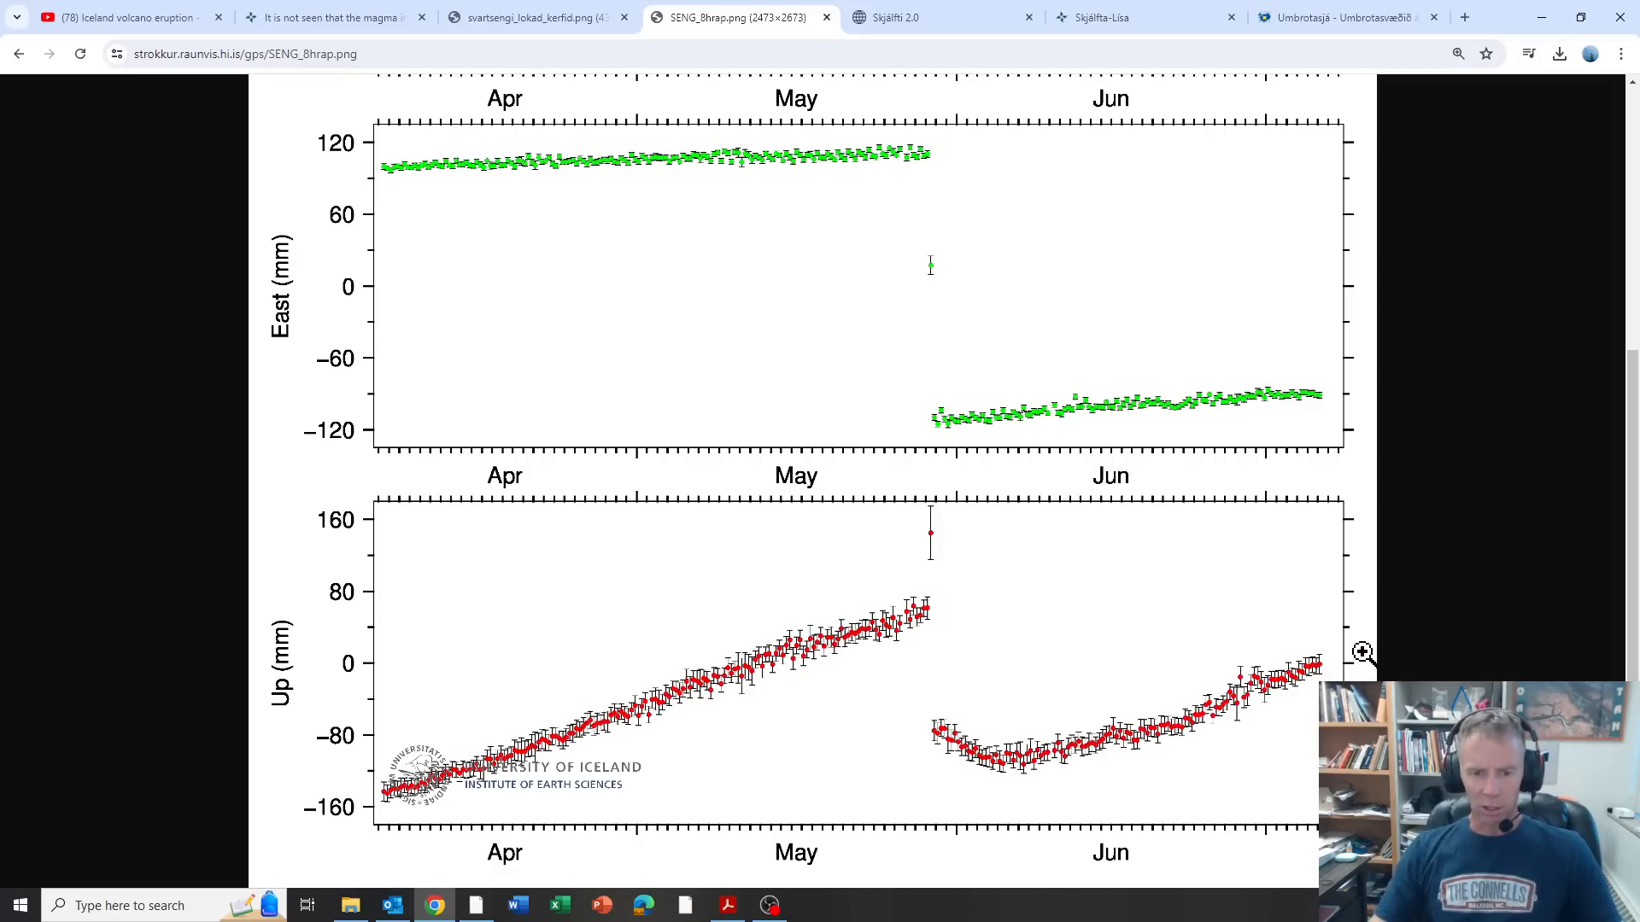
pyautogui.moveTo(921, 615)
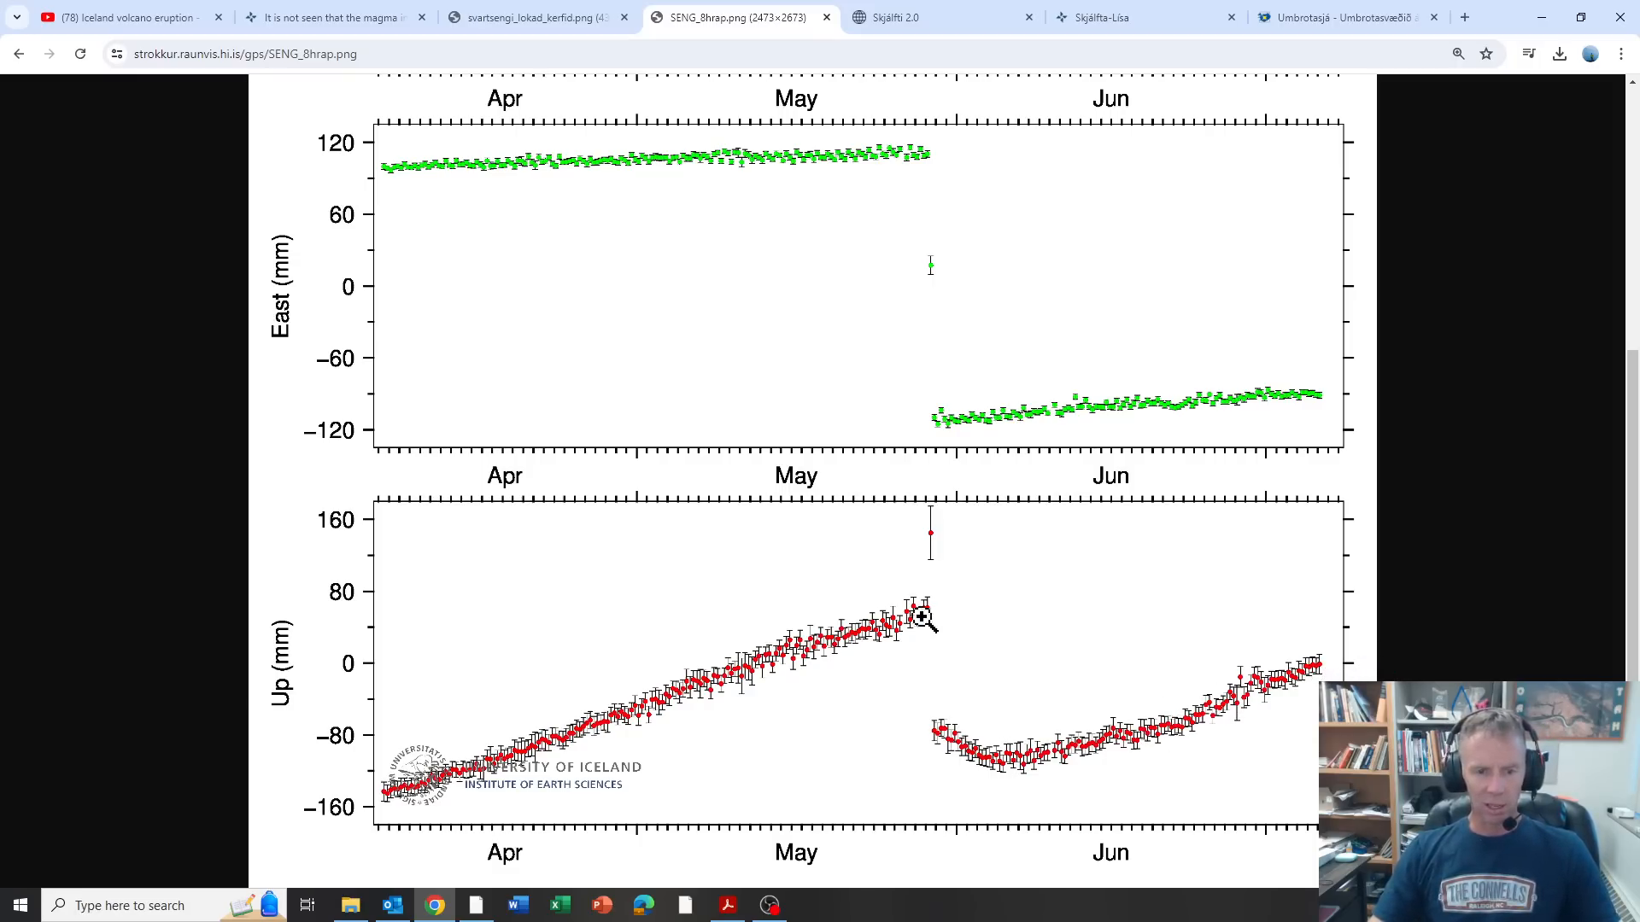
pyautogui.moveTo(945, 612)
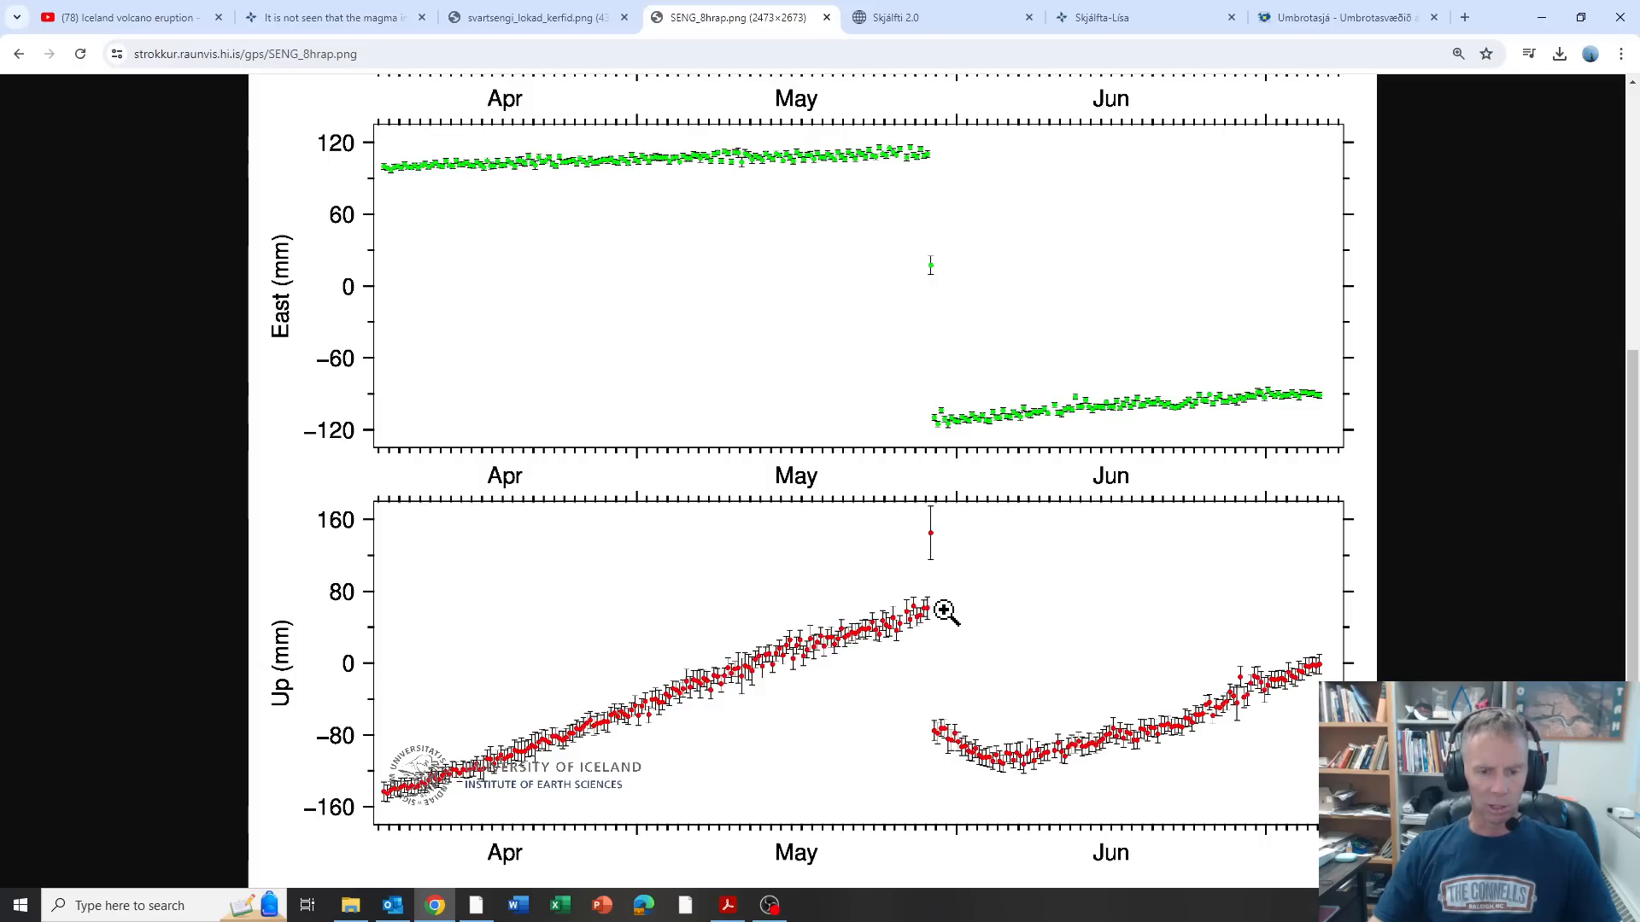
pyautogui.moveTo(924, 603)
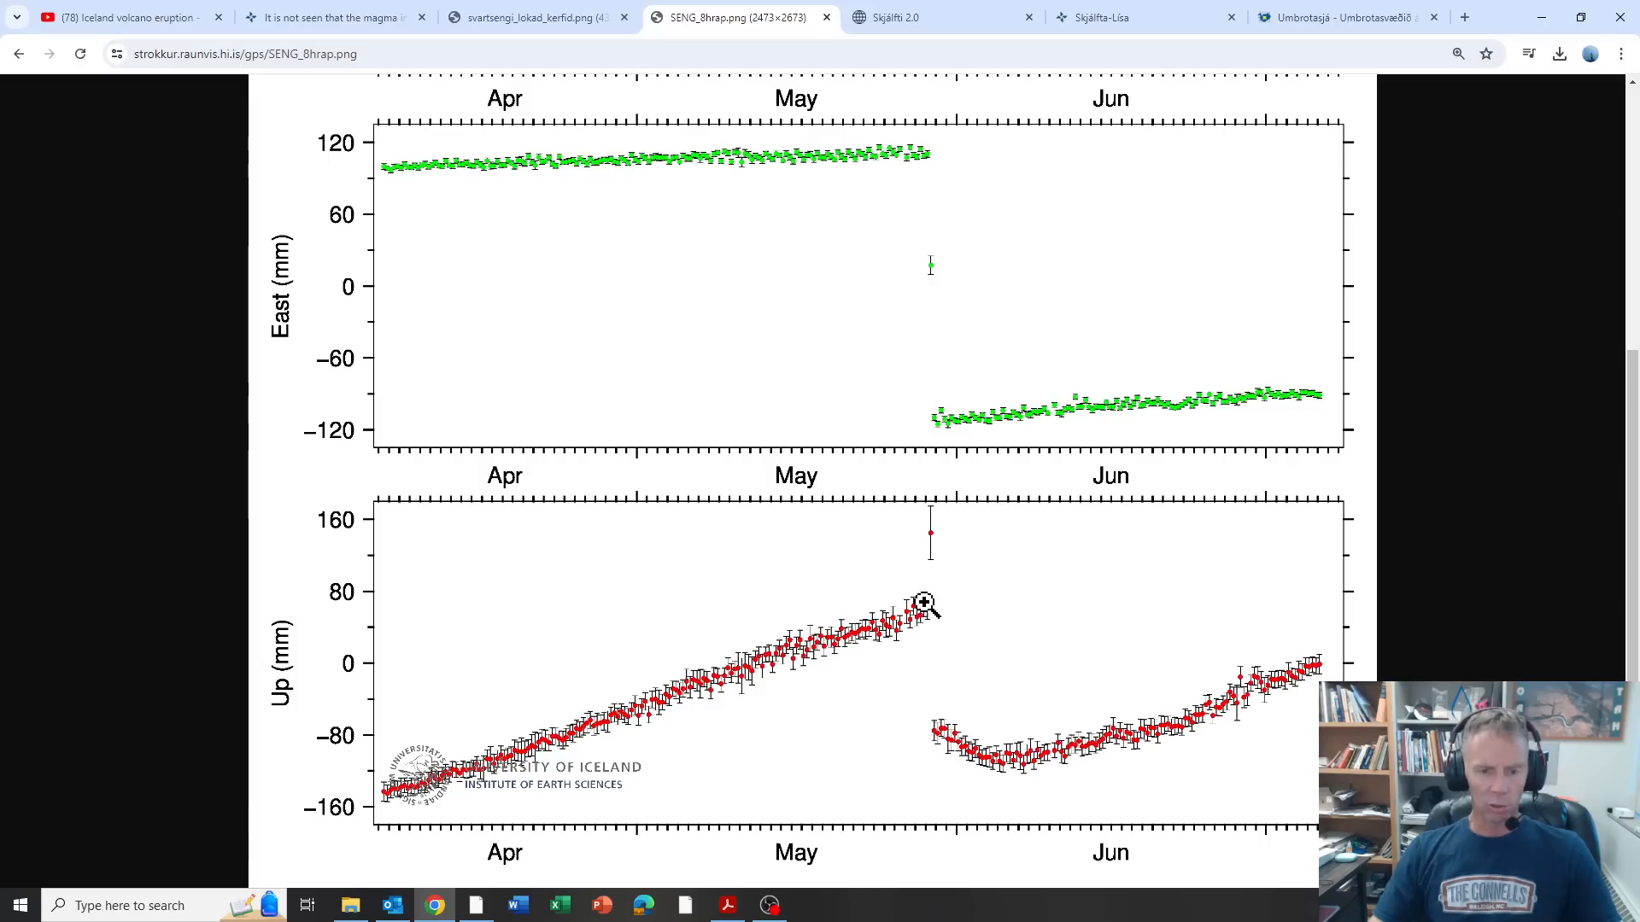
pyautogui.moveTo(907, 615)
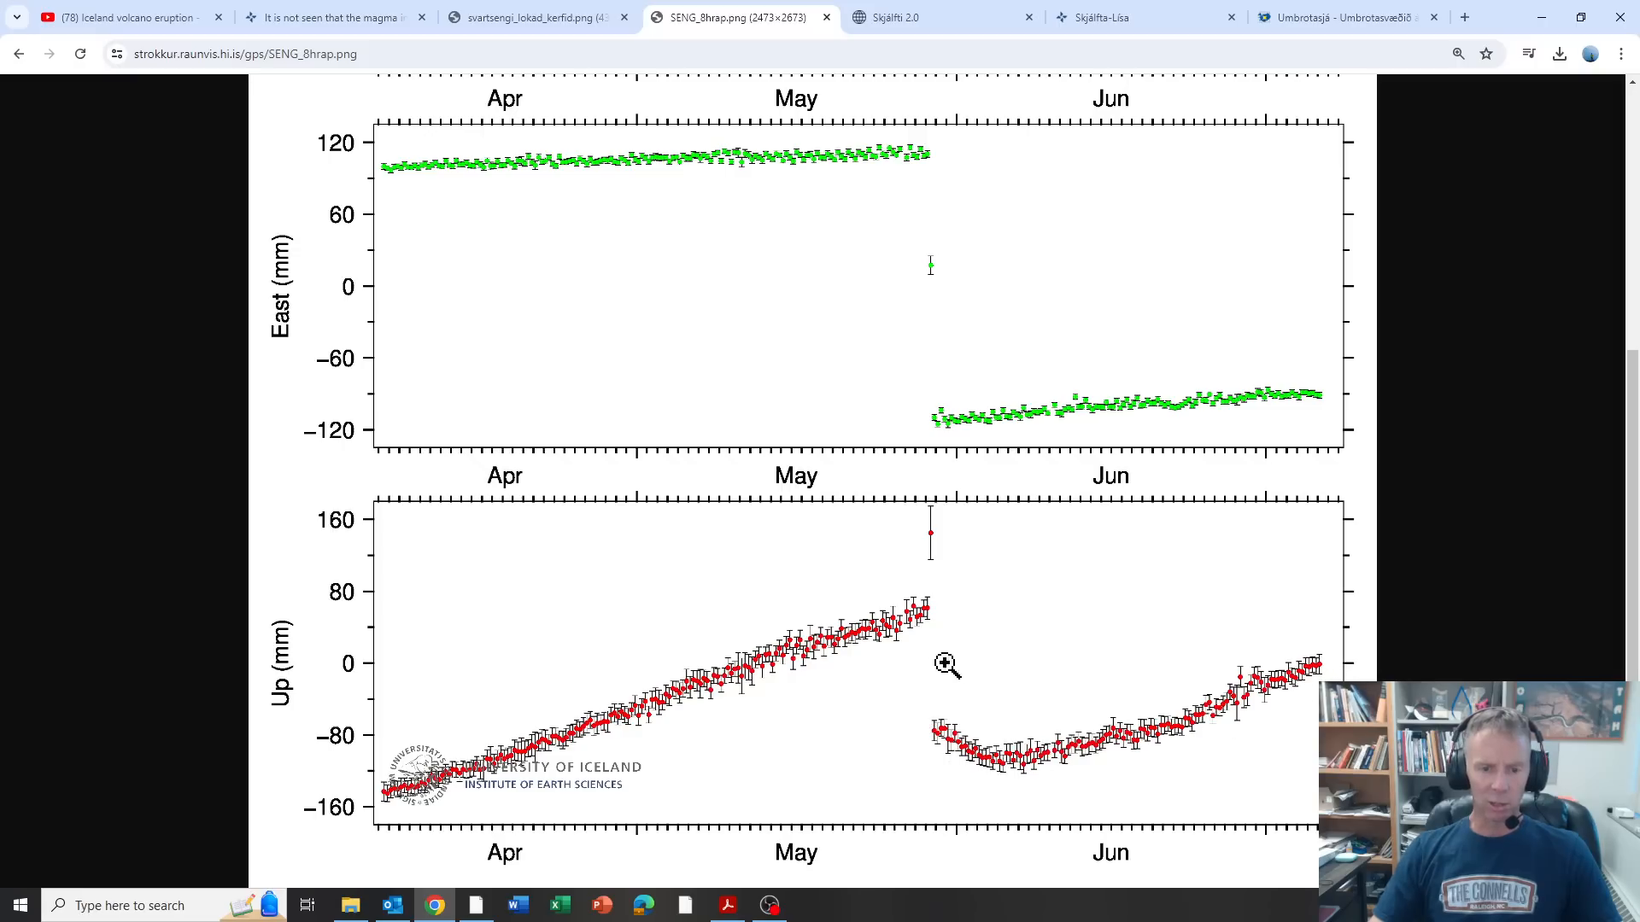
pyautogui.moveTo(935, 627)
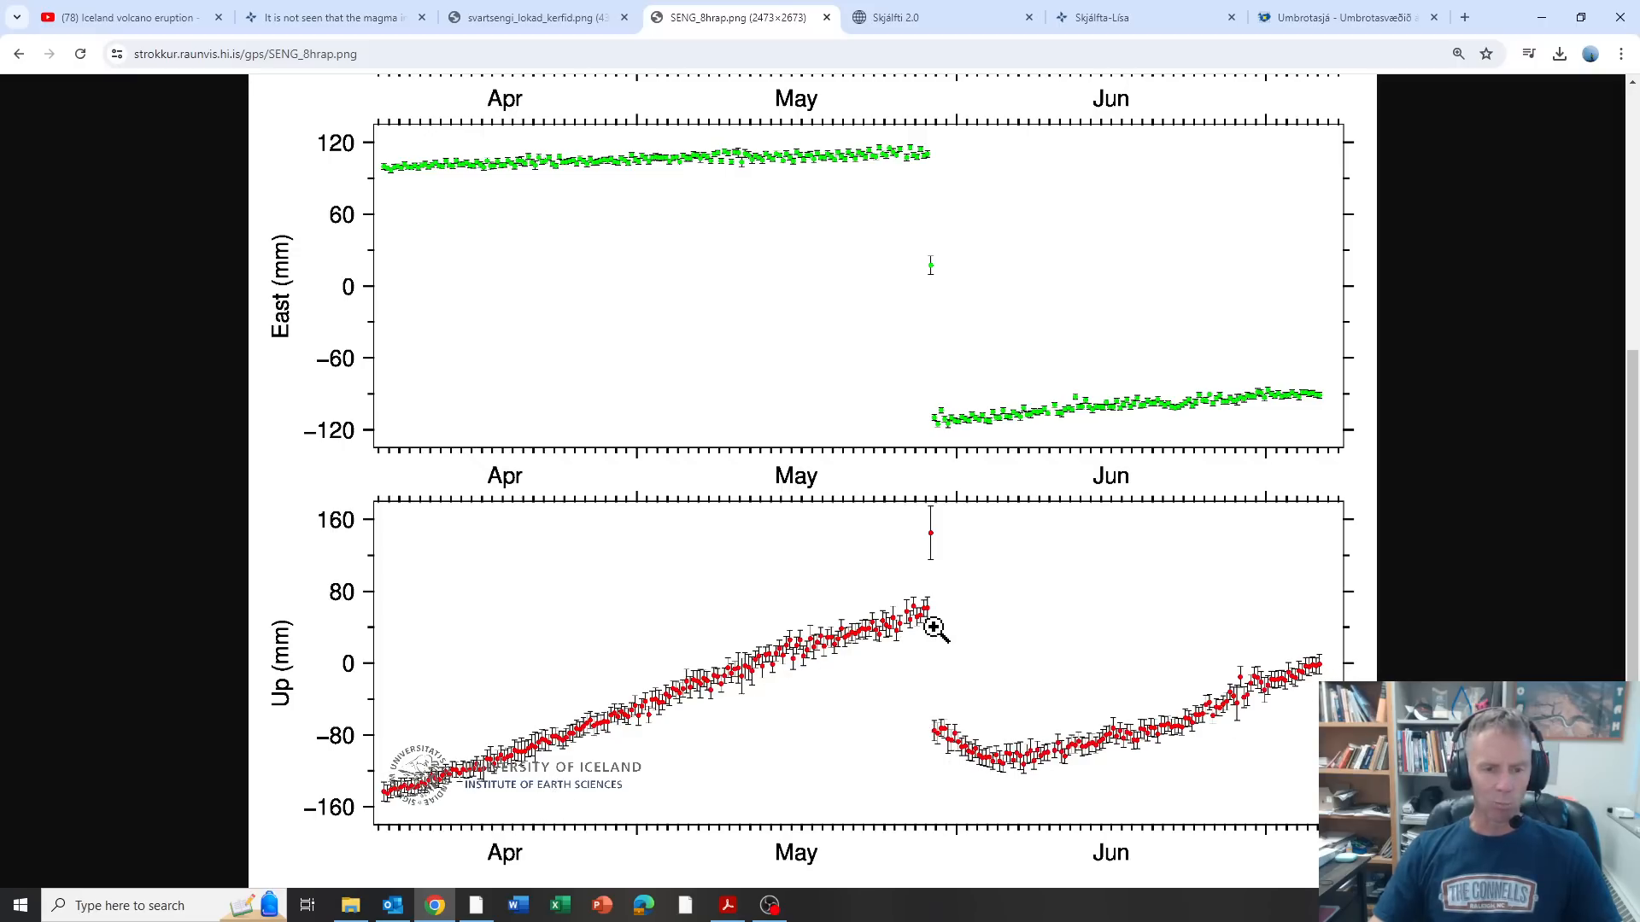
pyautogui.moveTo(931, 607)
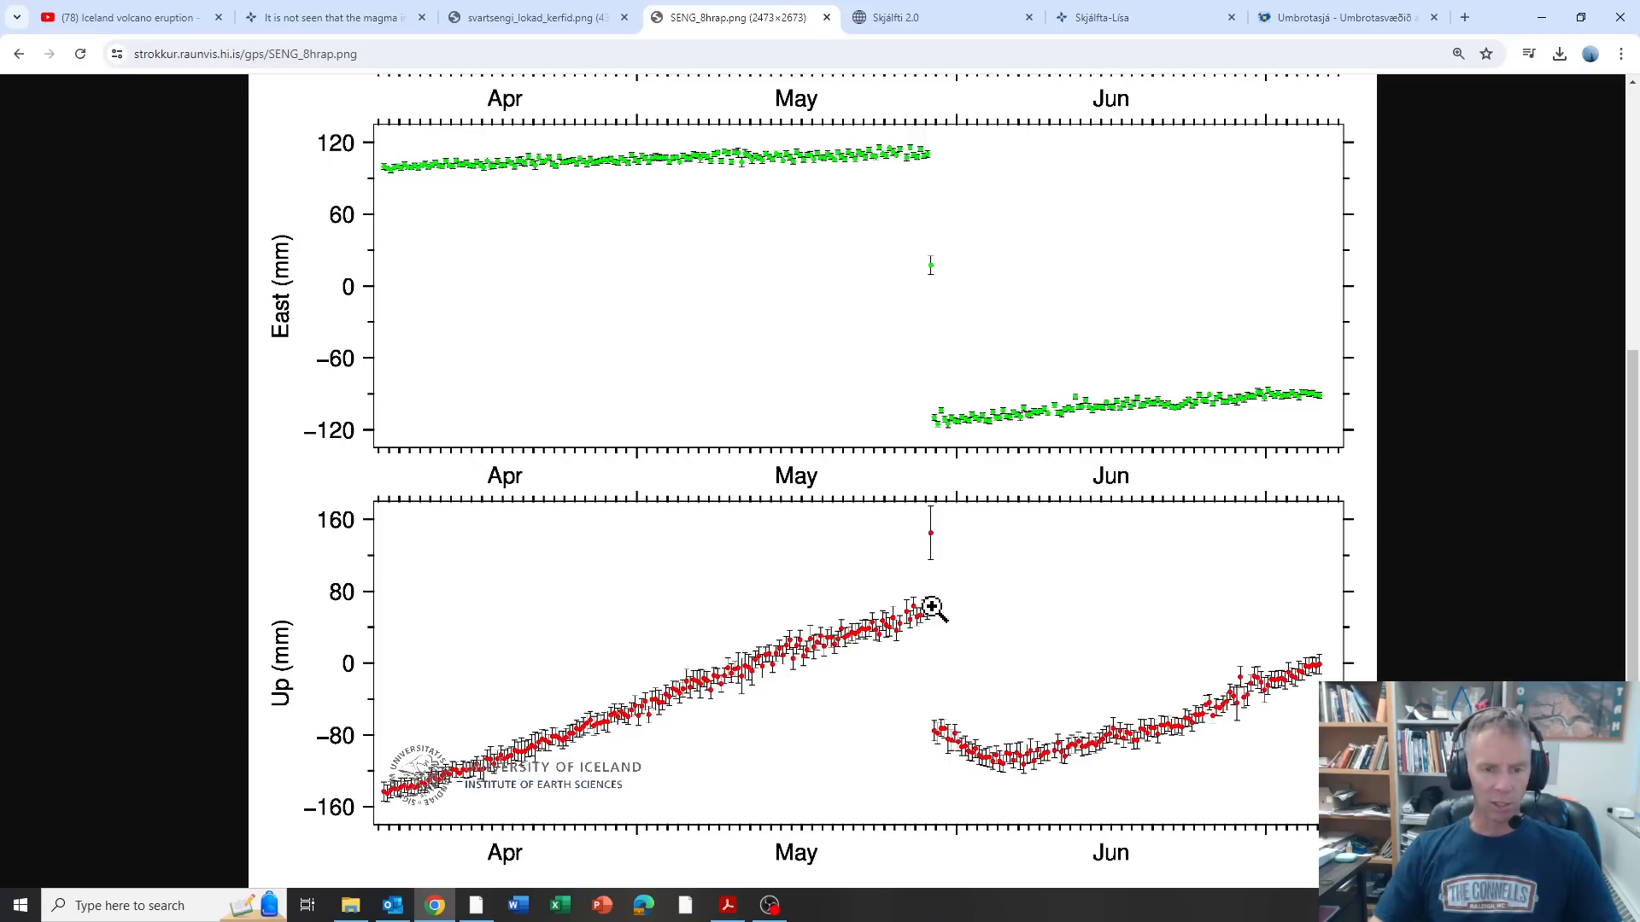
pyautogui.moveTo(449, 594)
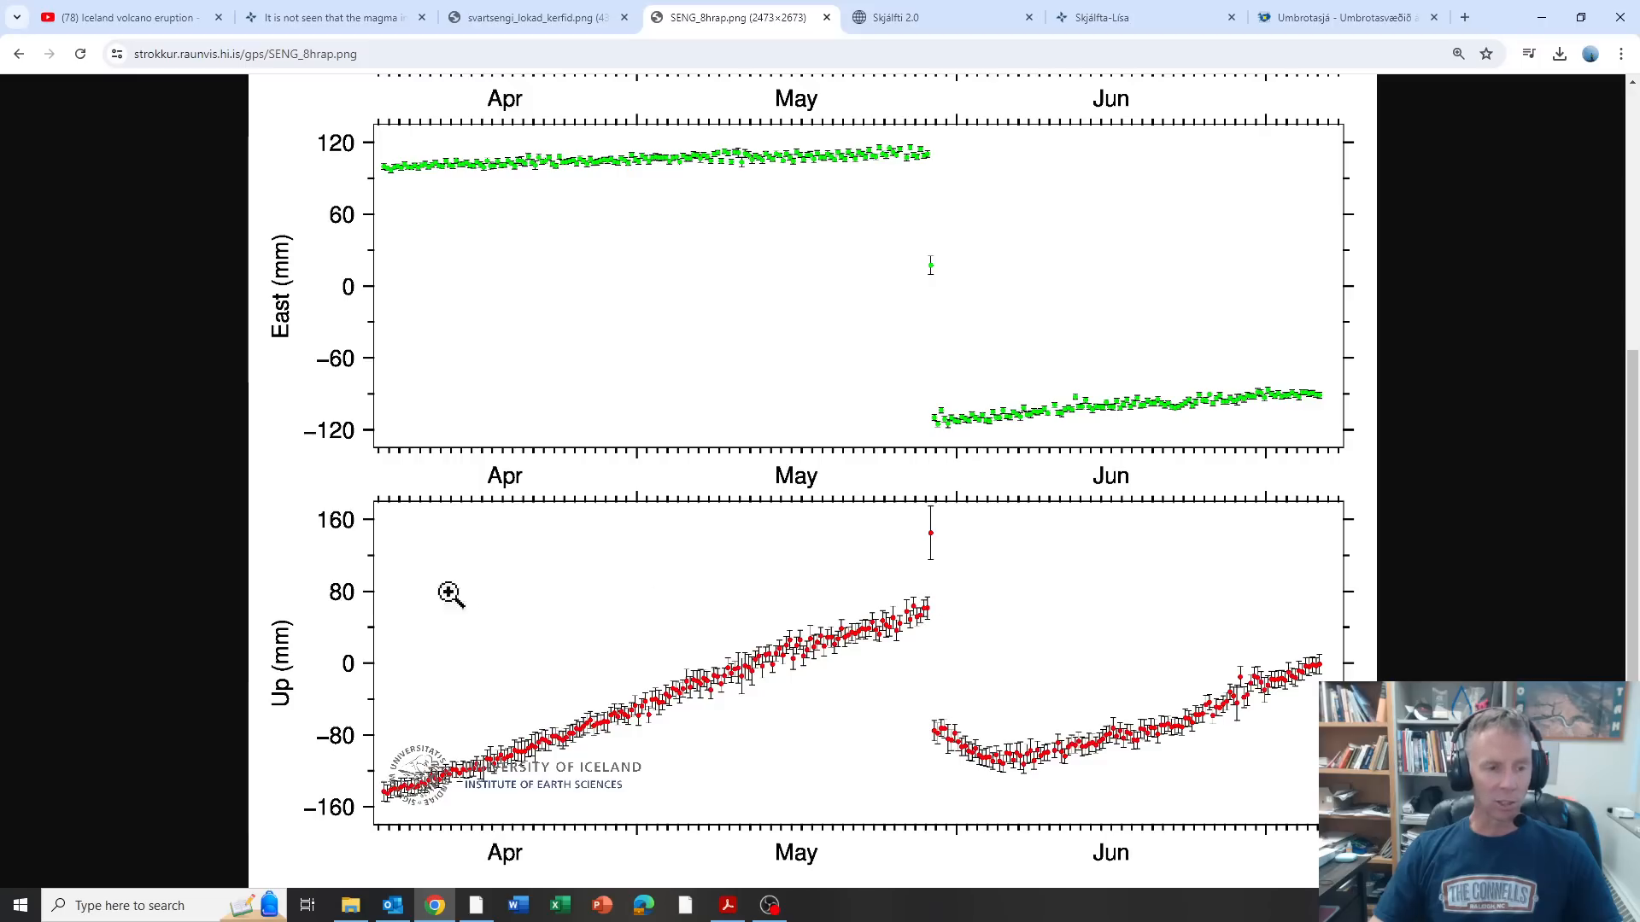
pyautogui.moveTo(536, 770)
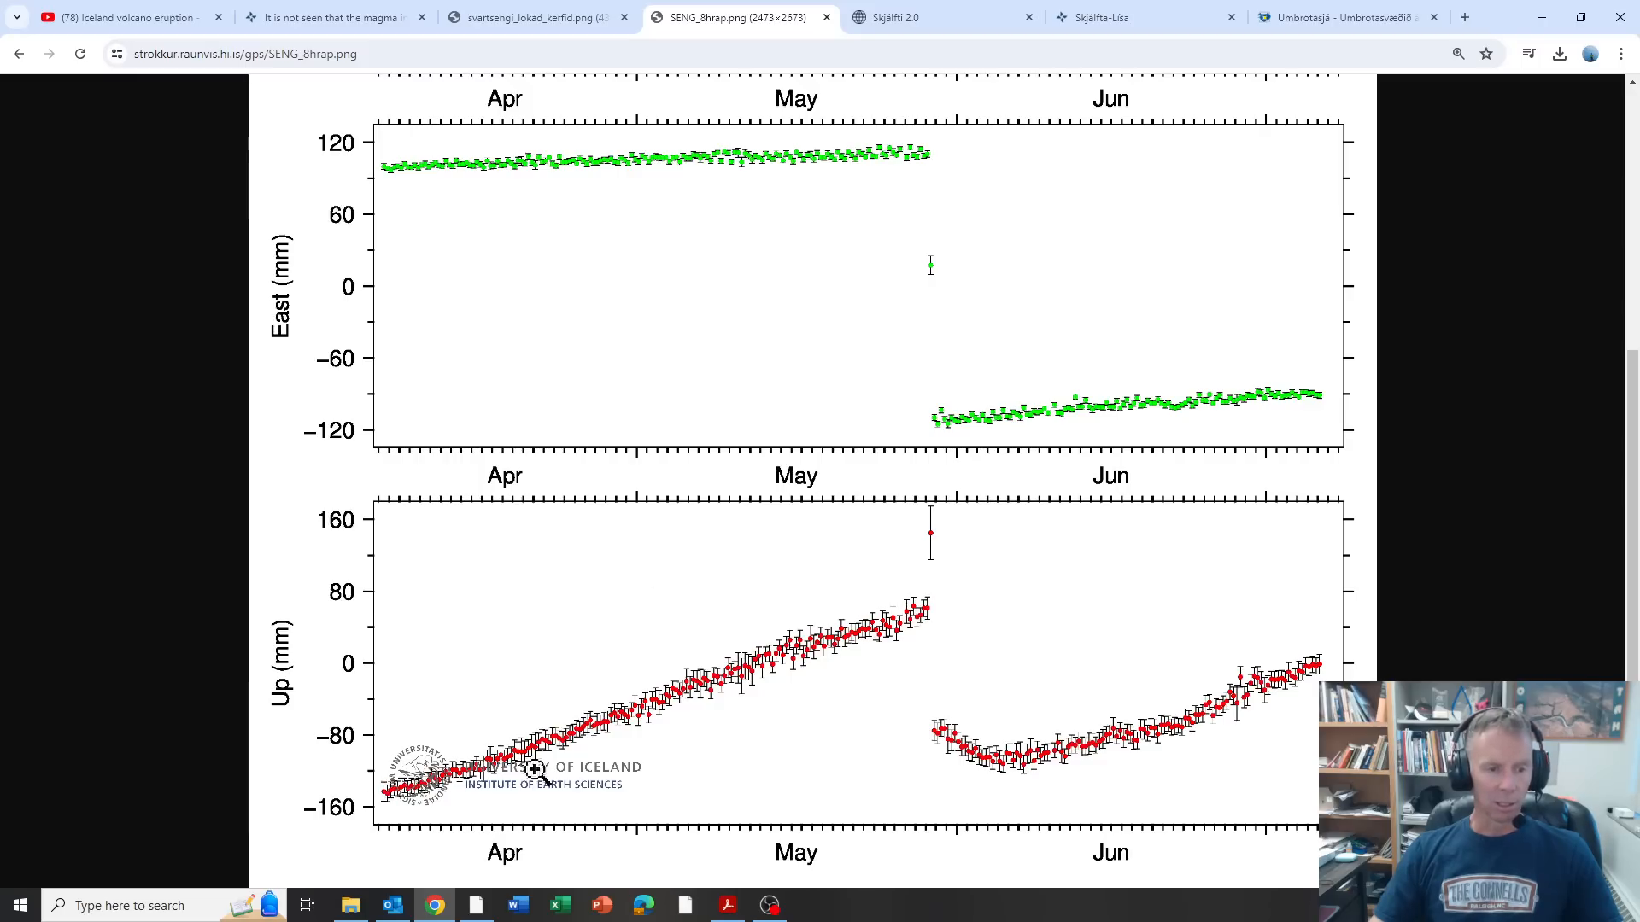
pyautogui.moveTo(956, 614)
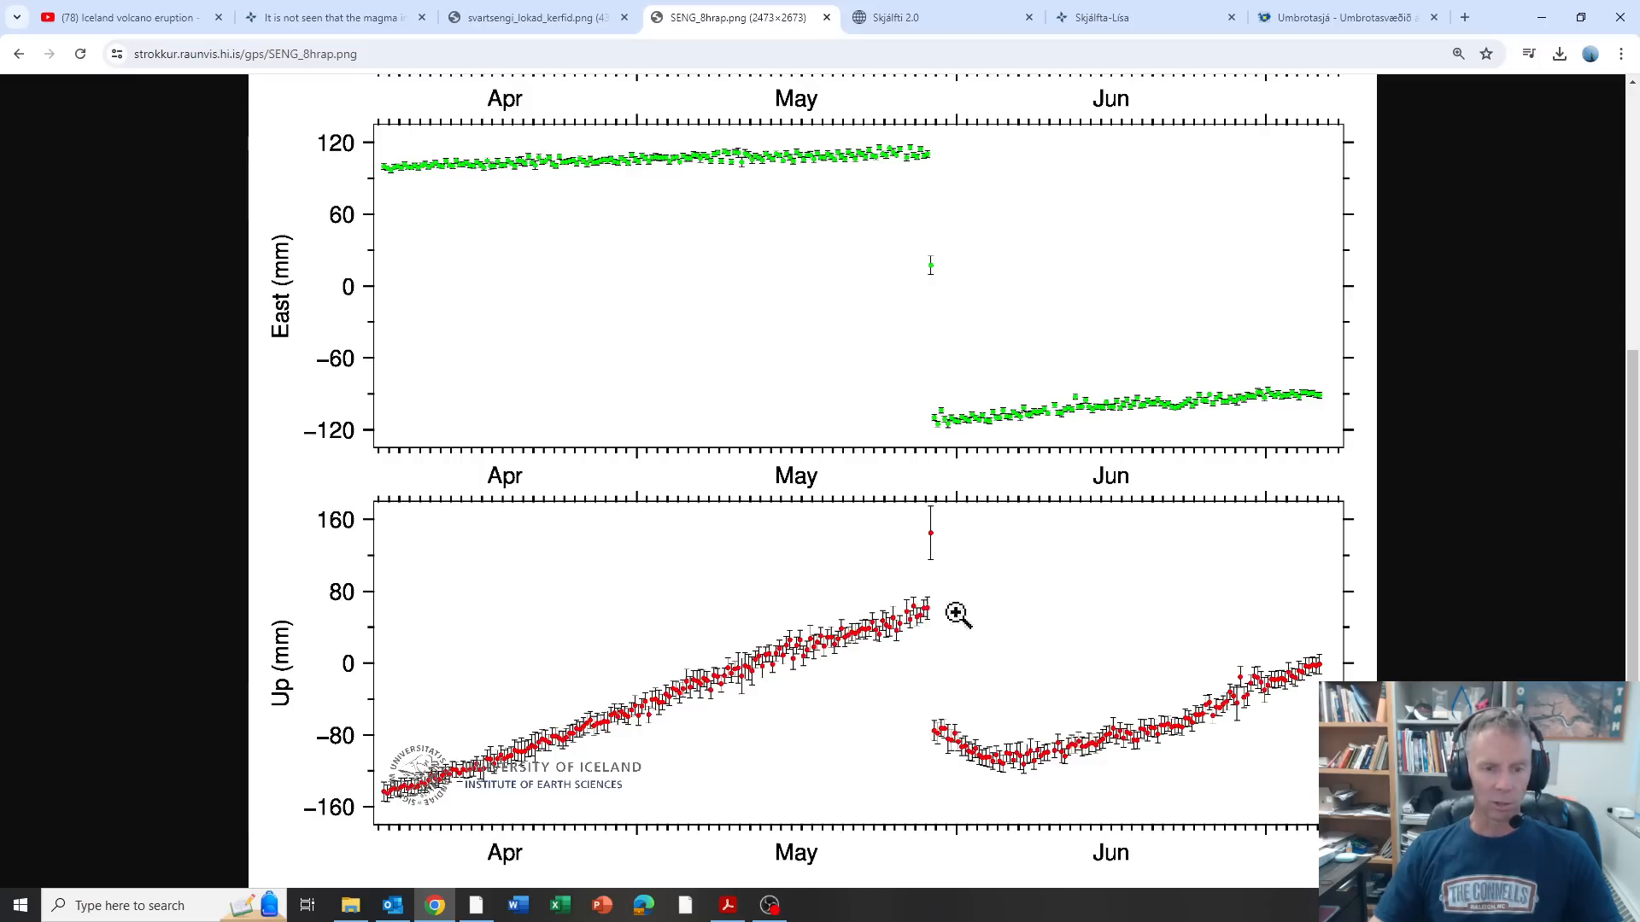
pyautogui.moveTo(1353, 659)
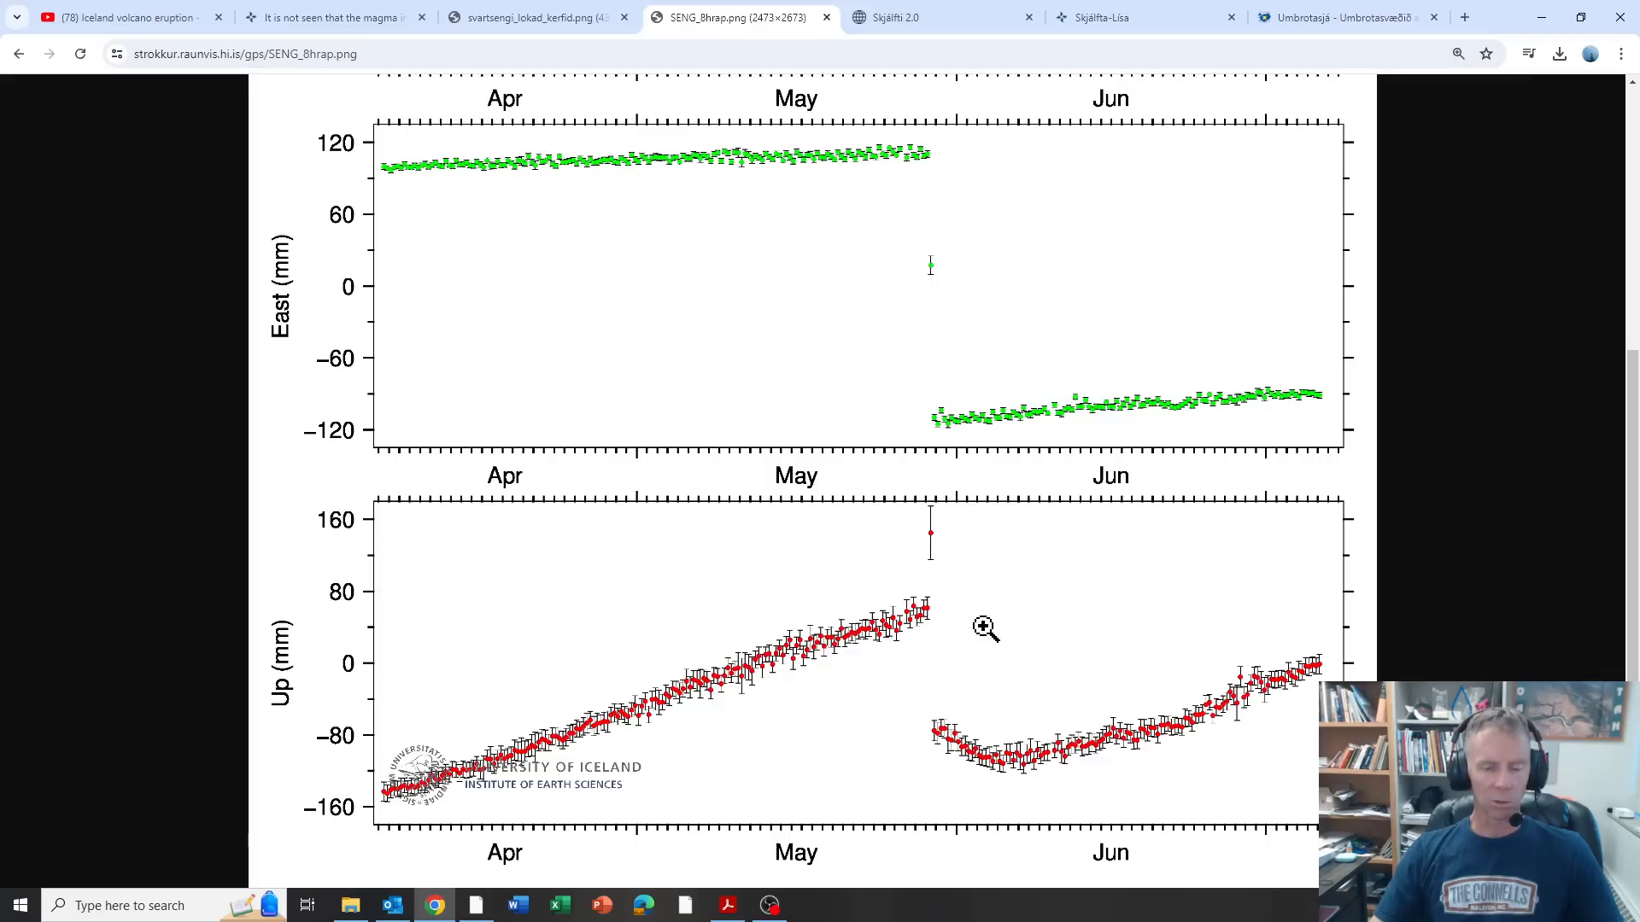
pyautogui.moveTo(993, 634)
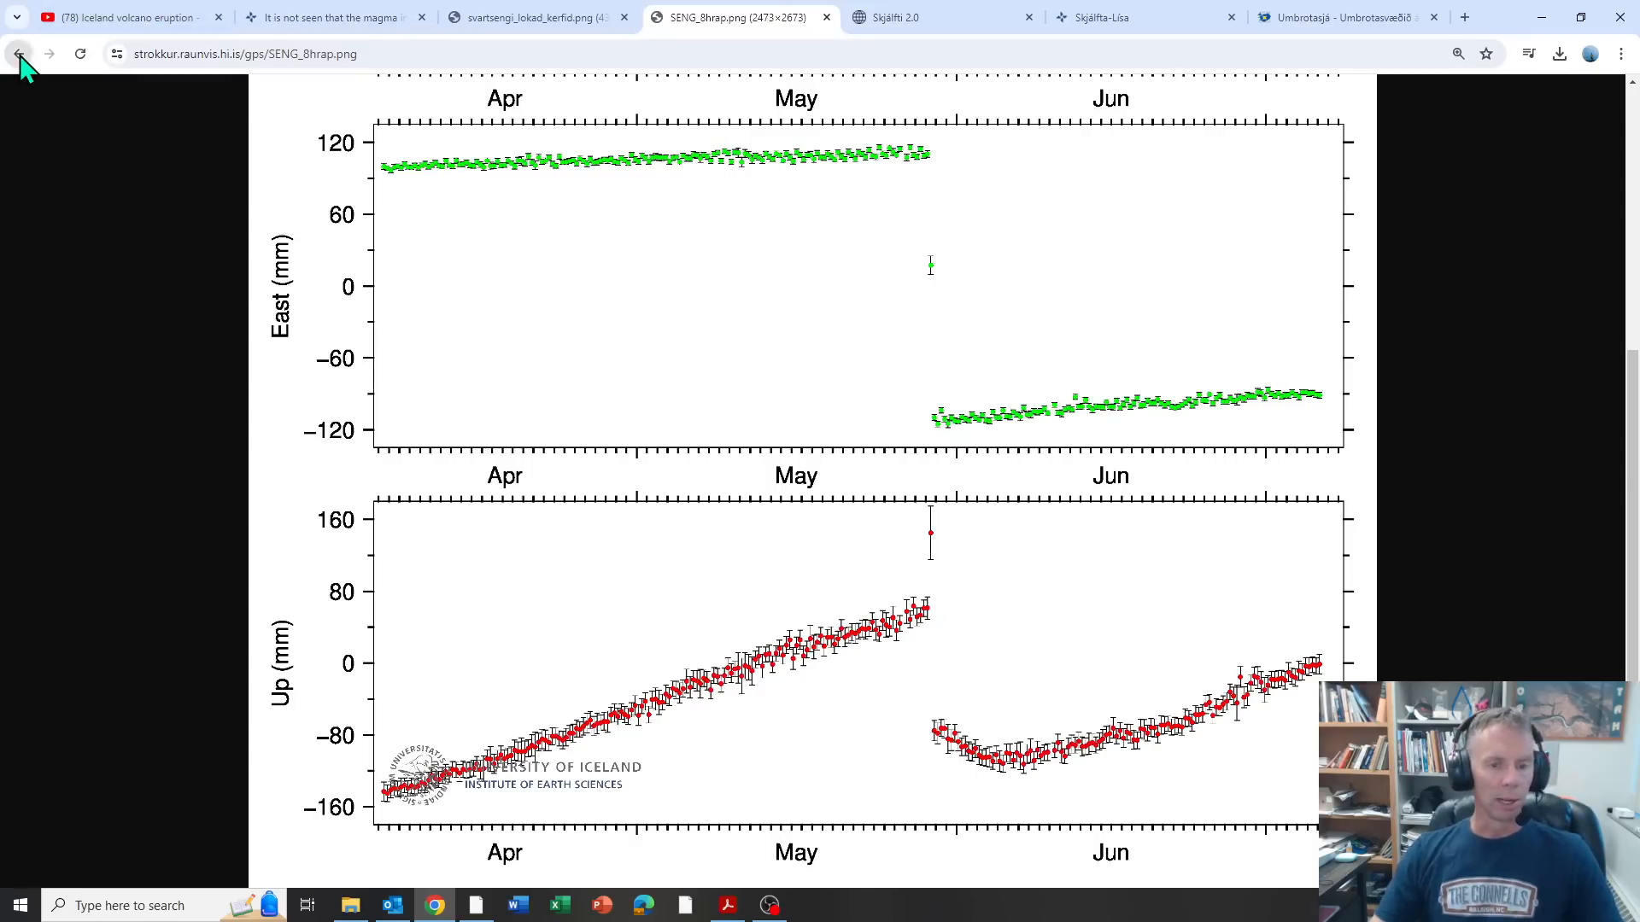
# Step: Return to the station plots page and show the Eldvorp ELDC time series
pyautogui.click(17, 53)
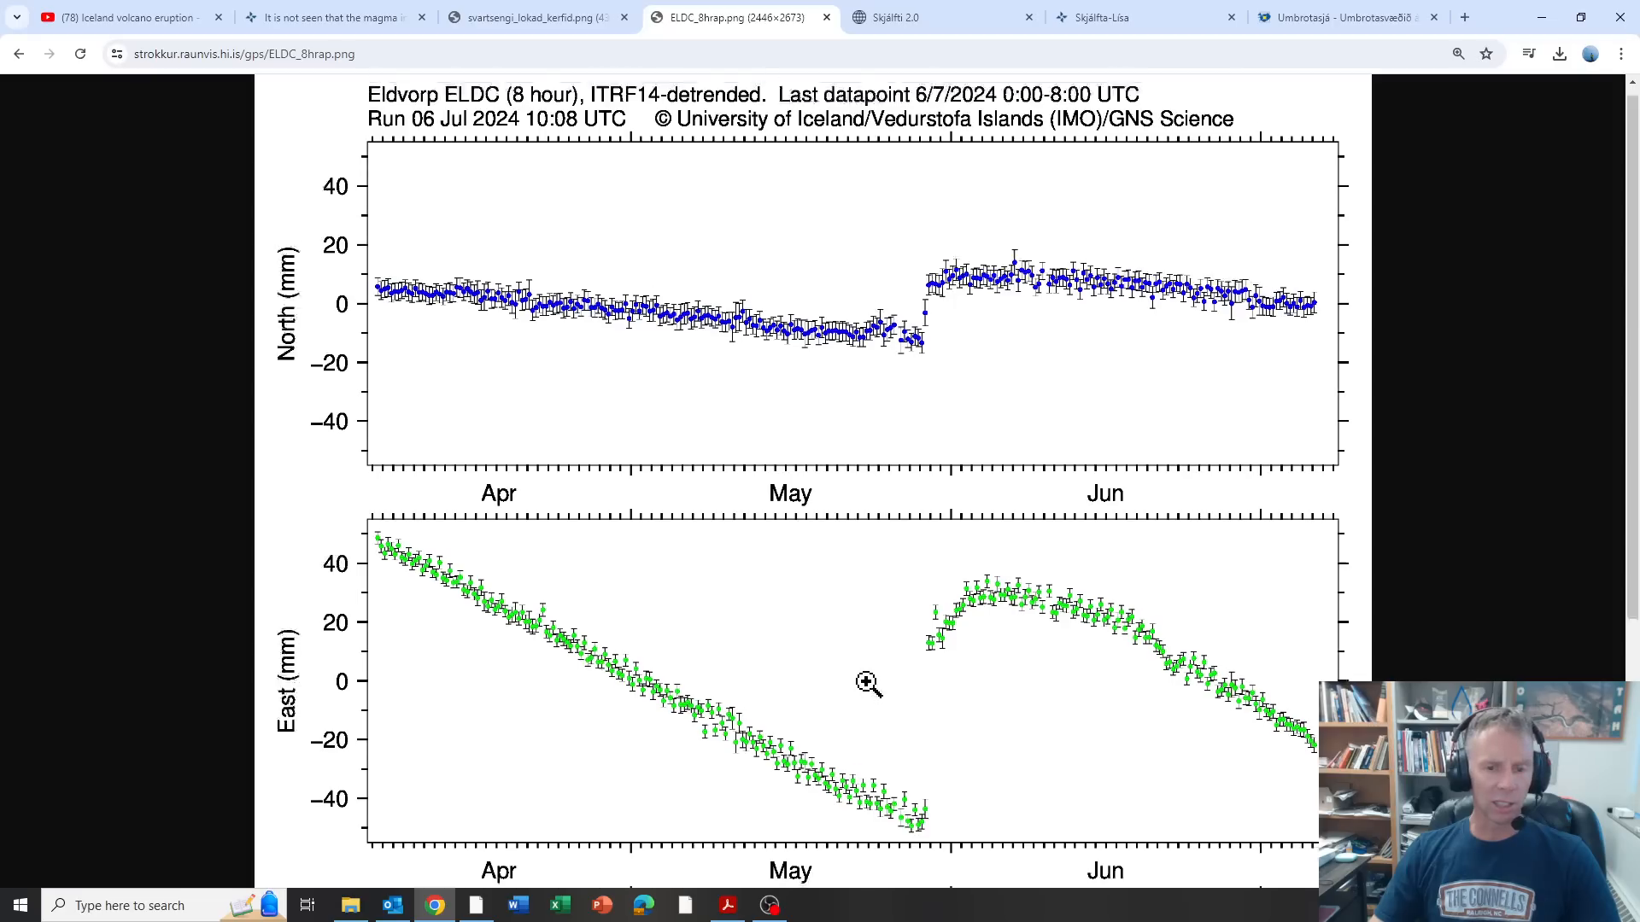
pyautogui.scroll(-3)
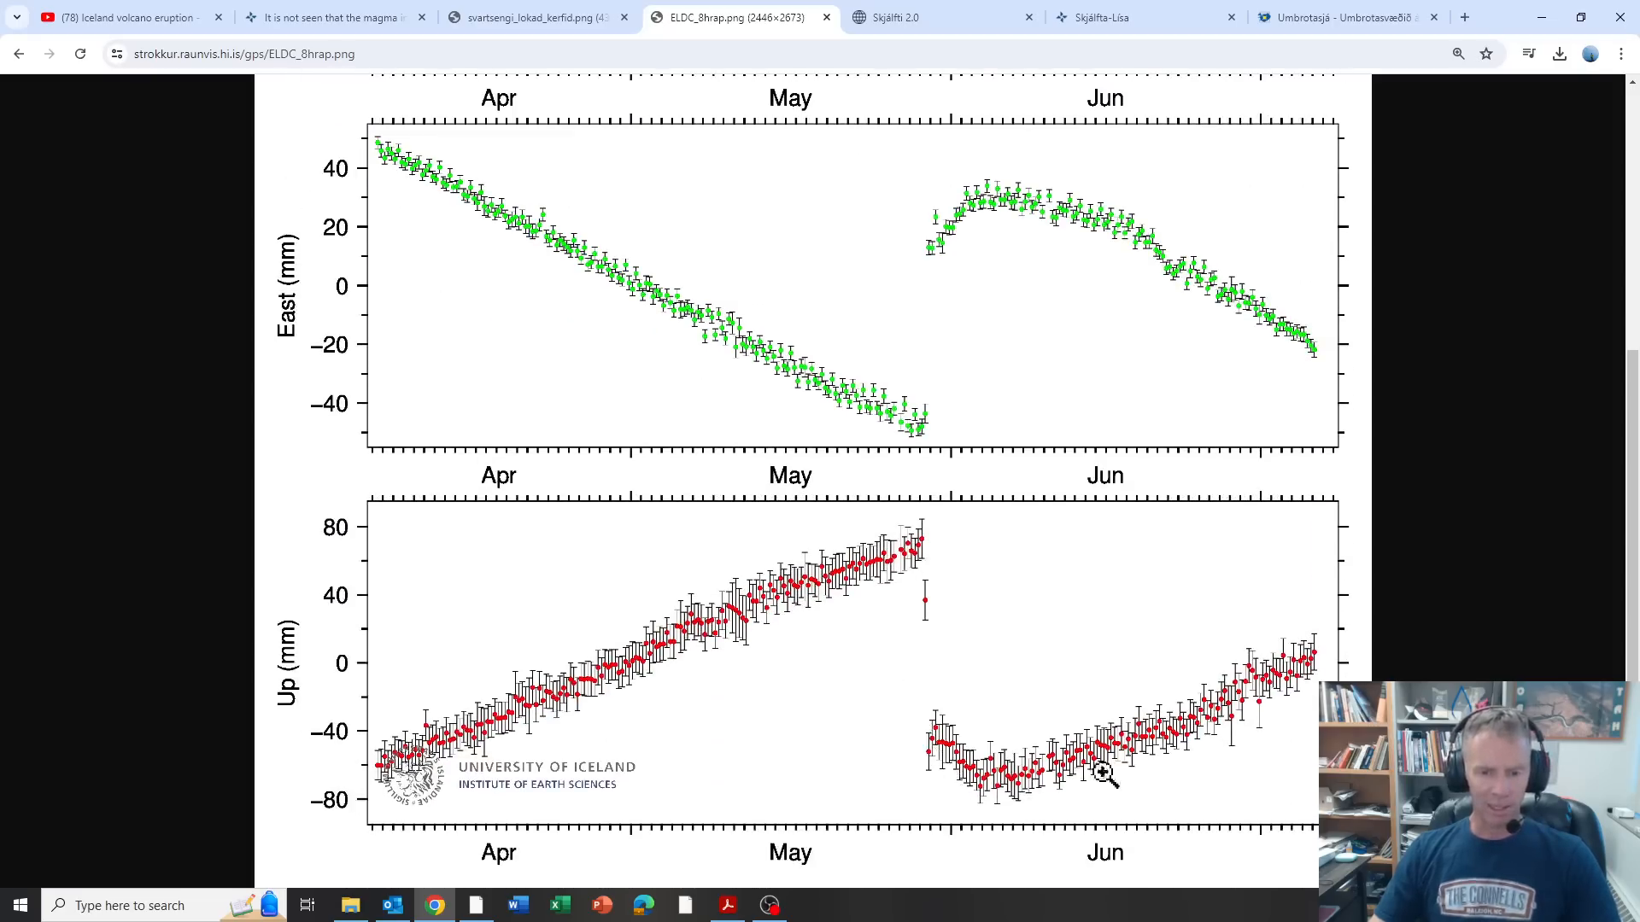
pyautogui.moveTo(403, 271)
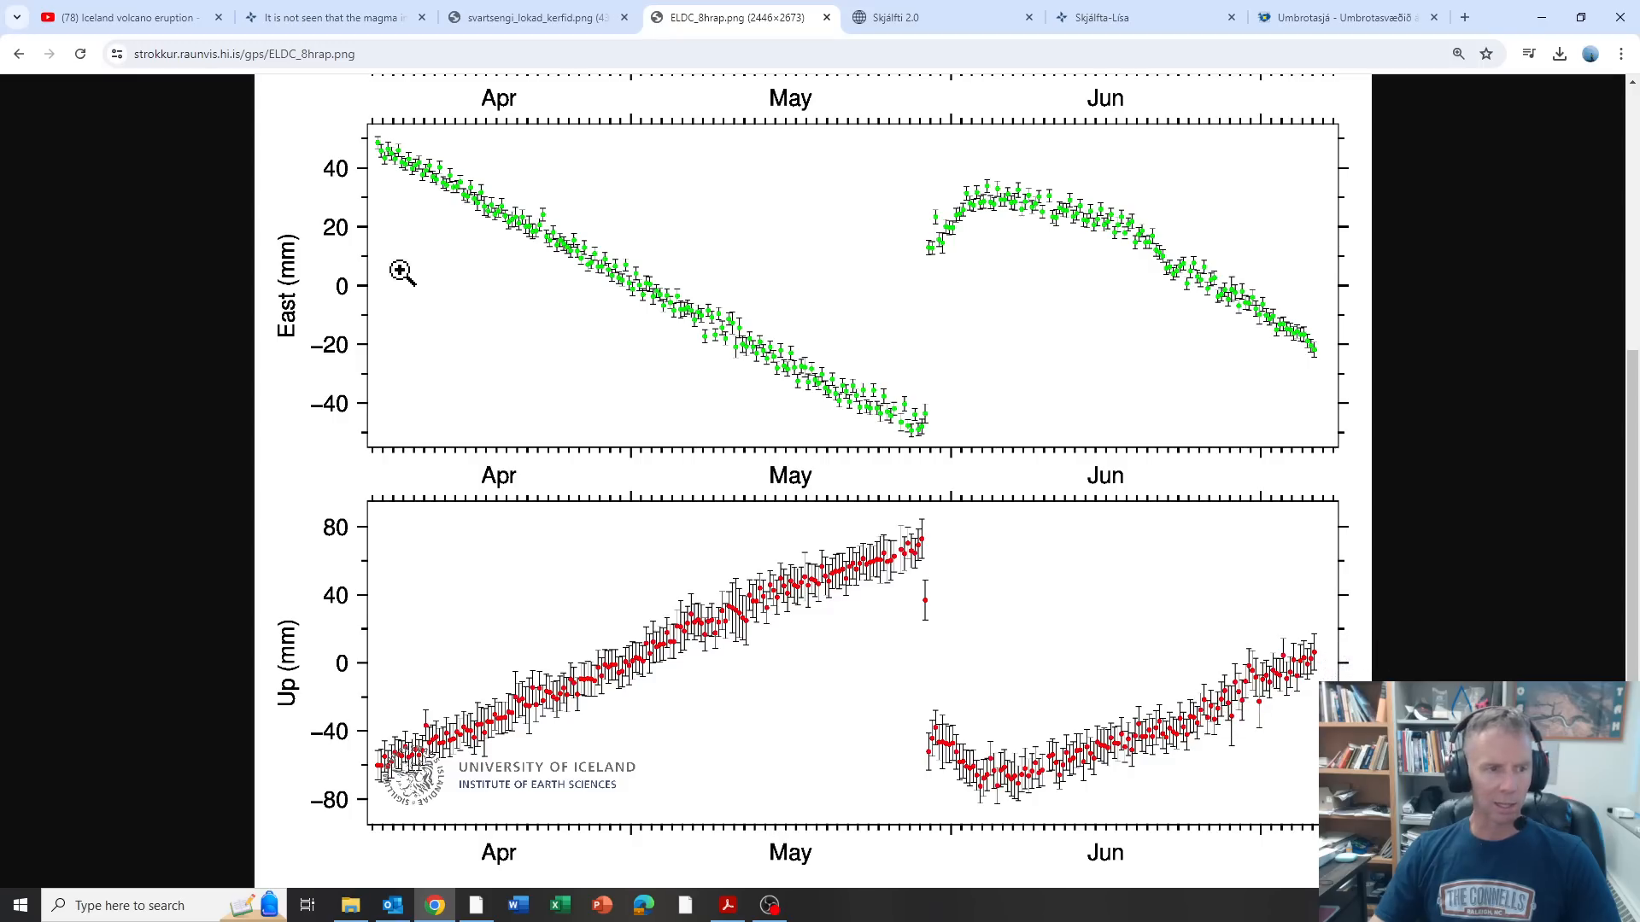
pyautogui.moveTo(916, 17)
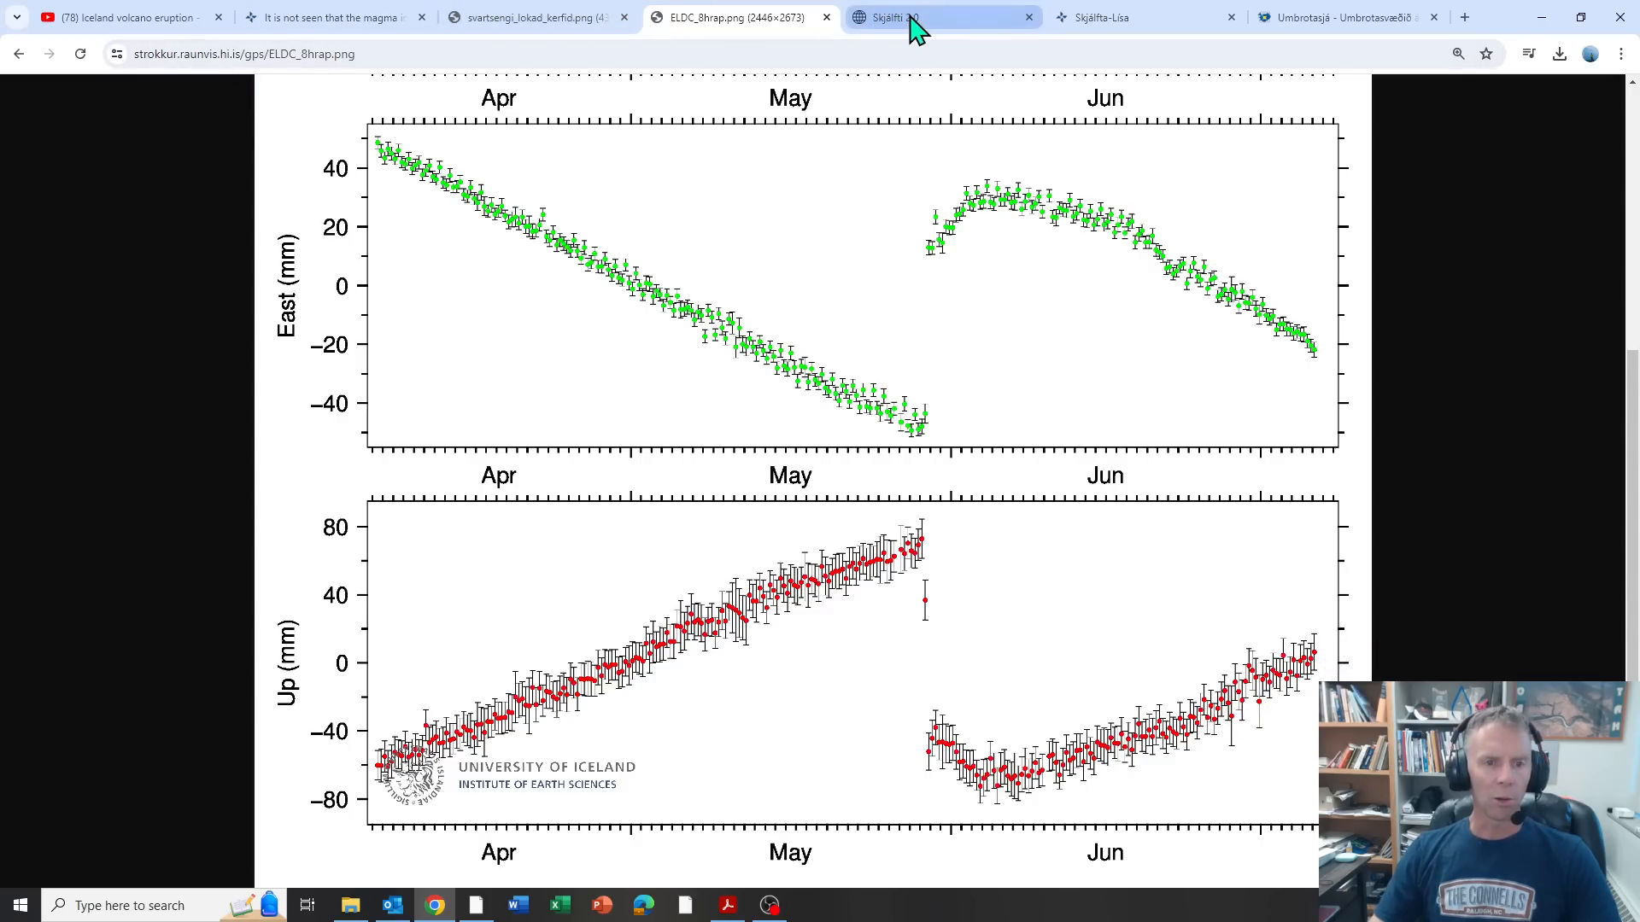
# Step: Switch to the Skjálfti live earthquake map and zoom out across southwest Iceland
pyautogui.click(921, 17)
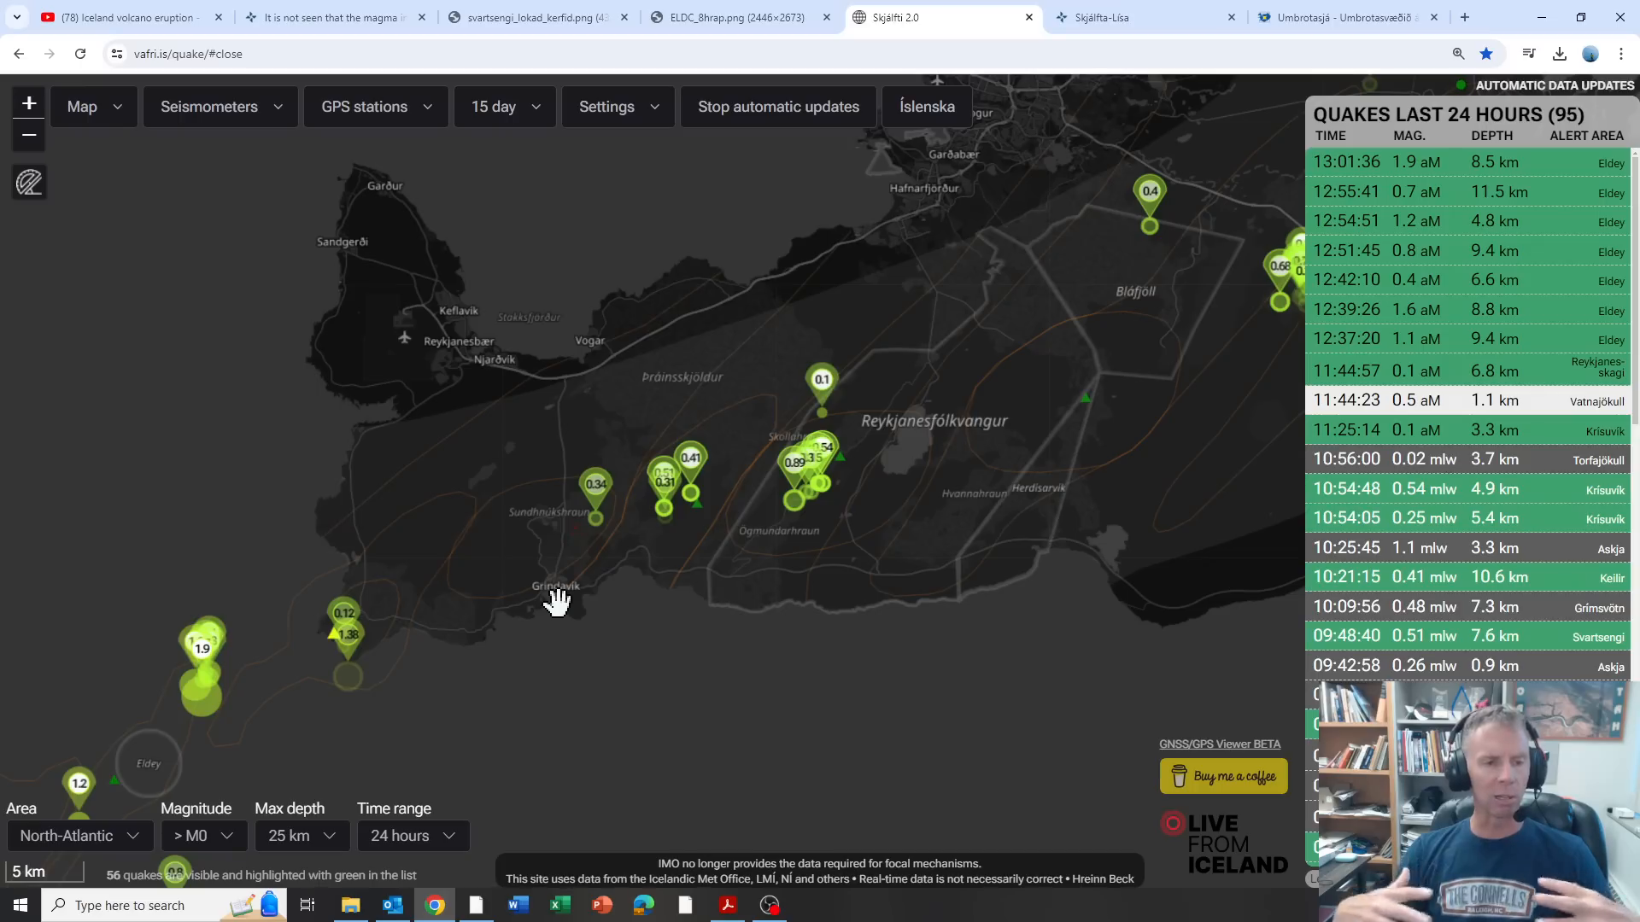
pyautogui.moveTo(565, 583)
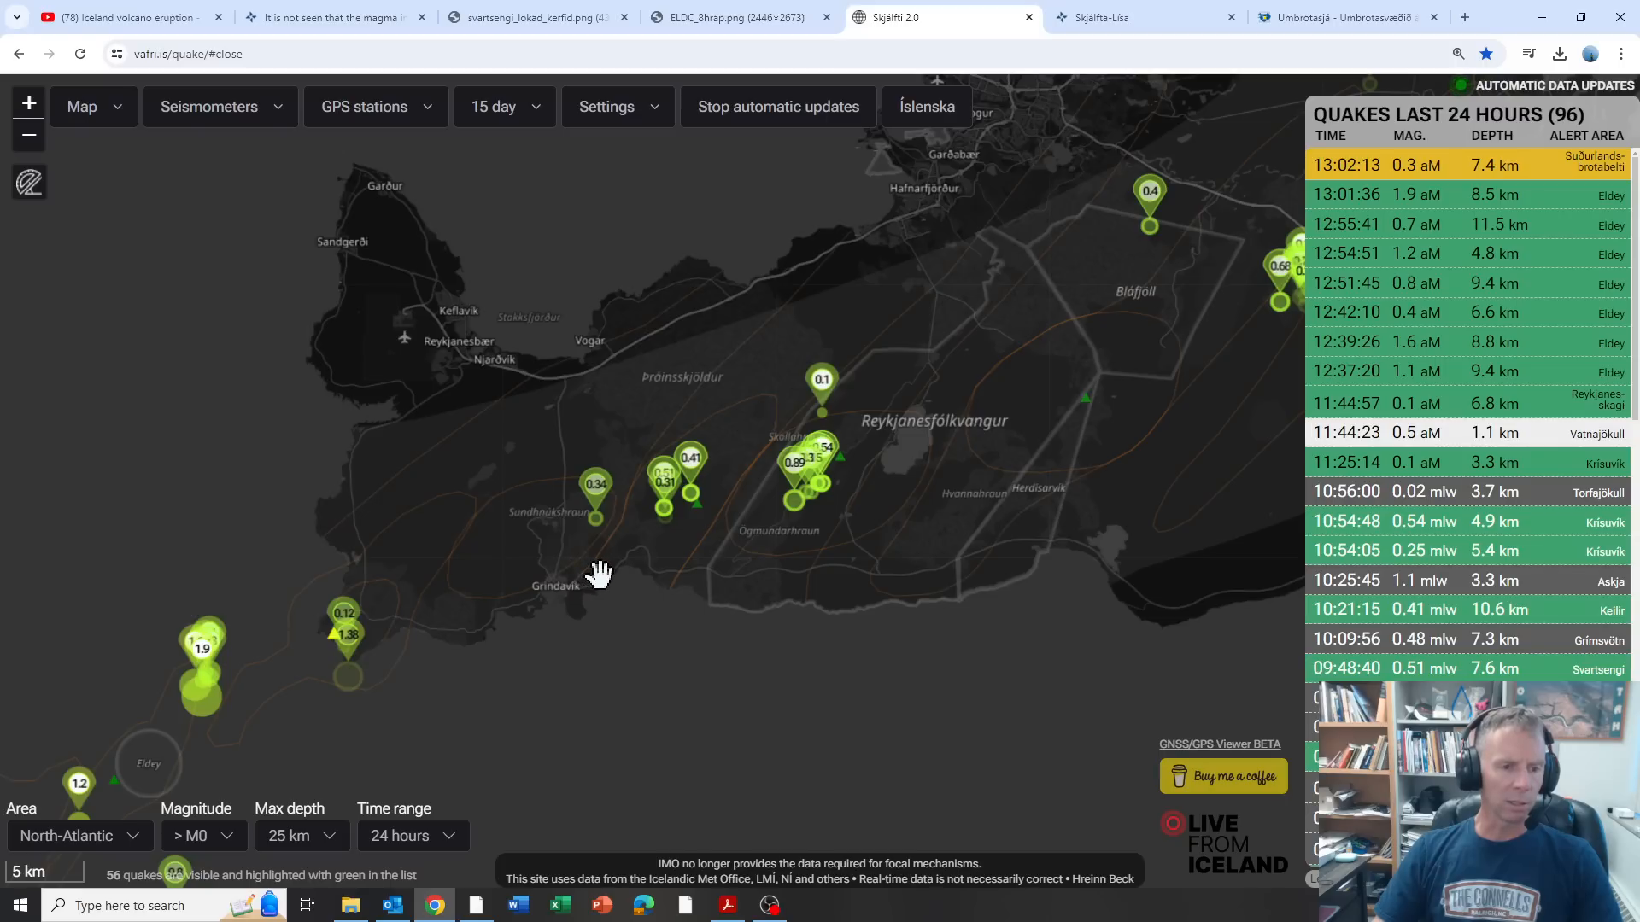
pyautogui.moveTo(518, 591)
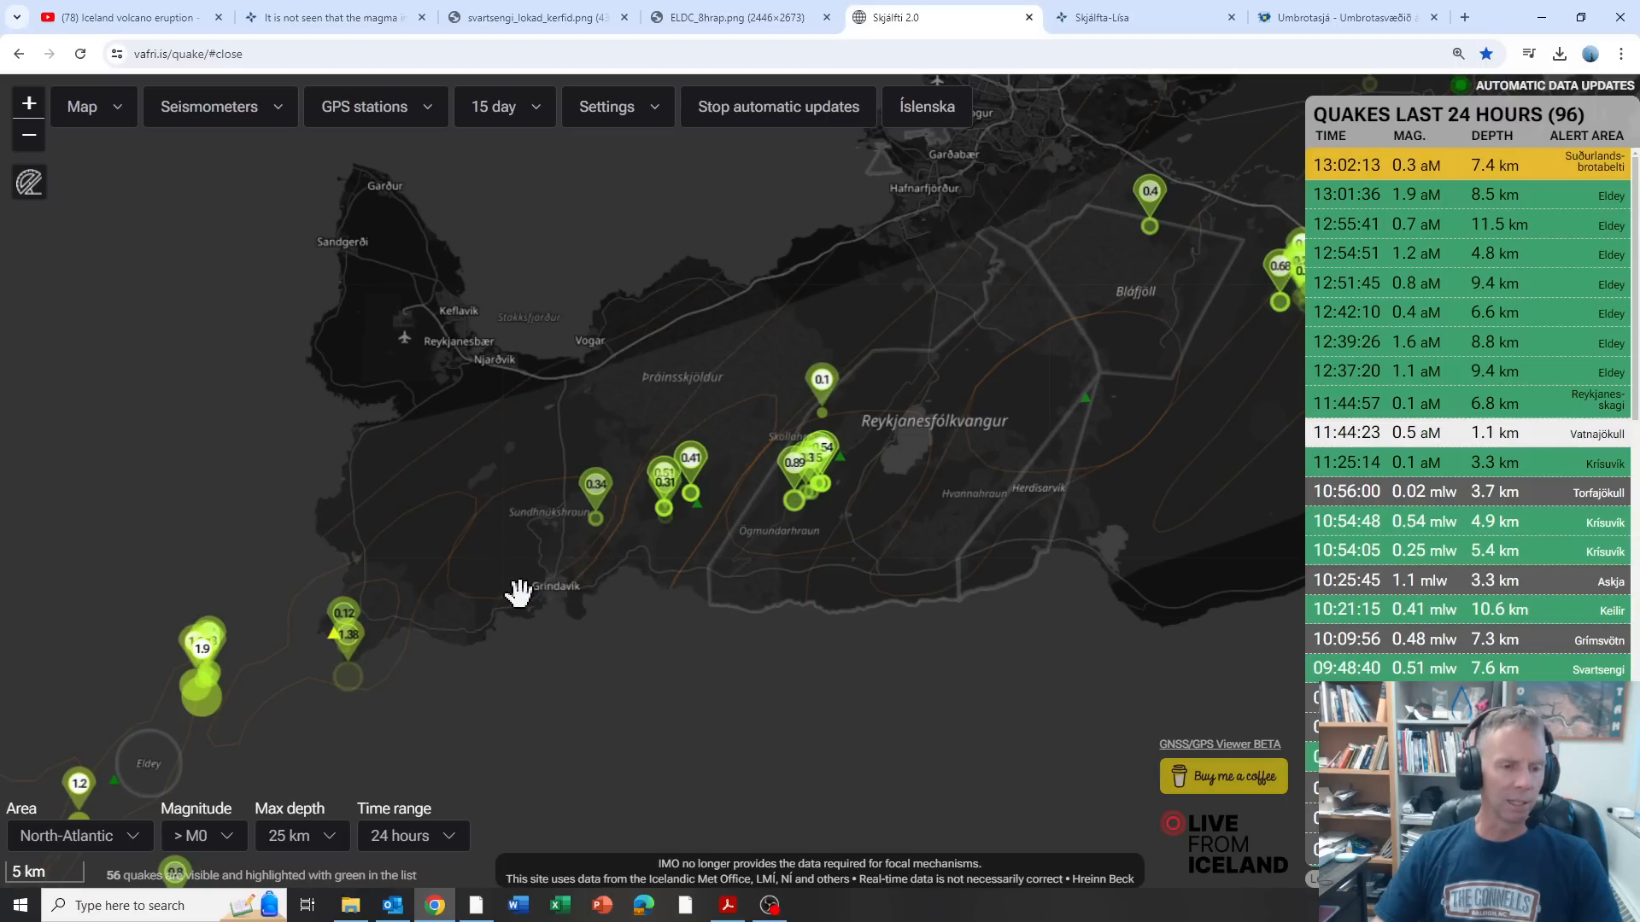
pyautogui.moveTo(533, 591)
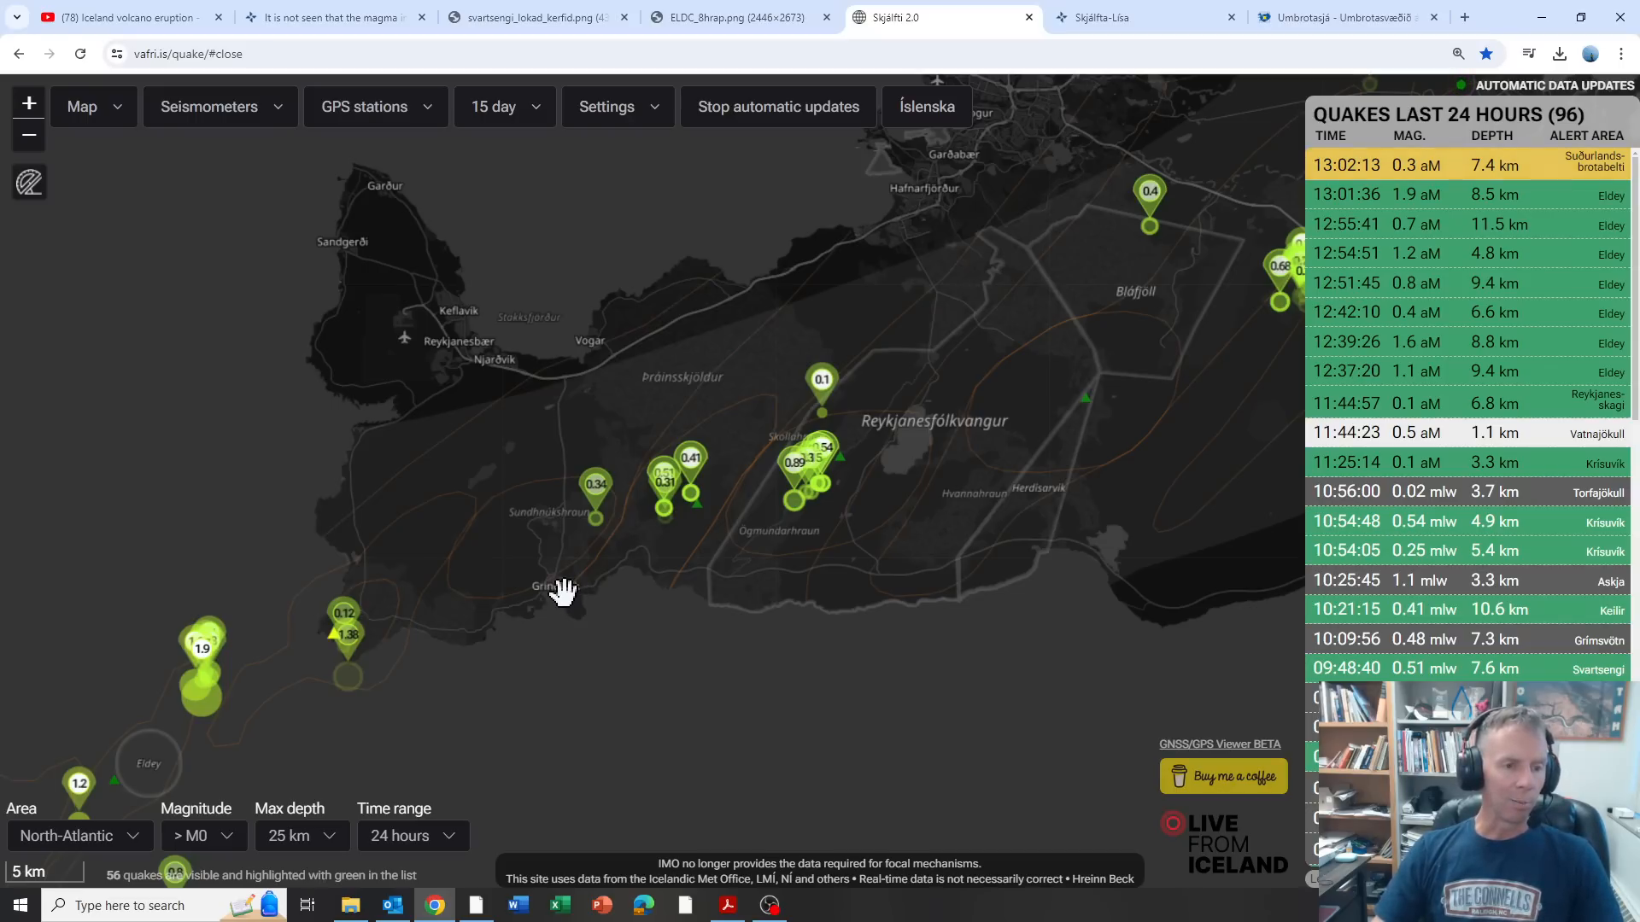
pyautogui.moveTo(519, 603)
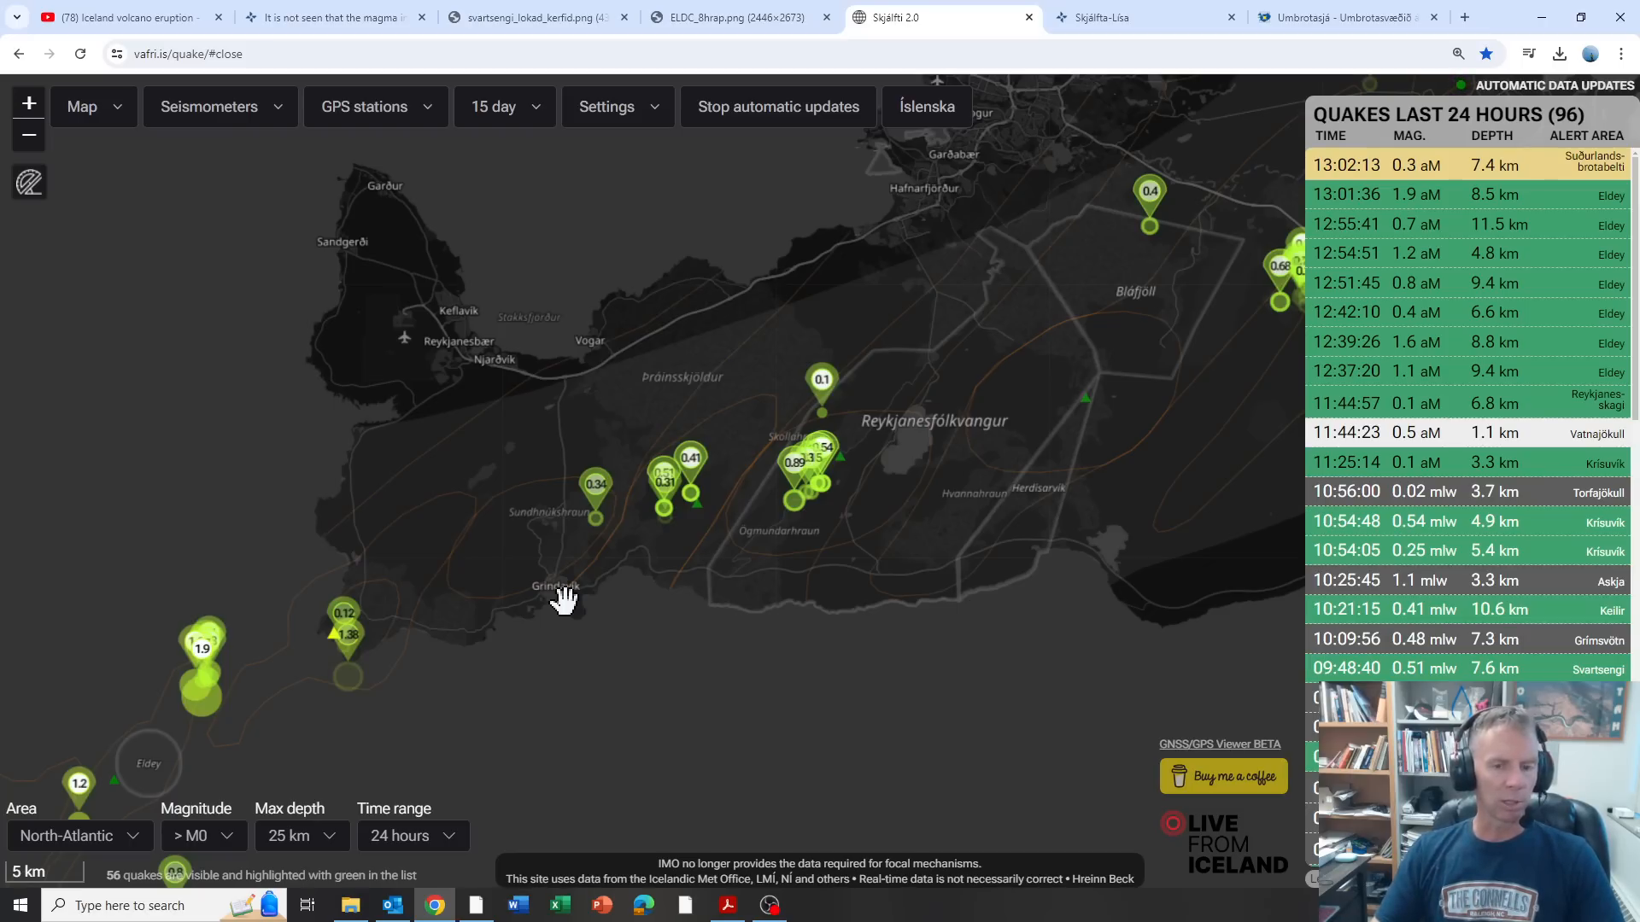
pyautogui.moveTo(761, 581)
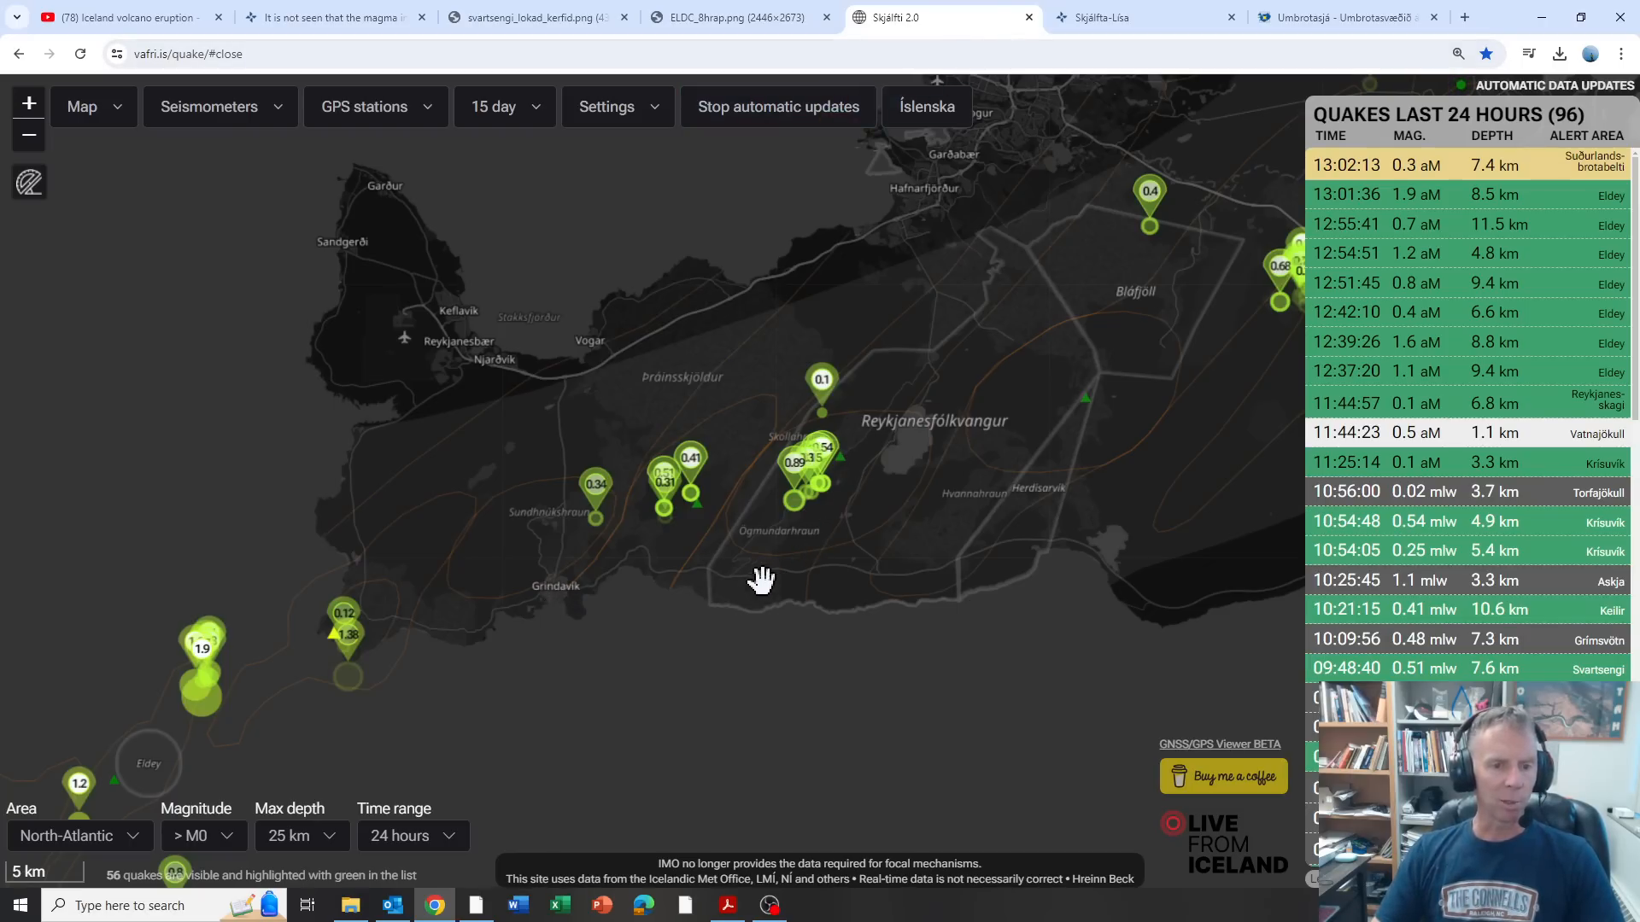
pyautogui.scroll(-3)
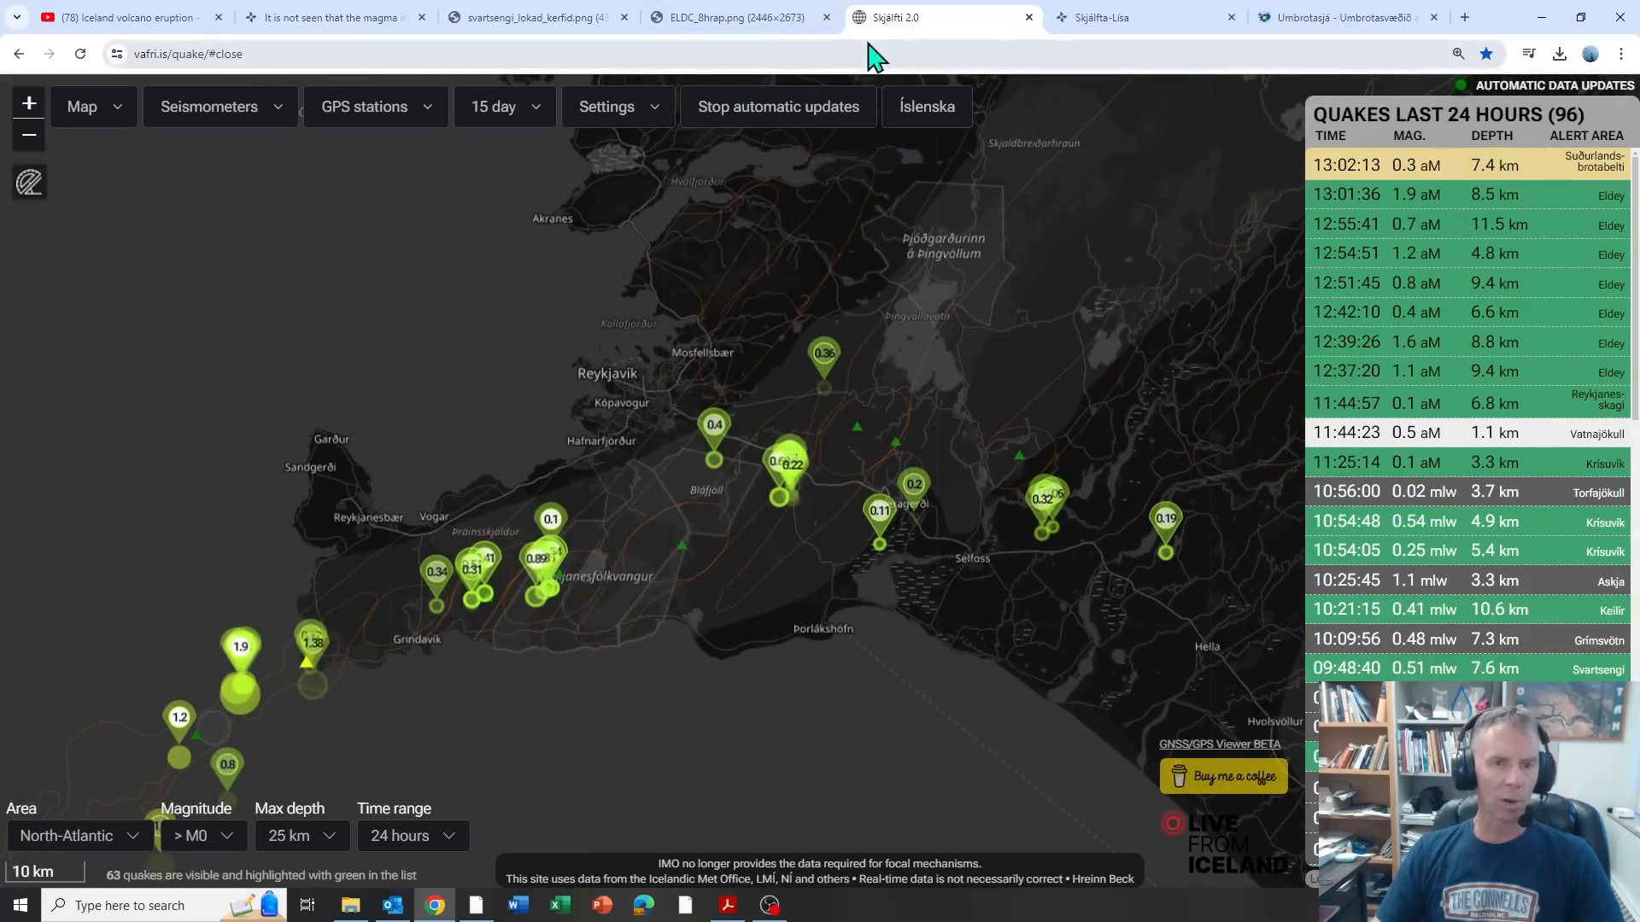
# Step: Switch to the Met Office Skjálfta-Lísa map and pan across the Reykjanes Peninsula
pyautogui.click(1144, 17)
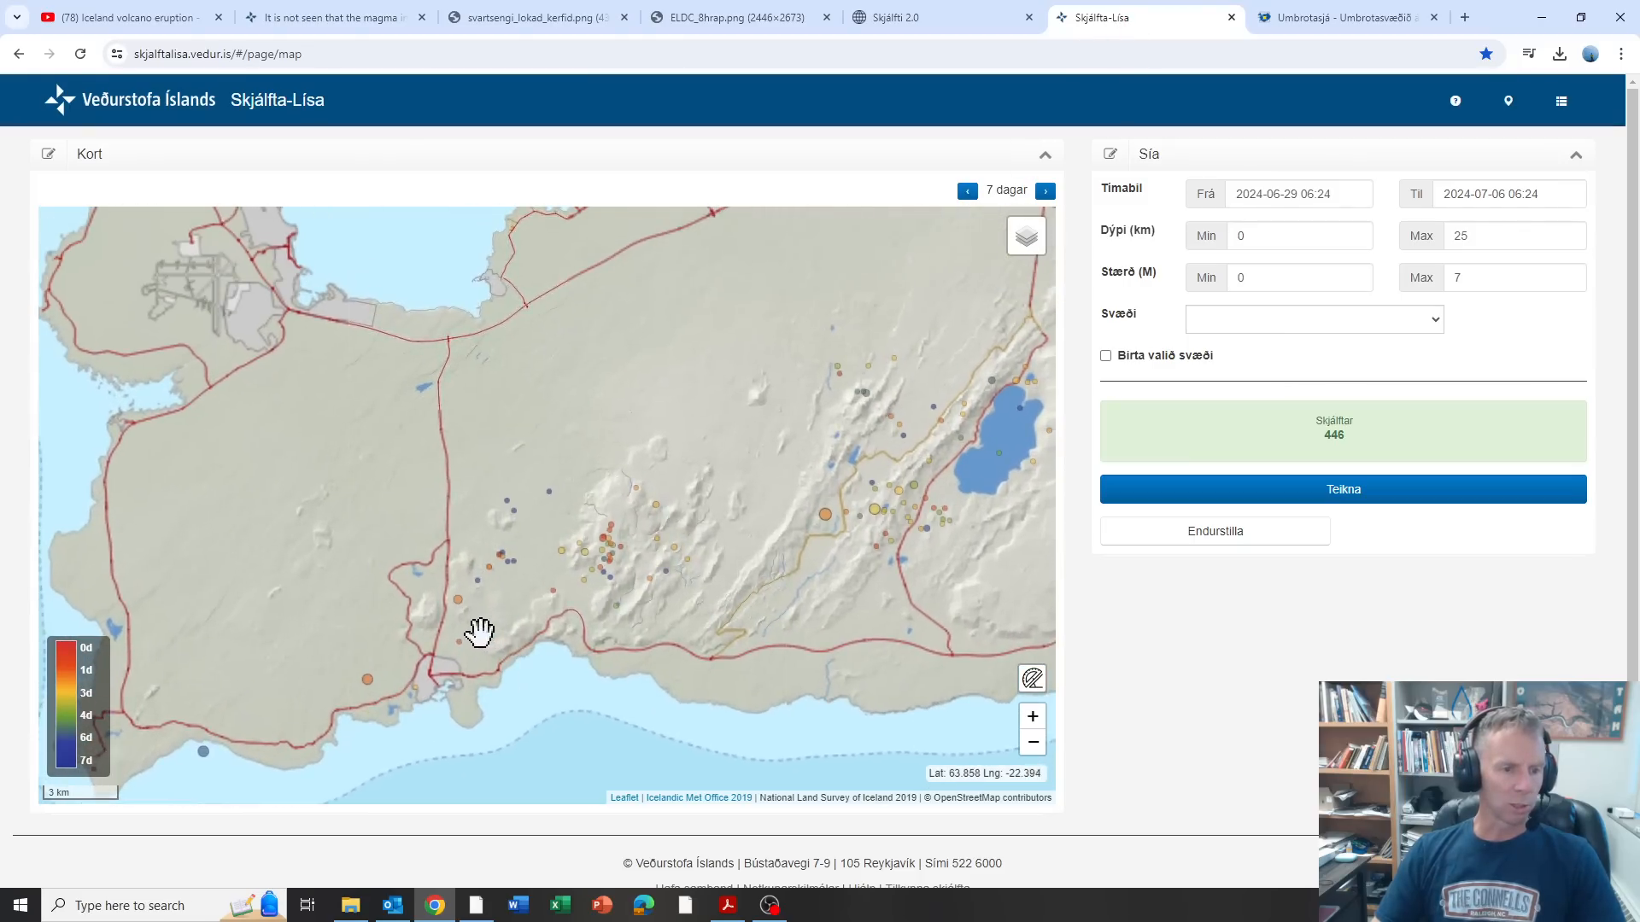
pyautogui.moveTo(479, 632); pyautogui.dragTo(487, 646)
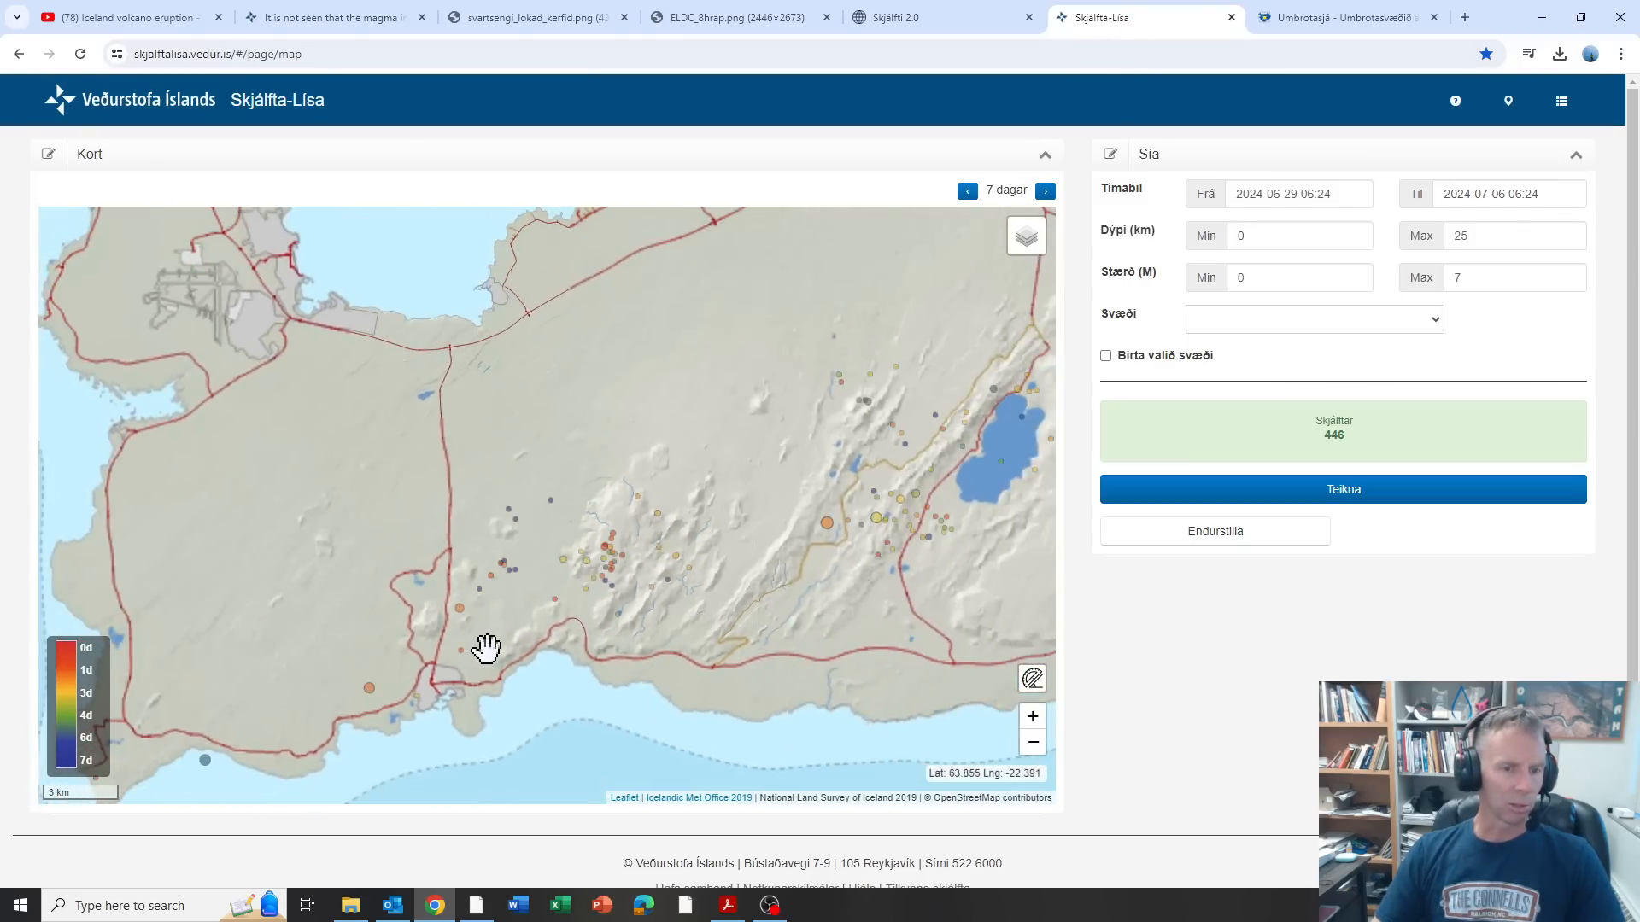
pyautogui.moveTo(487, 646); pyautogui.dragTo(924, 285)
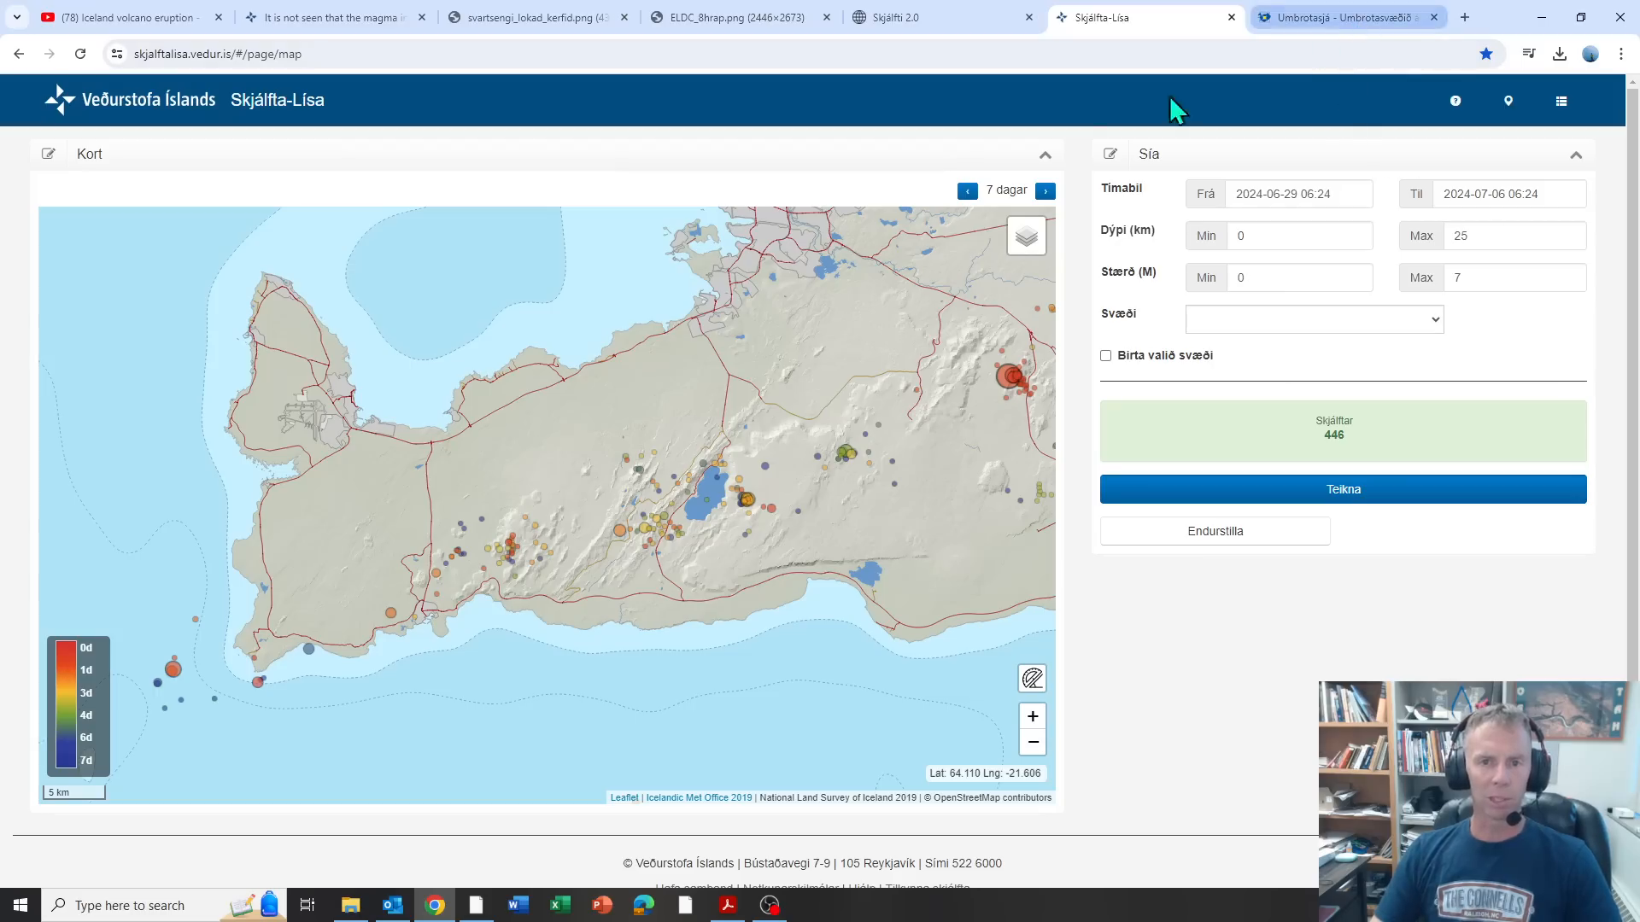
pyautogui.moveTo(1553, 19)
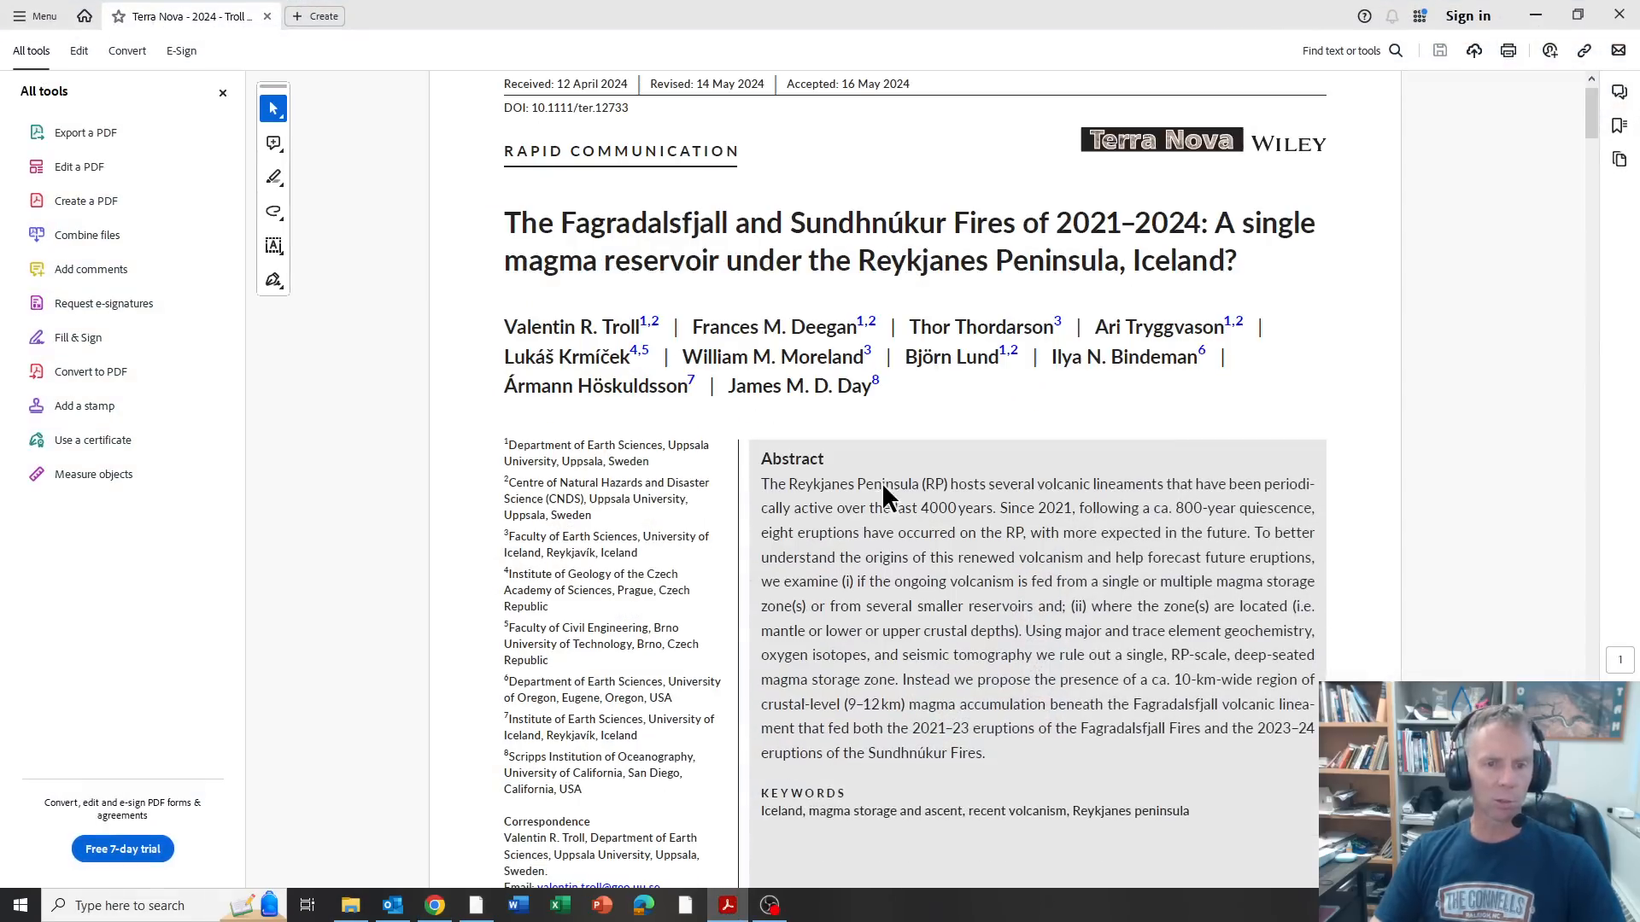
pyautogui.moveTo(881, 483)
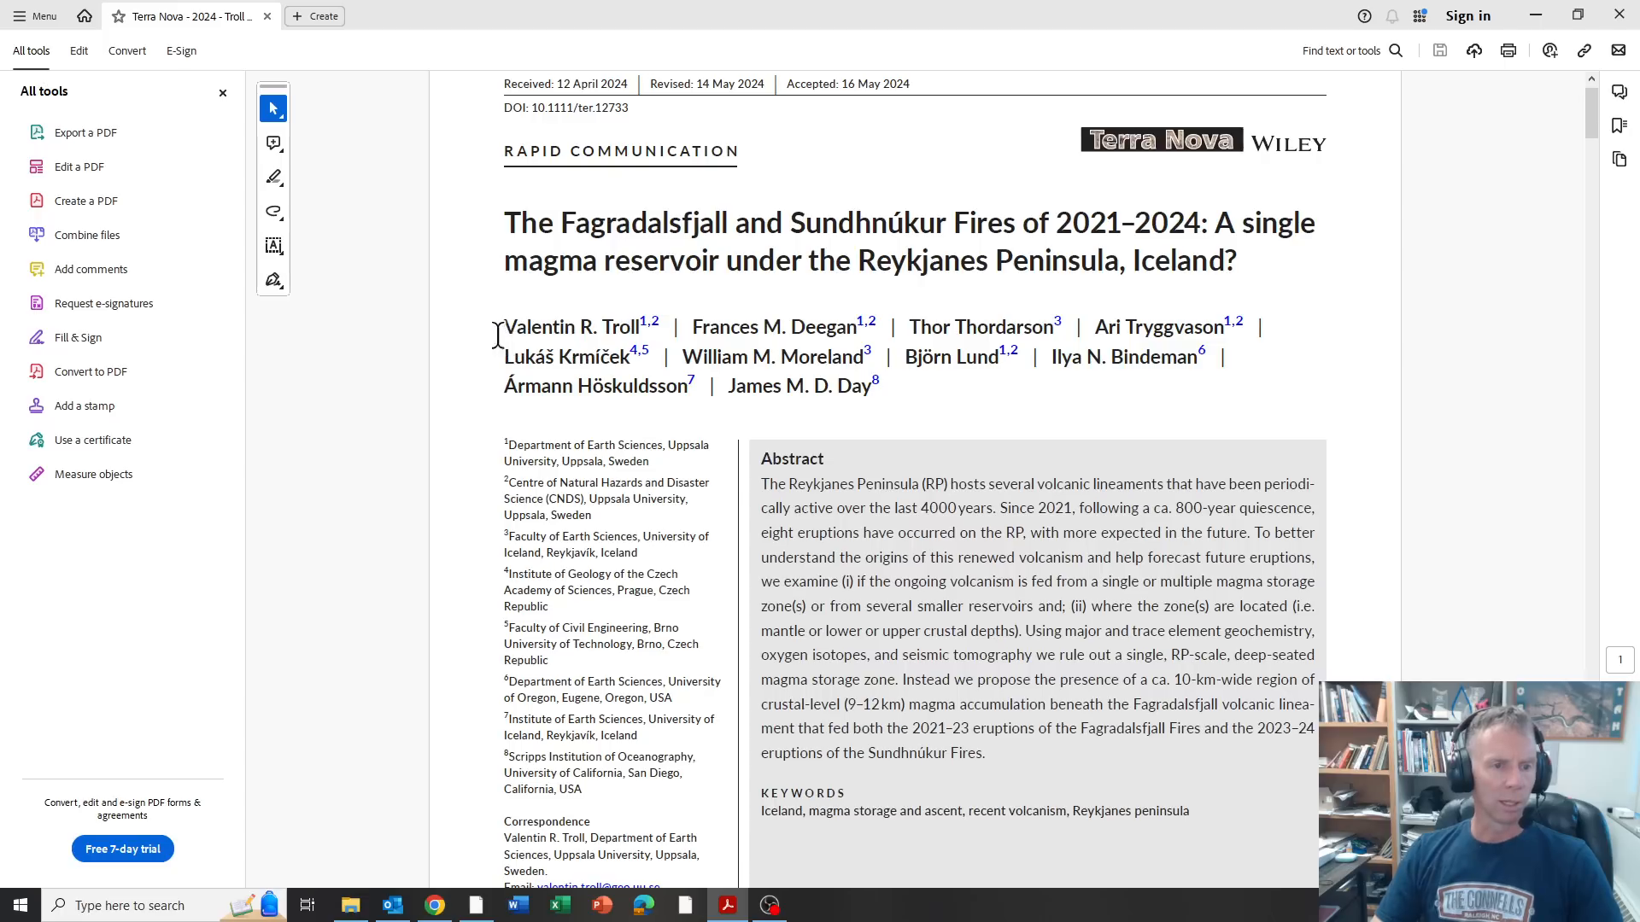
pyautogui.moveTo(598, 260)
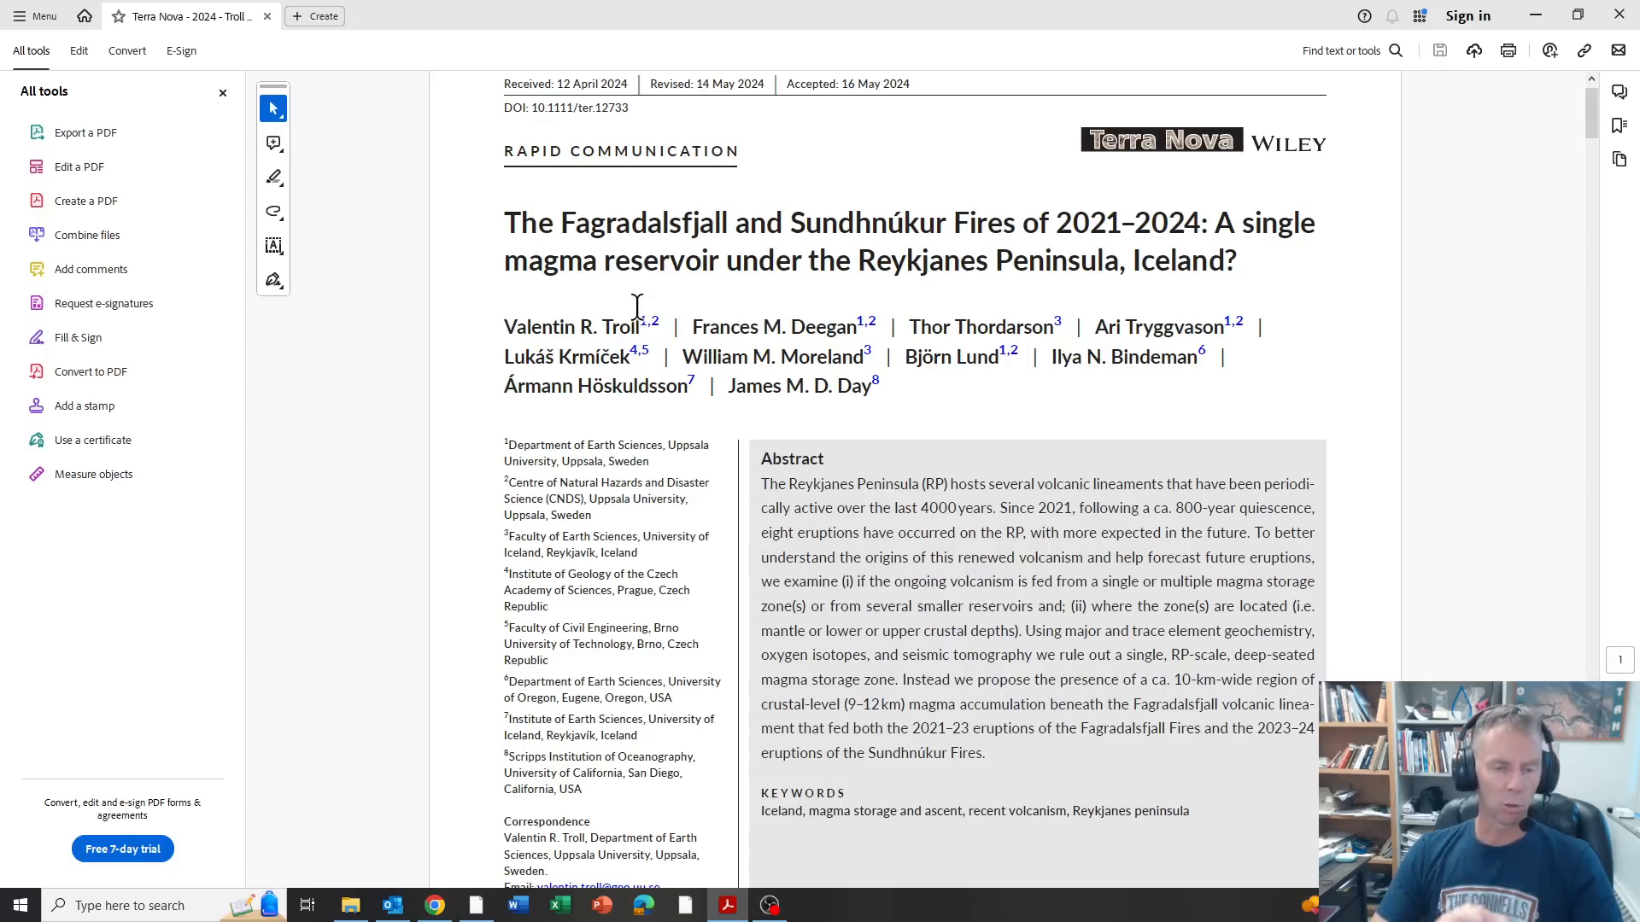
pyautogui.moveTo(960, 543)
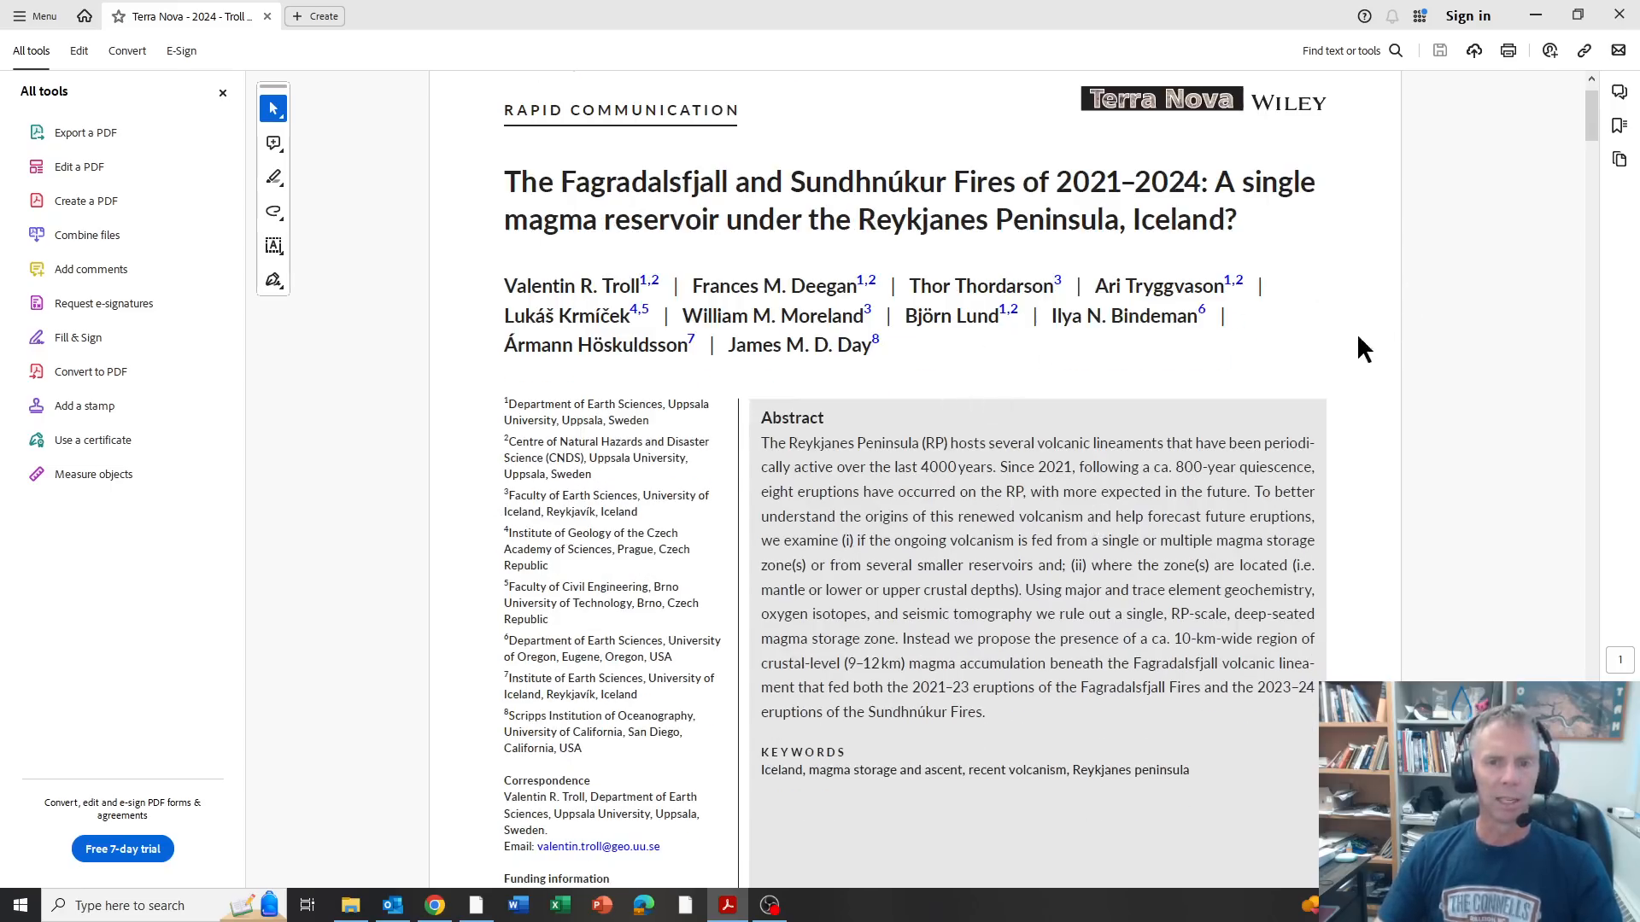
# Step: Scroll the Terra Nova paper through the introduction to Figure 1's map on page 3
pyautogui.scroll(-3)
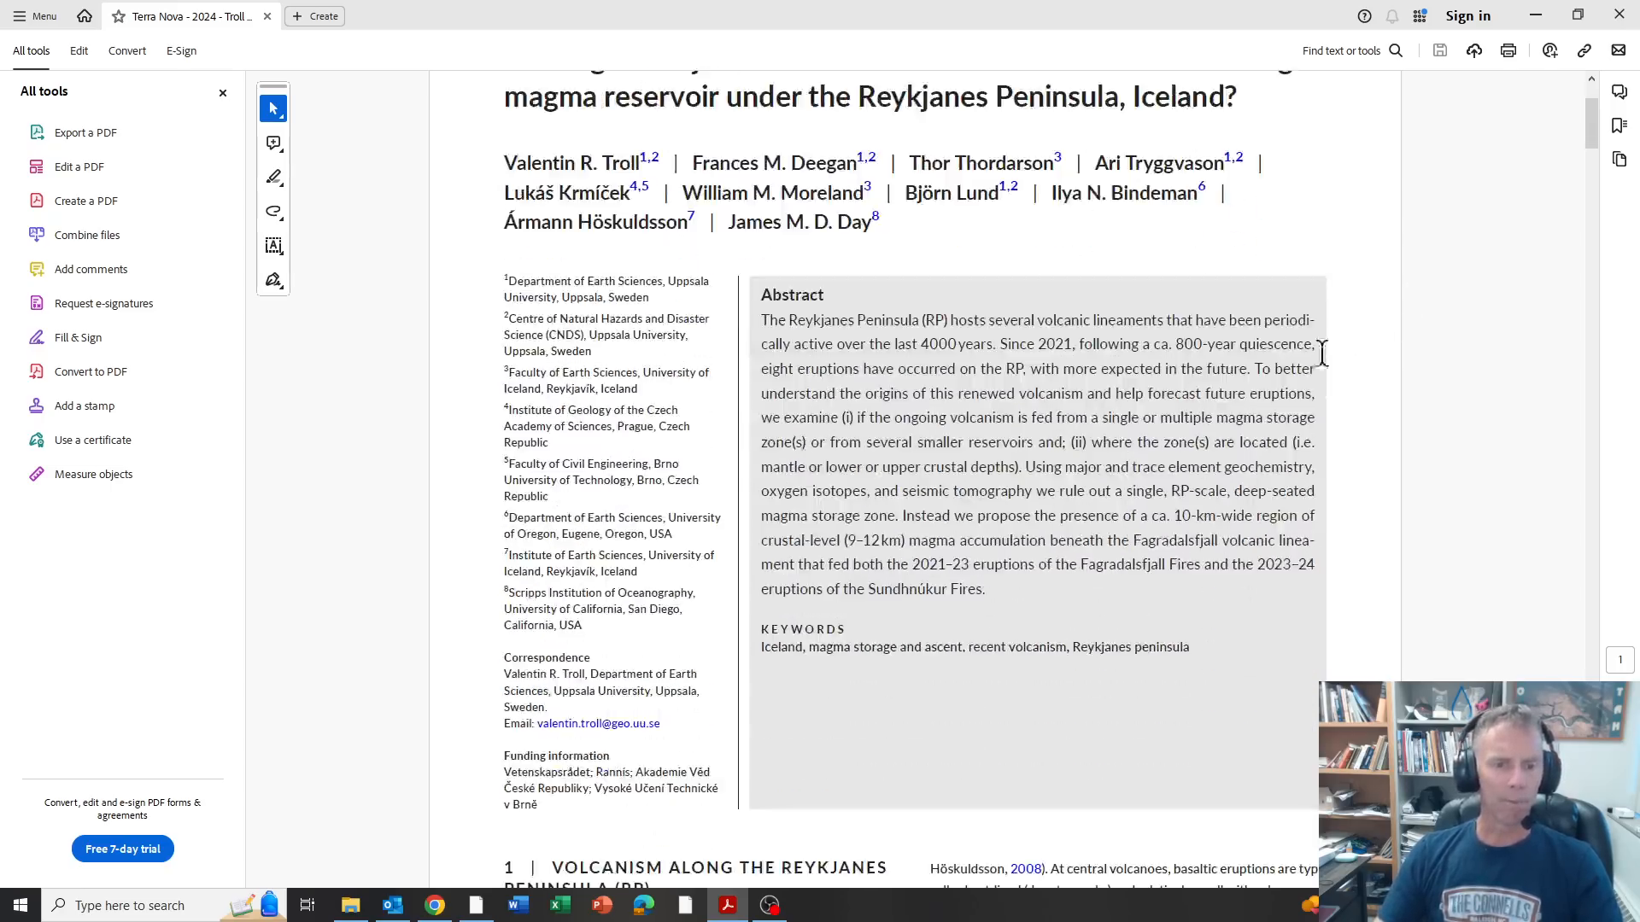
pyautogui.moveTo(1368, 394)
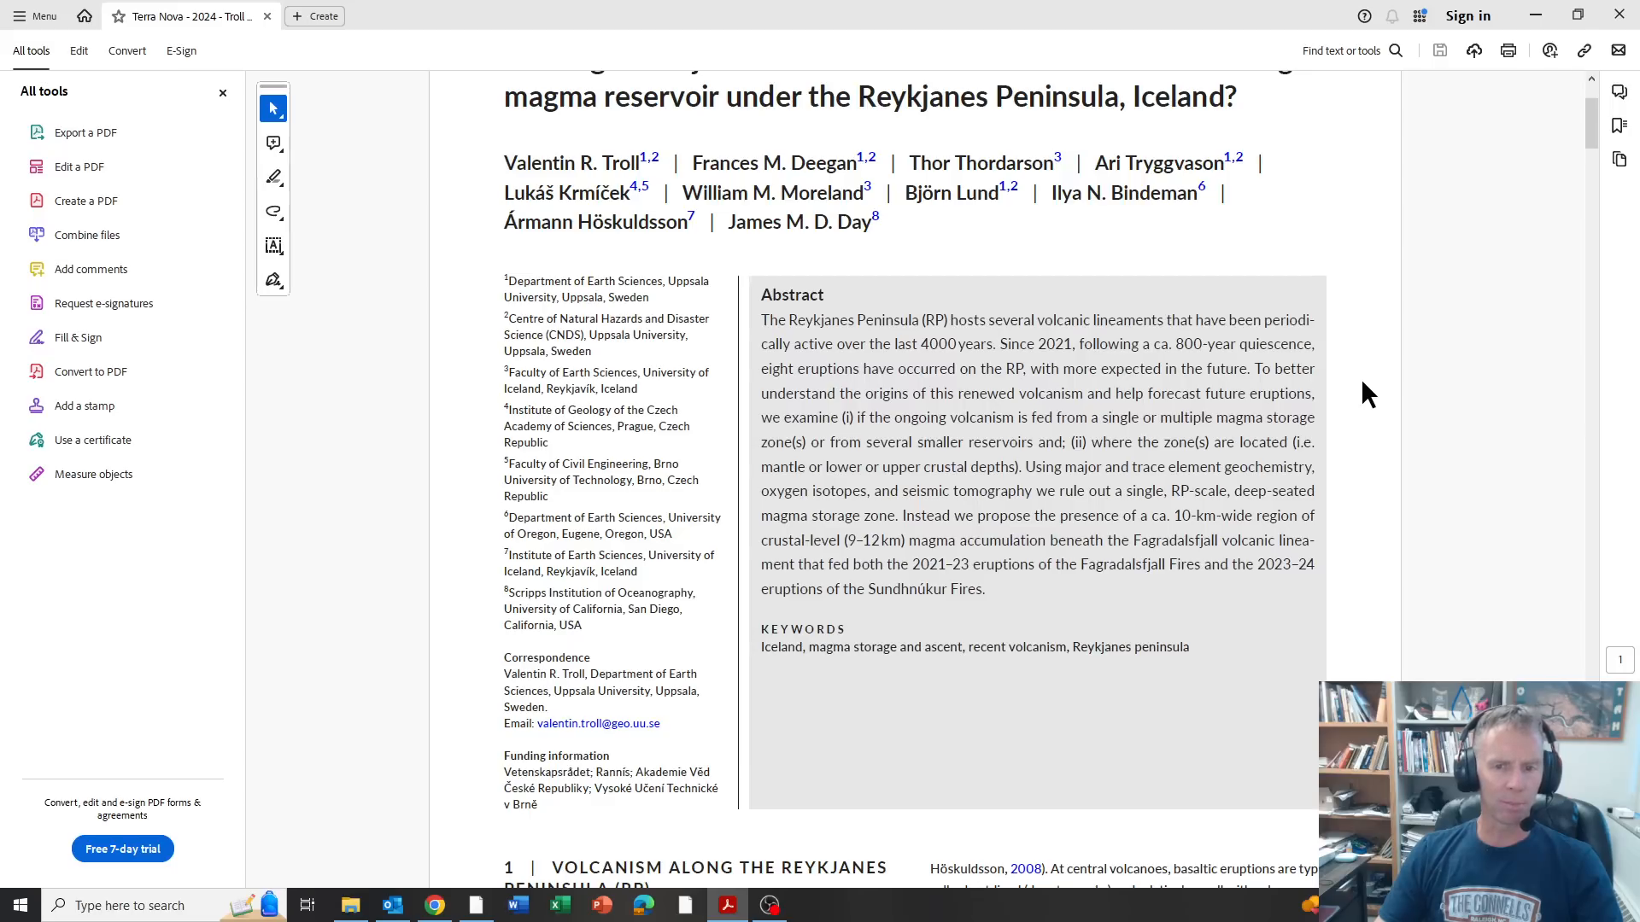
pyautogui.moveTo(1363, 394)
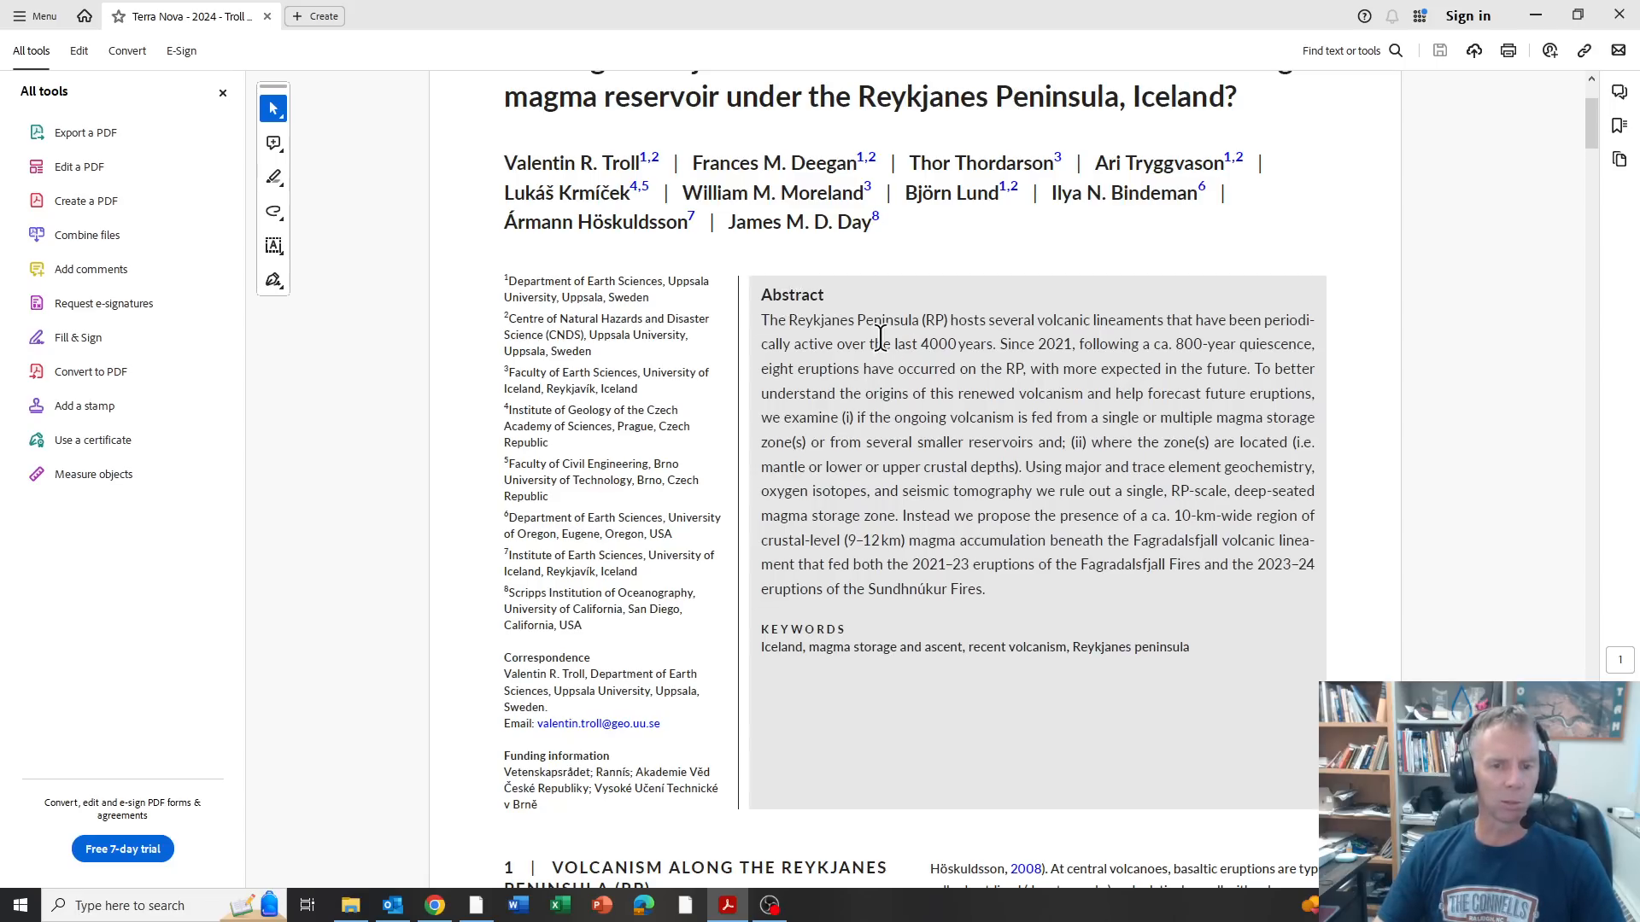
pyautogui.scroll(-3)
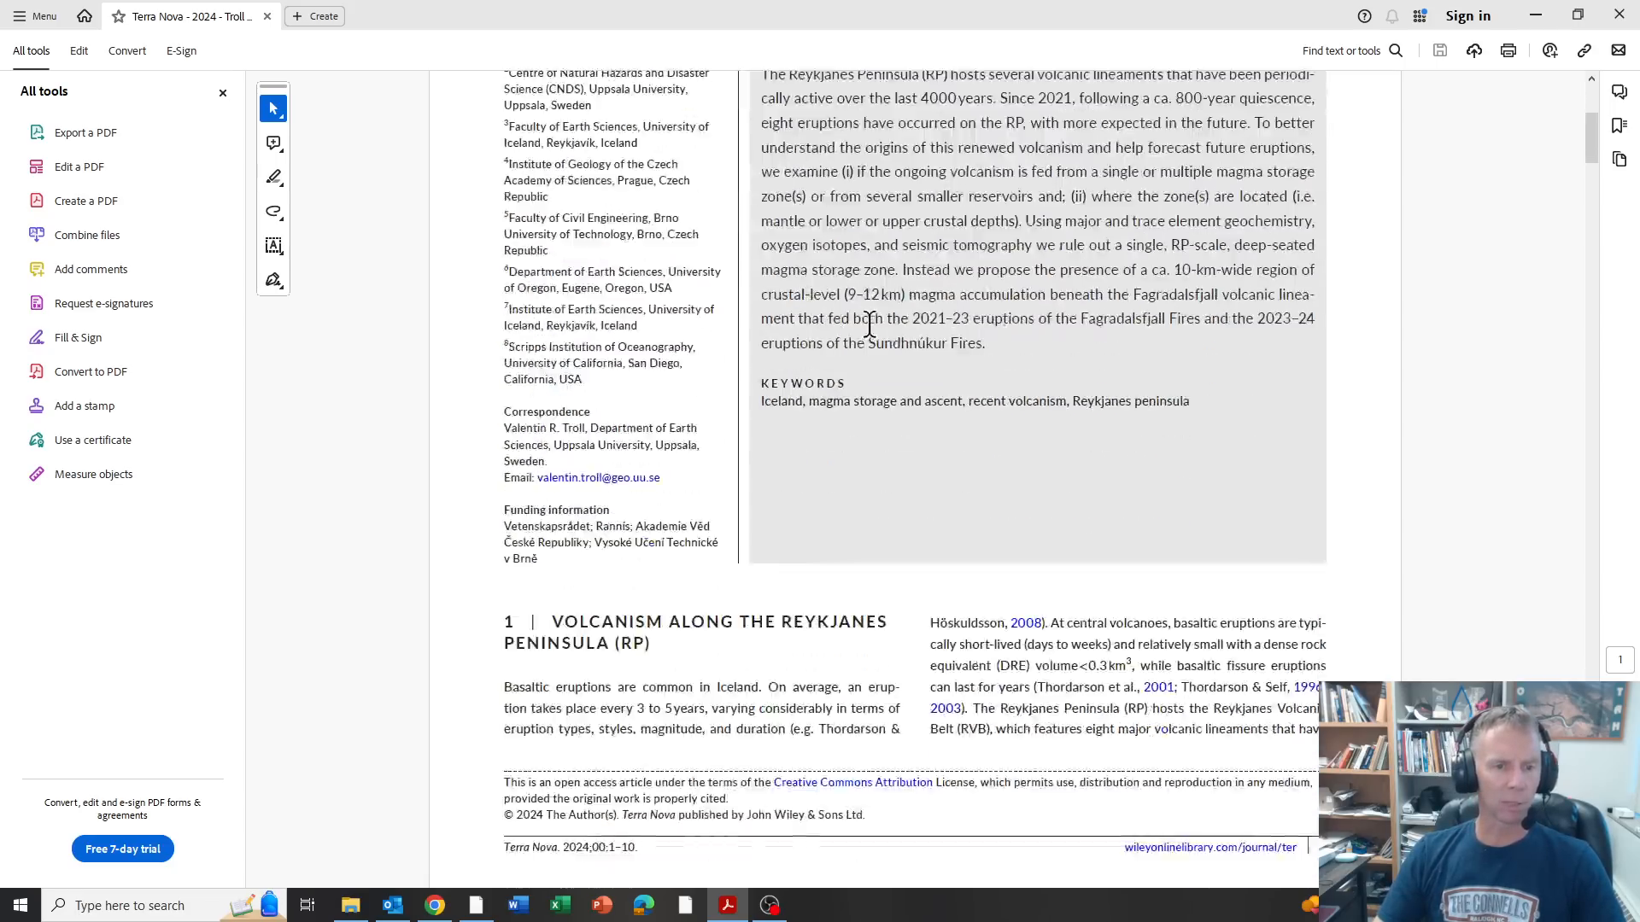
pyautogui.scroll(-3)
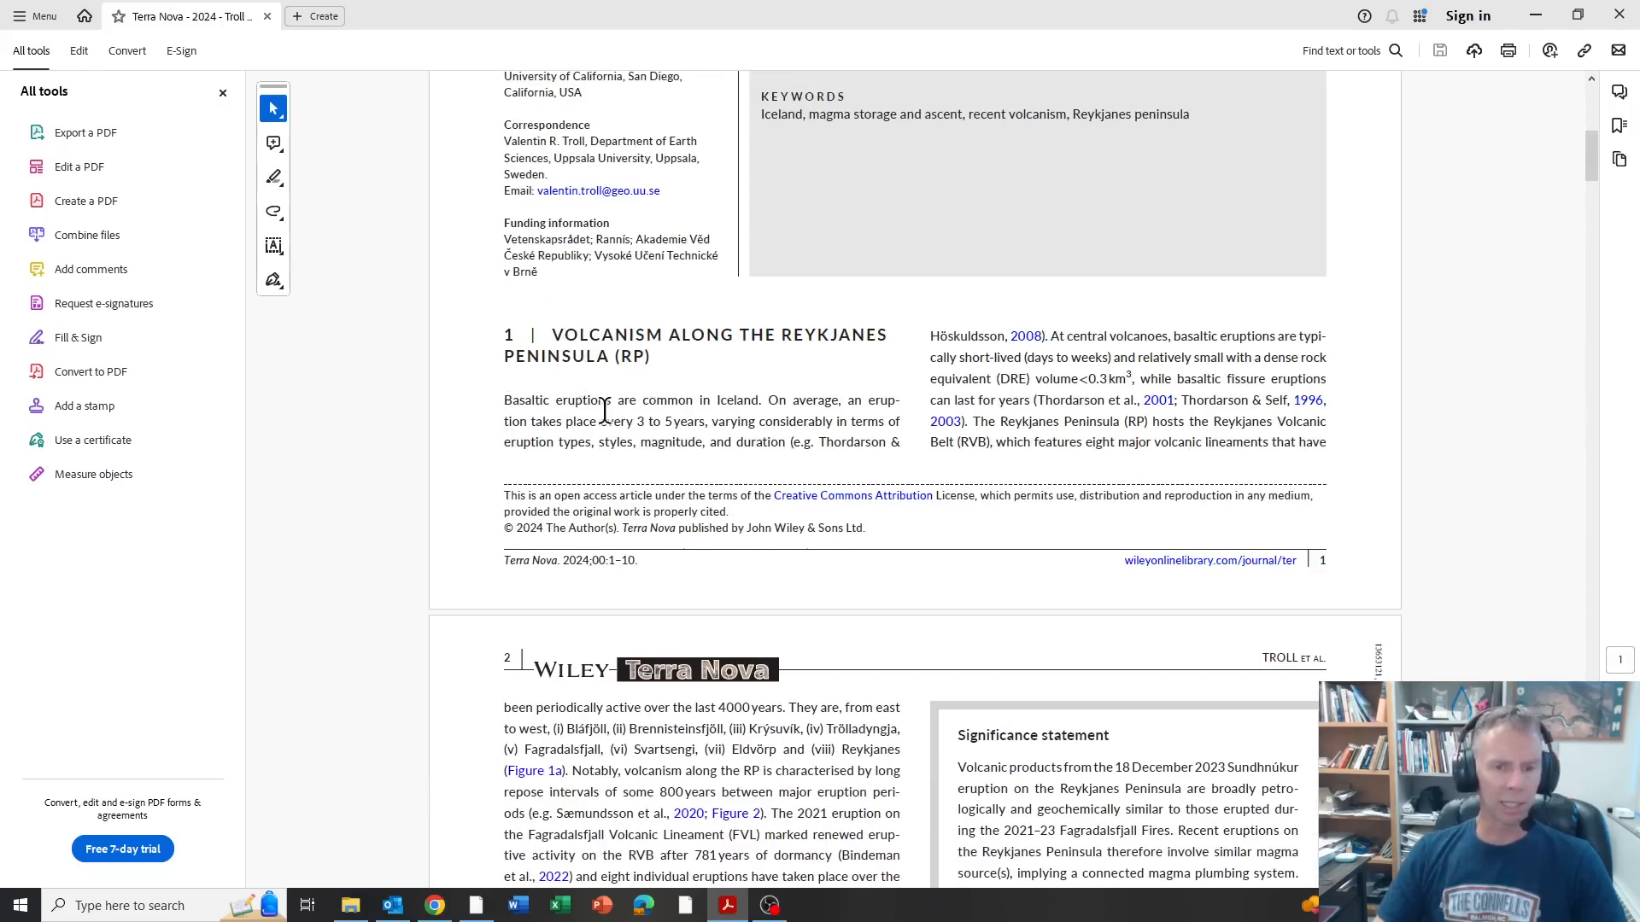
pyautogui.moveTo(779, 439)
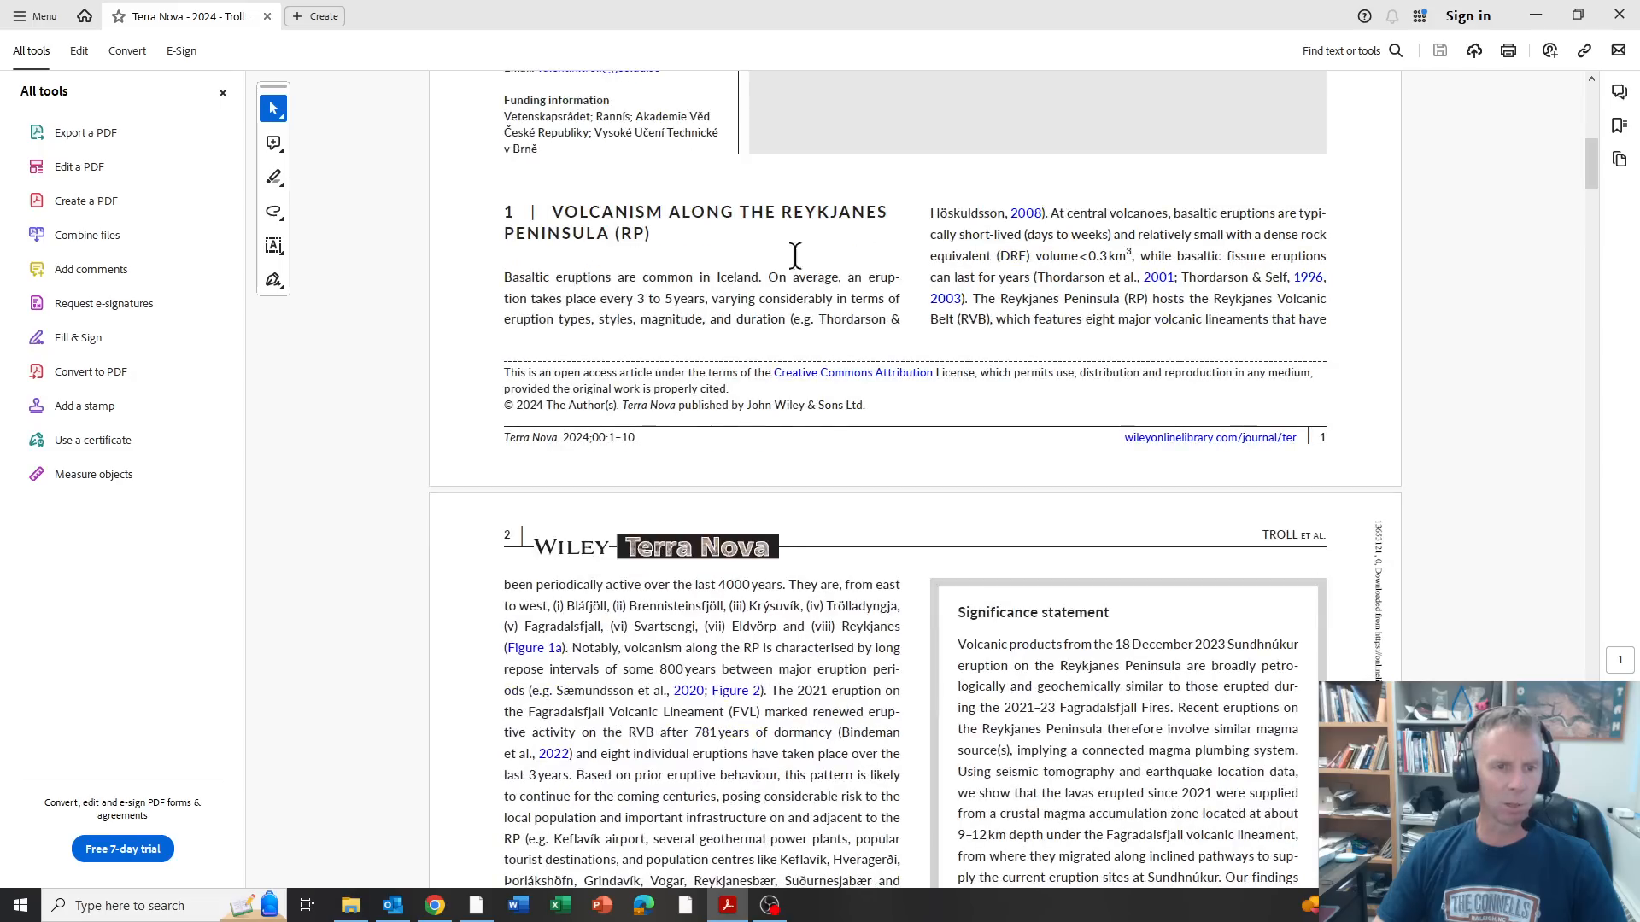
pyautogui.scroll(-3)
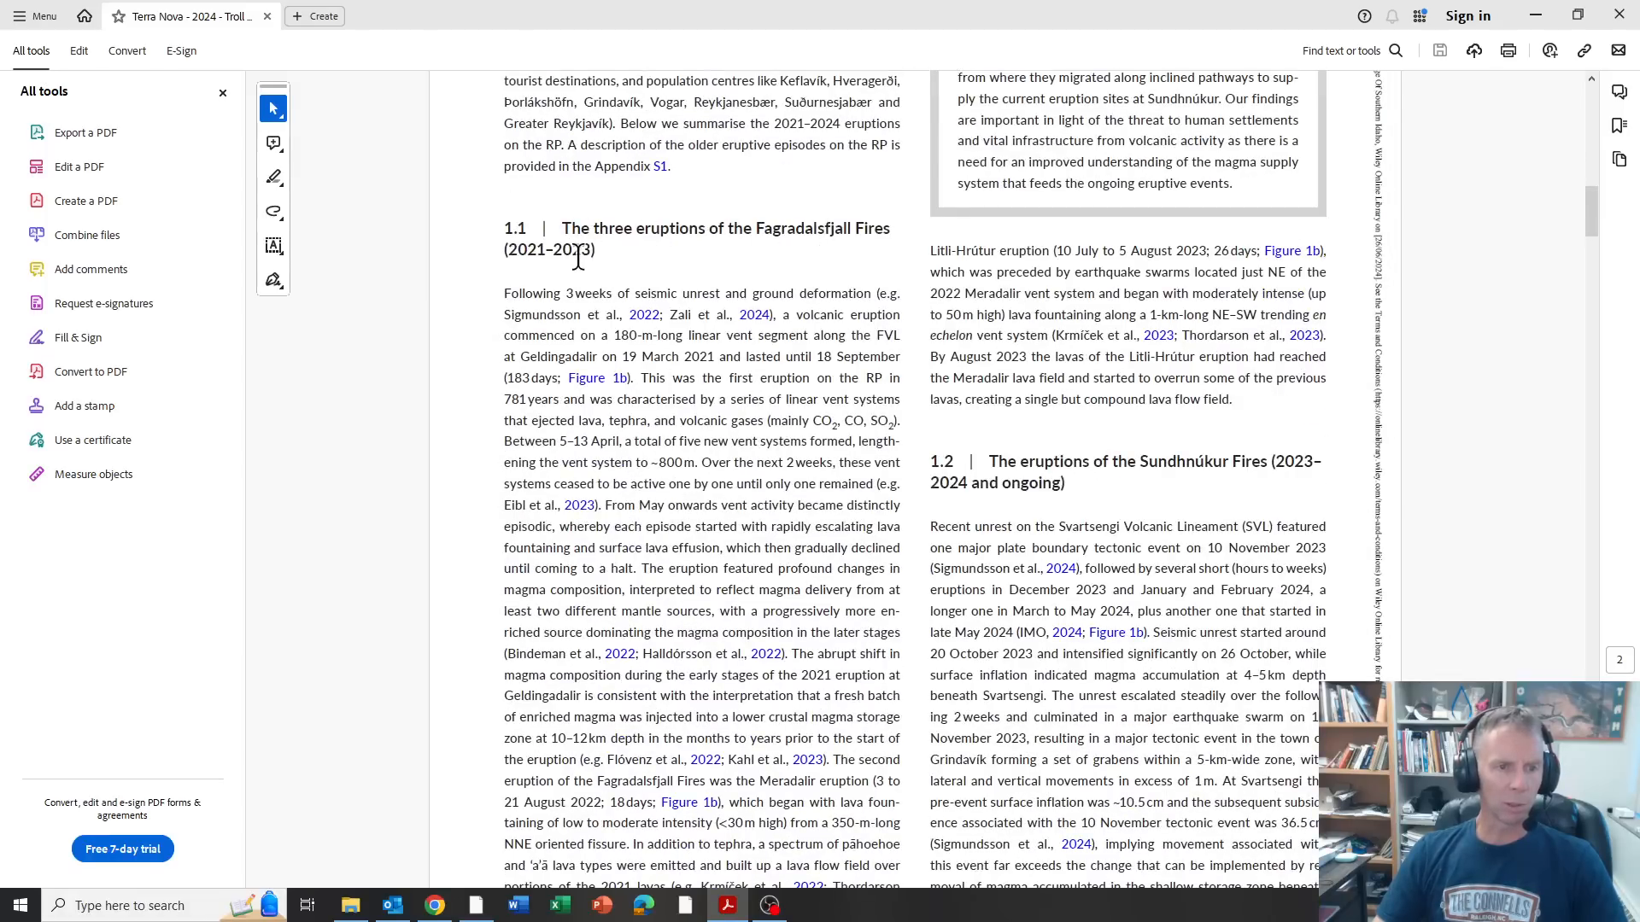
pyautogui.moveTo(834, 234)
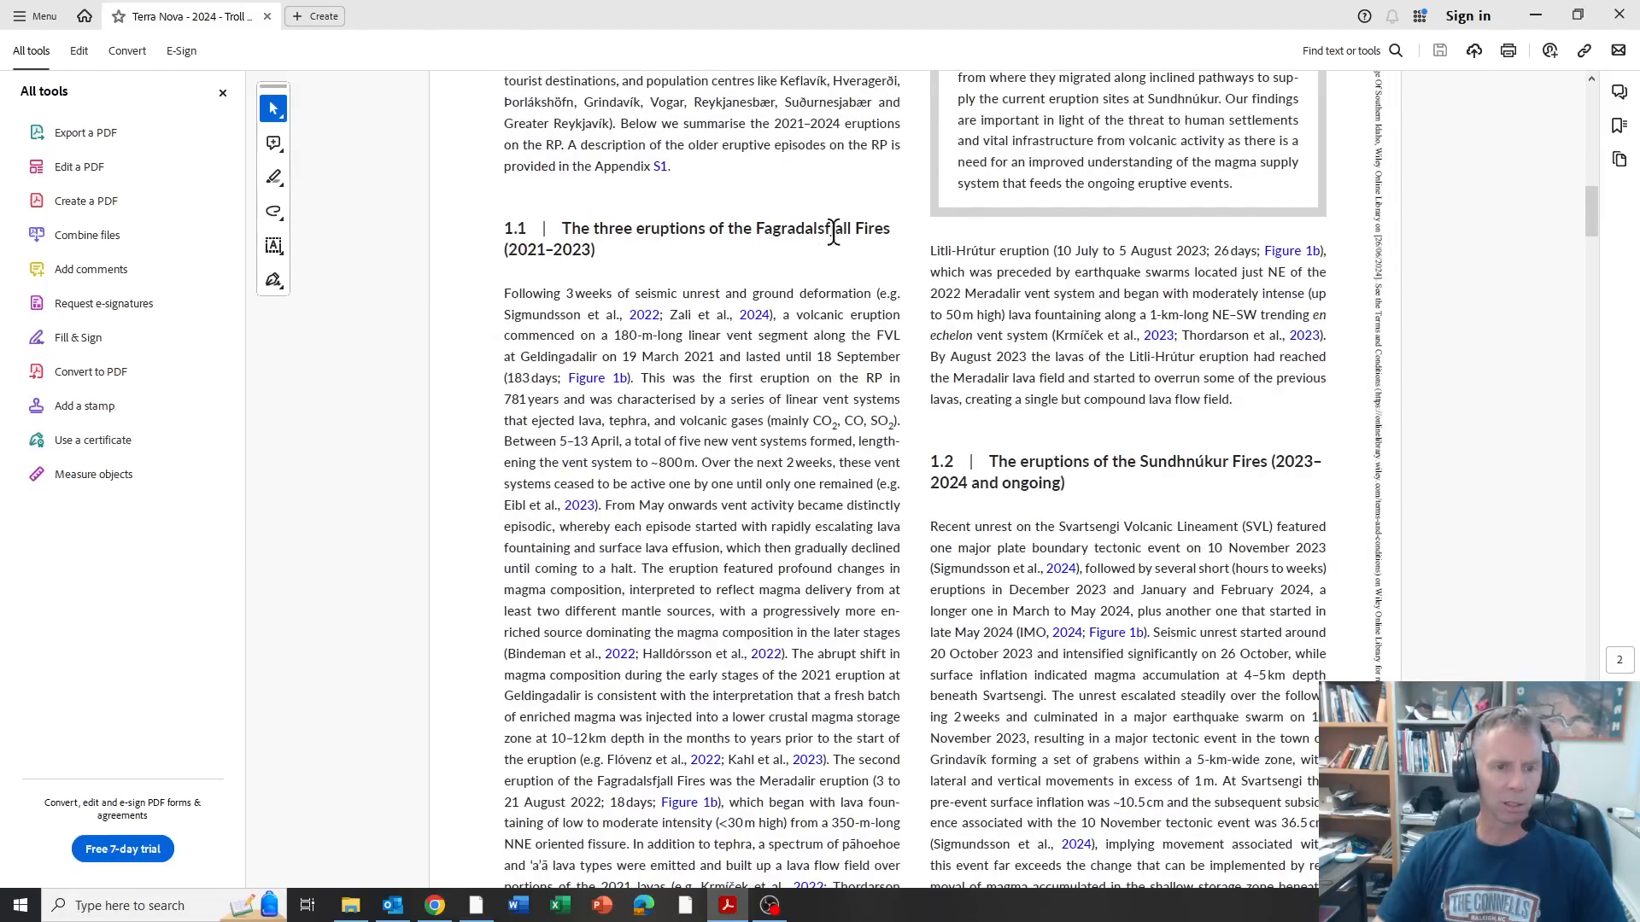
pyautogui.scroll(-3)
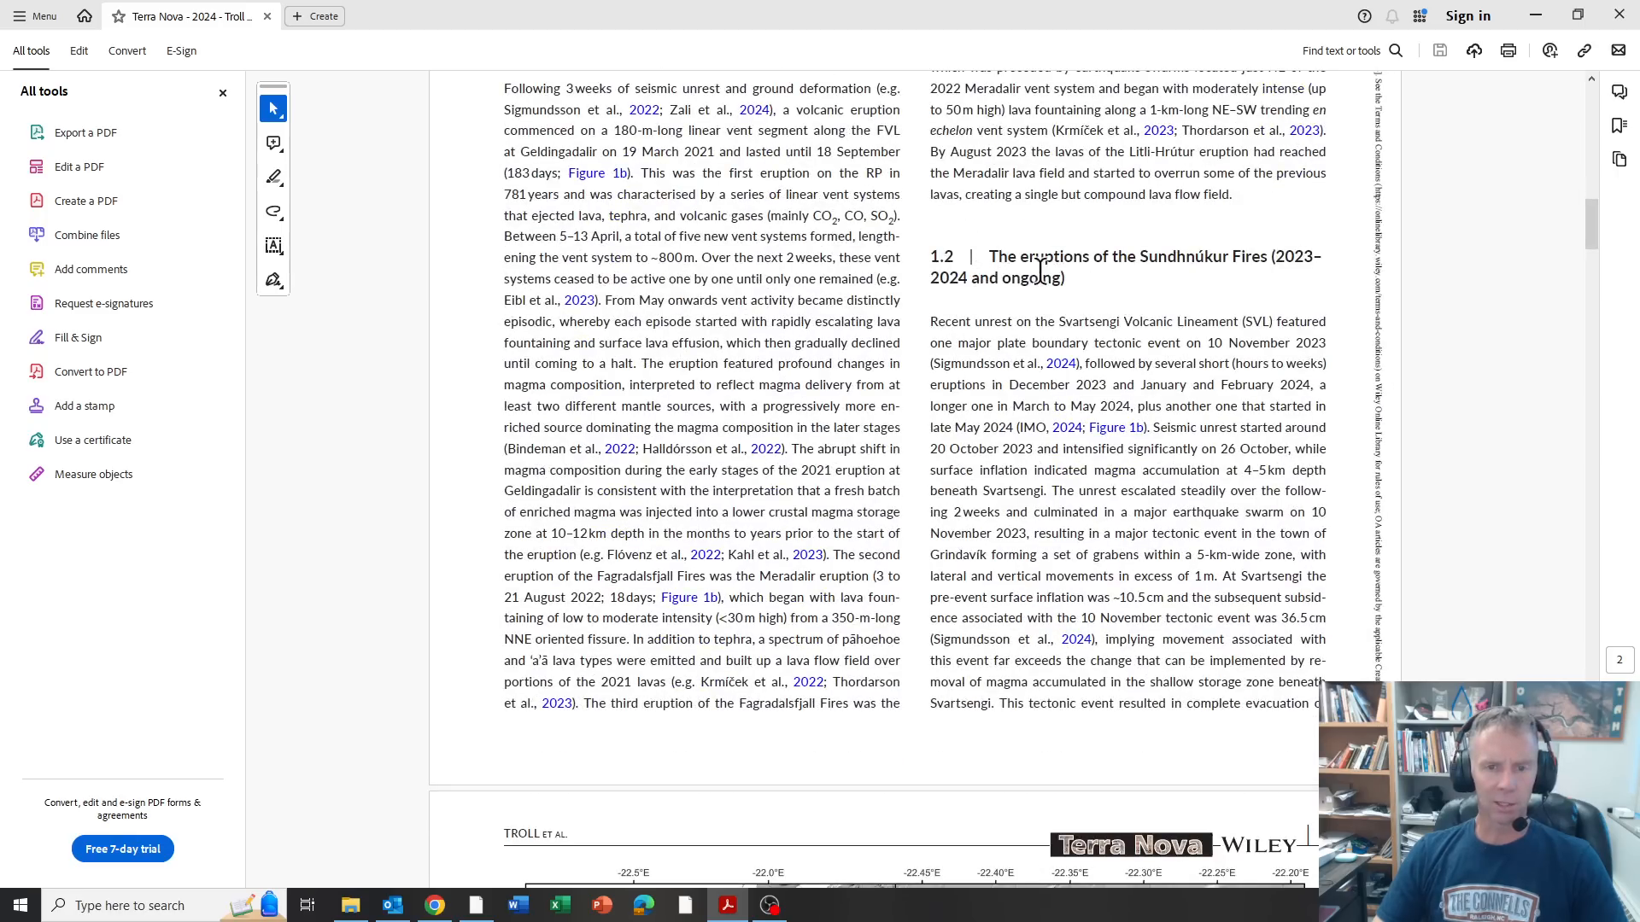
pyautogui.moveTo(1257, 297)
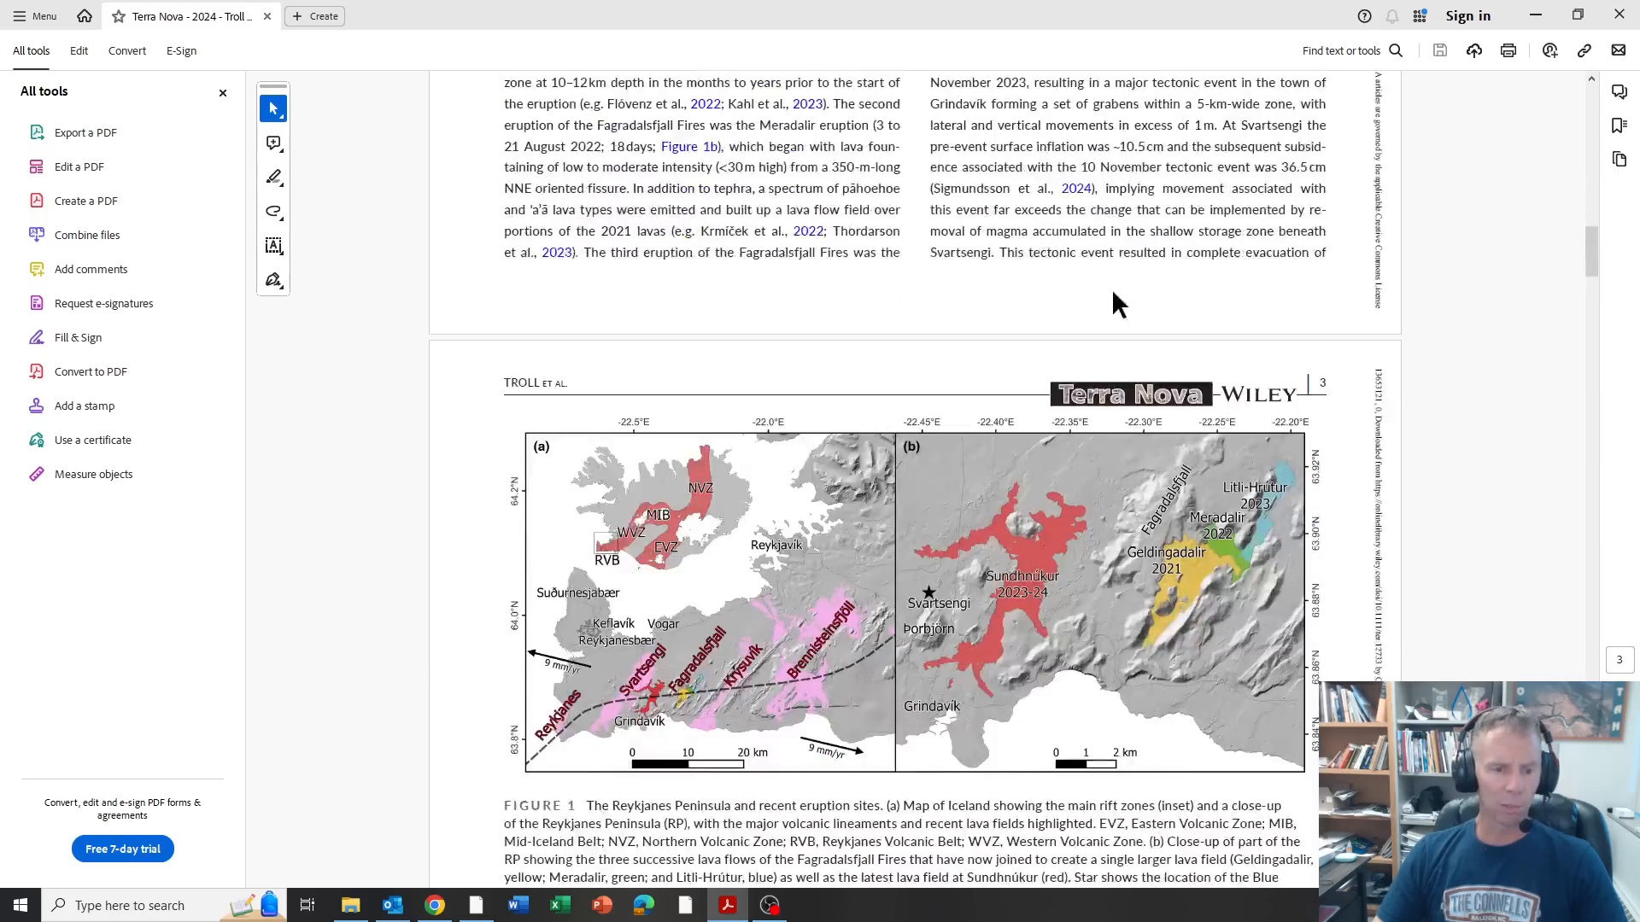
pyautogui.scroll(-3)
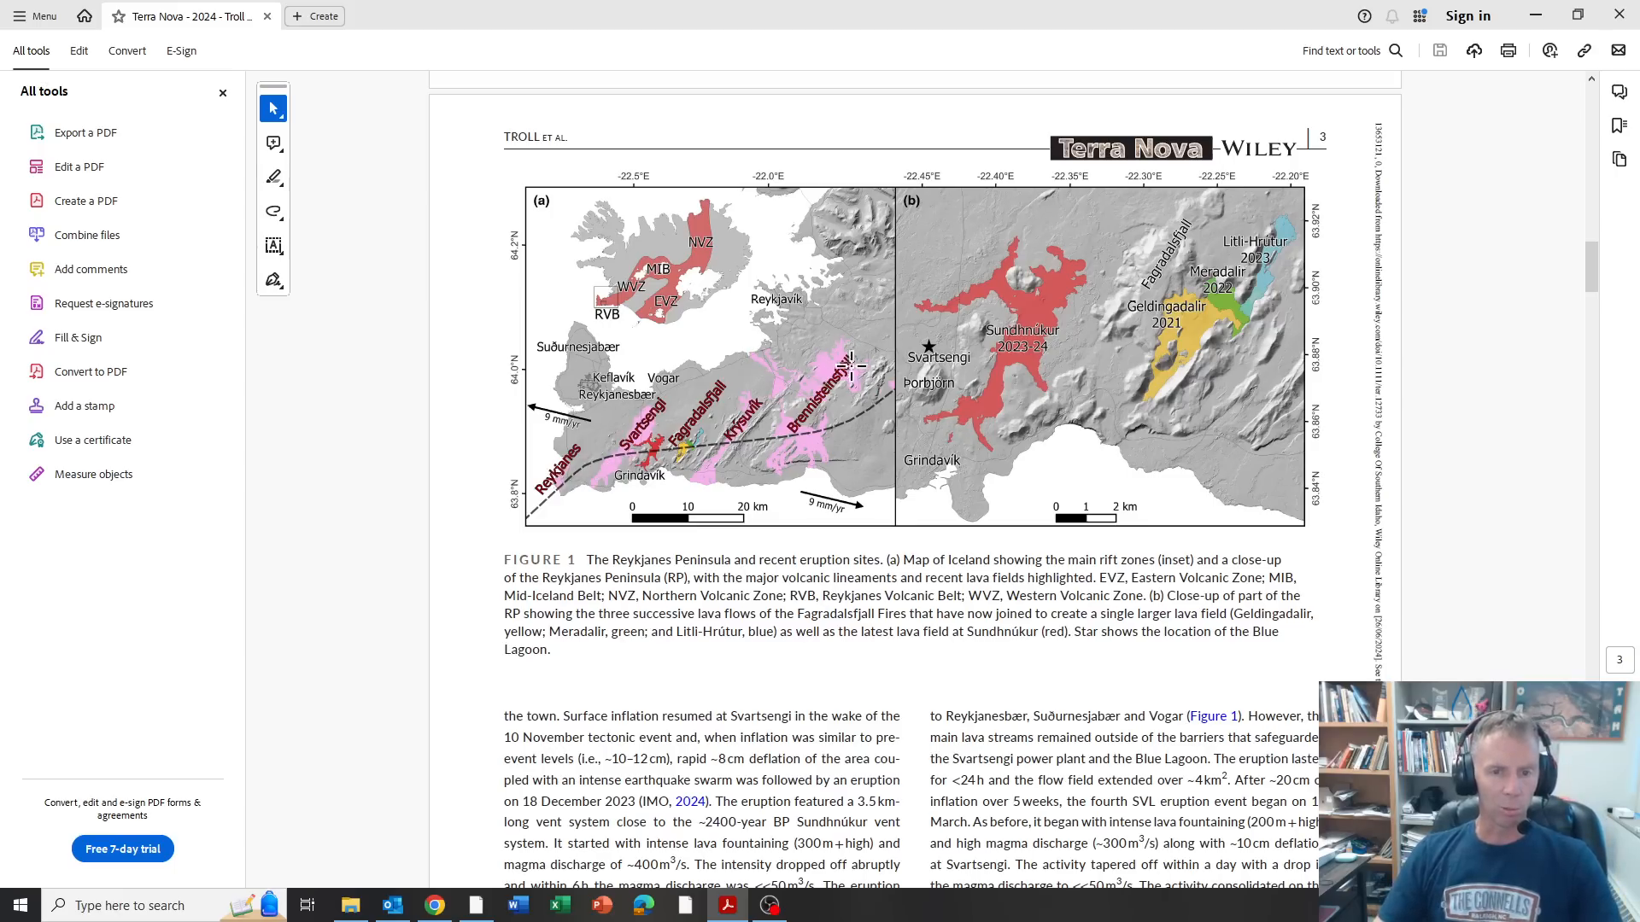
pyautogui.moveTo(1259, 420)
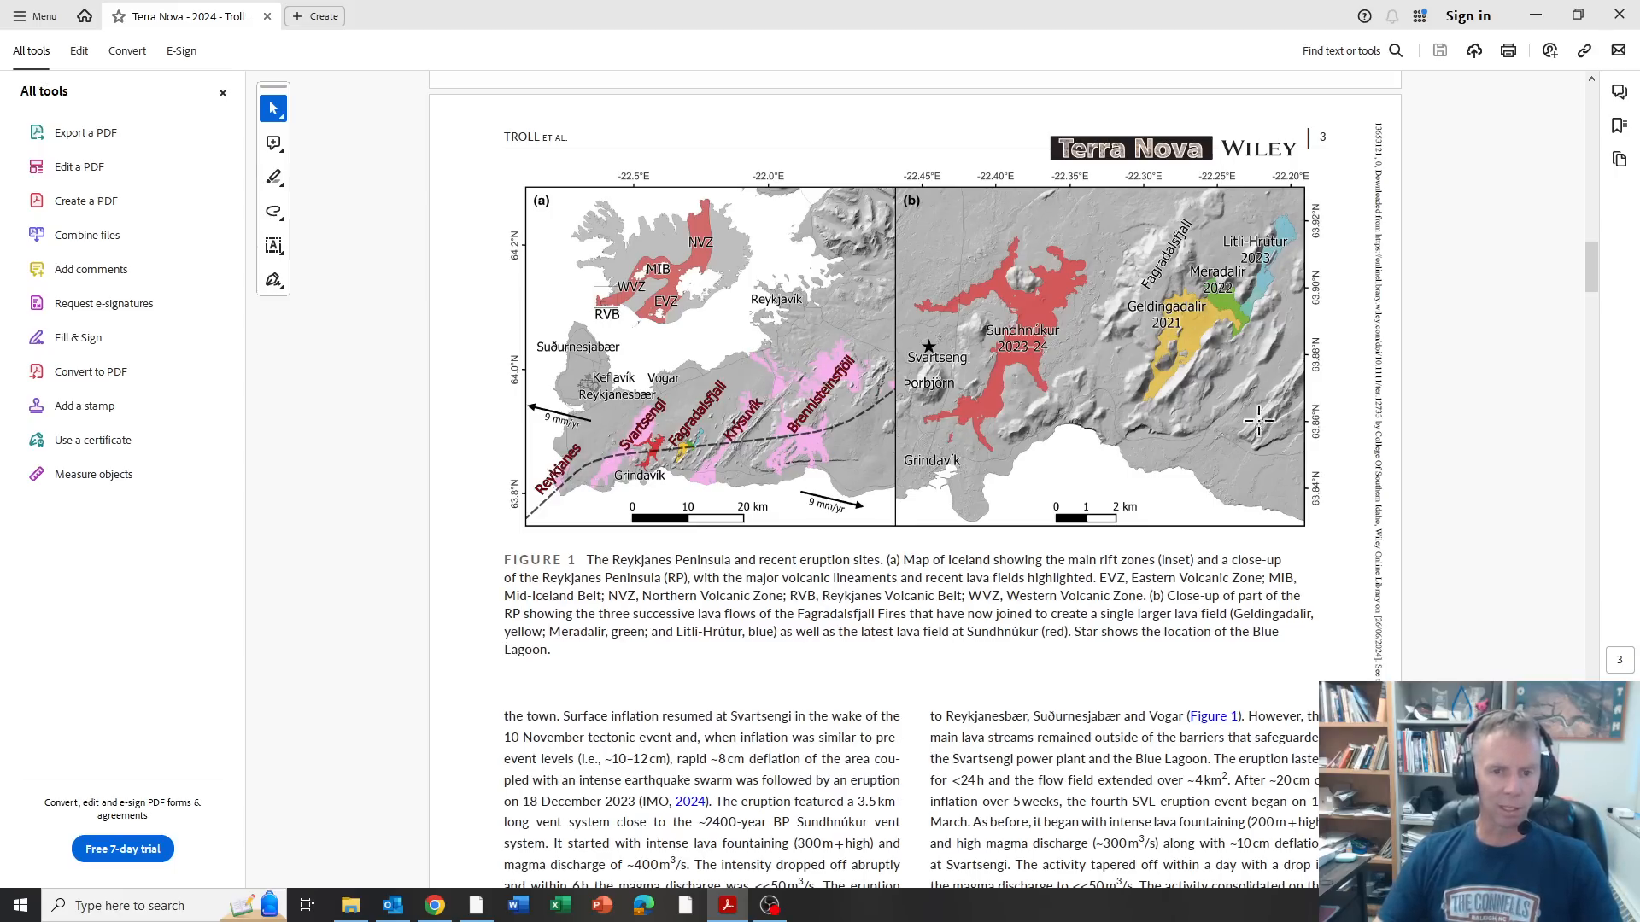
pyautogui.scroll(-3)
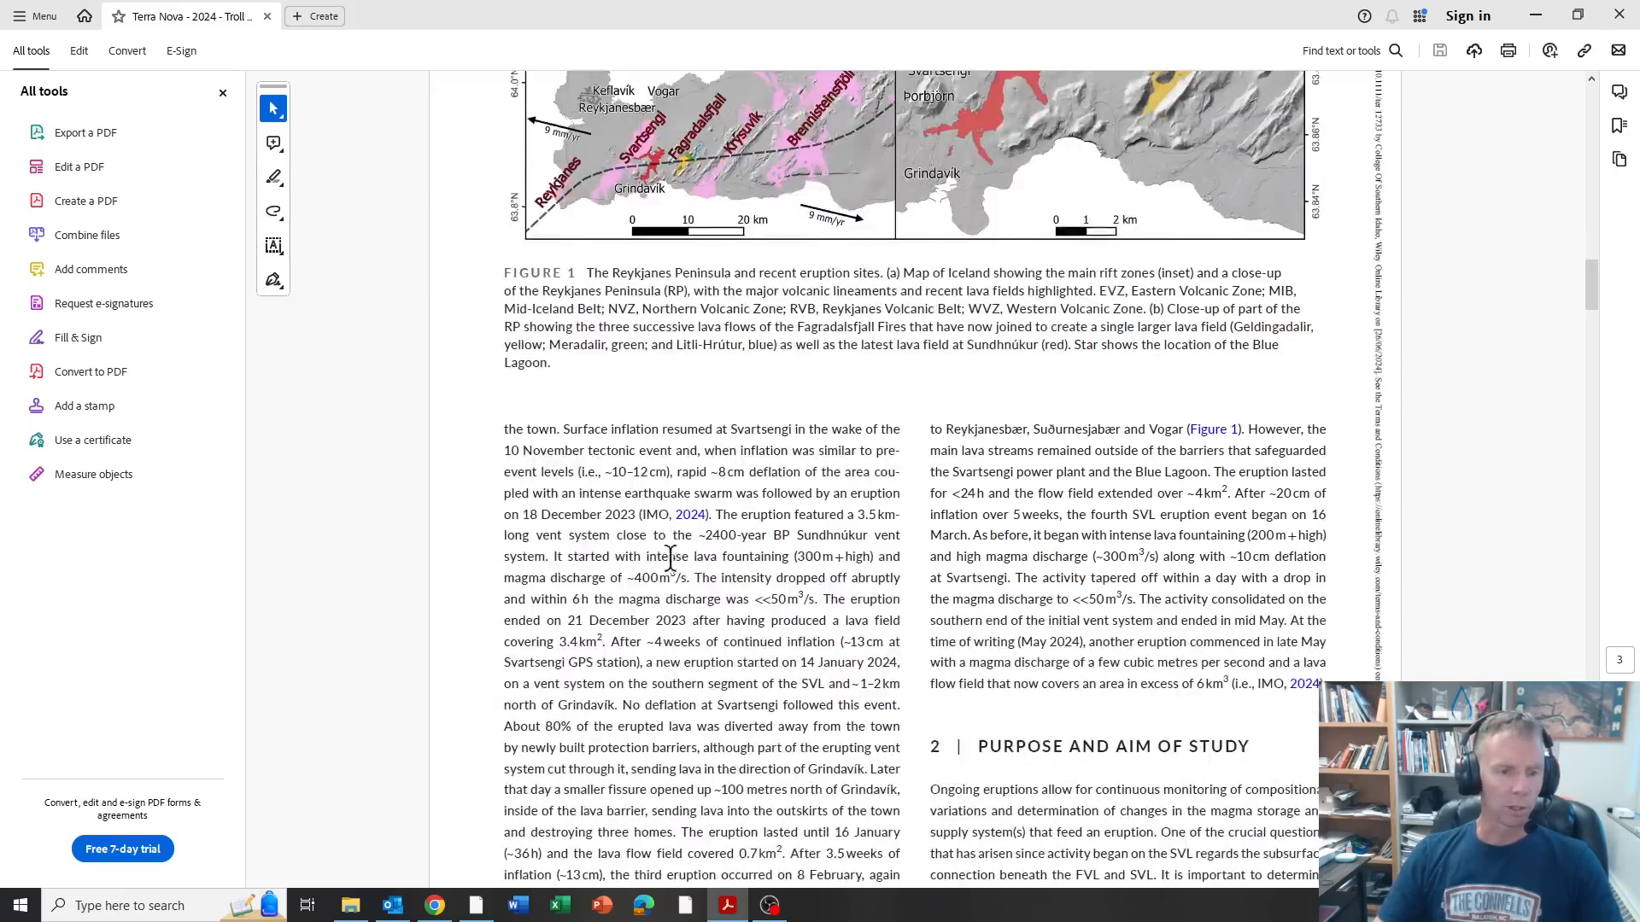
# Step: Scroll past Figure 2's eruption periods chart to the Results section on page 4
pyautogui.scroll(-3)
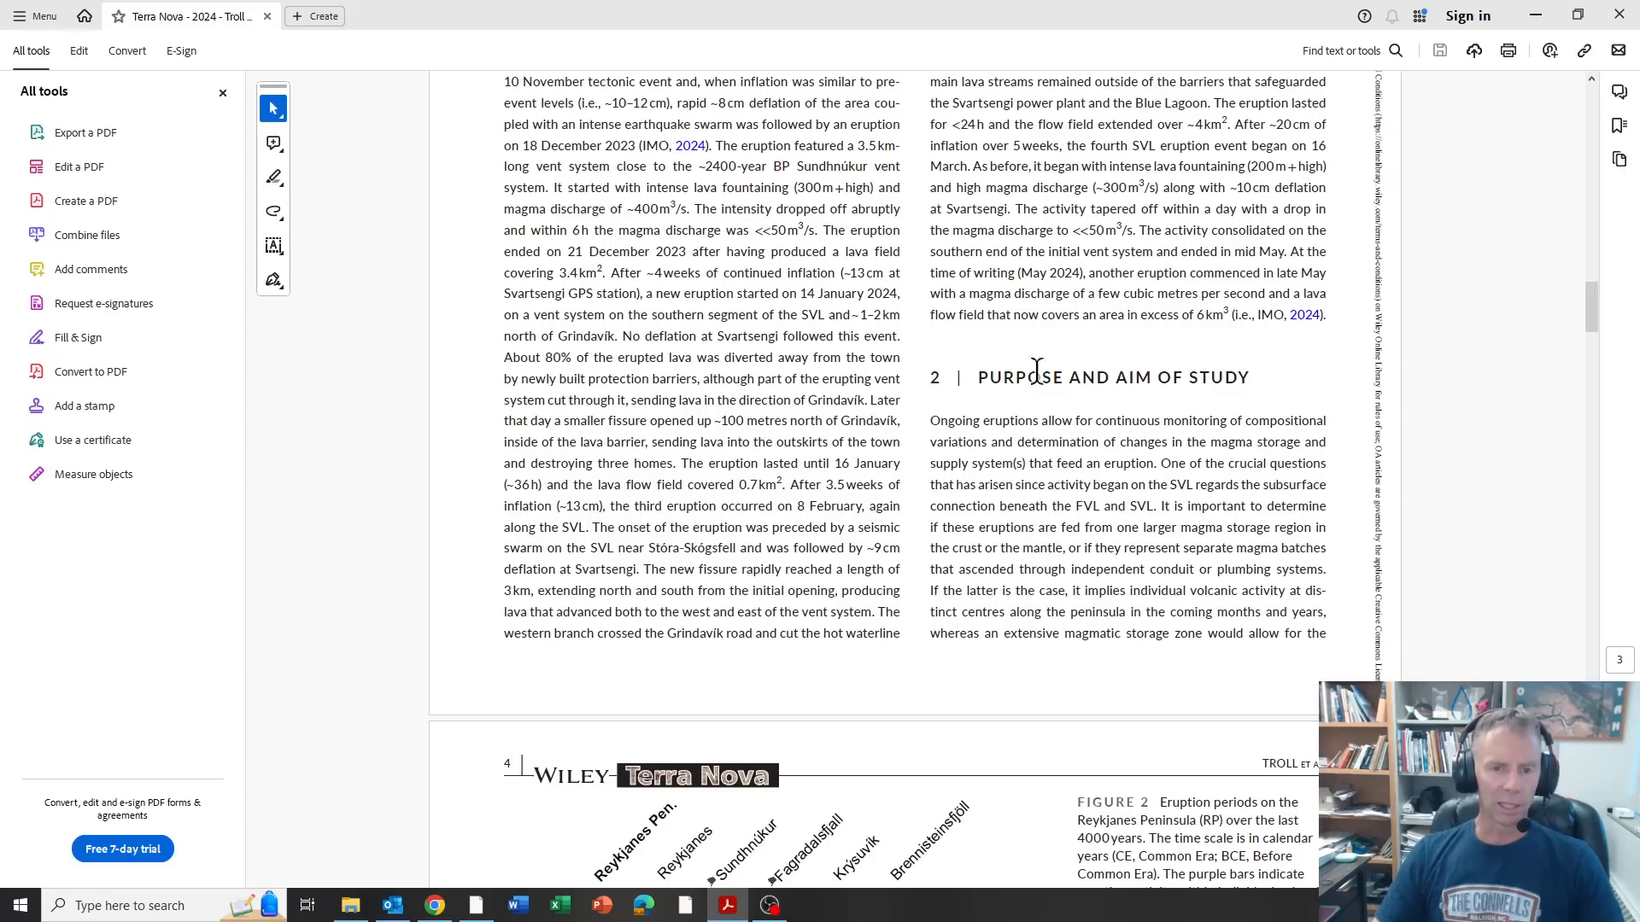
pyautogui.scroll(-3)
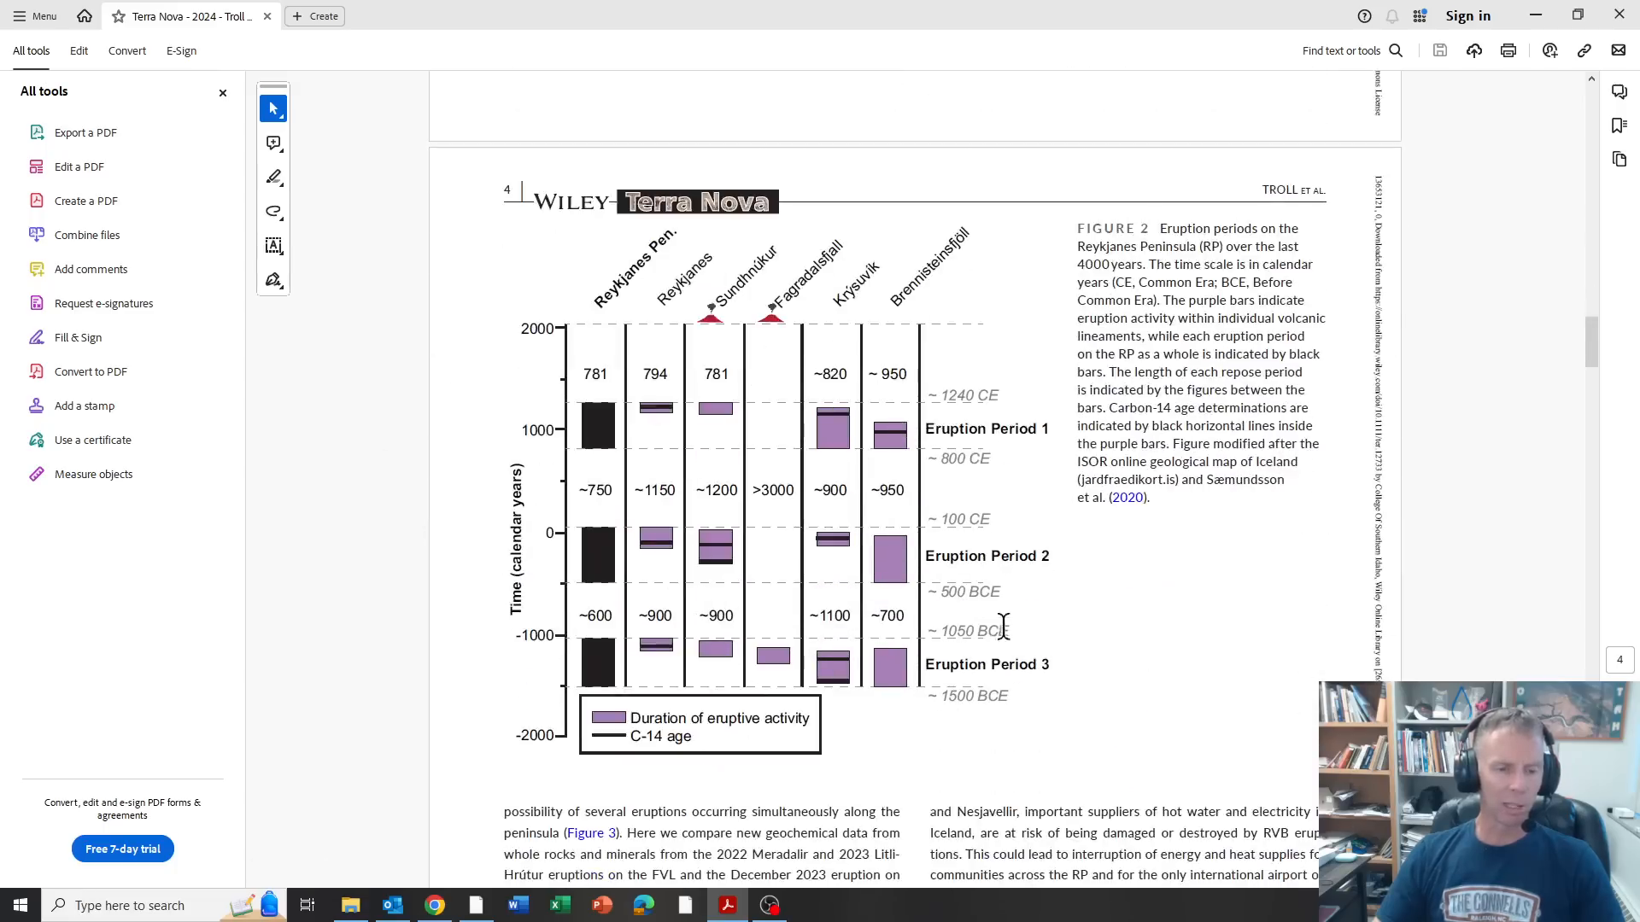
pyautogui.scroll(-3)
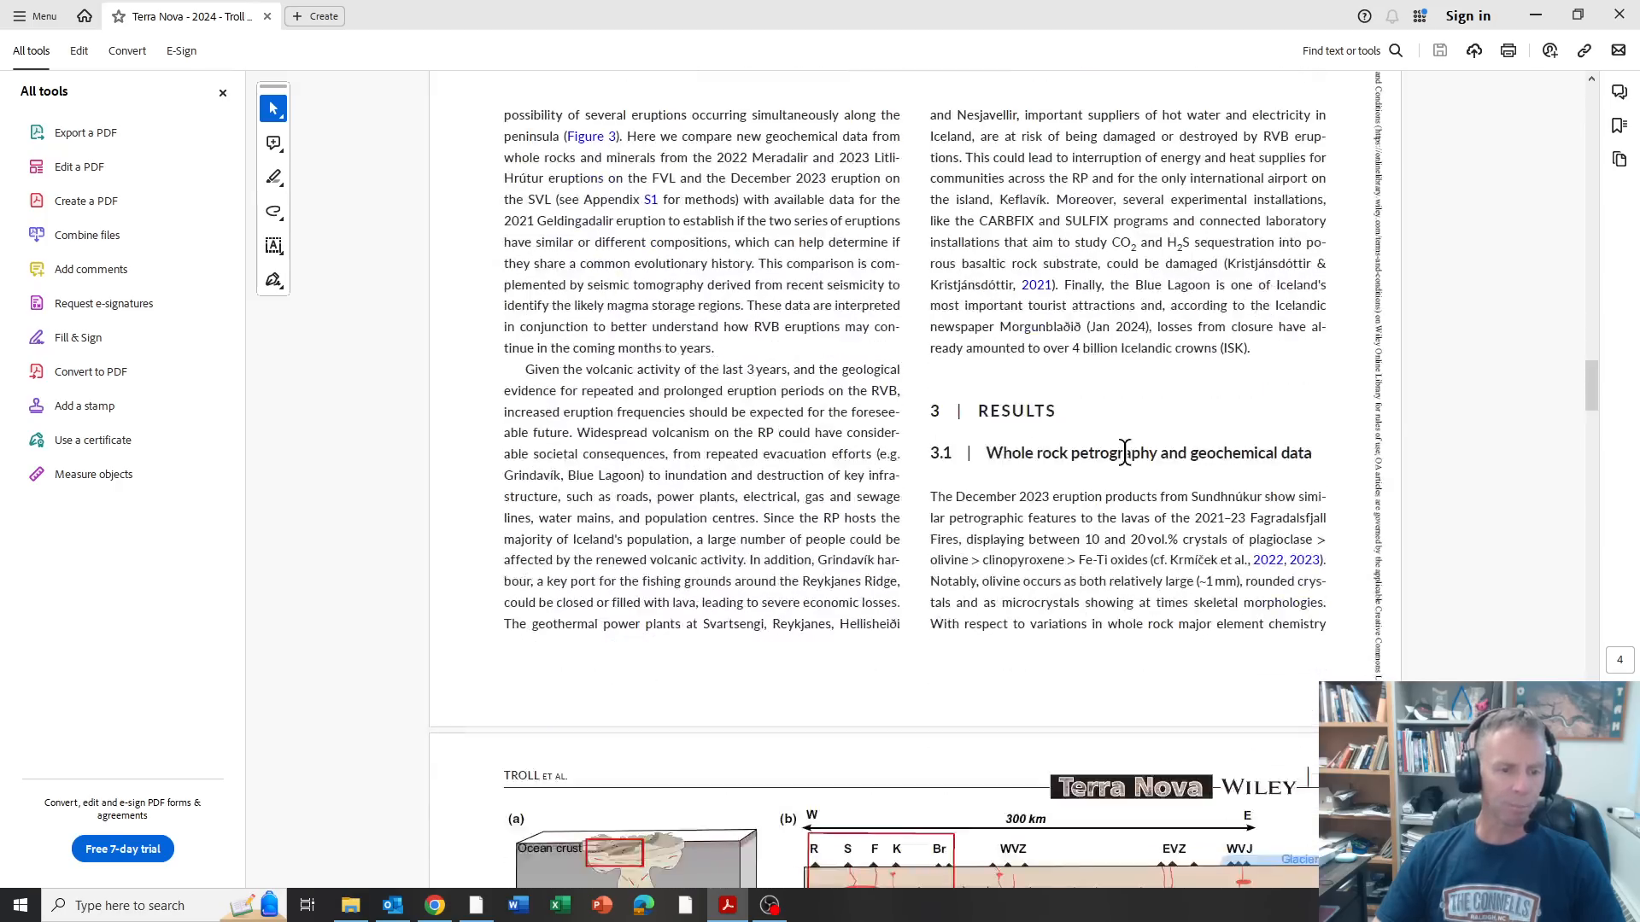
pyautogui.moveTo(1117, 390)
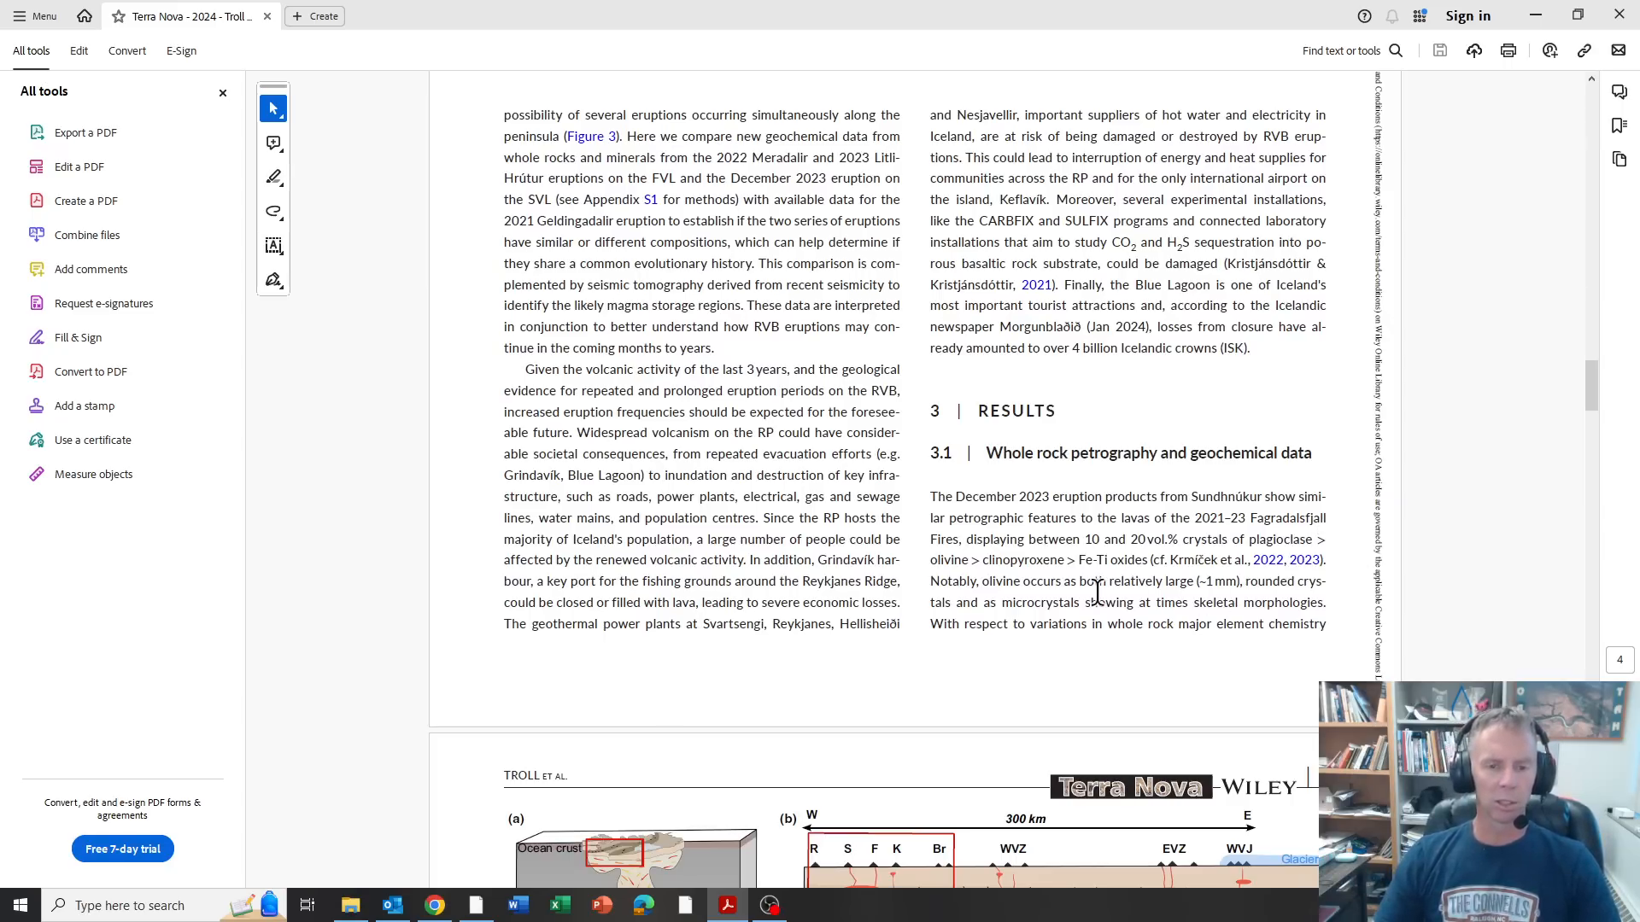
# Step: Scroll through Figure 4's geochemical time-series panels on page 6
pyautogui.scroll(-3)
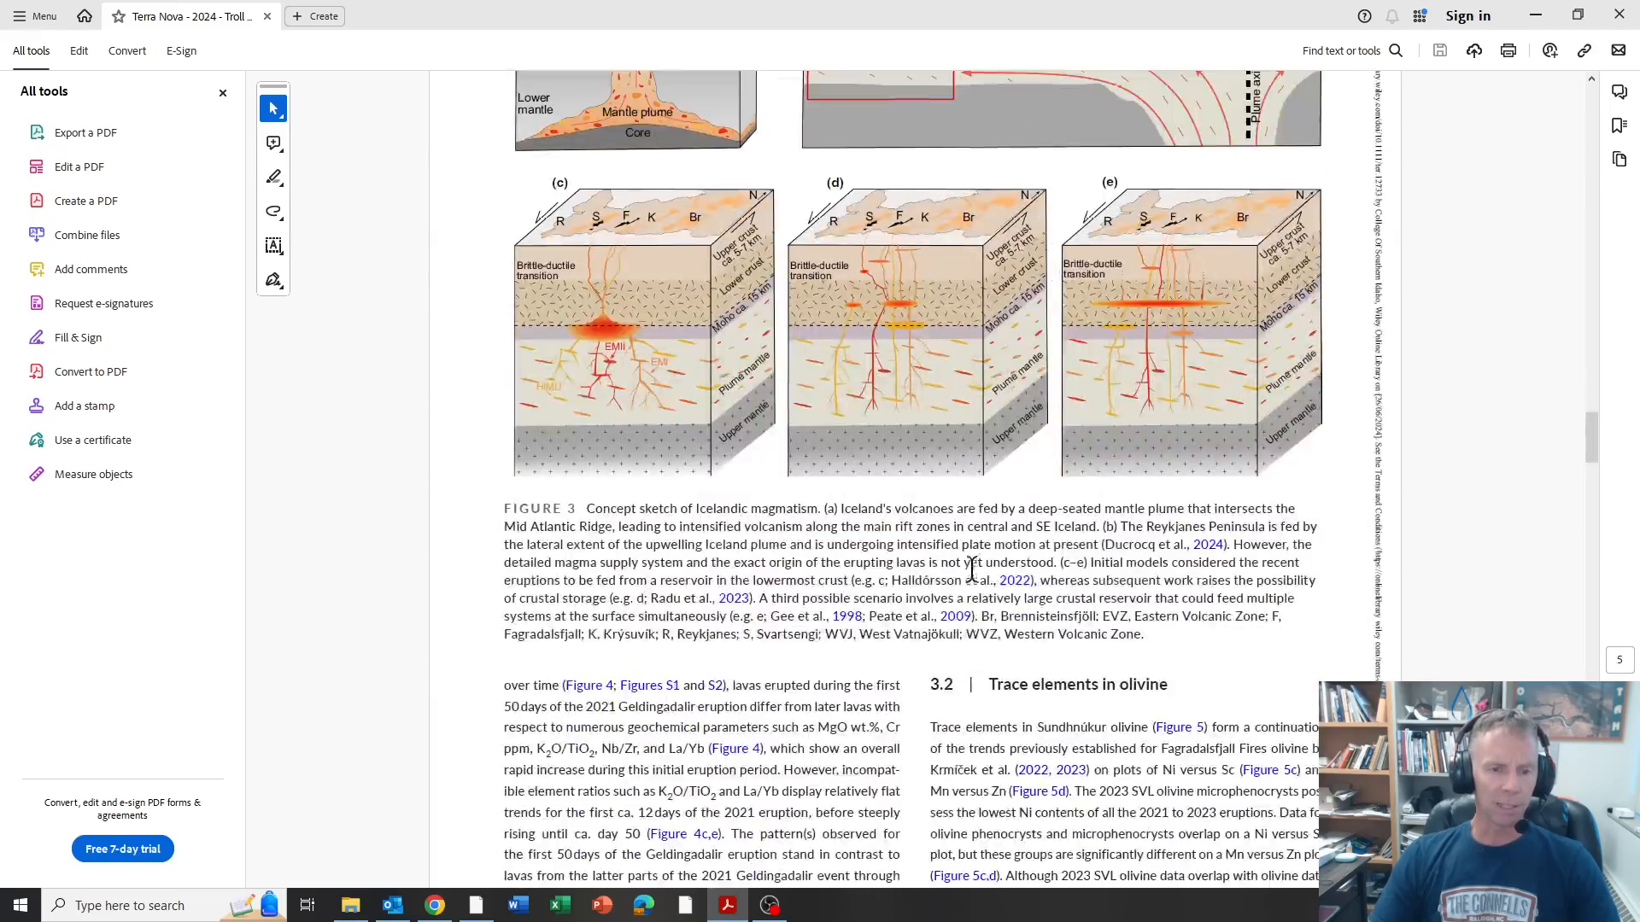
pyautogui.scroll(-3)
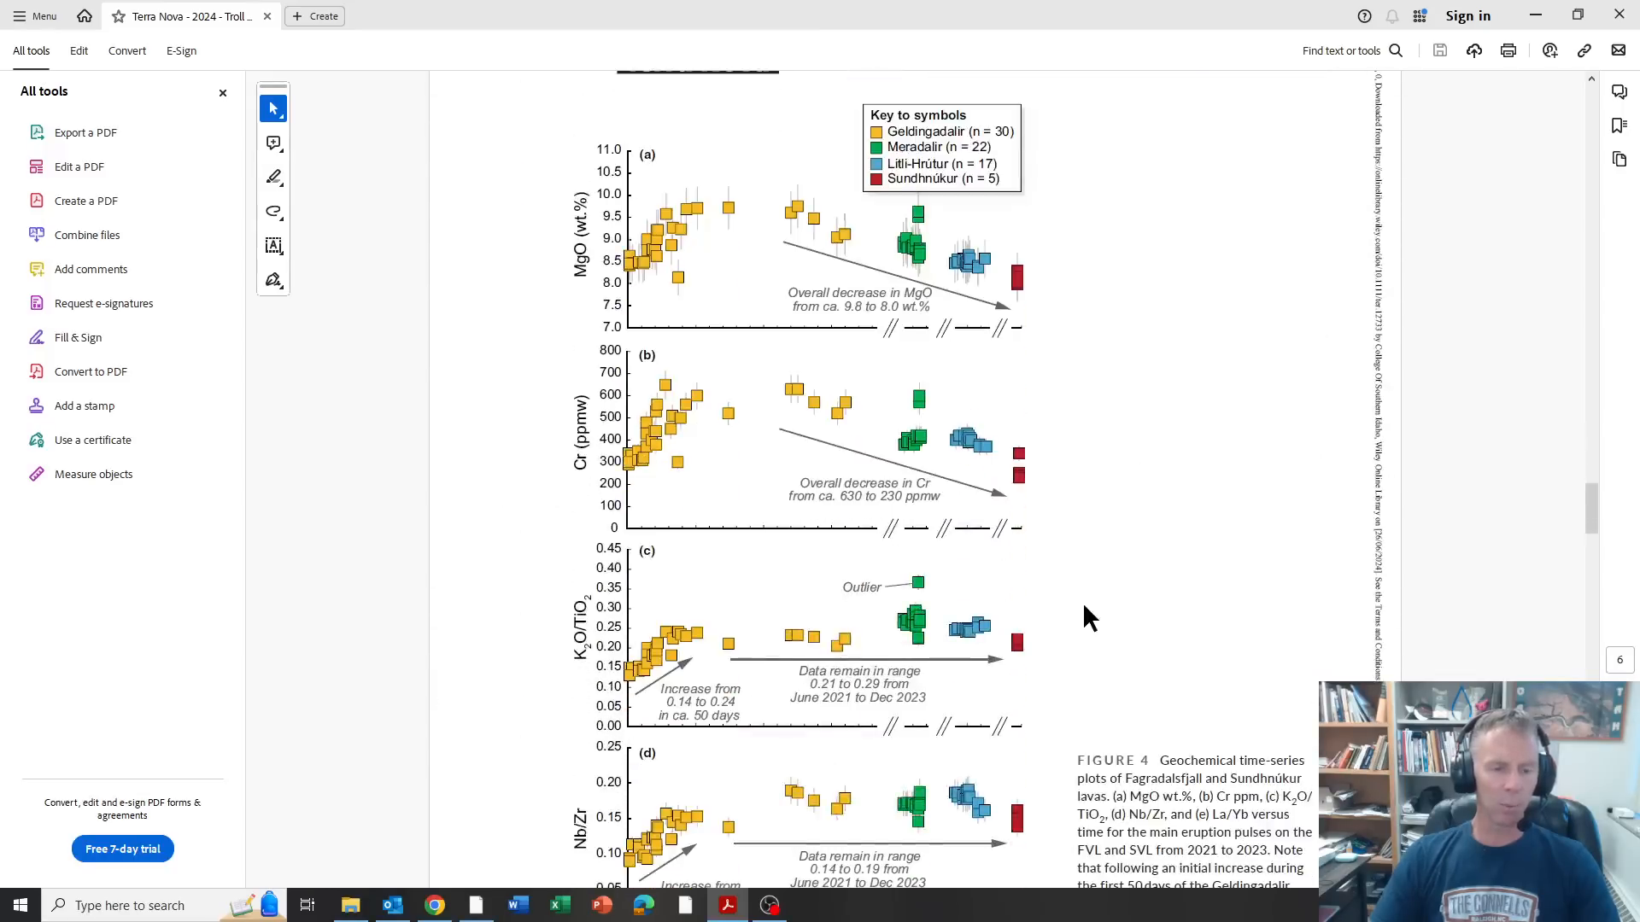
pyautogui.moveTo(1182, 231)
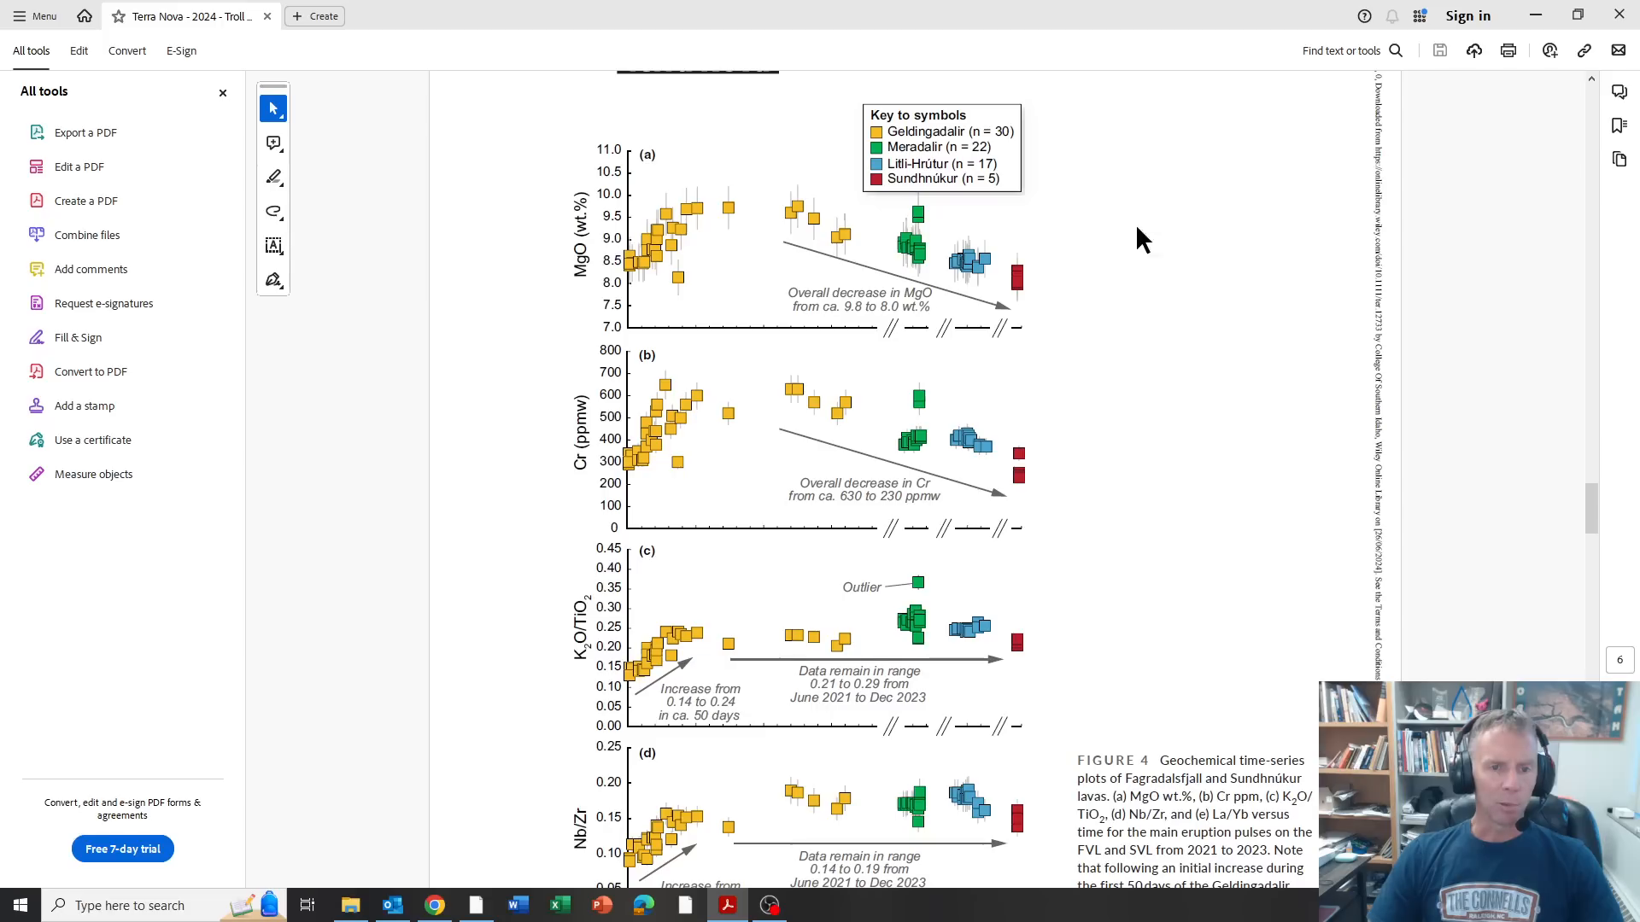
pyautogui.moveTo(688, 249)
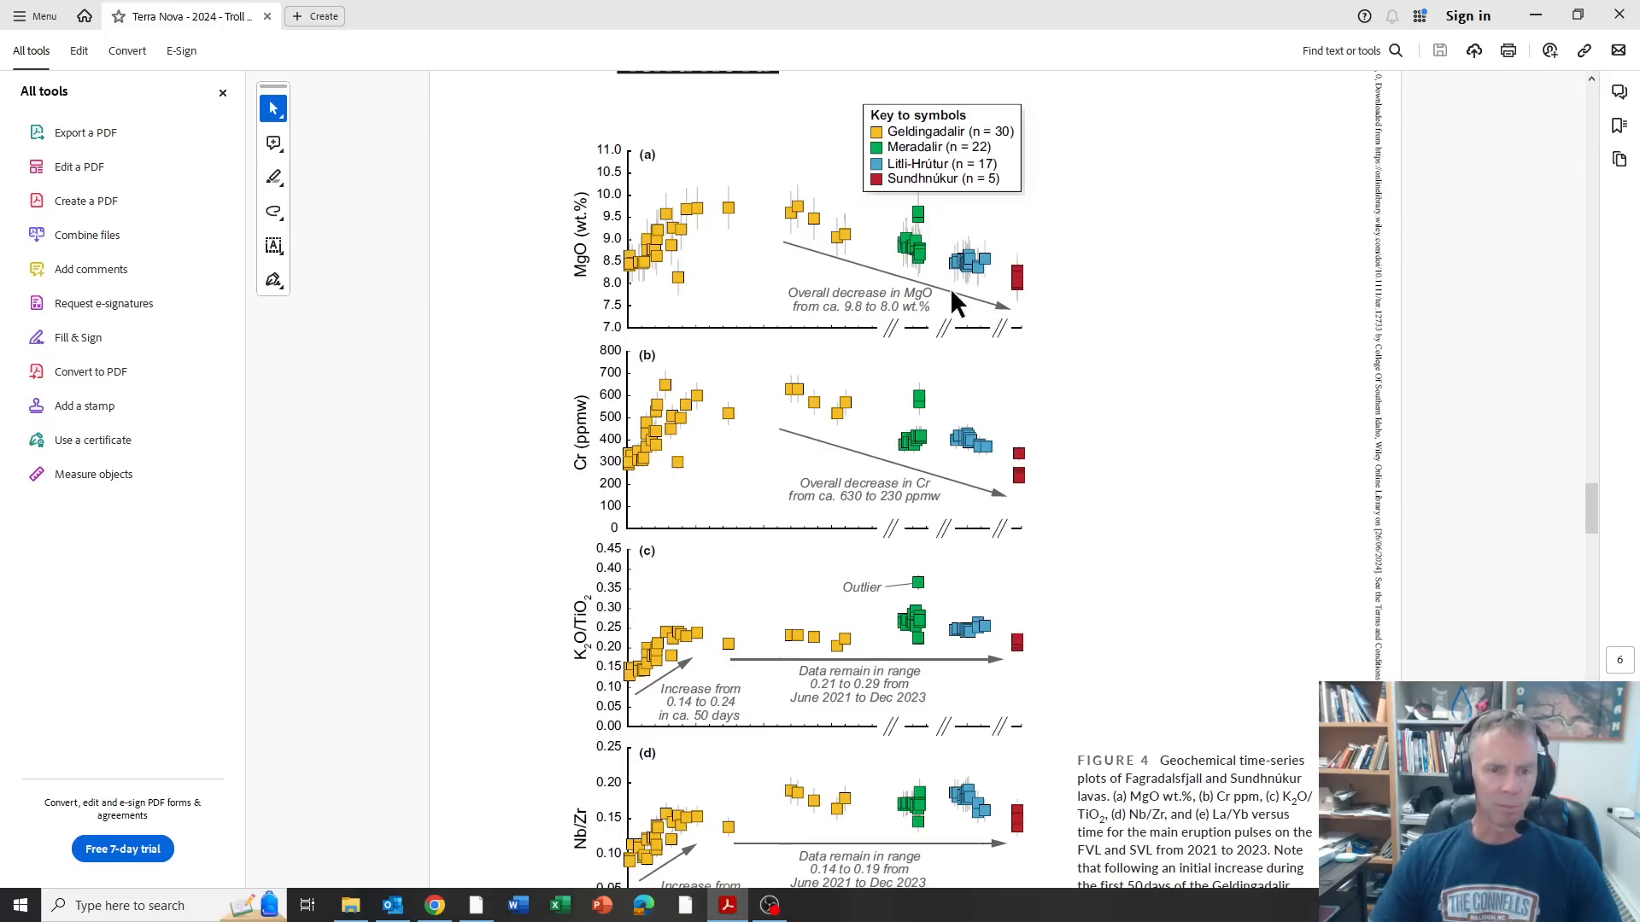
pyautogui.moveTo(588, 474)
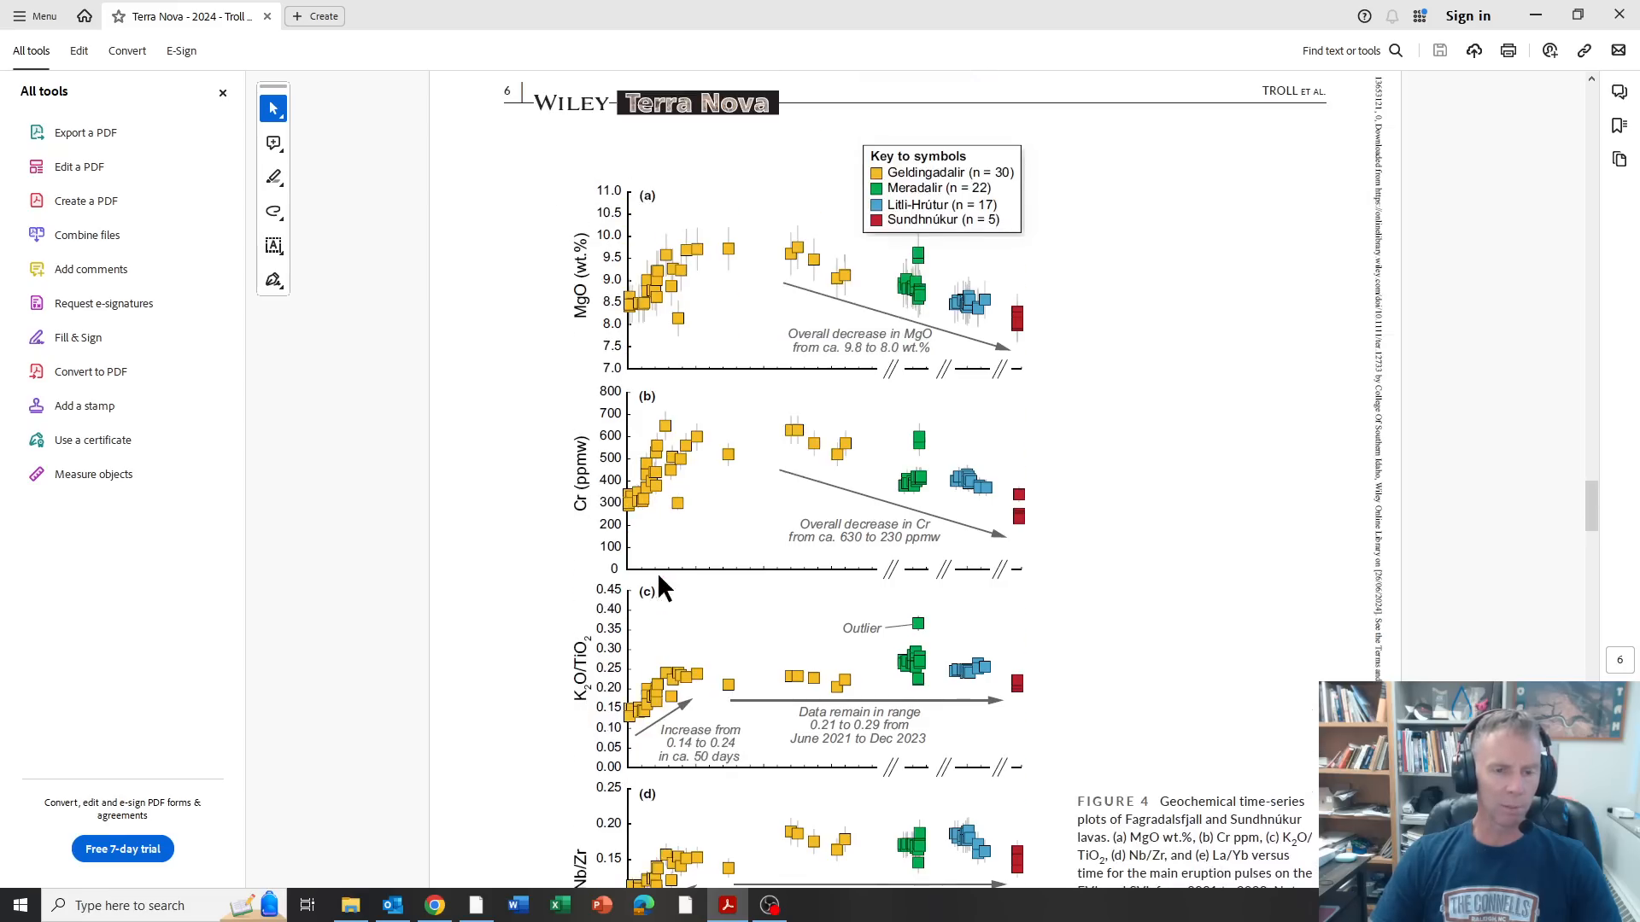
pyautogui.scroll(-3)
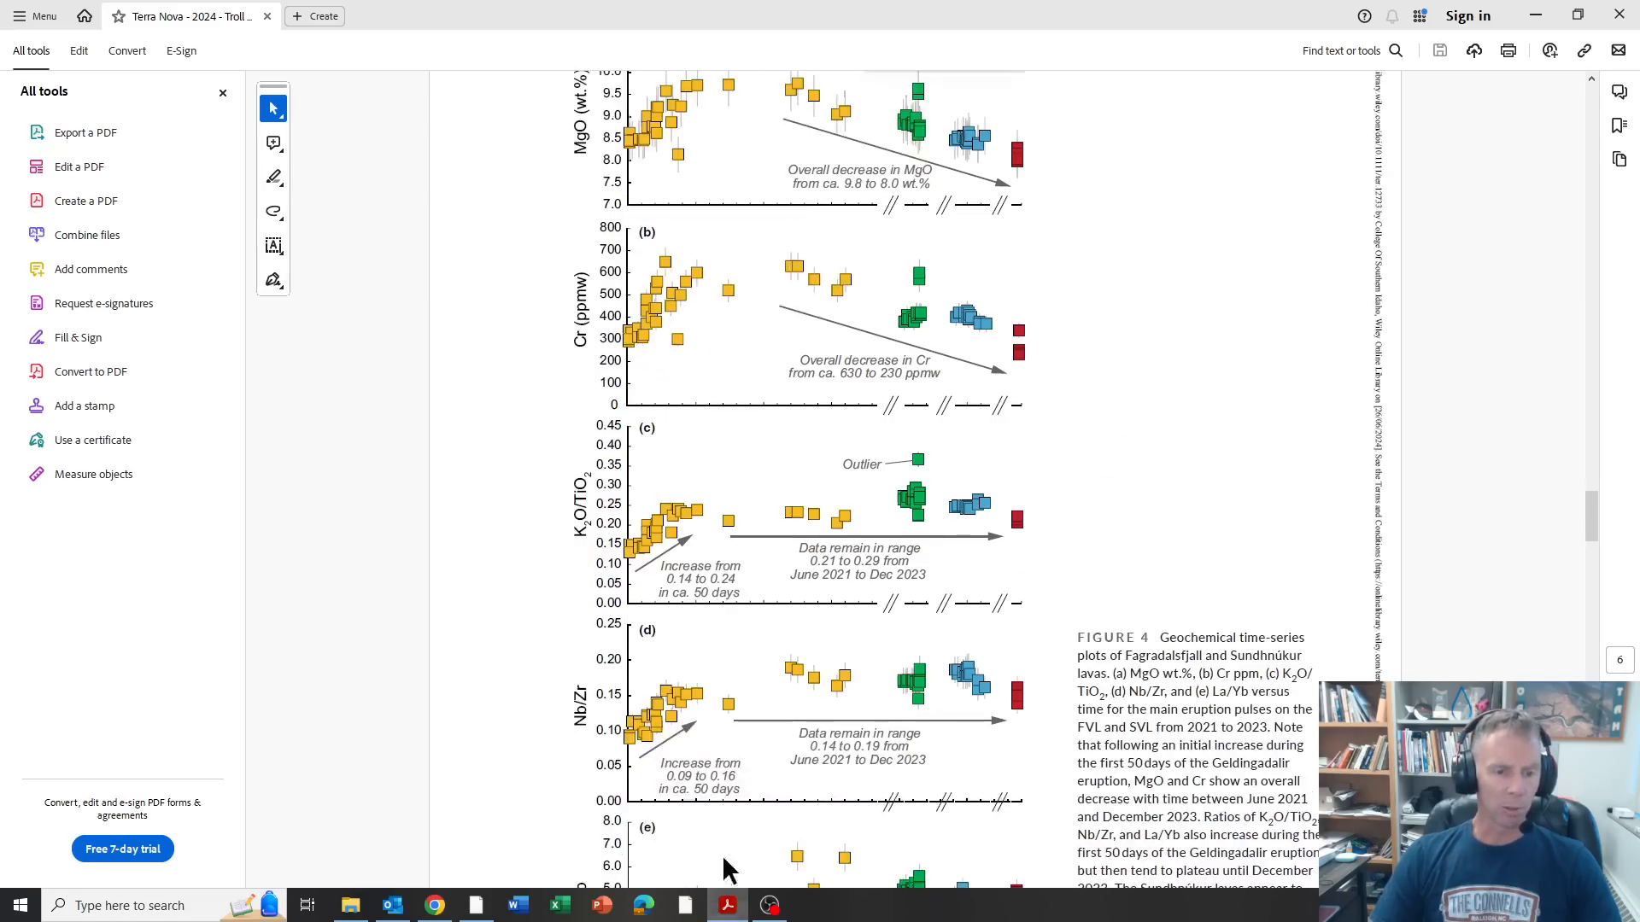
pyautogui.scroll(-3)
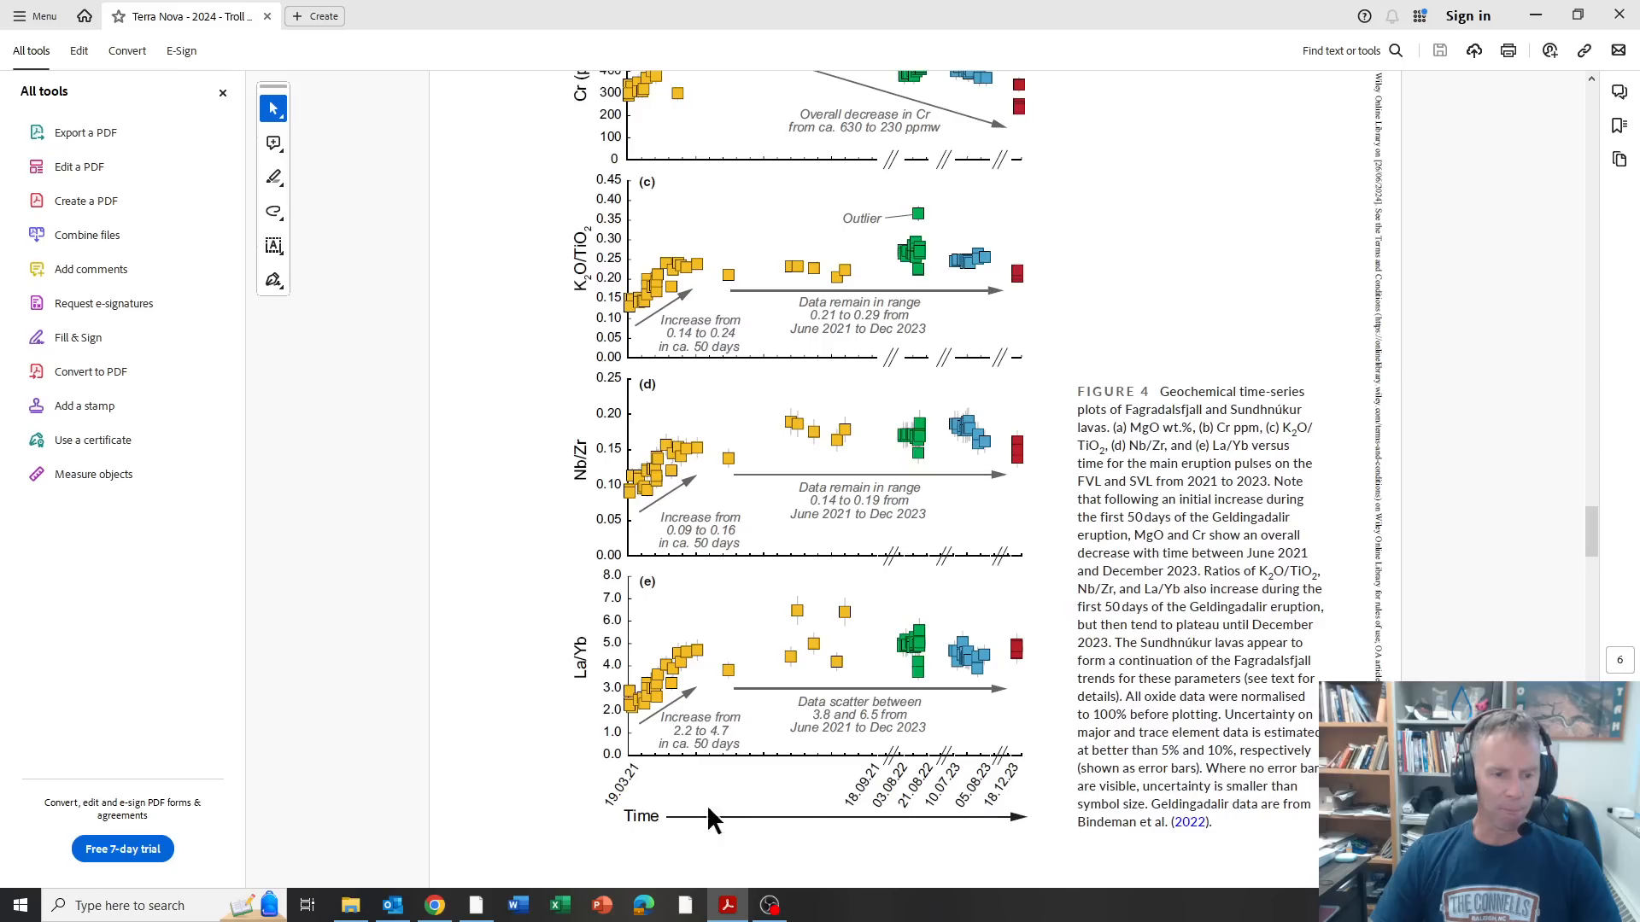
pyautogui.moveTo(625, 773)
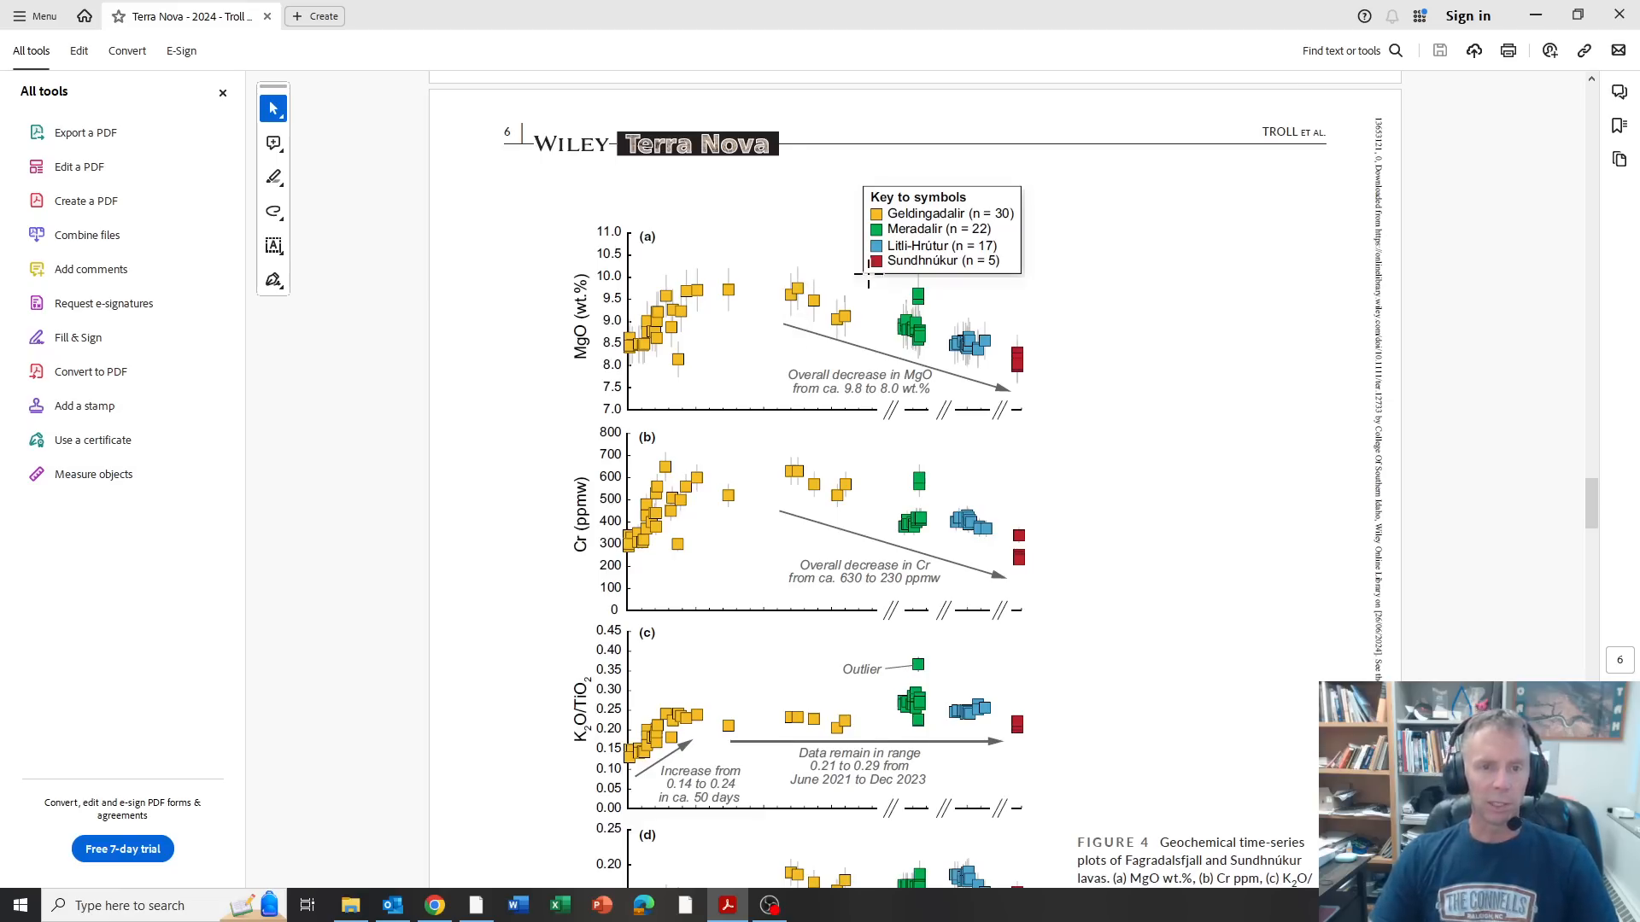
pyautogui.moveTo(984, 371)
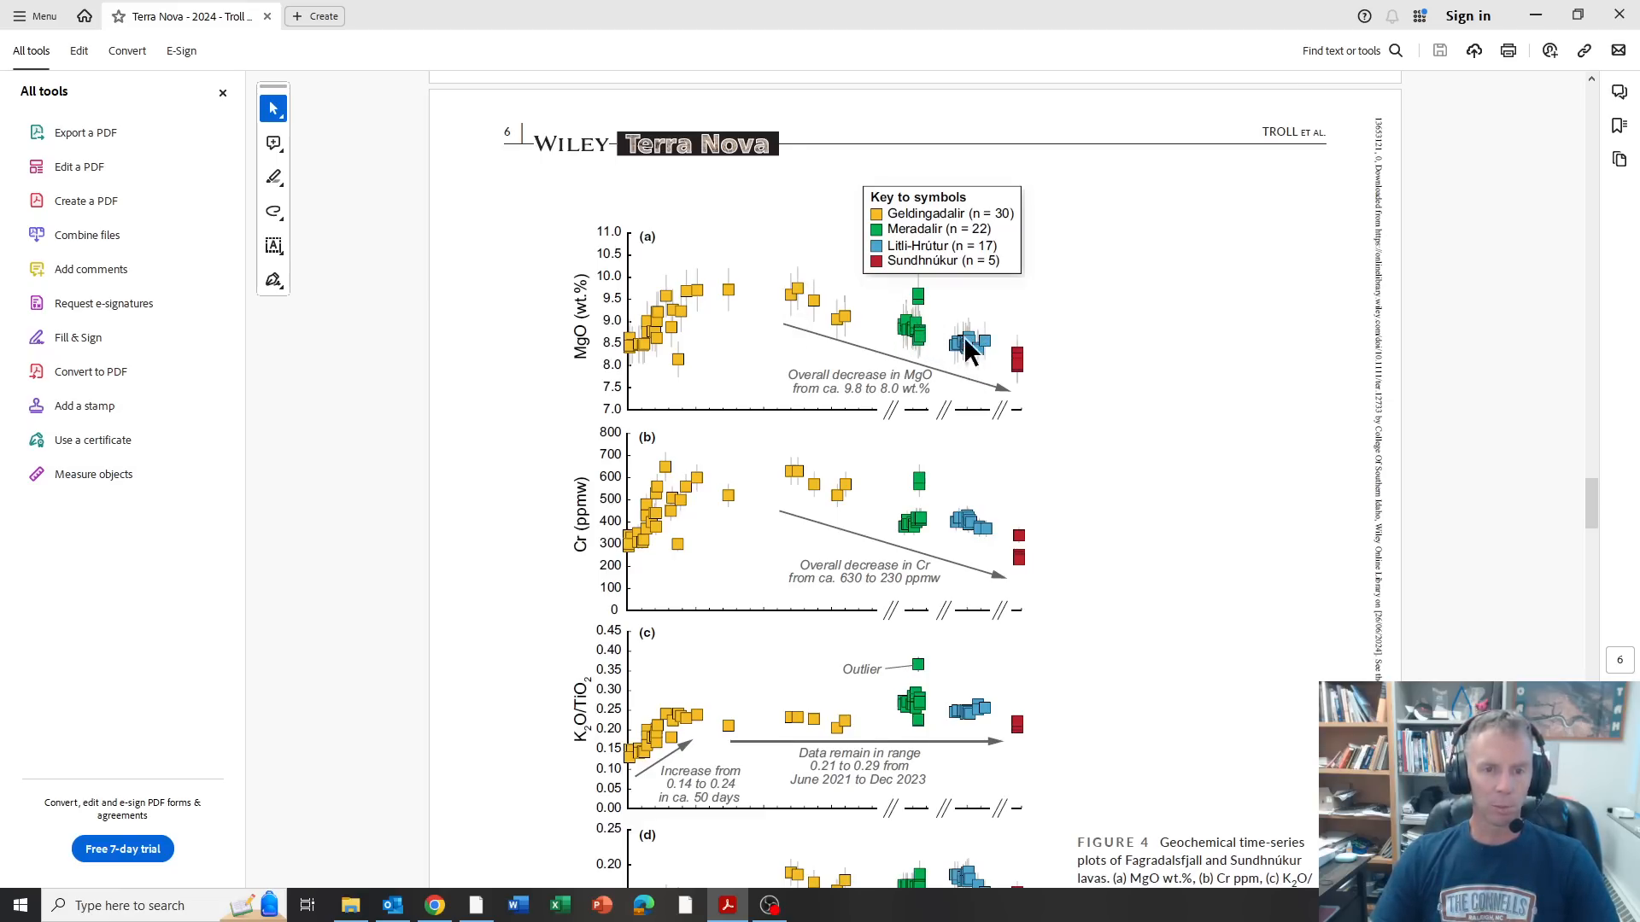
pyautogui.moveTo(989, 381)
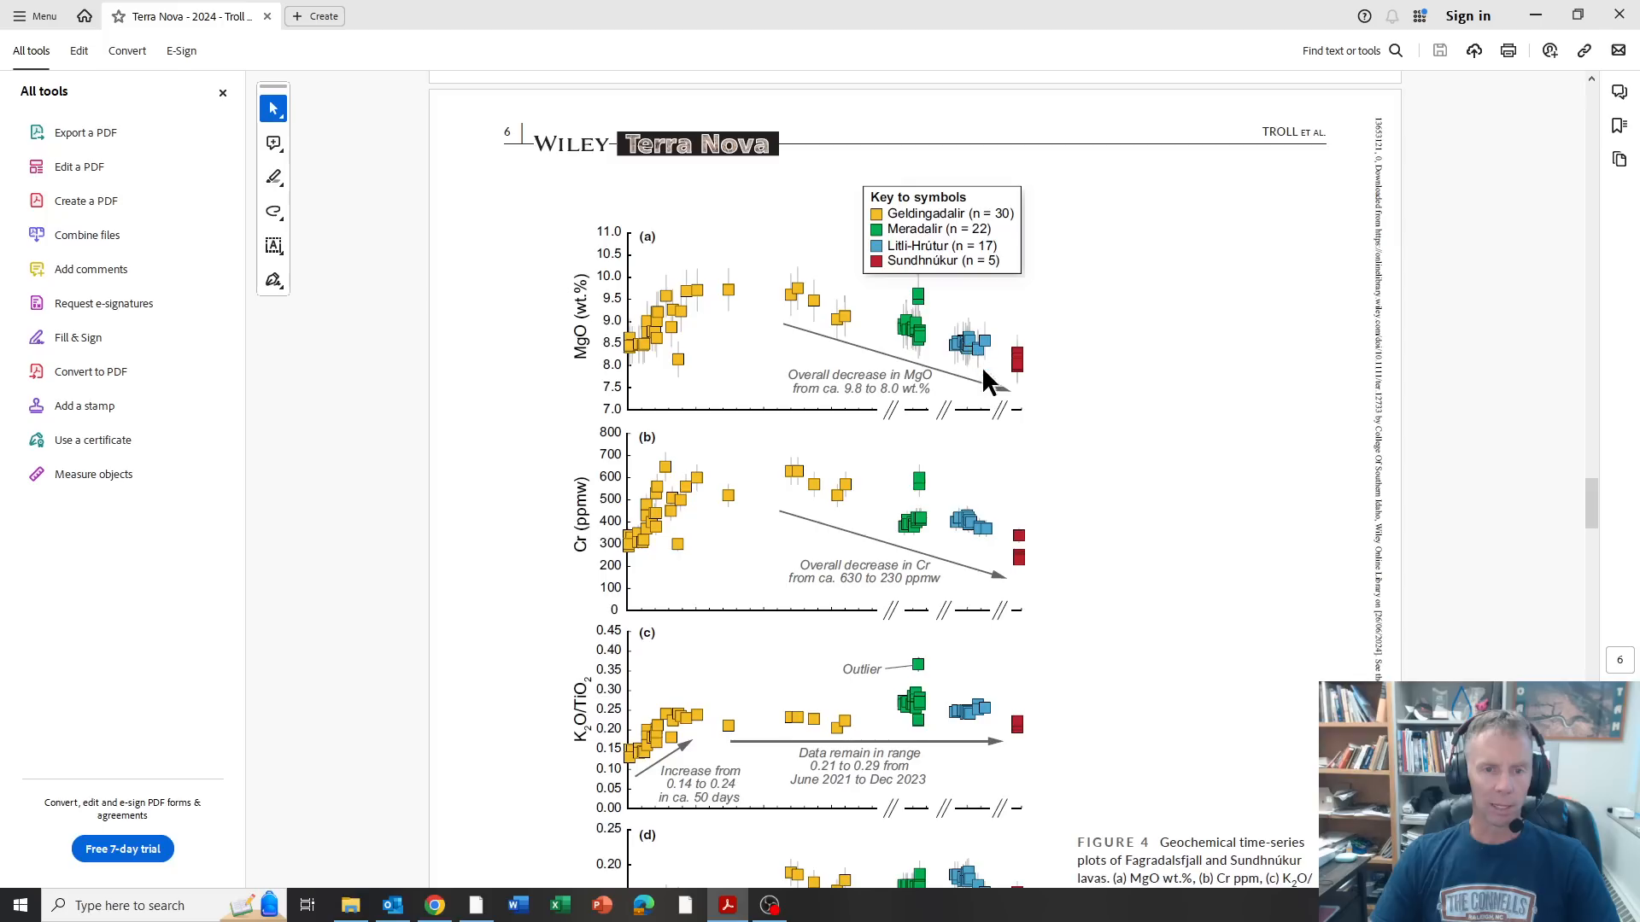
pyautogui.moveTo(1019, 366)
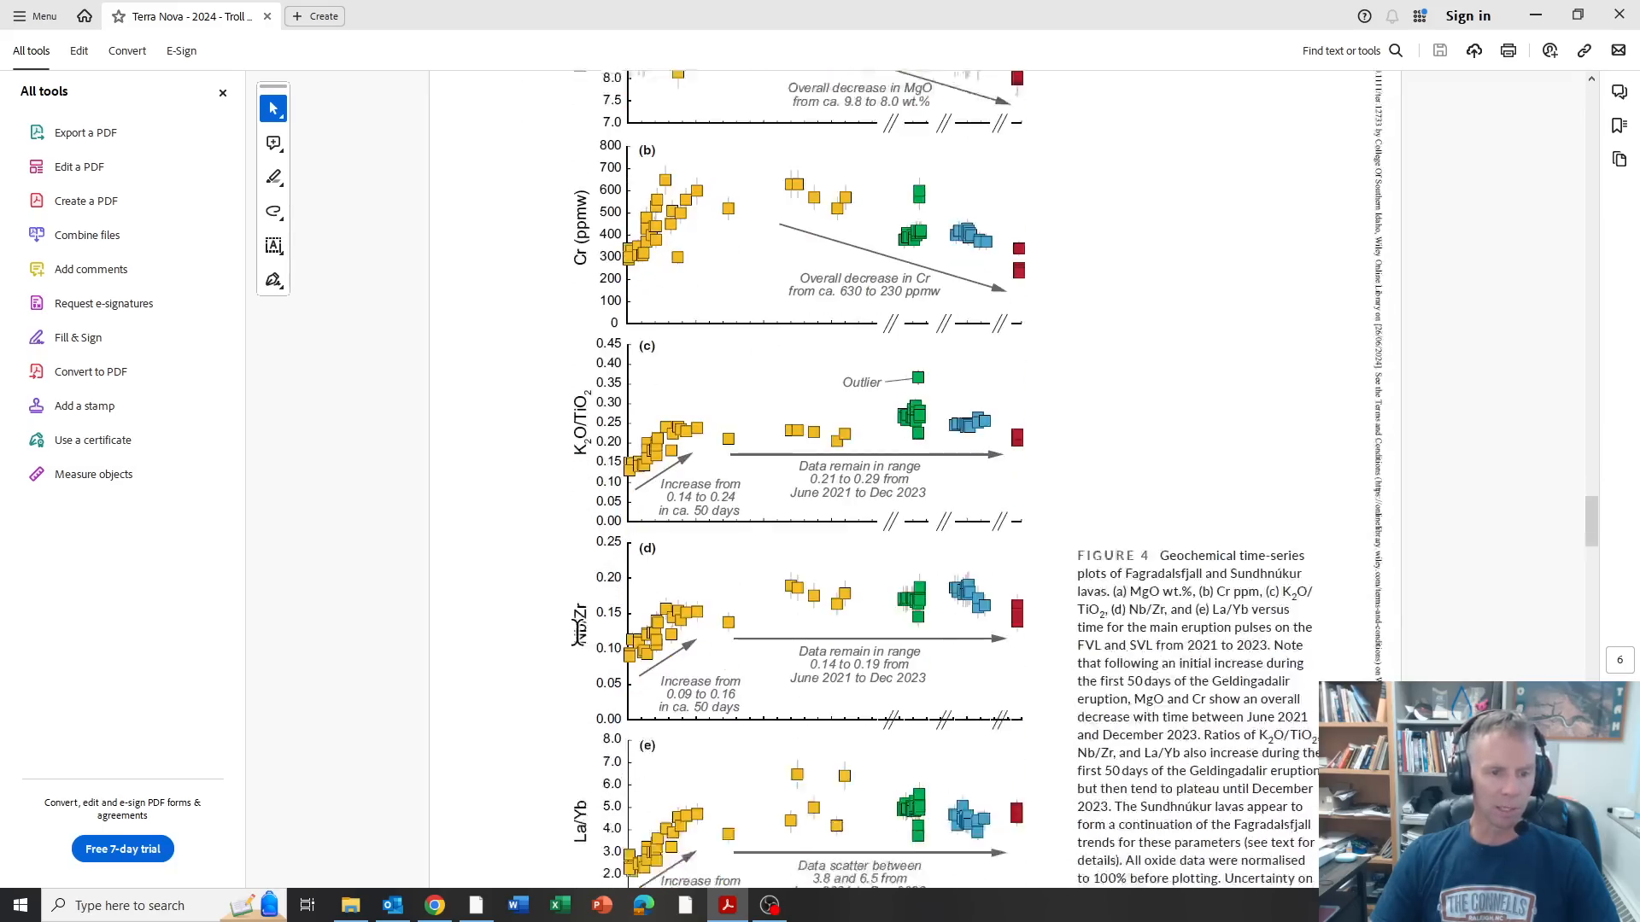
# Step: Scroll on to page 7 showing Figure 5's olivine textures and trace element plots
pyautogui.scroll(-3)
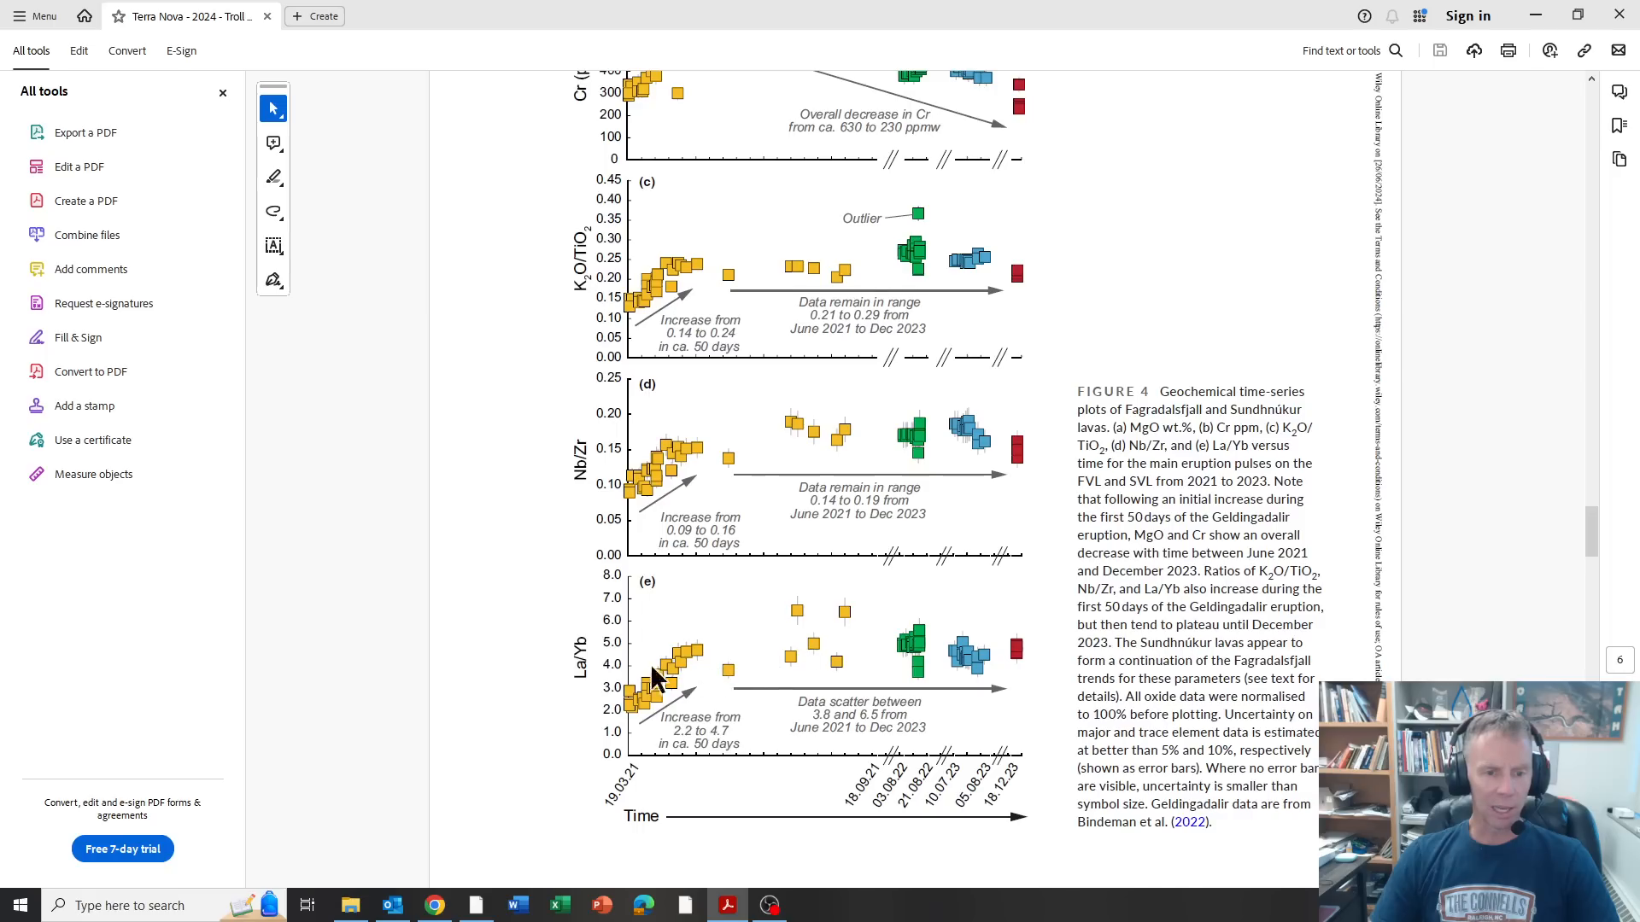
pyautogui.scroll(-3)
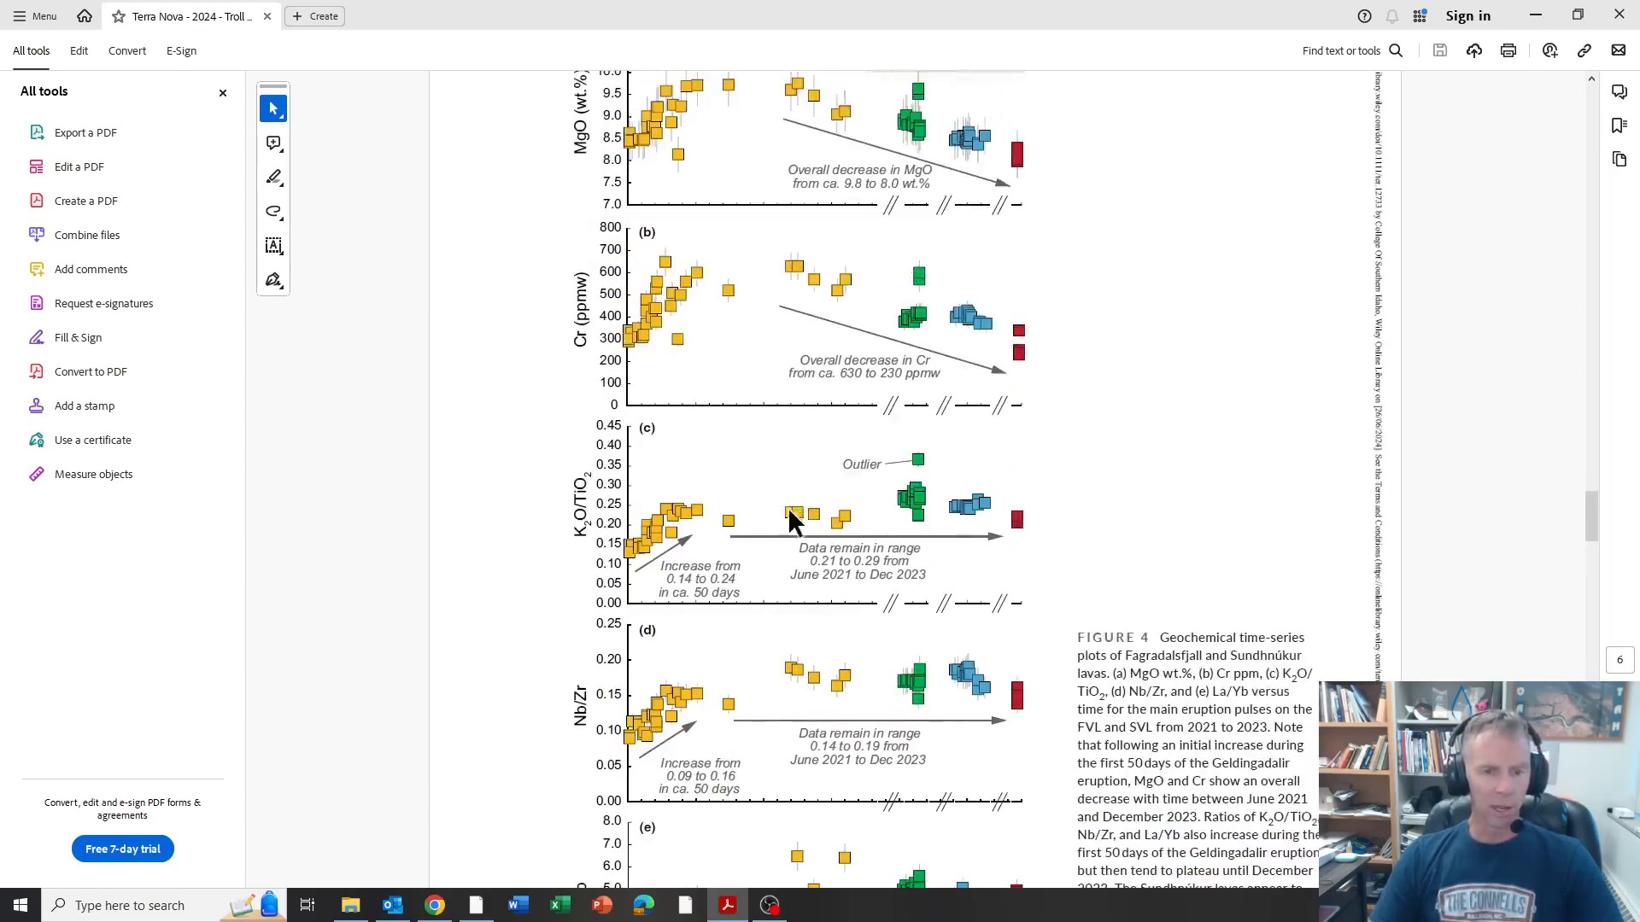
pyautogui.moveTo(794, 523)
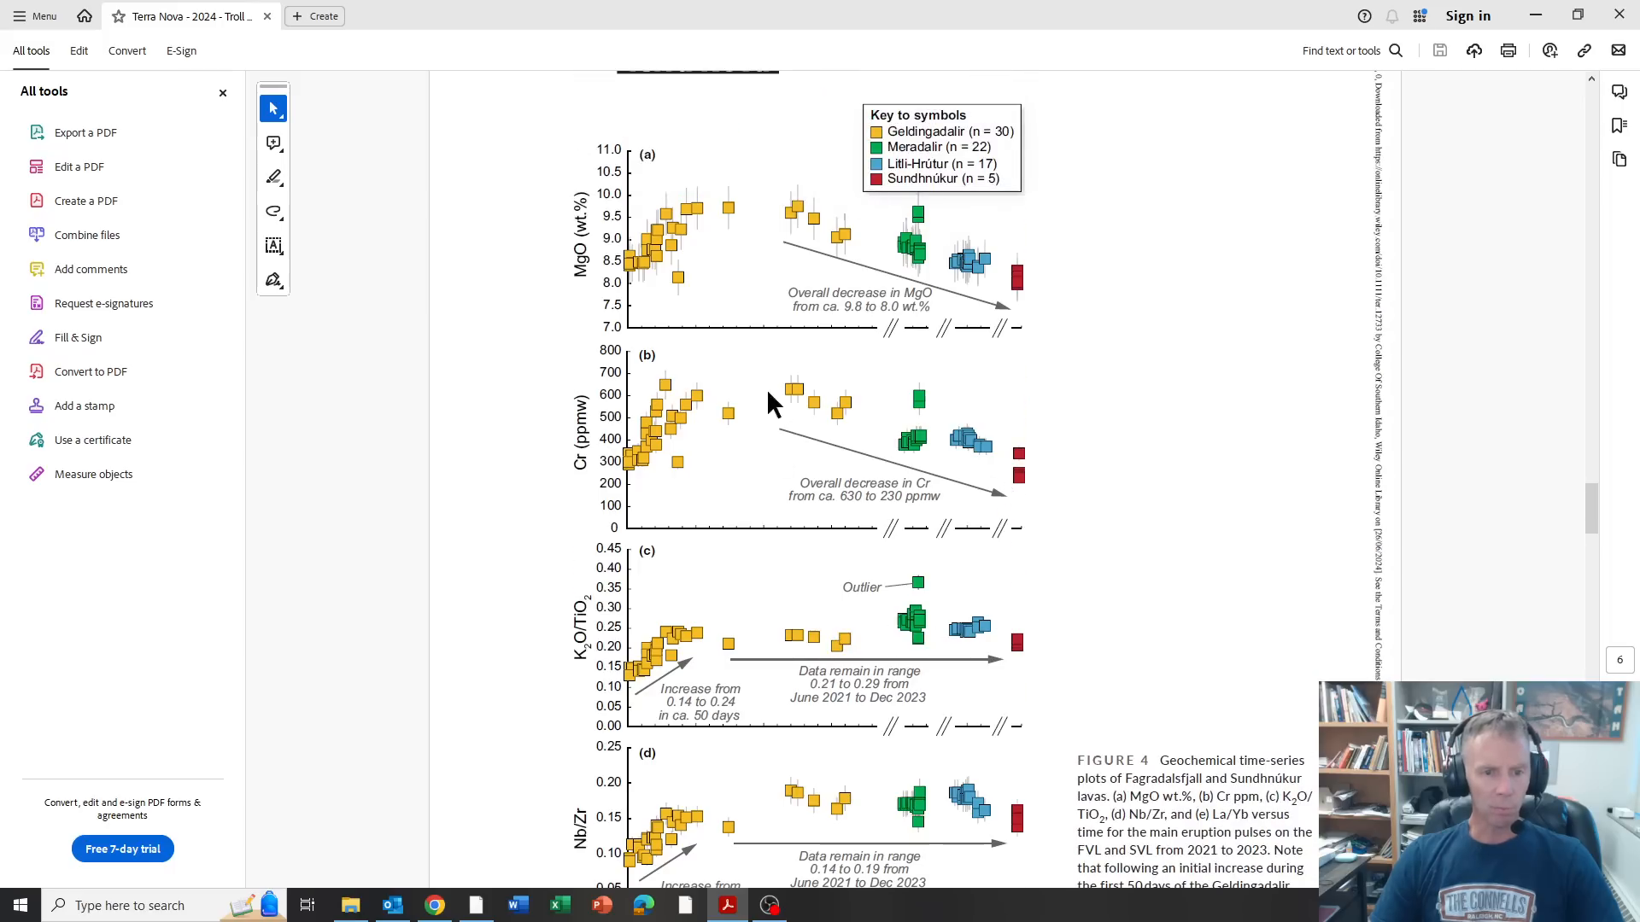
pyautogui.moveTo(1131, 501)
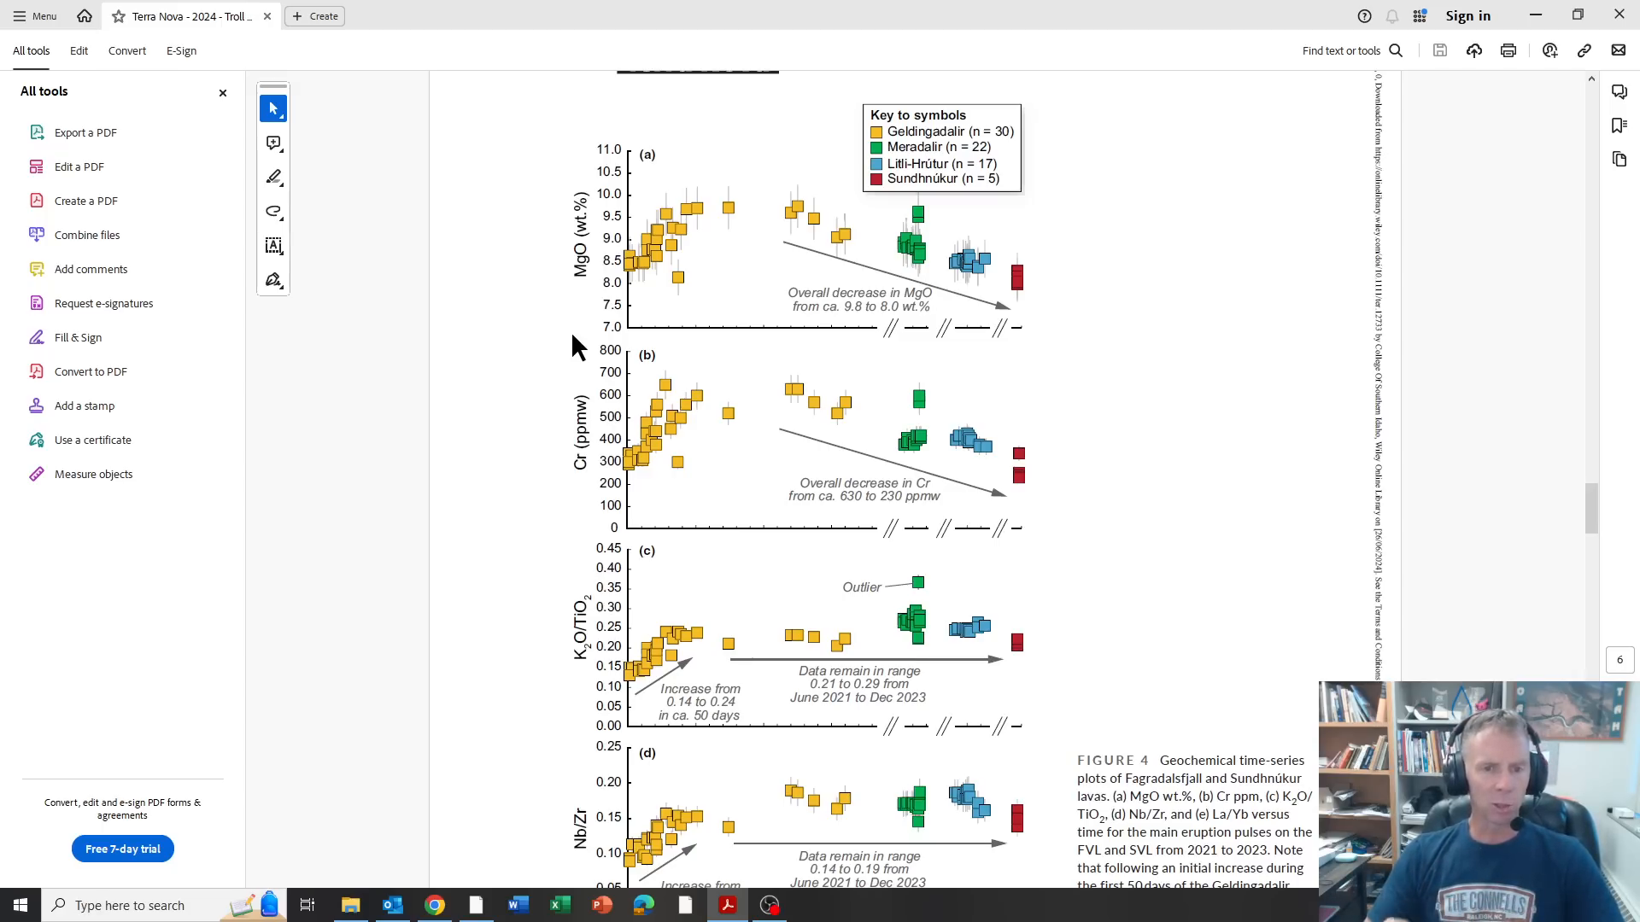
pyautogui.moveTo(721, 203)
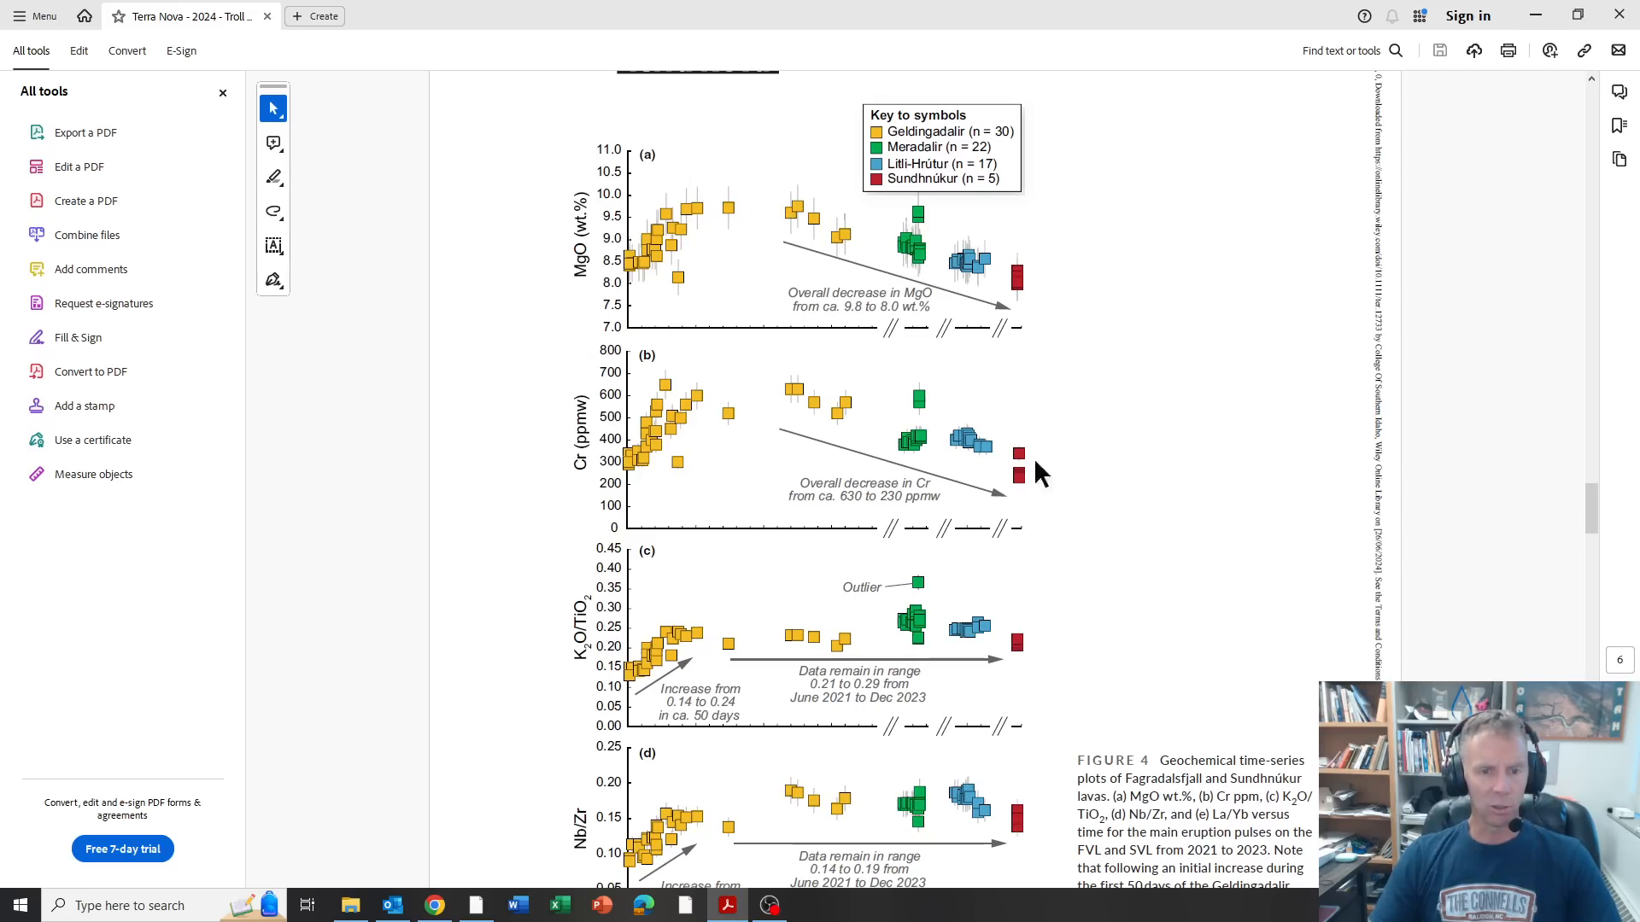
pyautogui.scroll(-3)
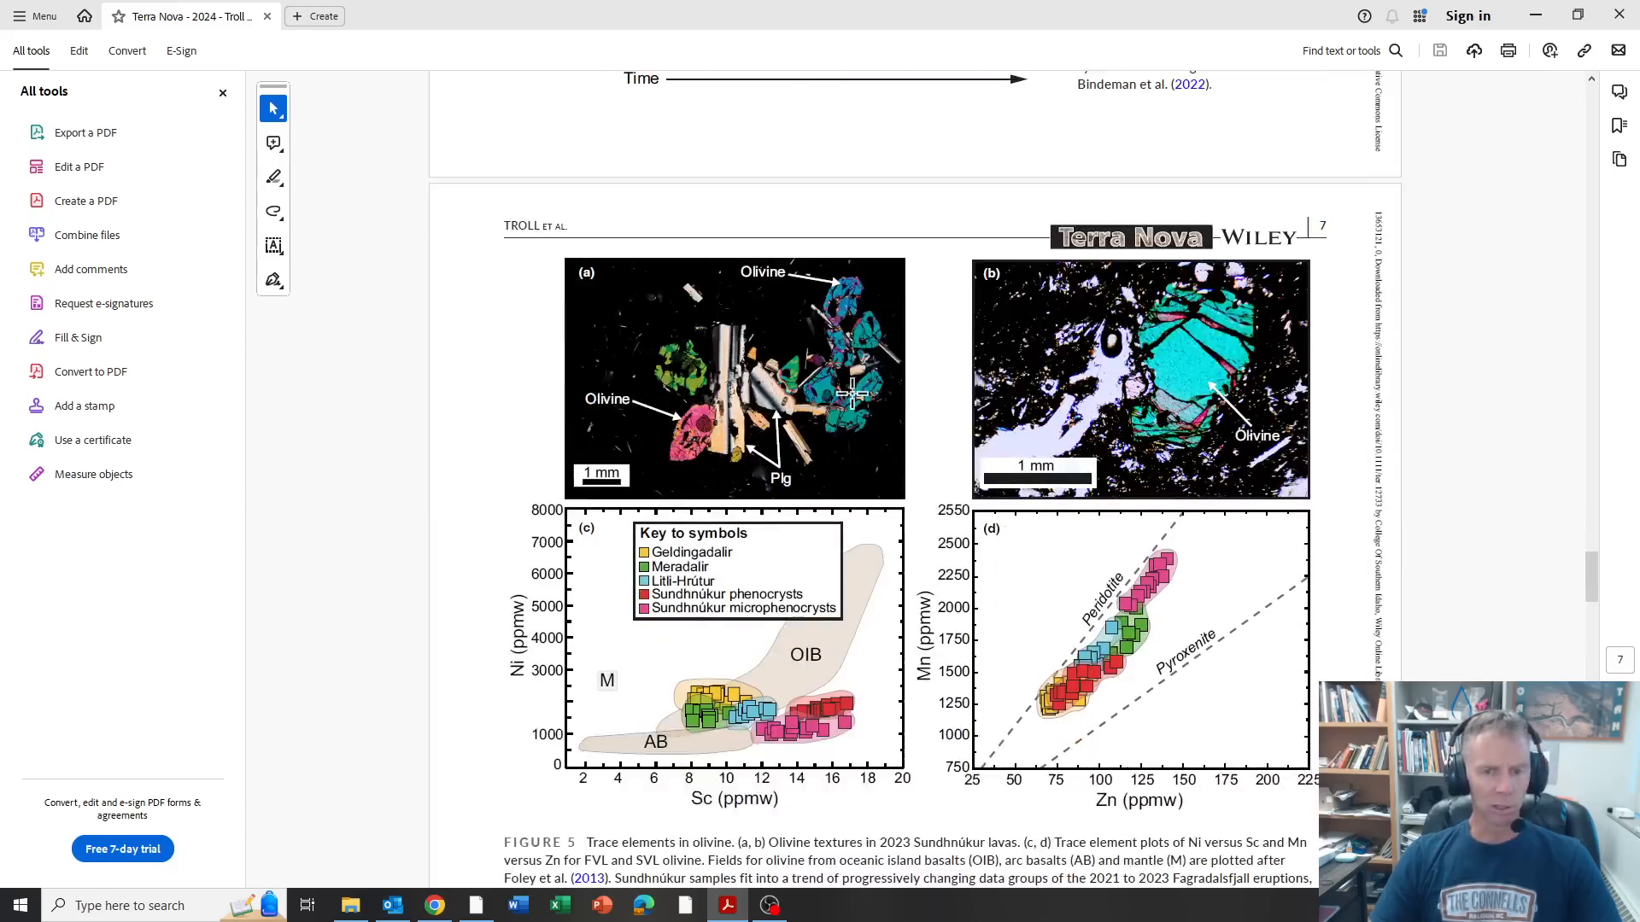
# Step: Scroll down to Figure 6's seismic tomography and earthquake distribution on page 9
pyautogui.scroll(-3)
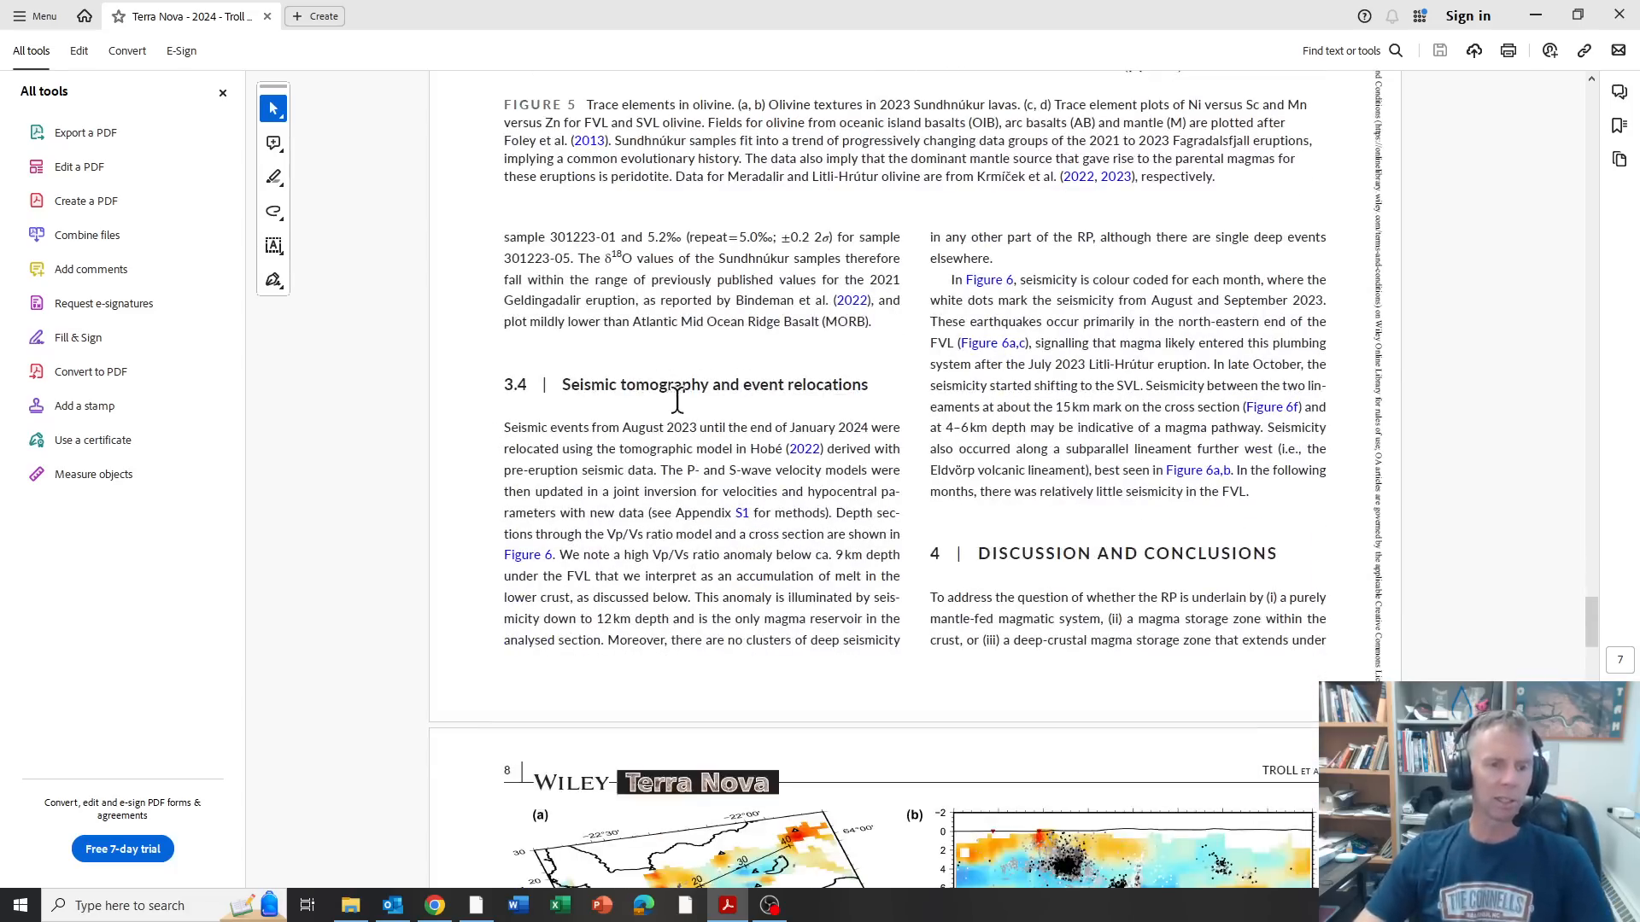
pyautogui.scroll(-3)
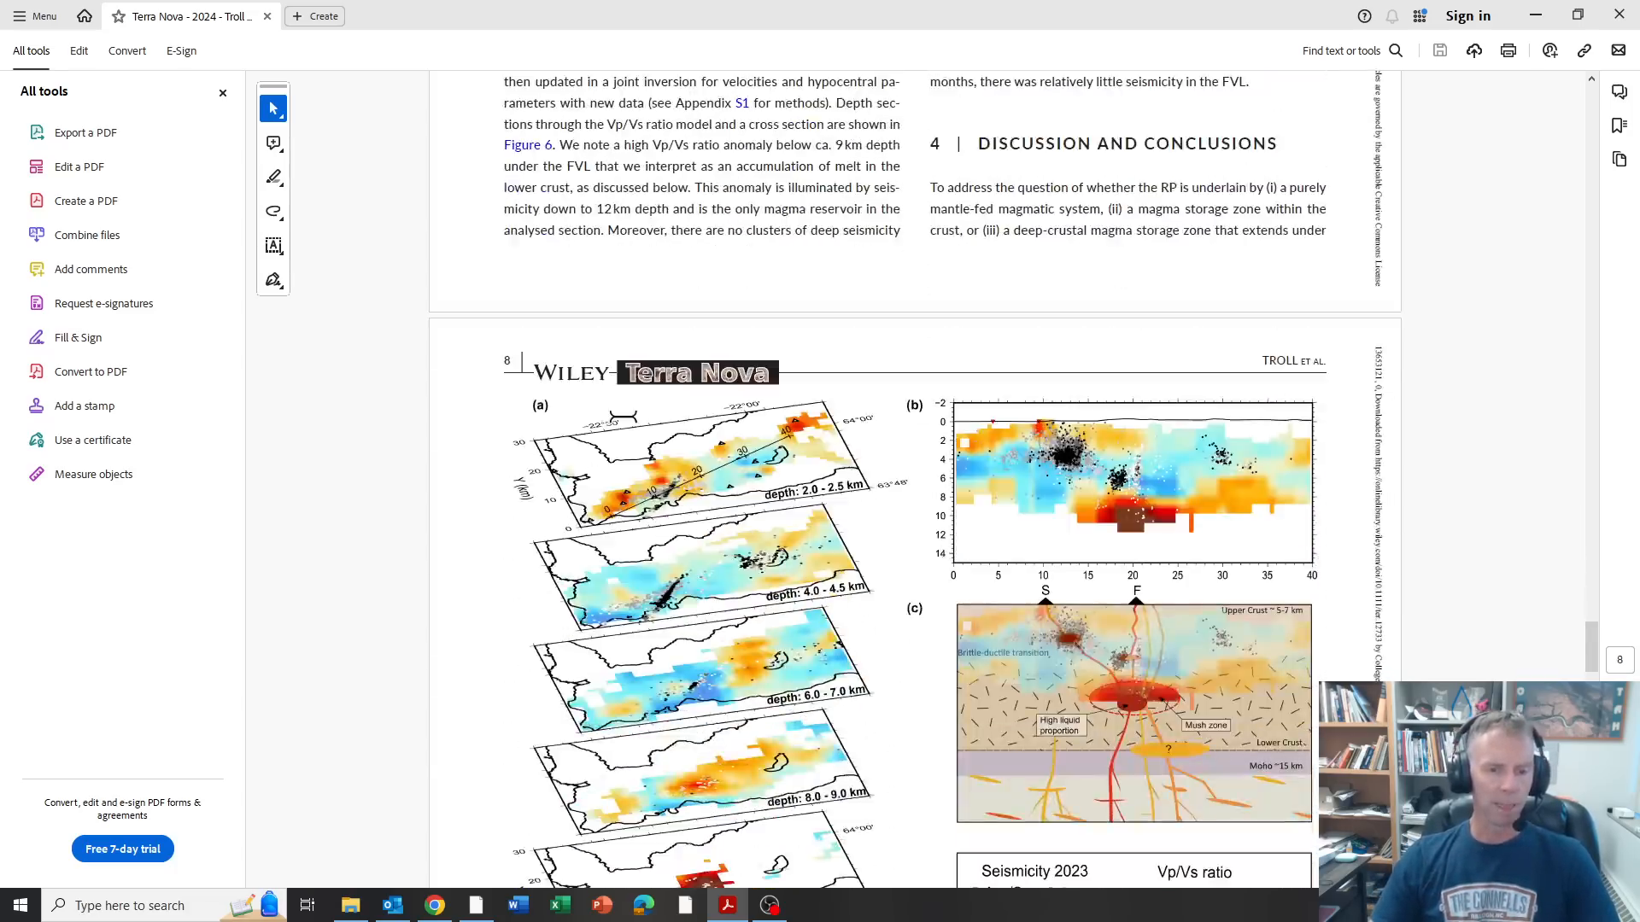
pyautogui.scroll(-3)
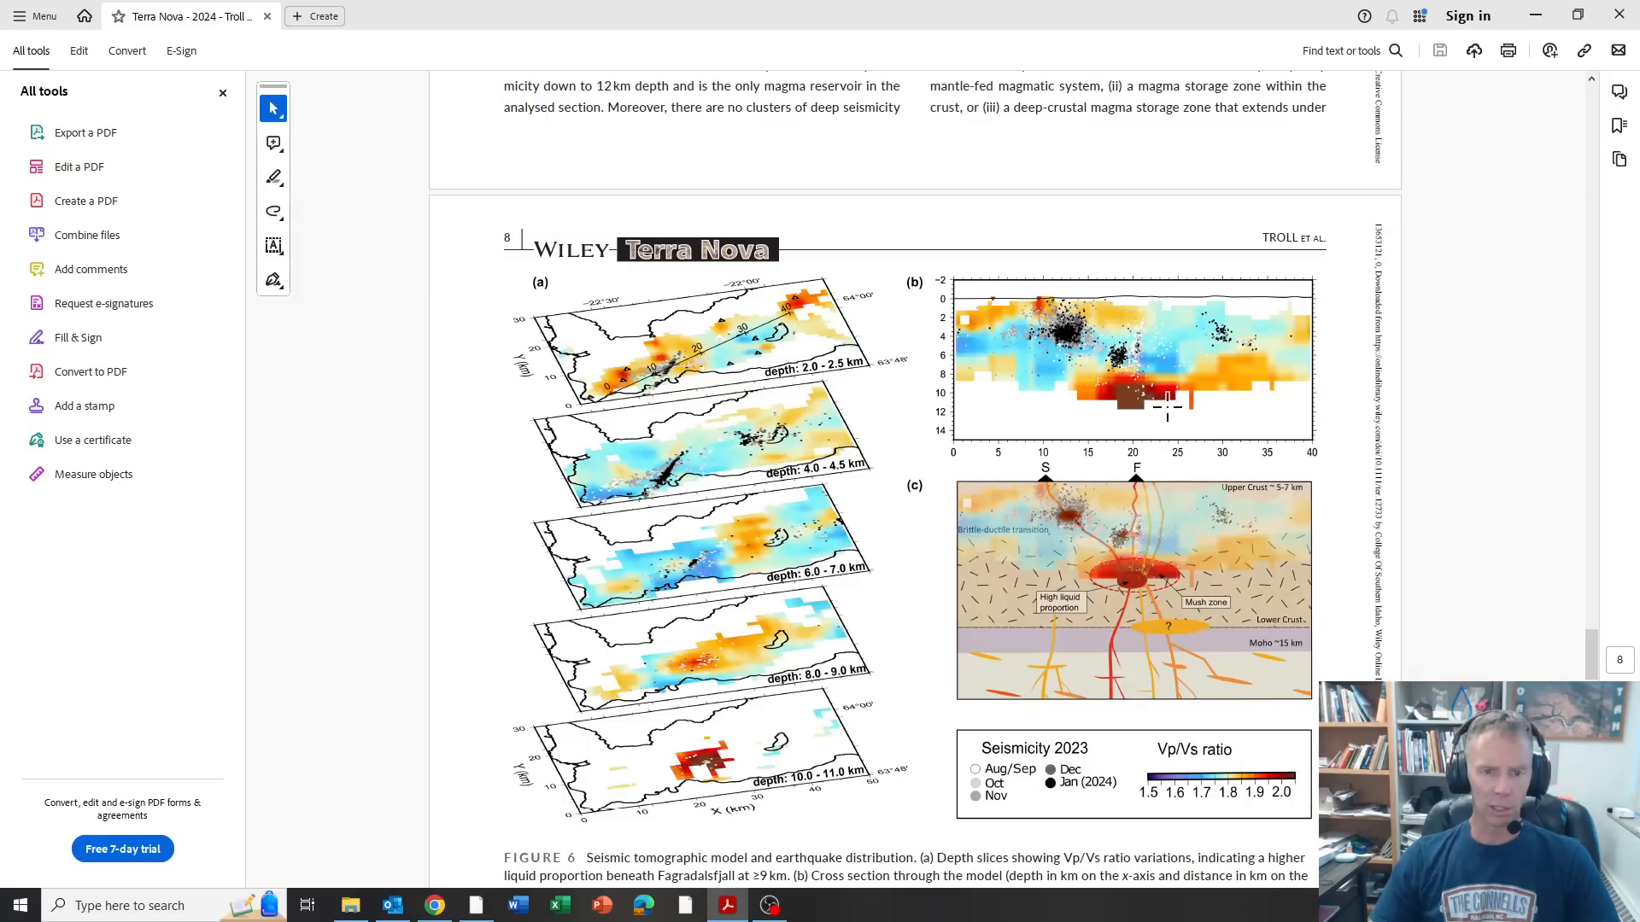
pyautogui.moveTo(1098, 389)
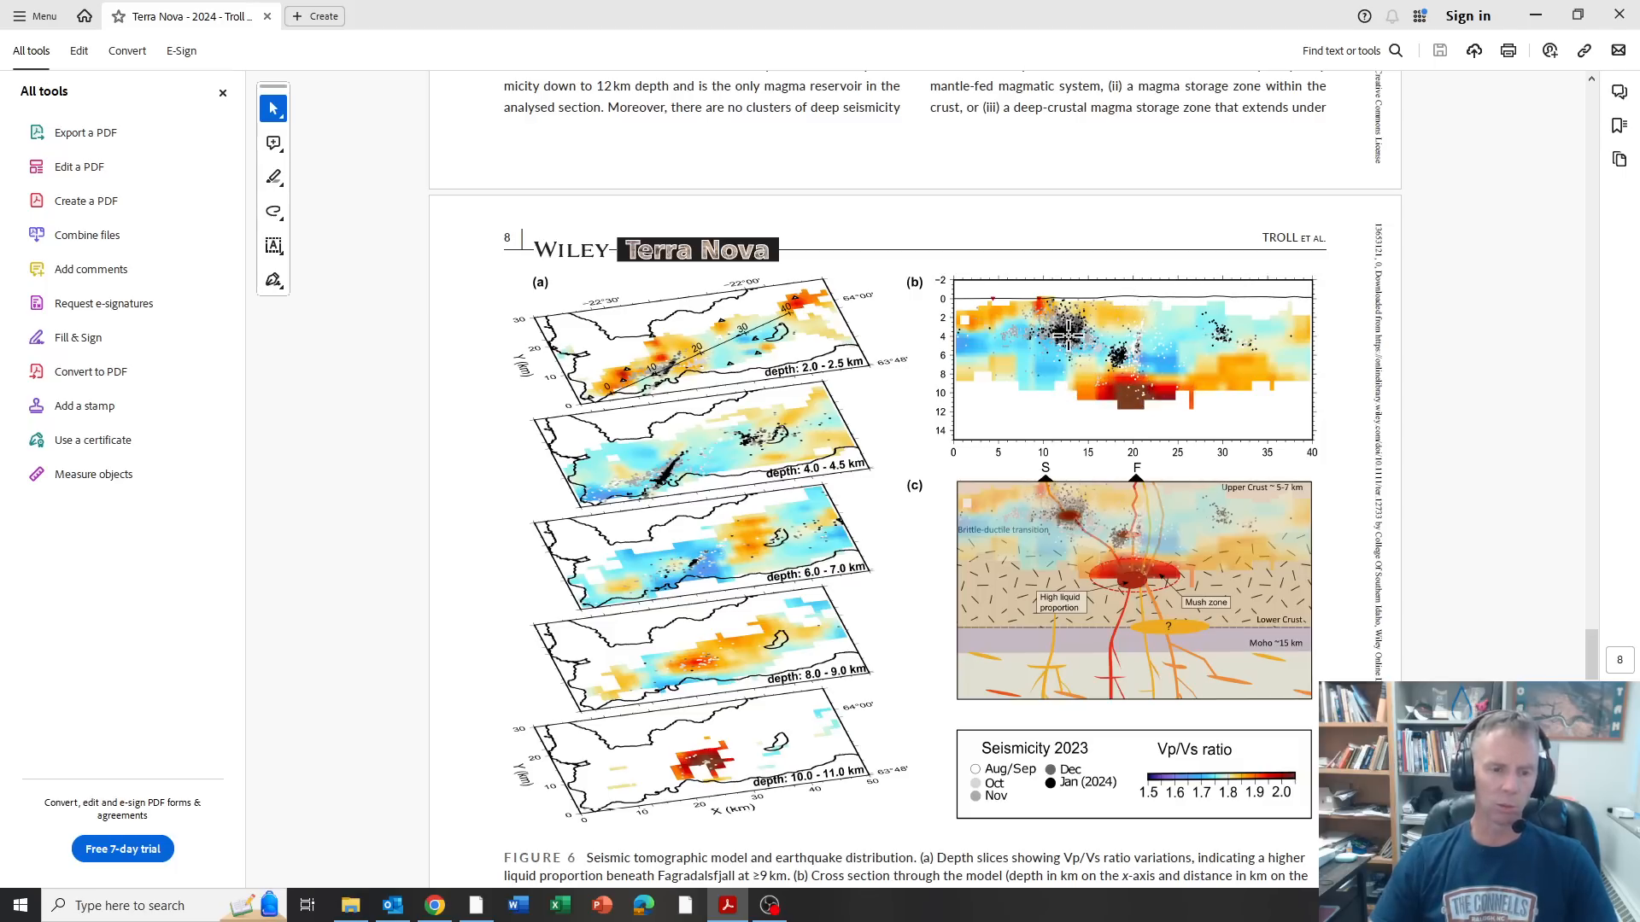
pyautogui.moveTo(1066, 346)
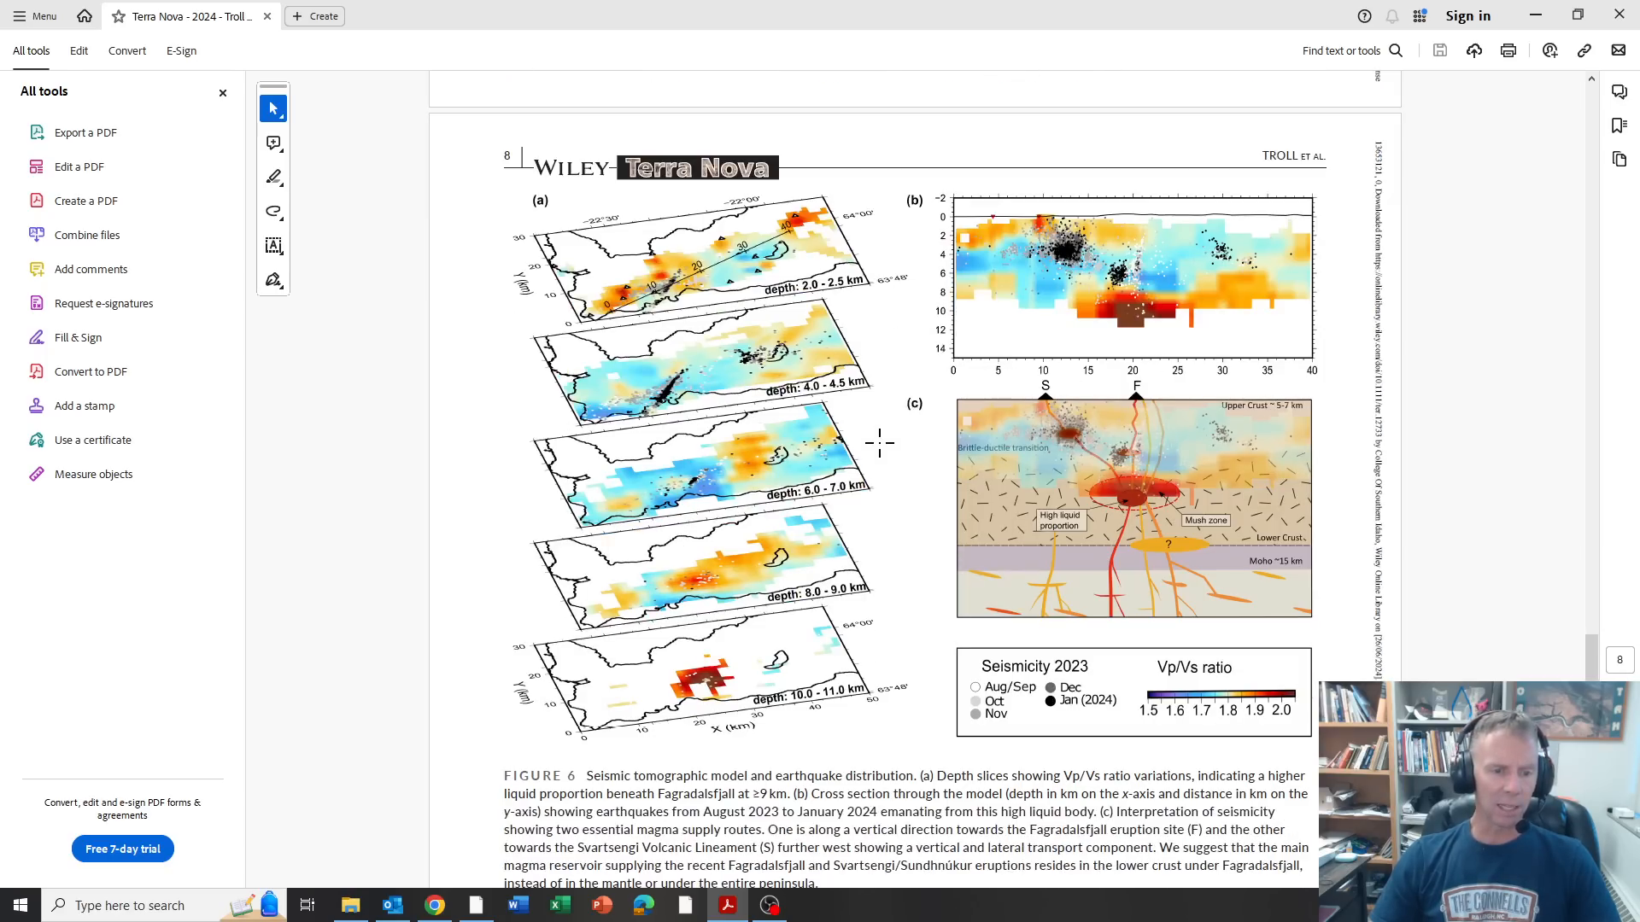
# Step: Move back up the paper to Figure 2's eruption periods chart on page 4
pyautogui.scroll(-3)
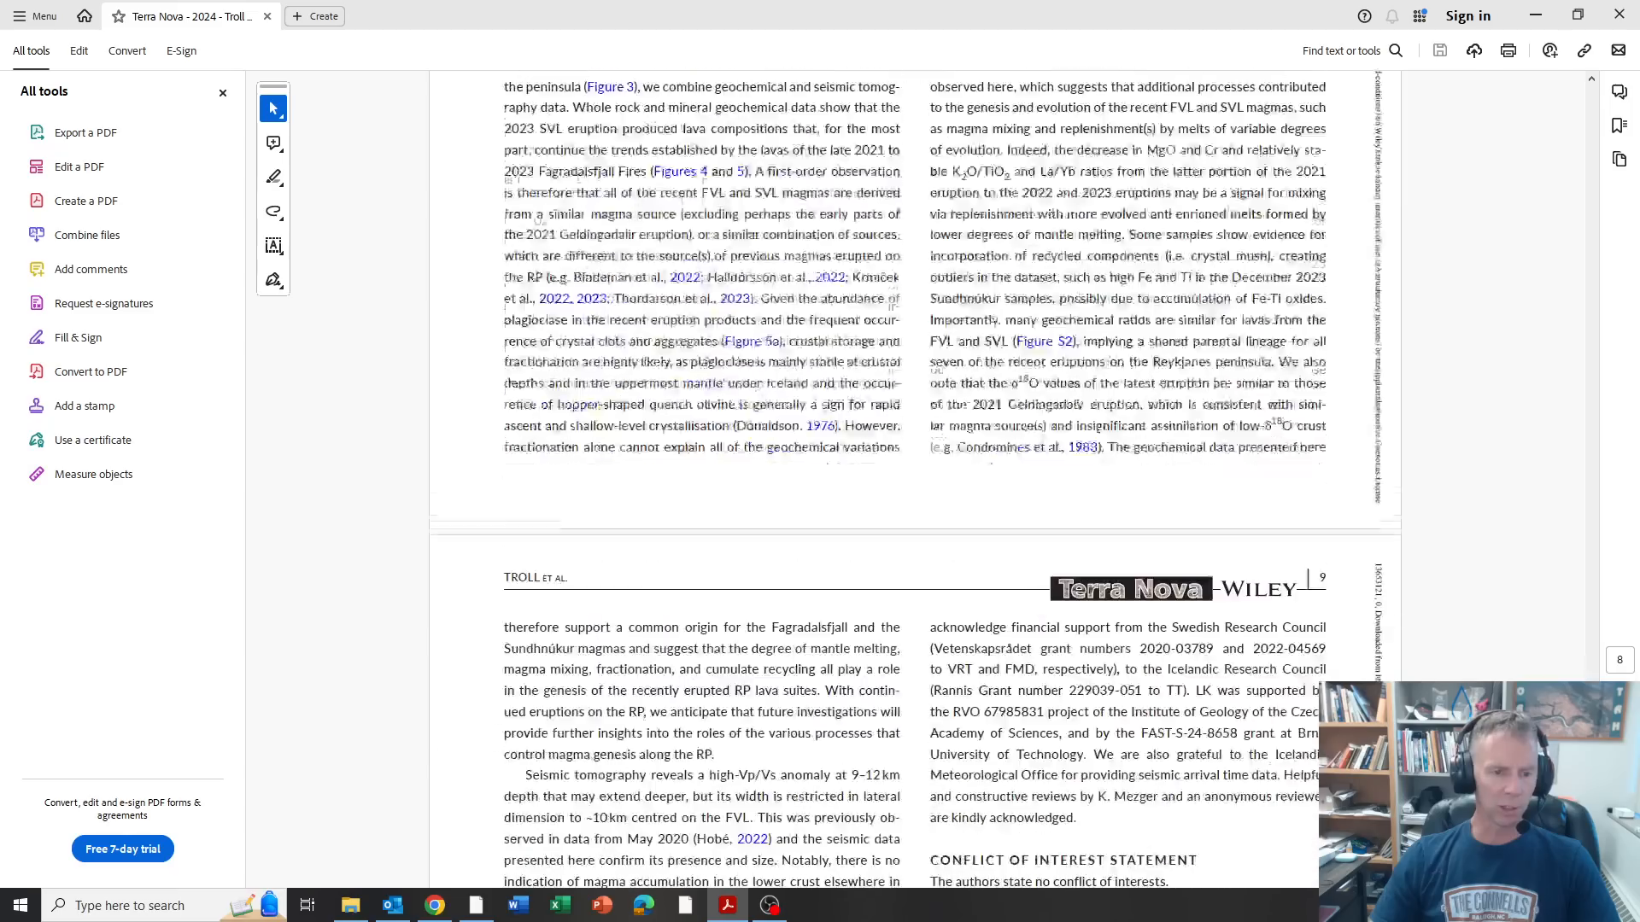
pyautogui.scroll(-3)
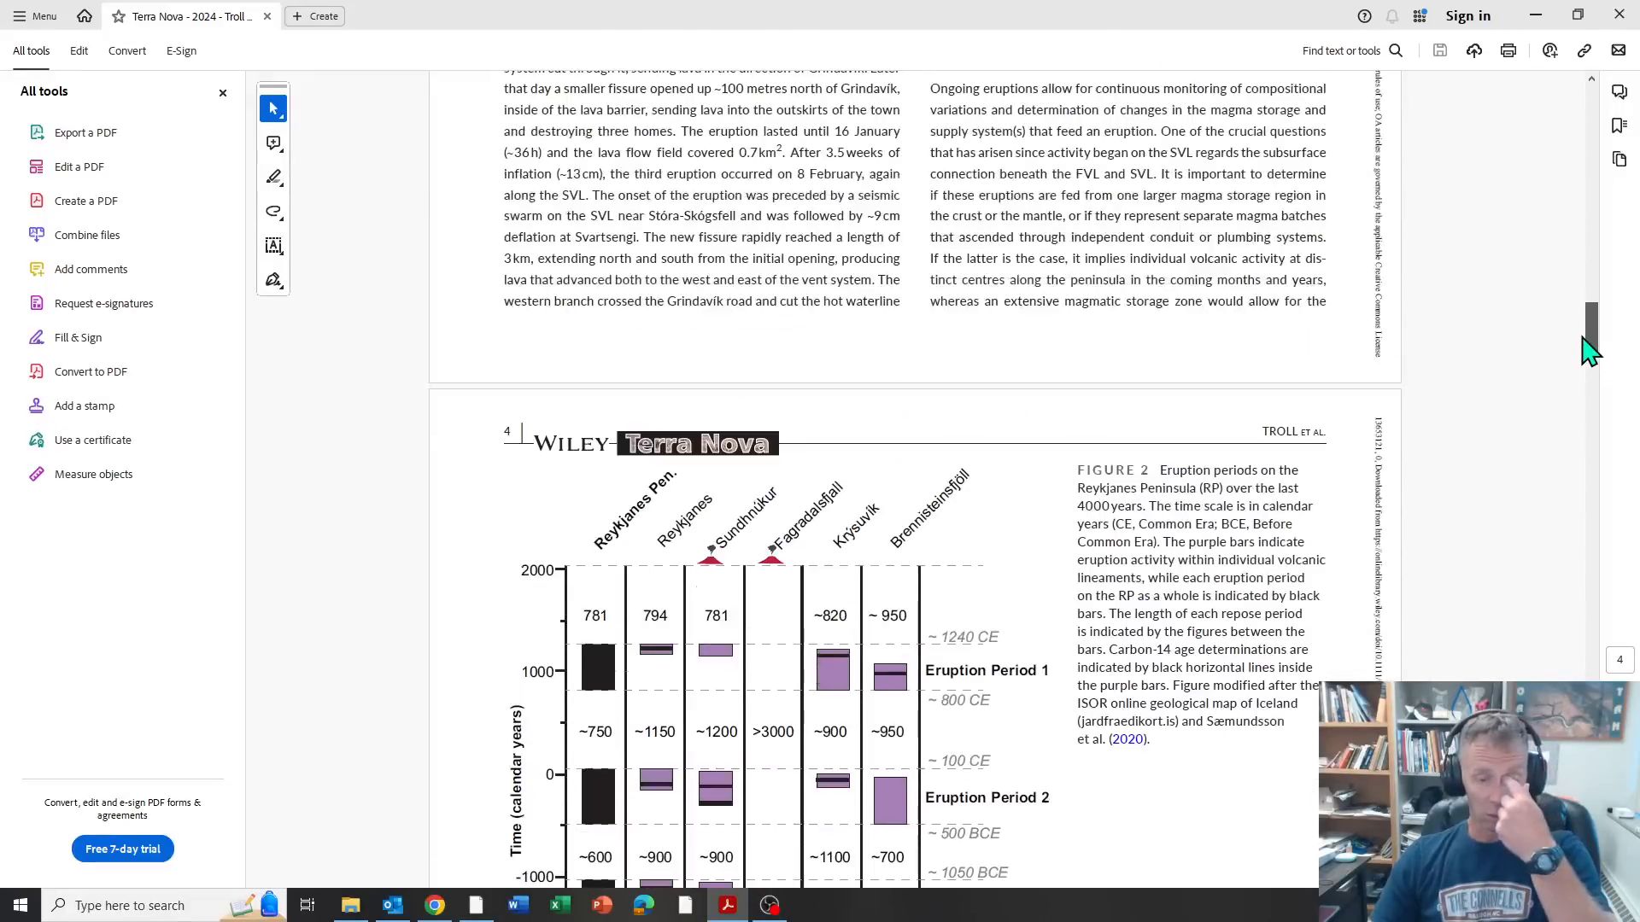
pyautogui.scroll(-3)
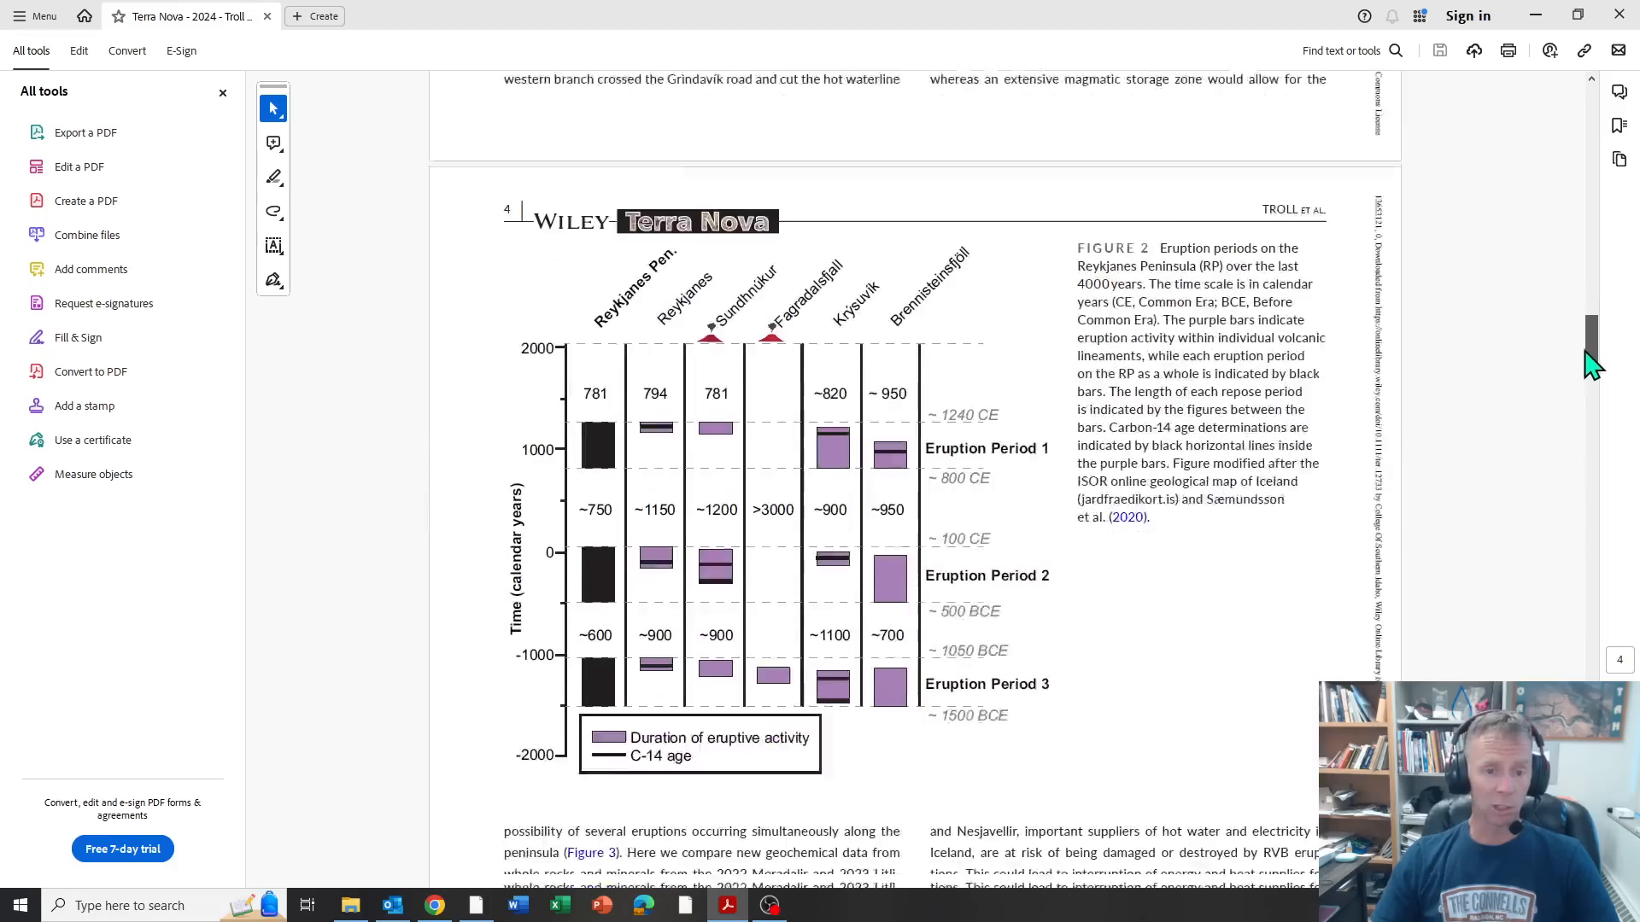
pyautogui.scroll(-3)
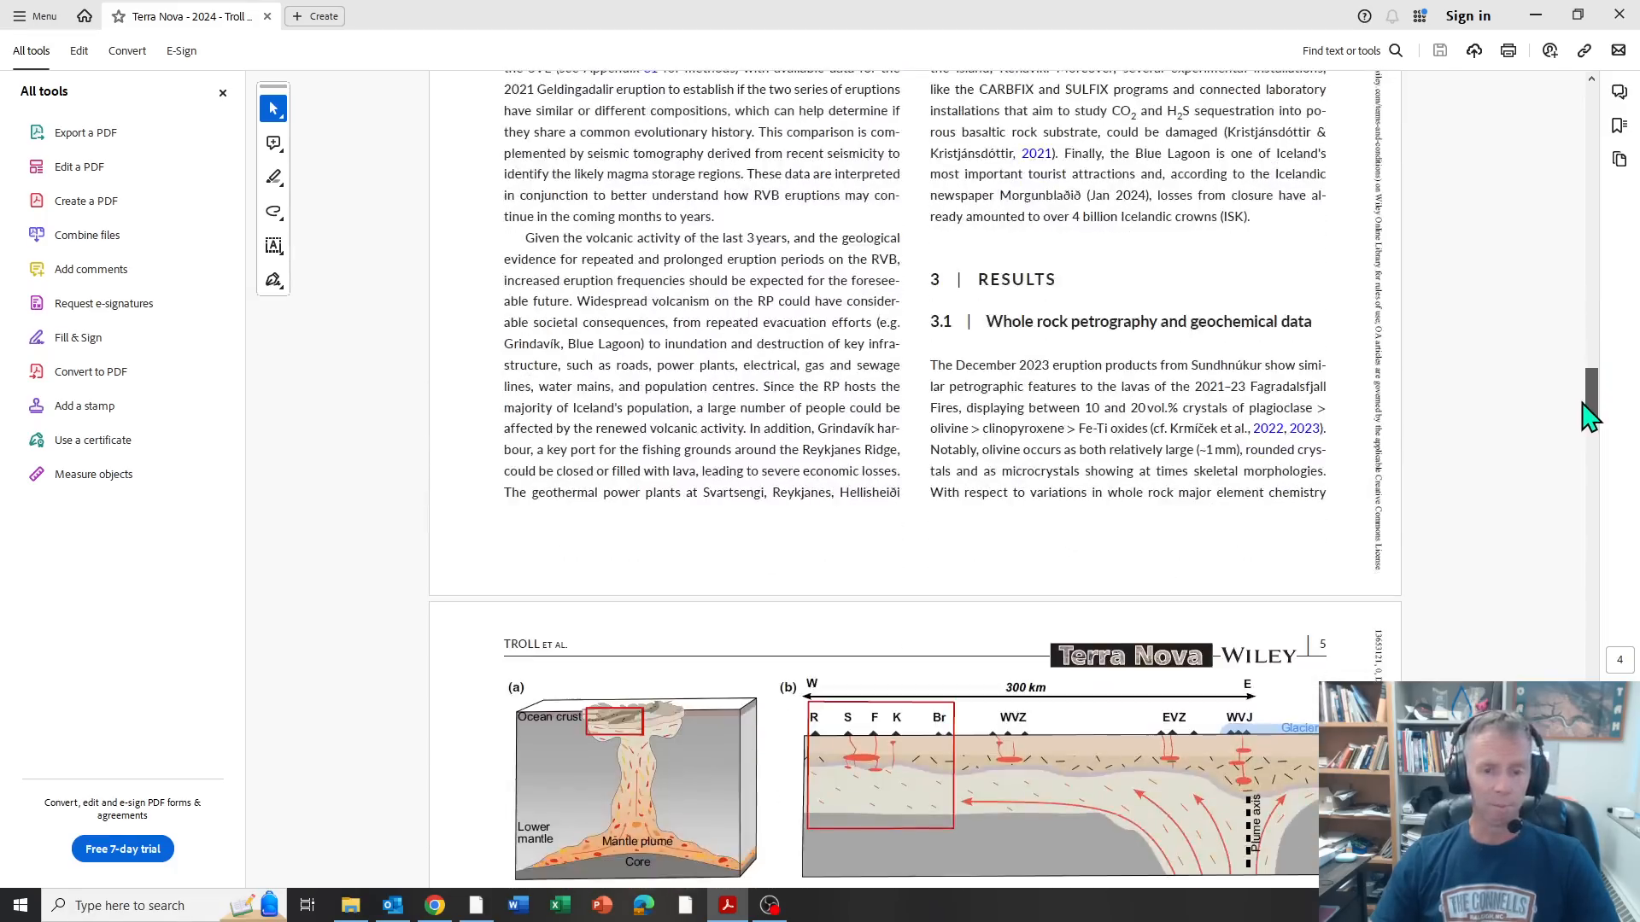
pyautogui.scroll(-3)
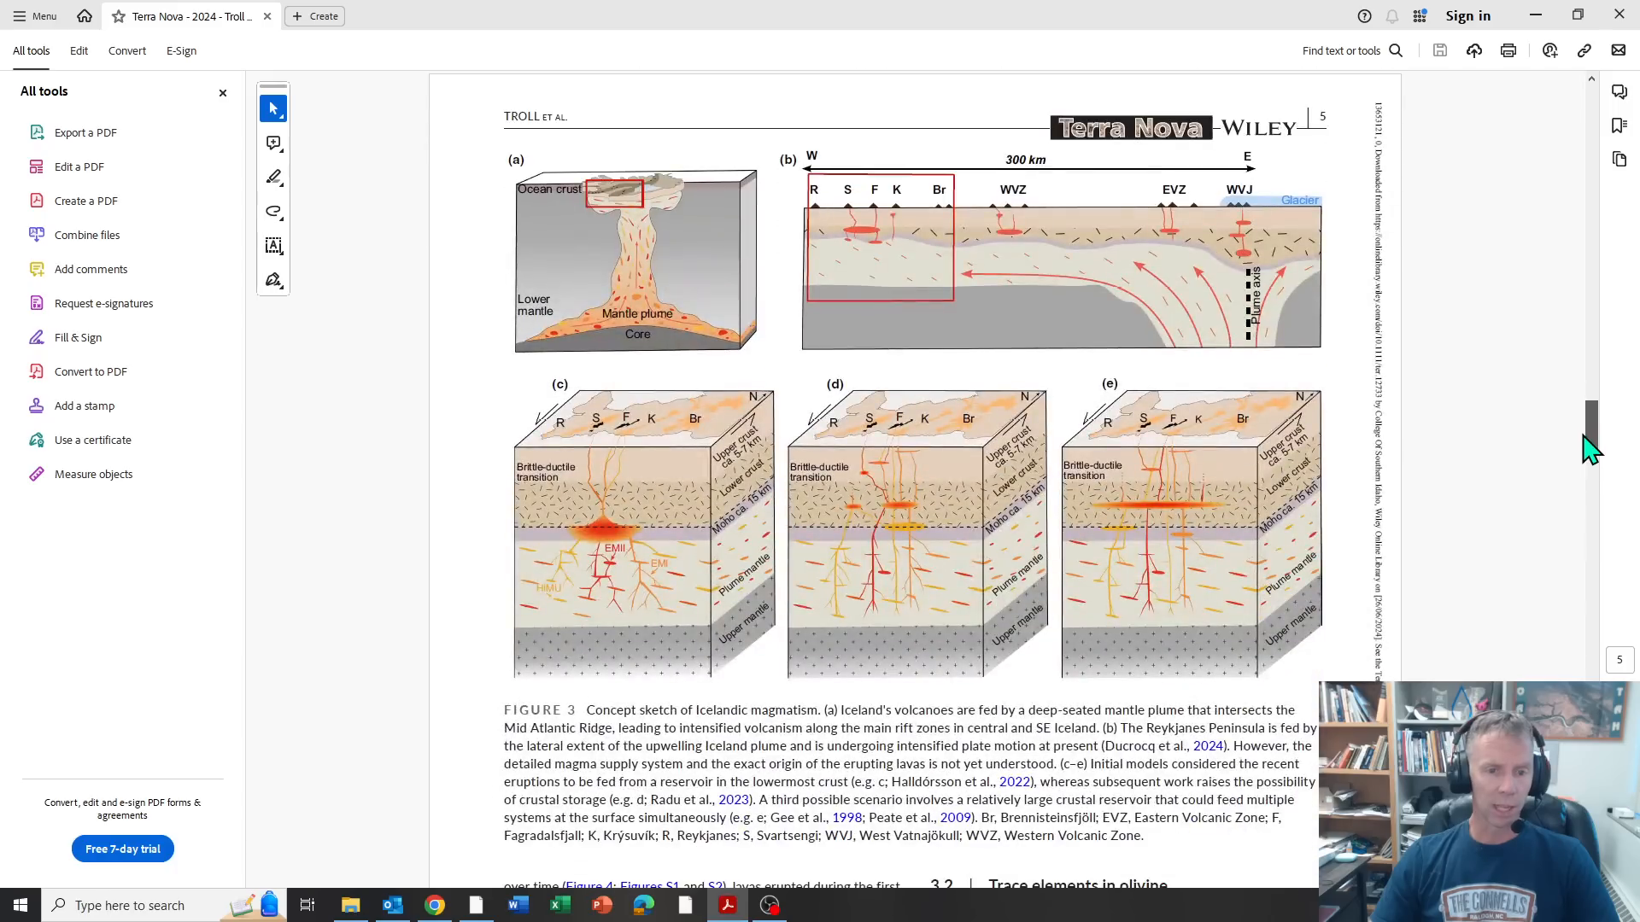
pyautogui.scroll(-3)
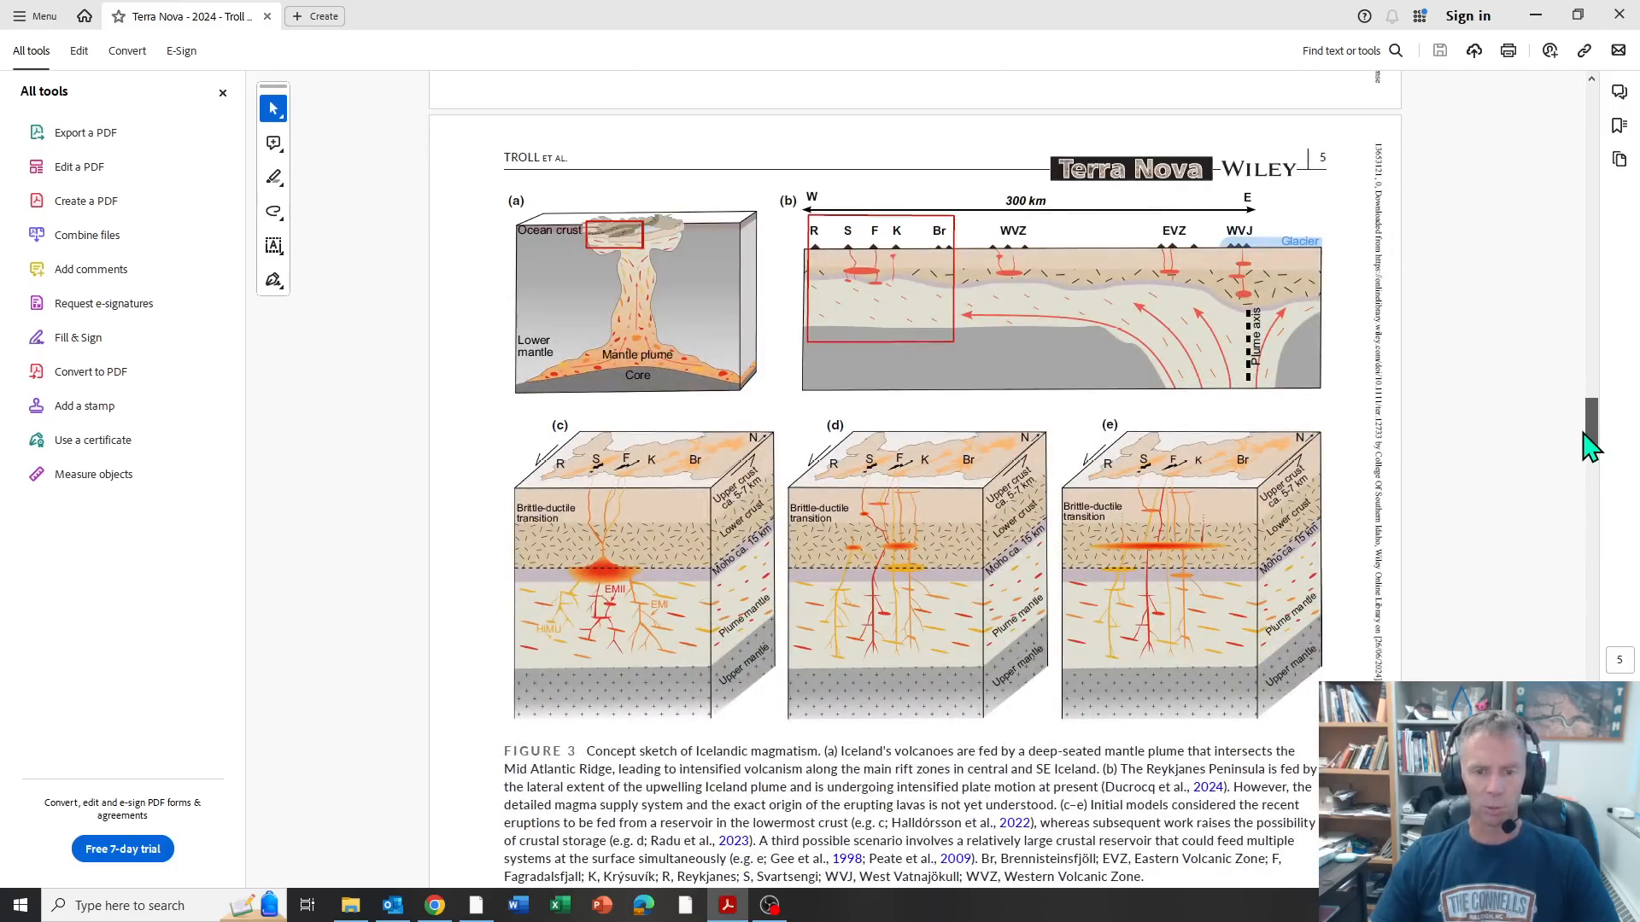
pyautogui.moveTo(407, 333)
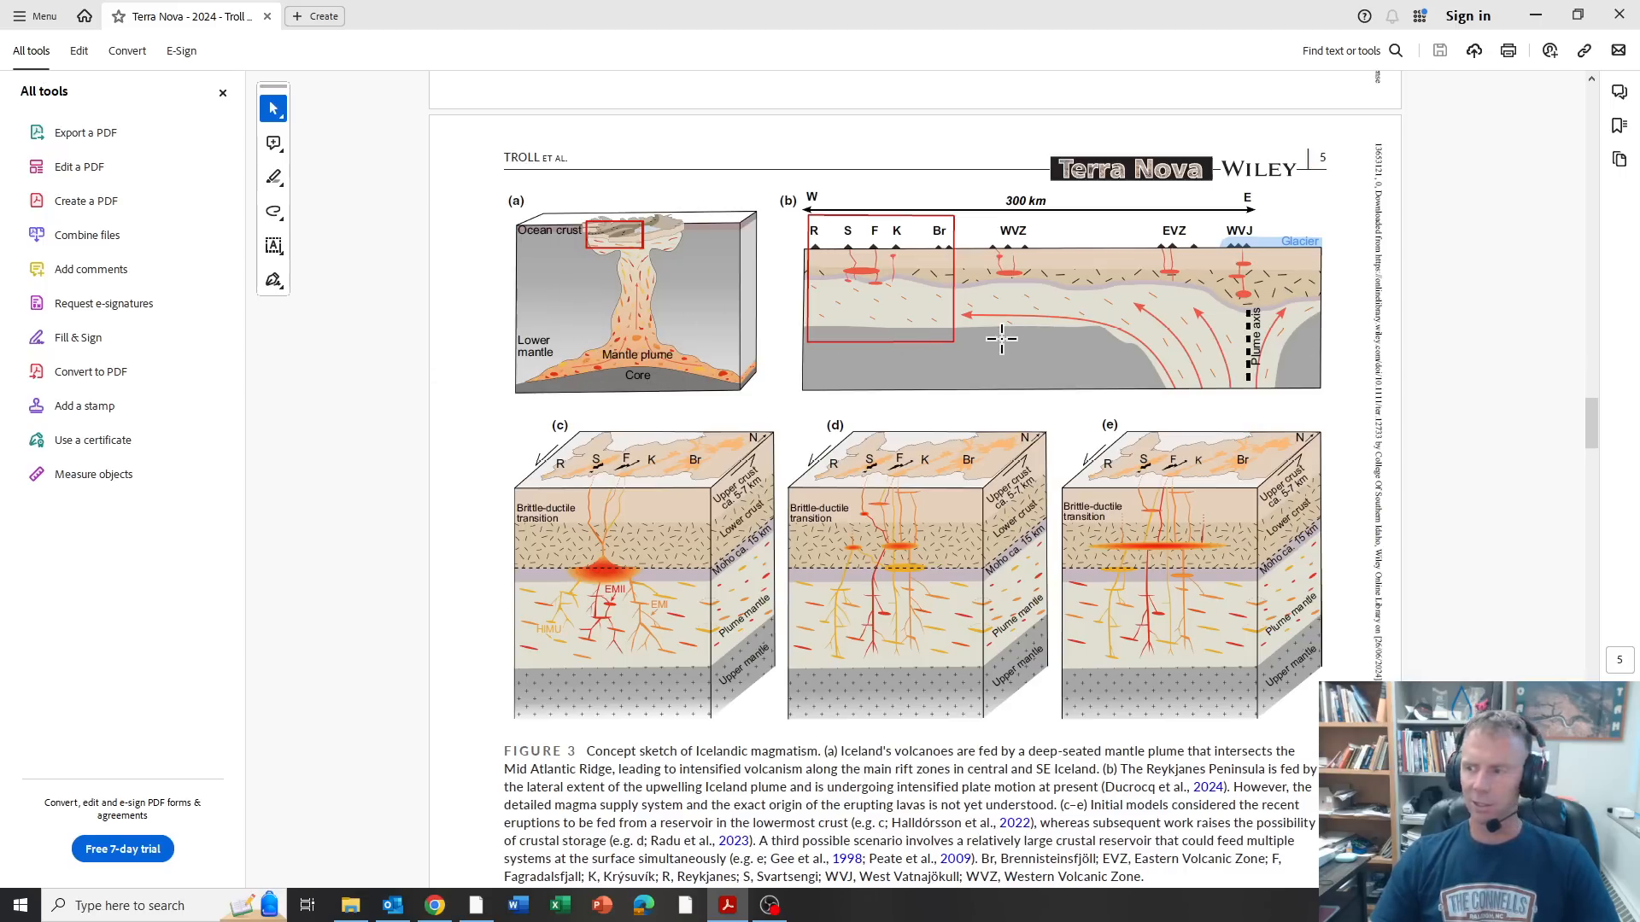
pyautogui.moveTo(632, 379)
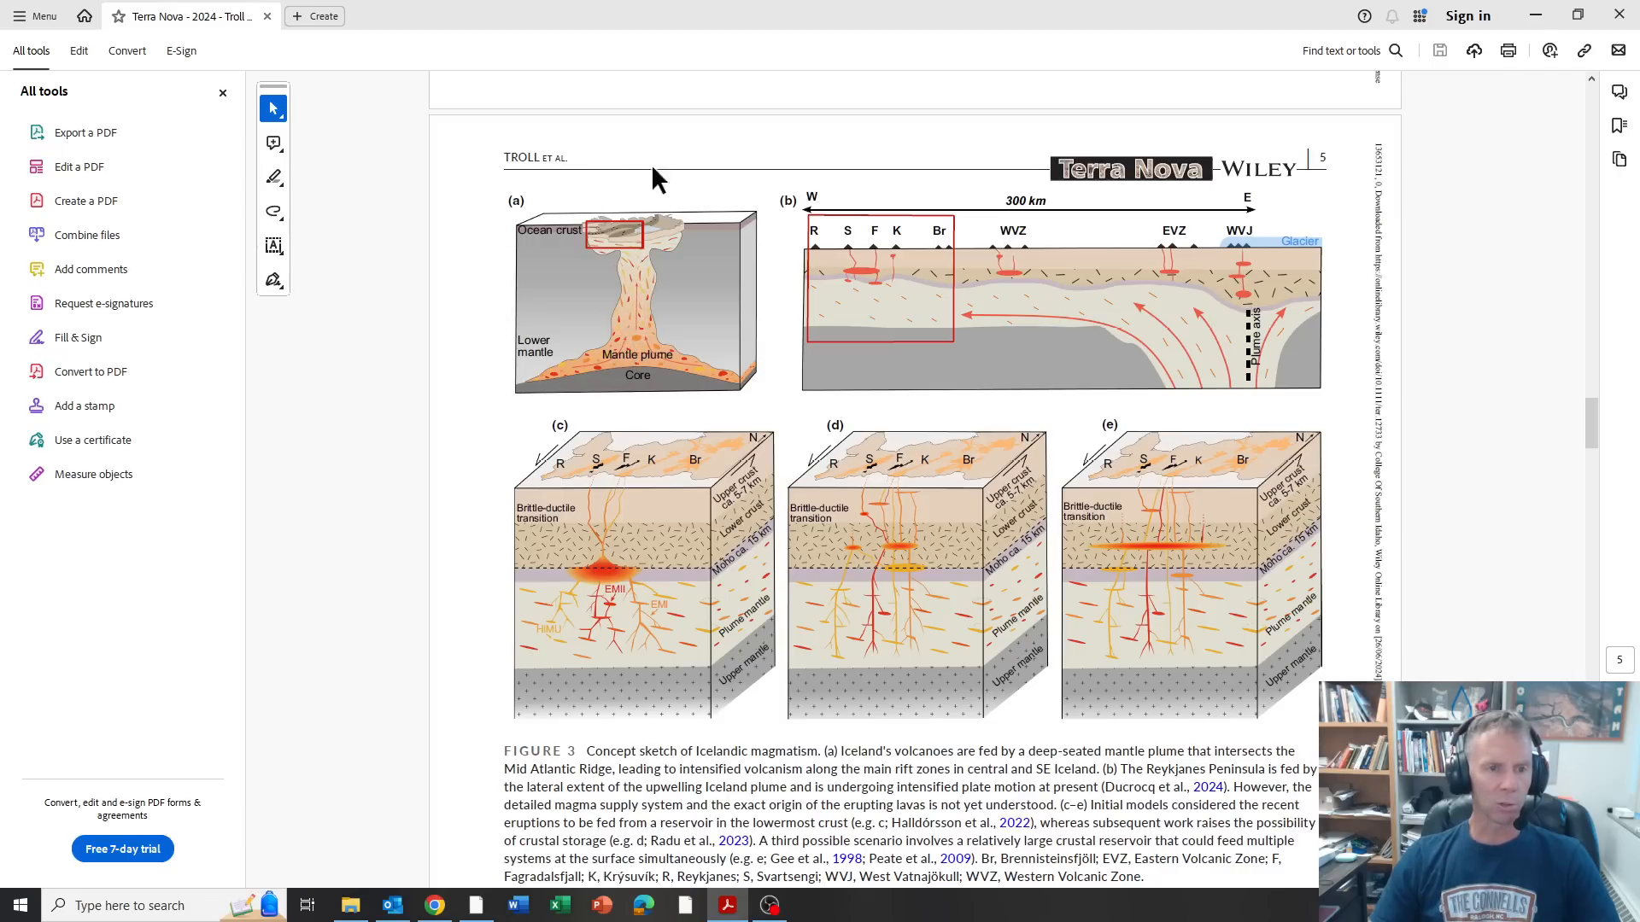
pyautogui.moveTo(1009, 241)
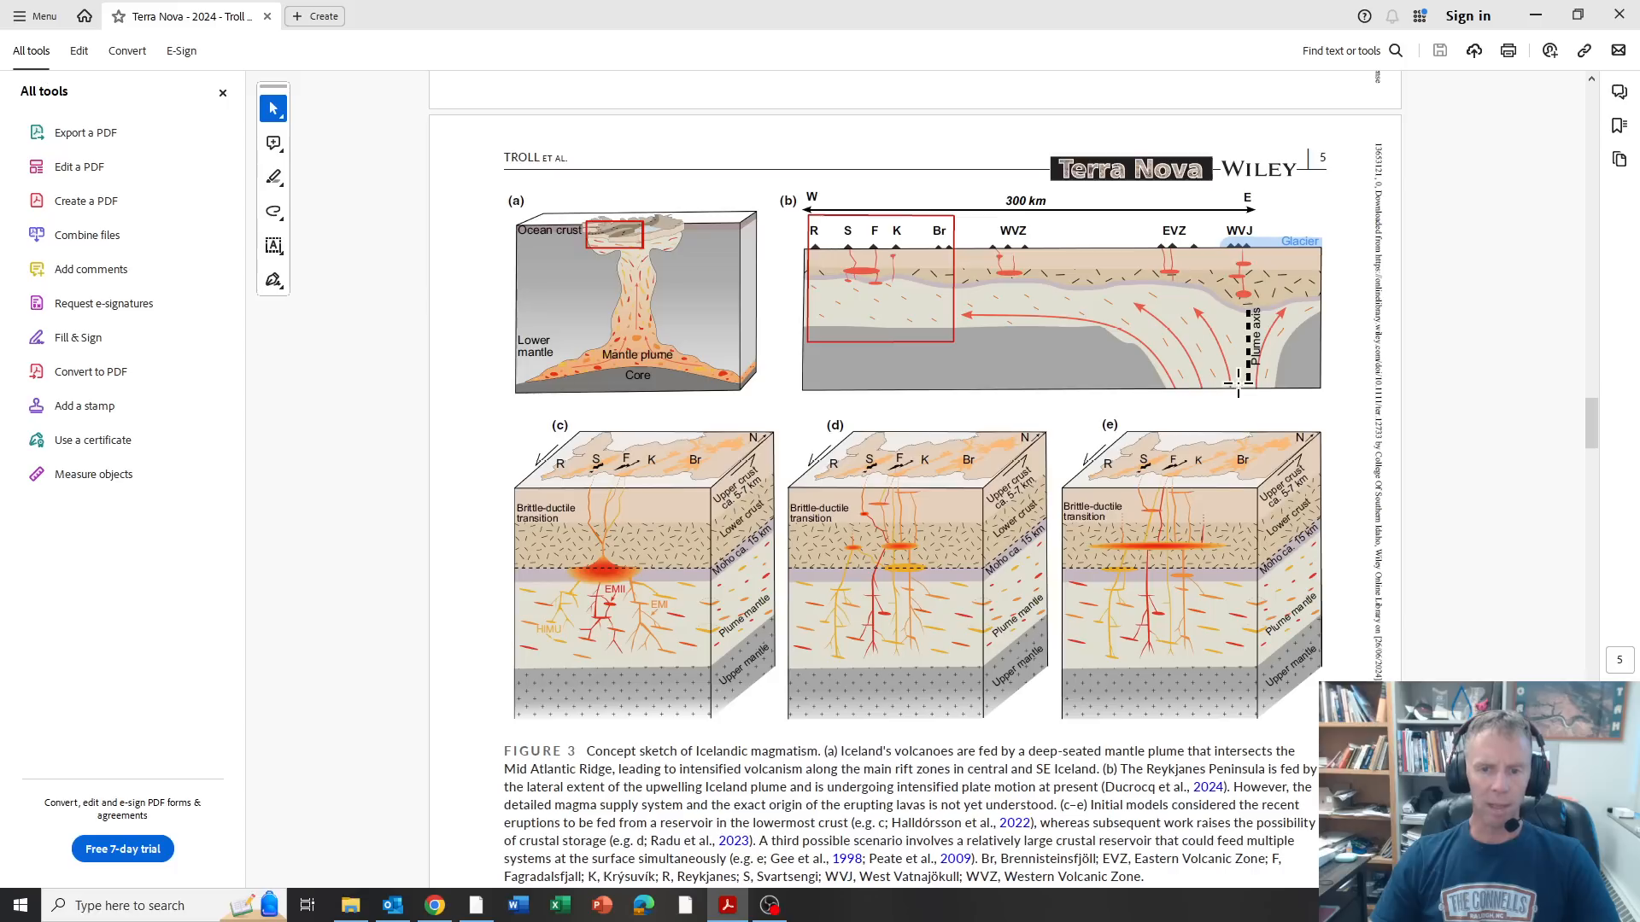
pyautogui.moveTo(1238, 355)
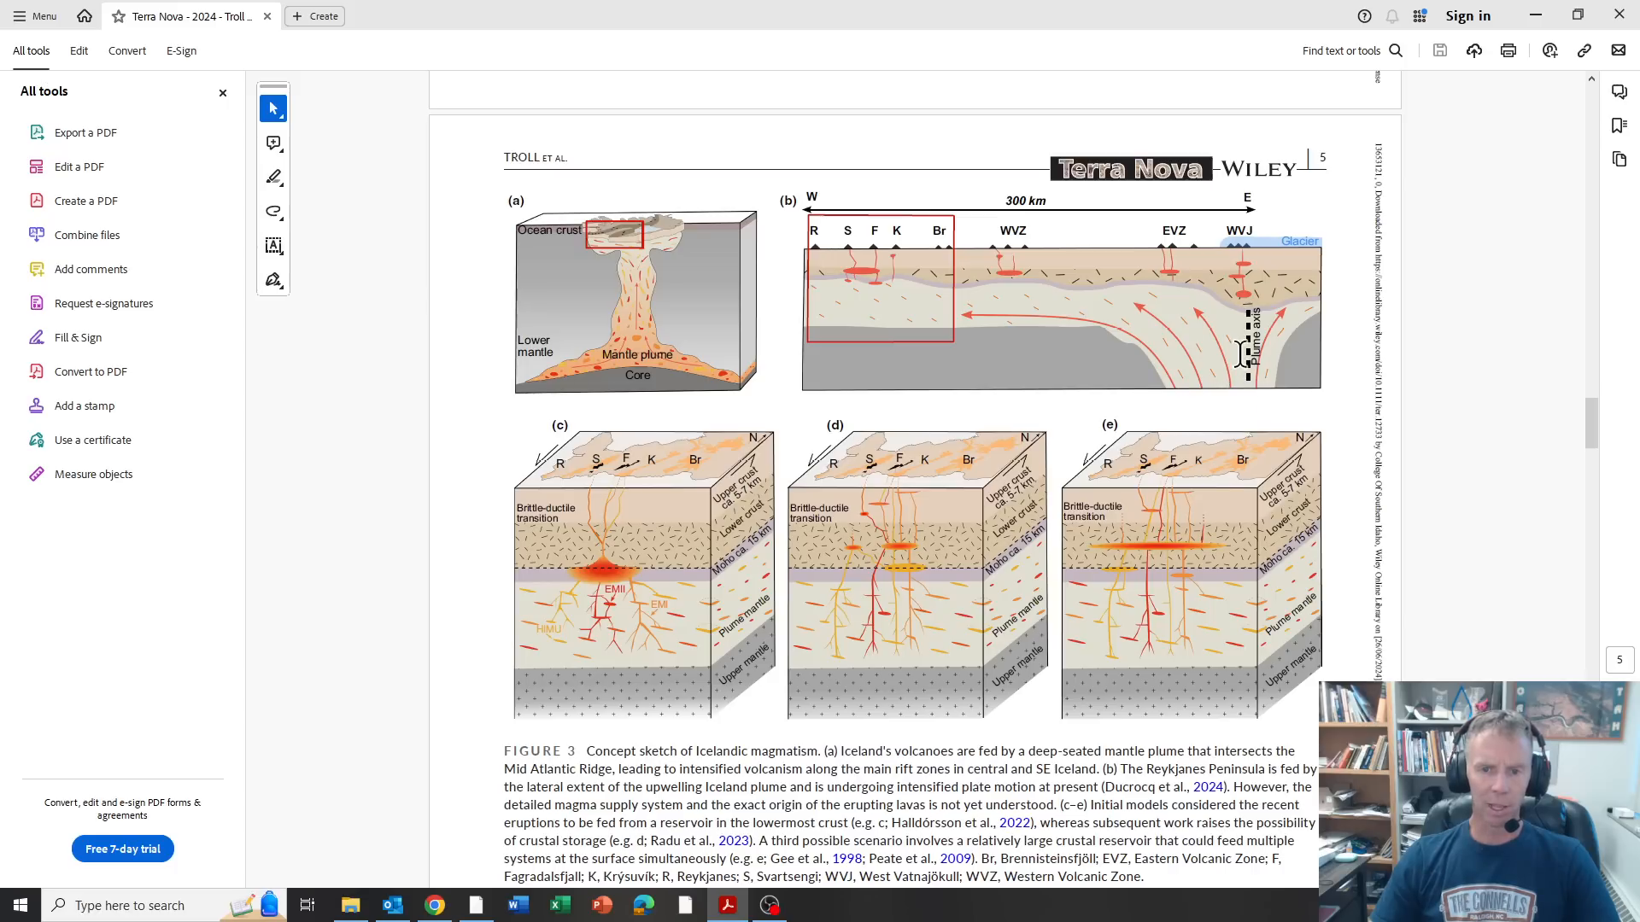
pyautogui.moveTo(855, 292)
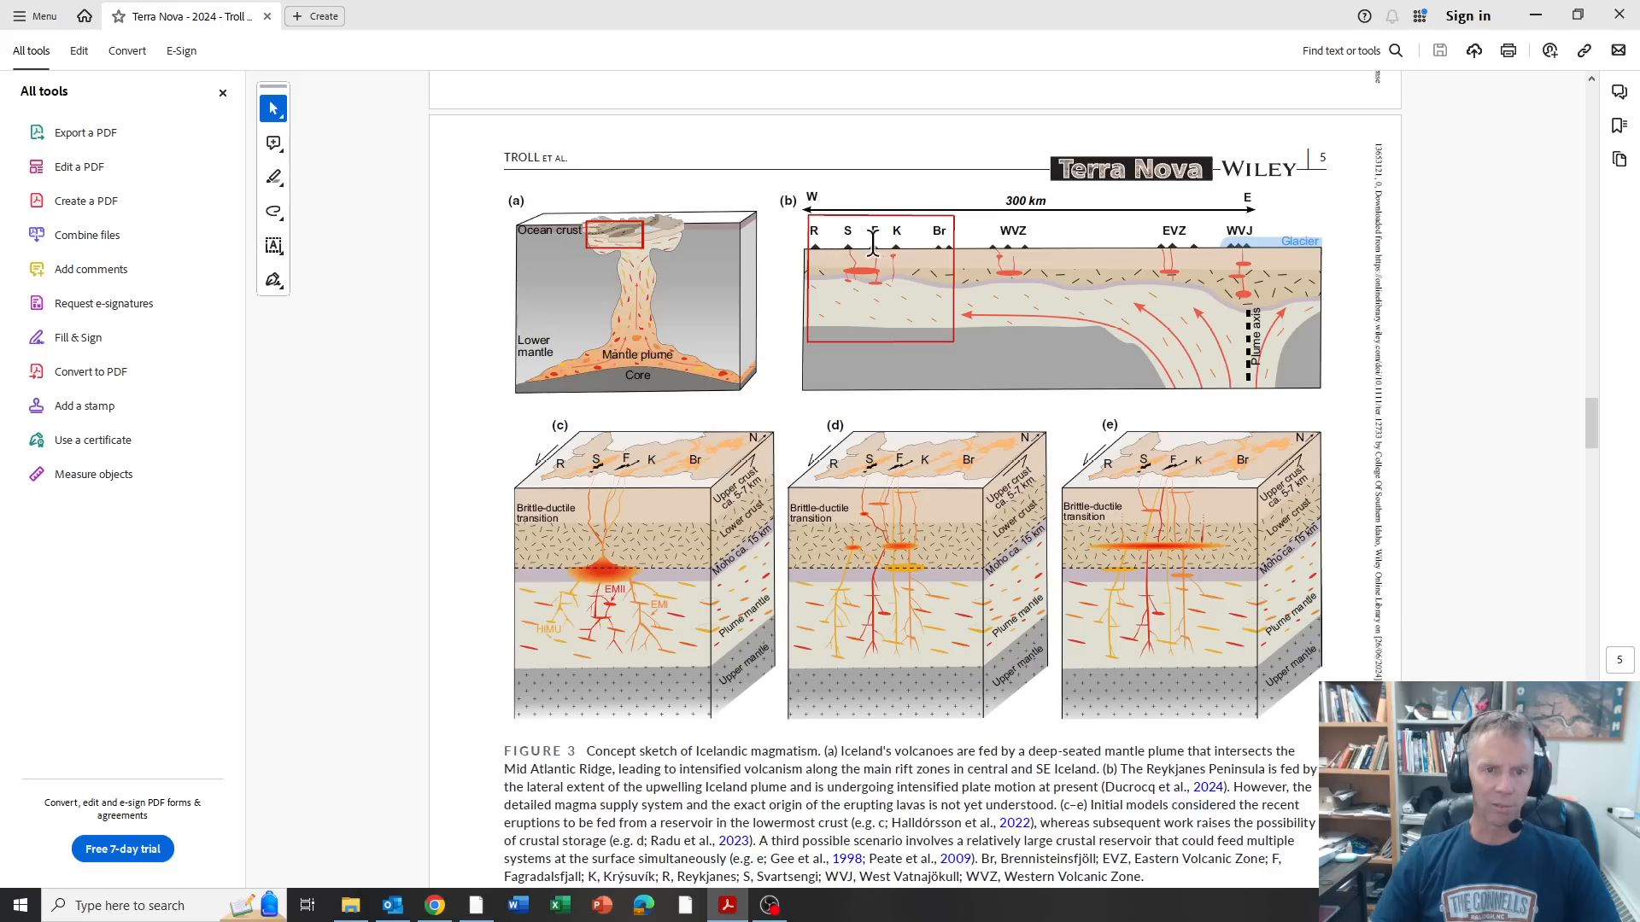
pyautogui.moveTo(1252, 282)
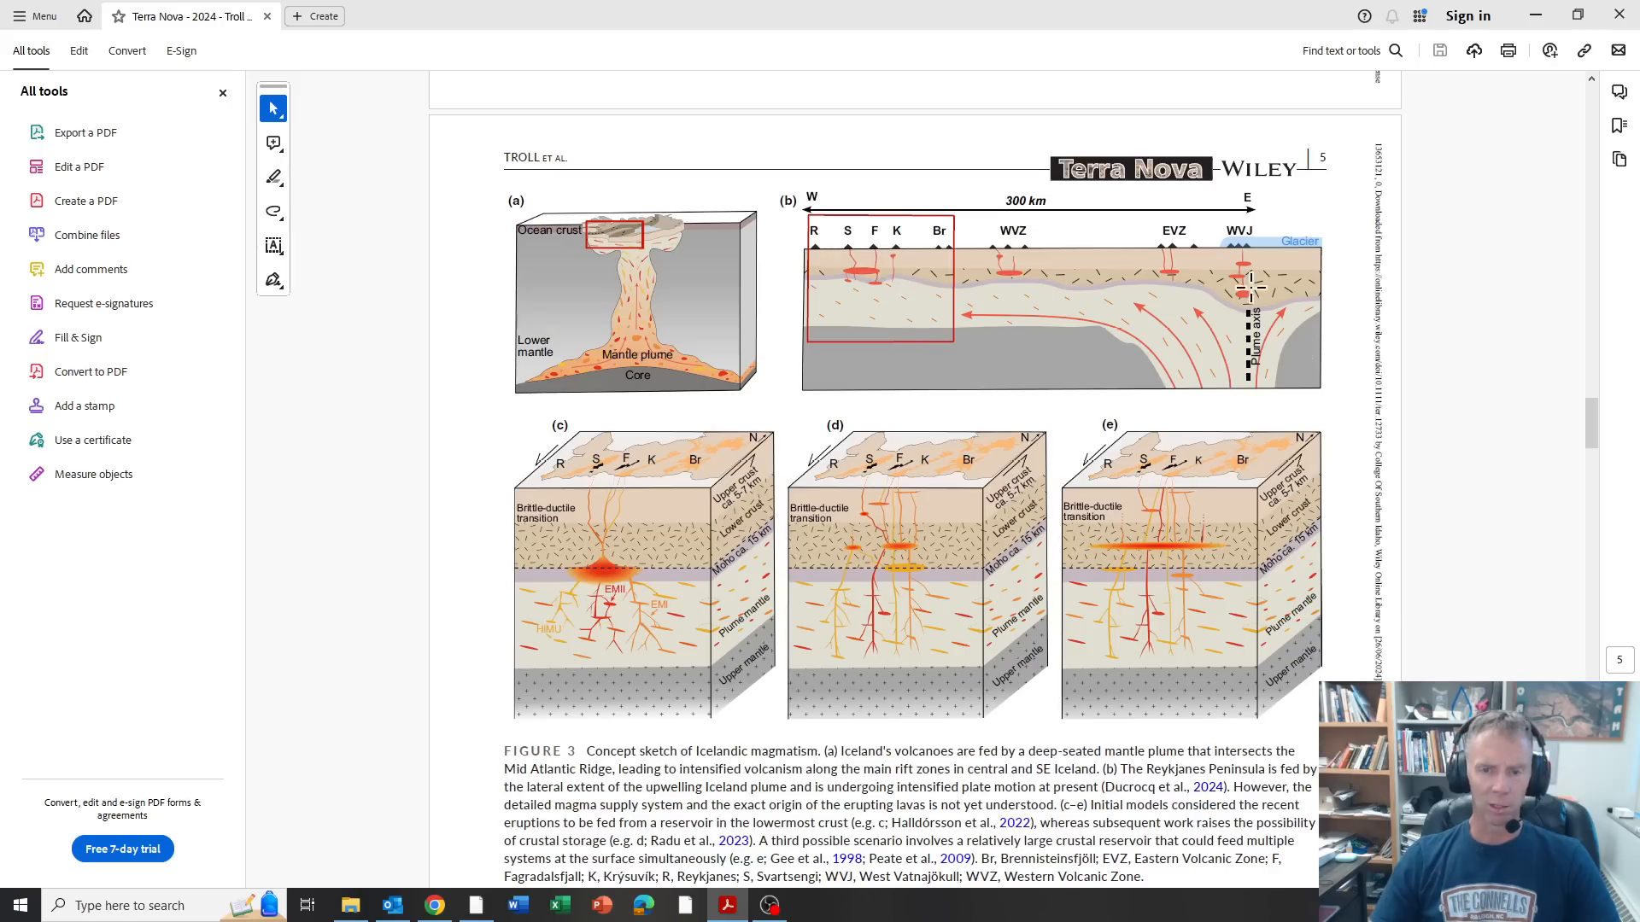
pyautogui.moveTo(1259, 309)
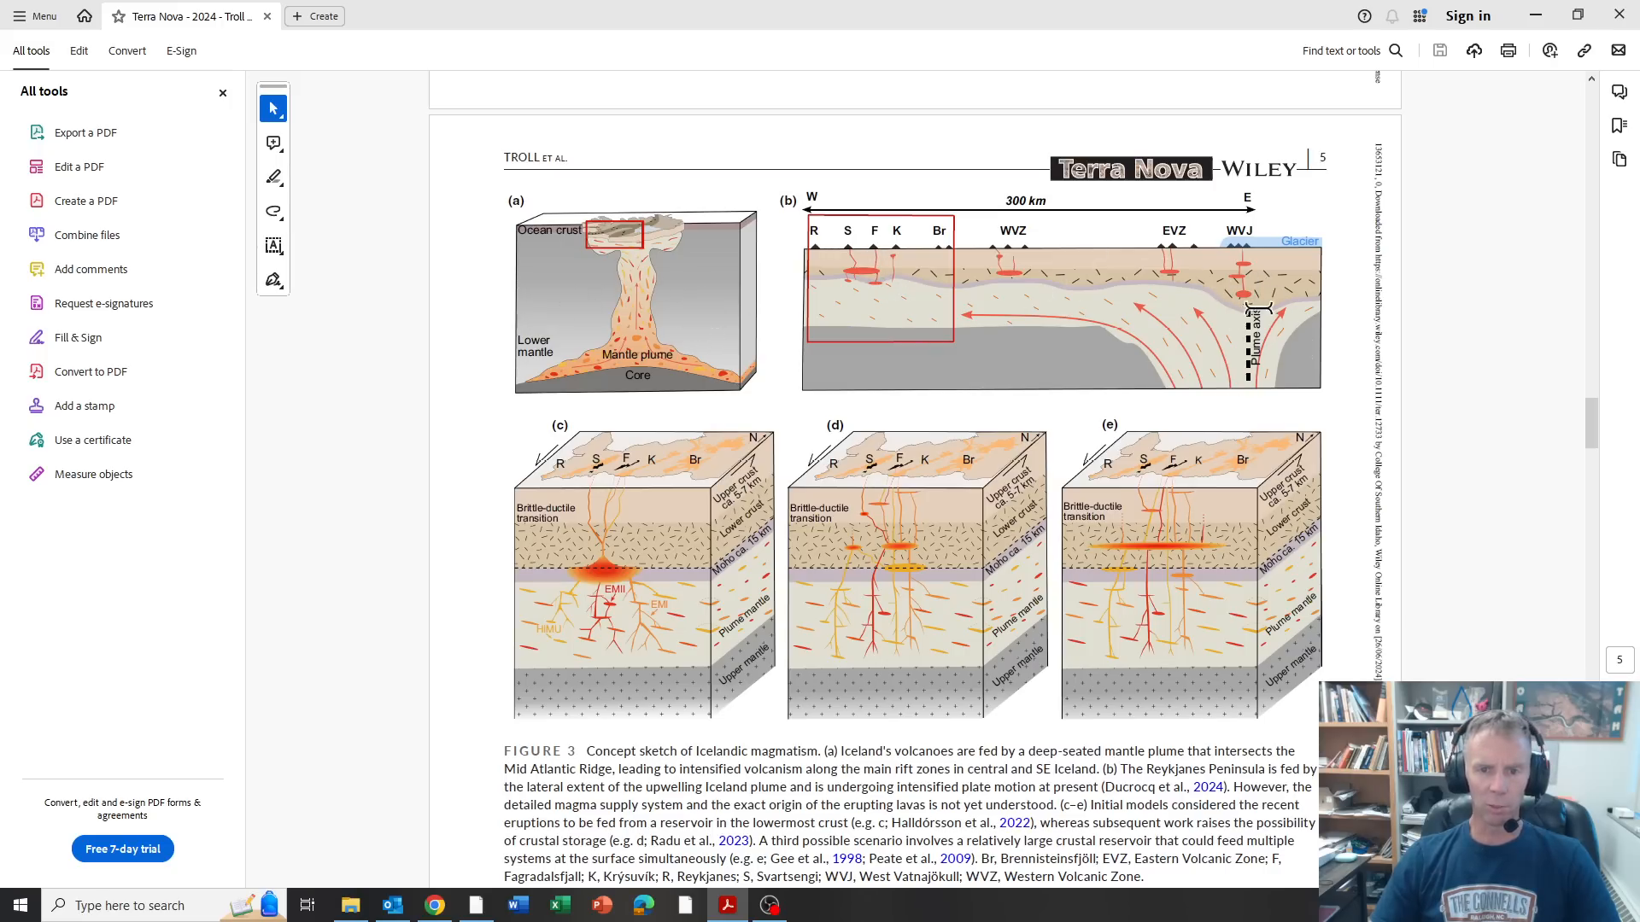
pyautogui.scroll(-3)
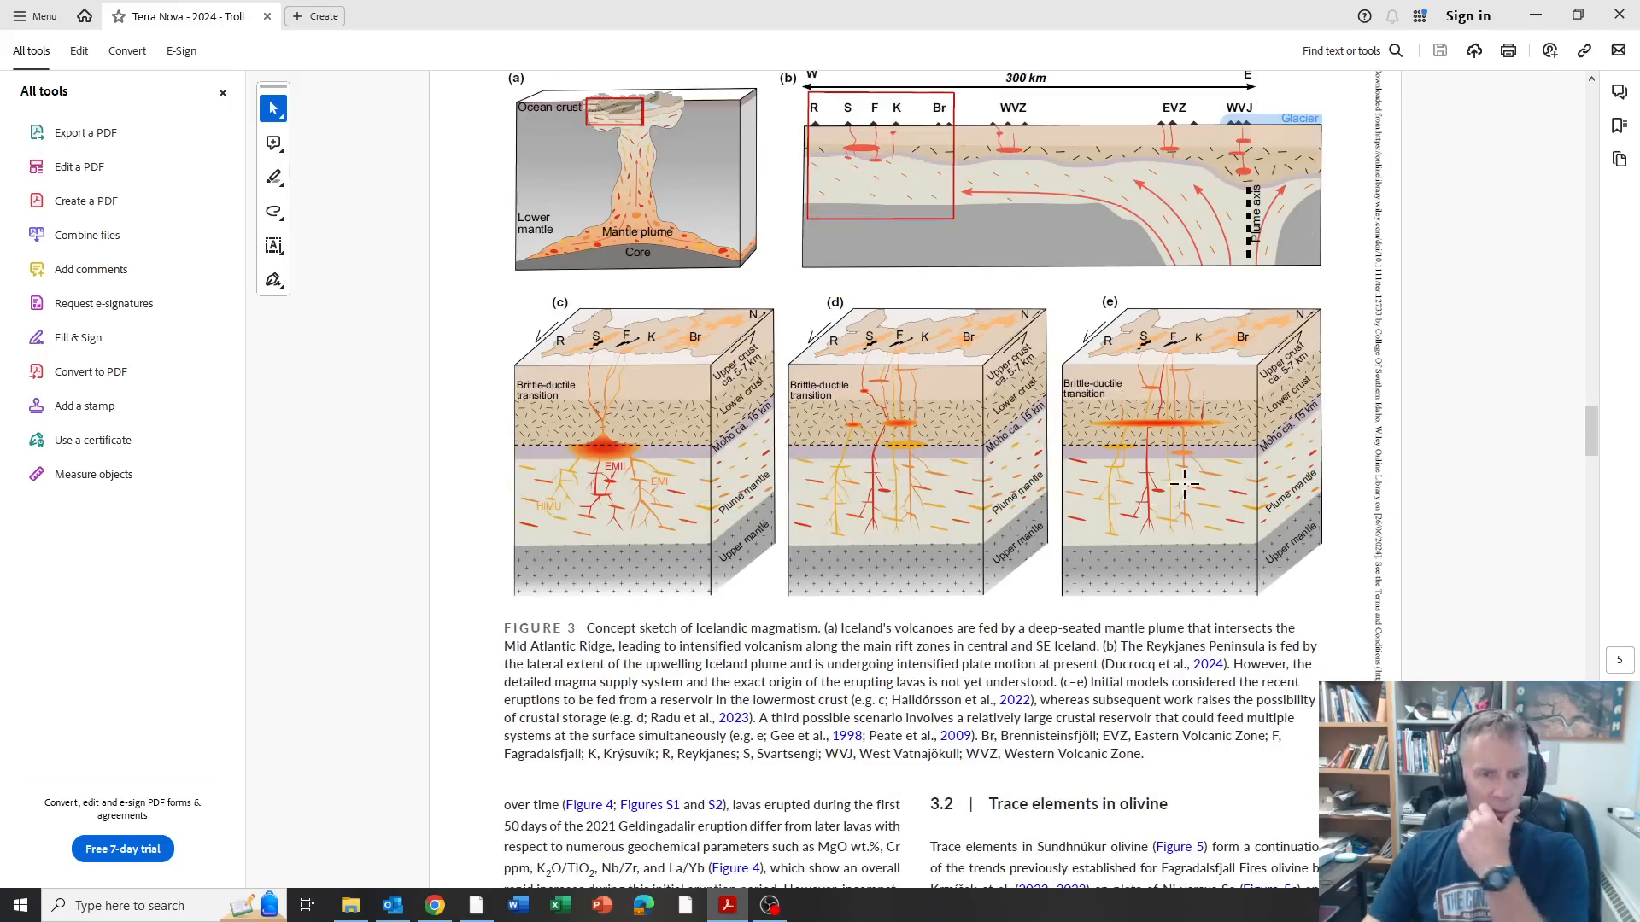
pyautogui.moveTo(690, 528)
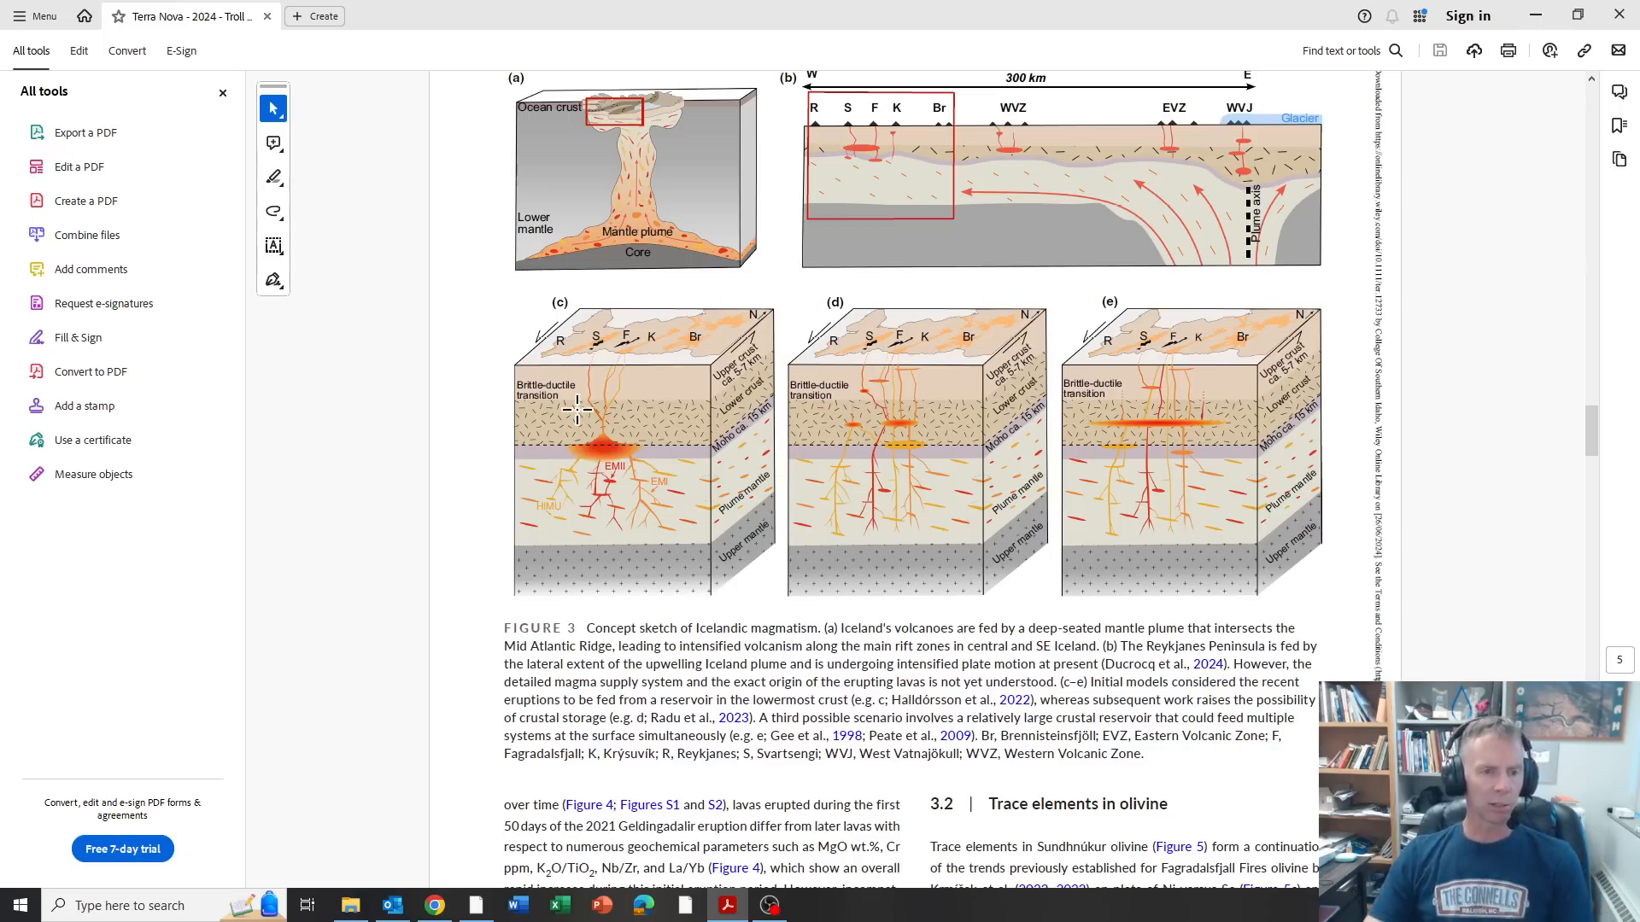
pyautogui.moveTo(595, 422)
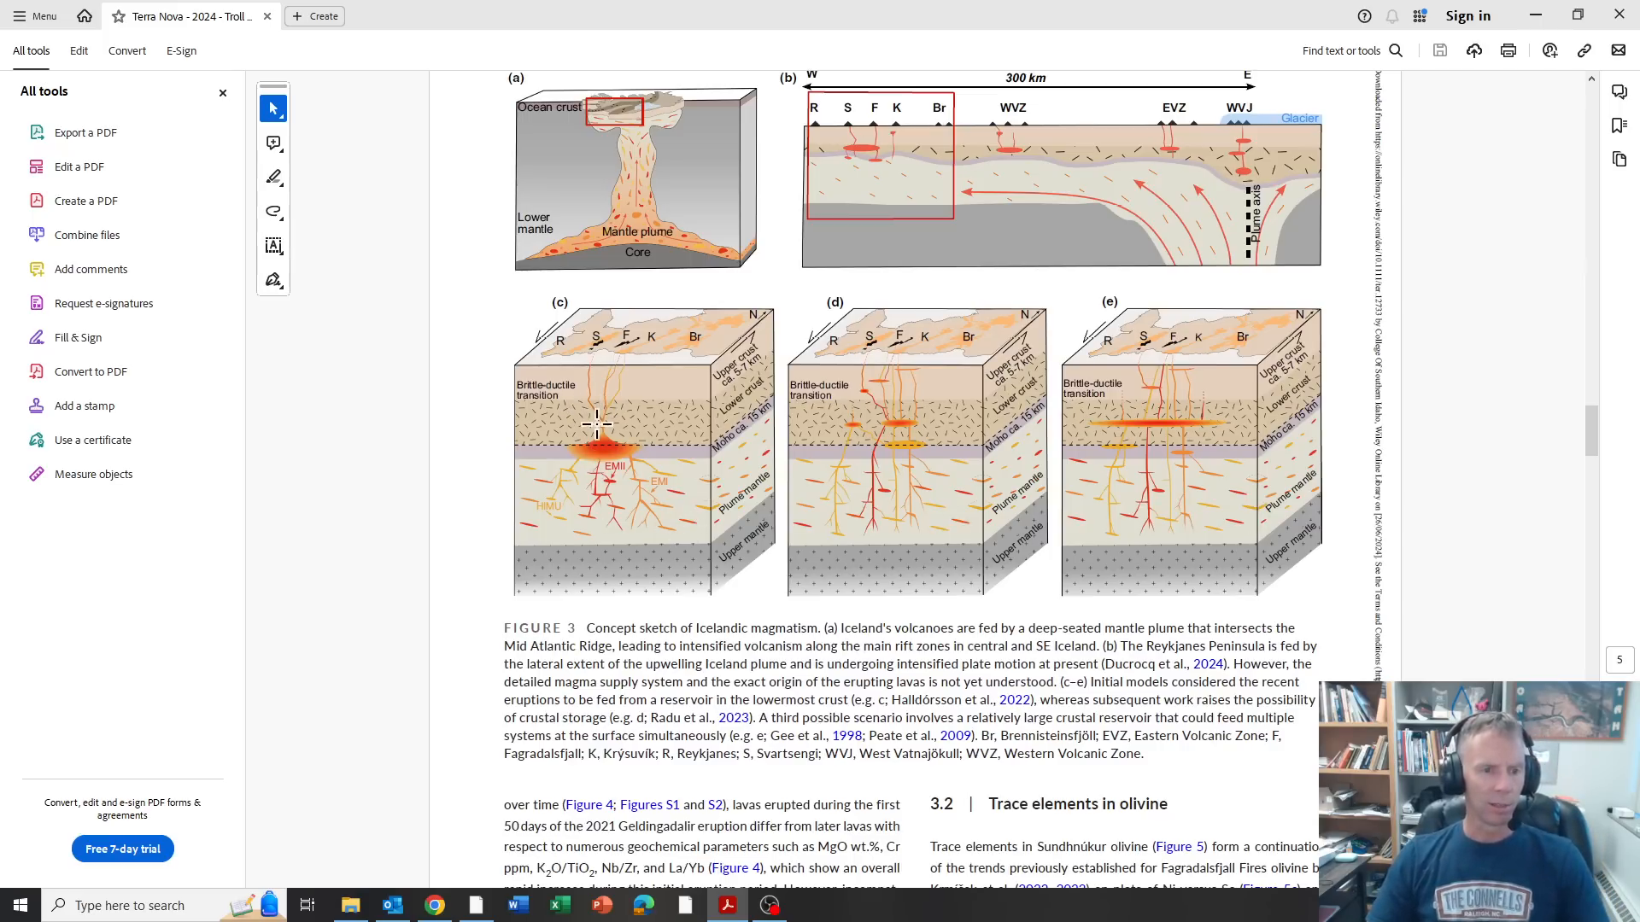
pyautogui.moveTo(714, 548)
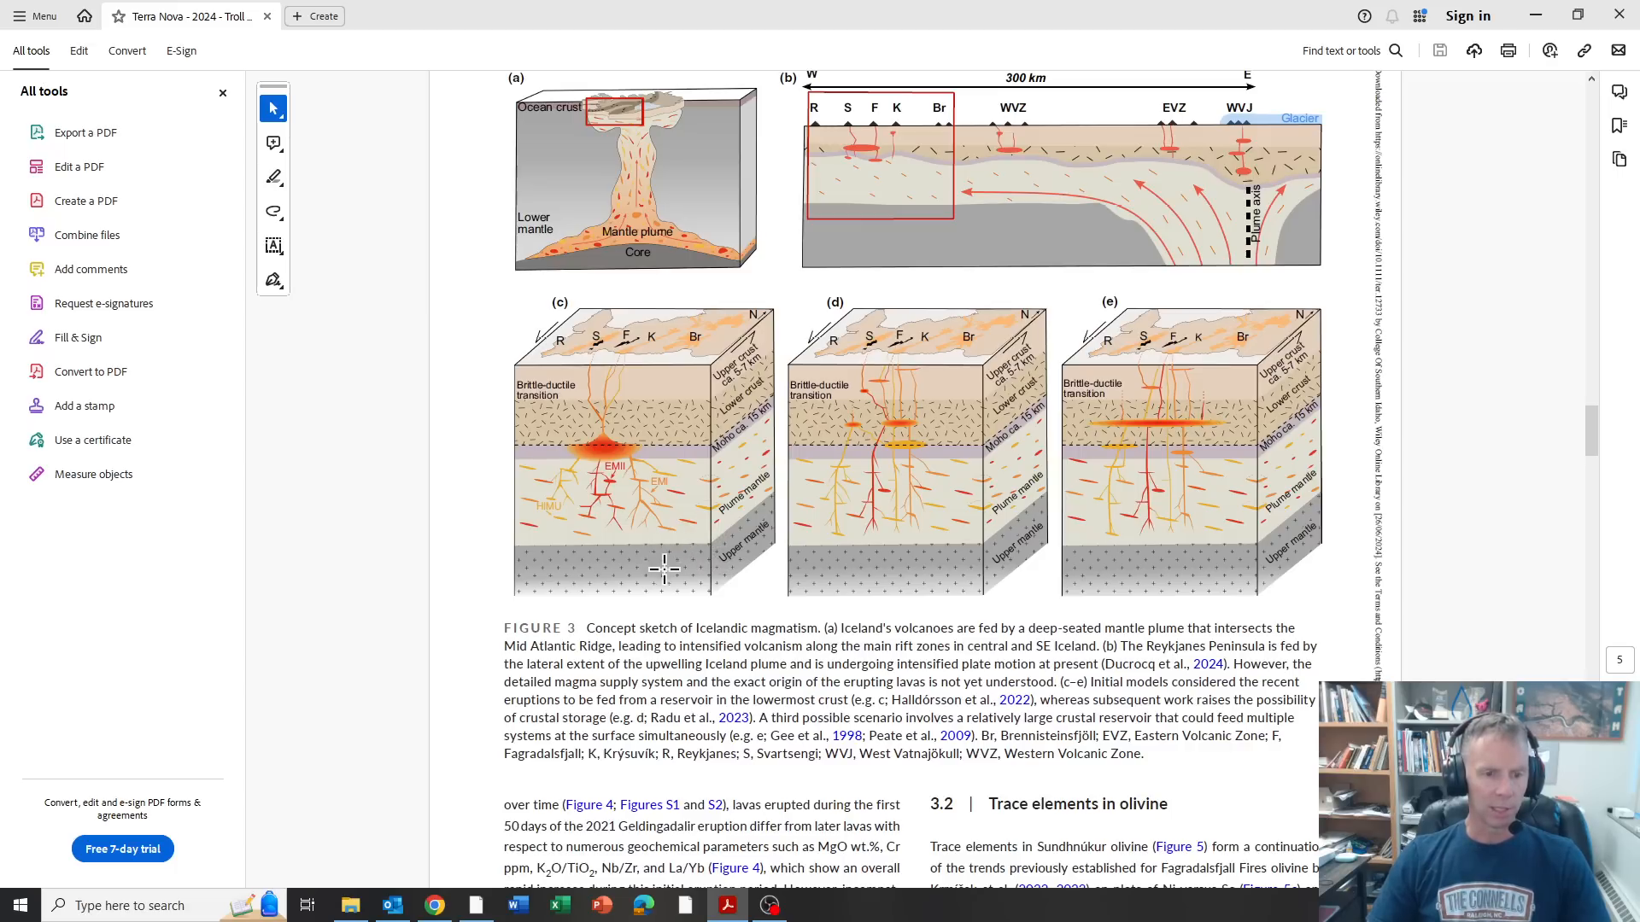
pyautogui.moveTo(574, 443)
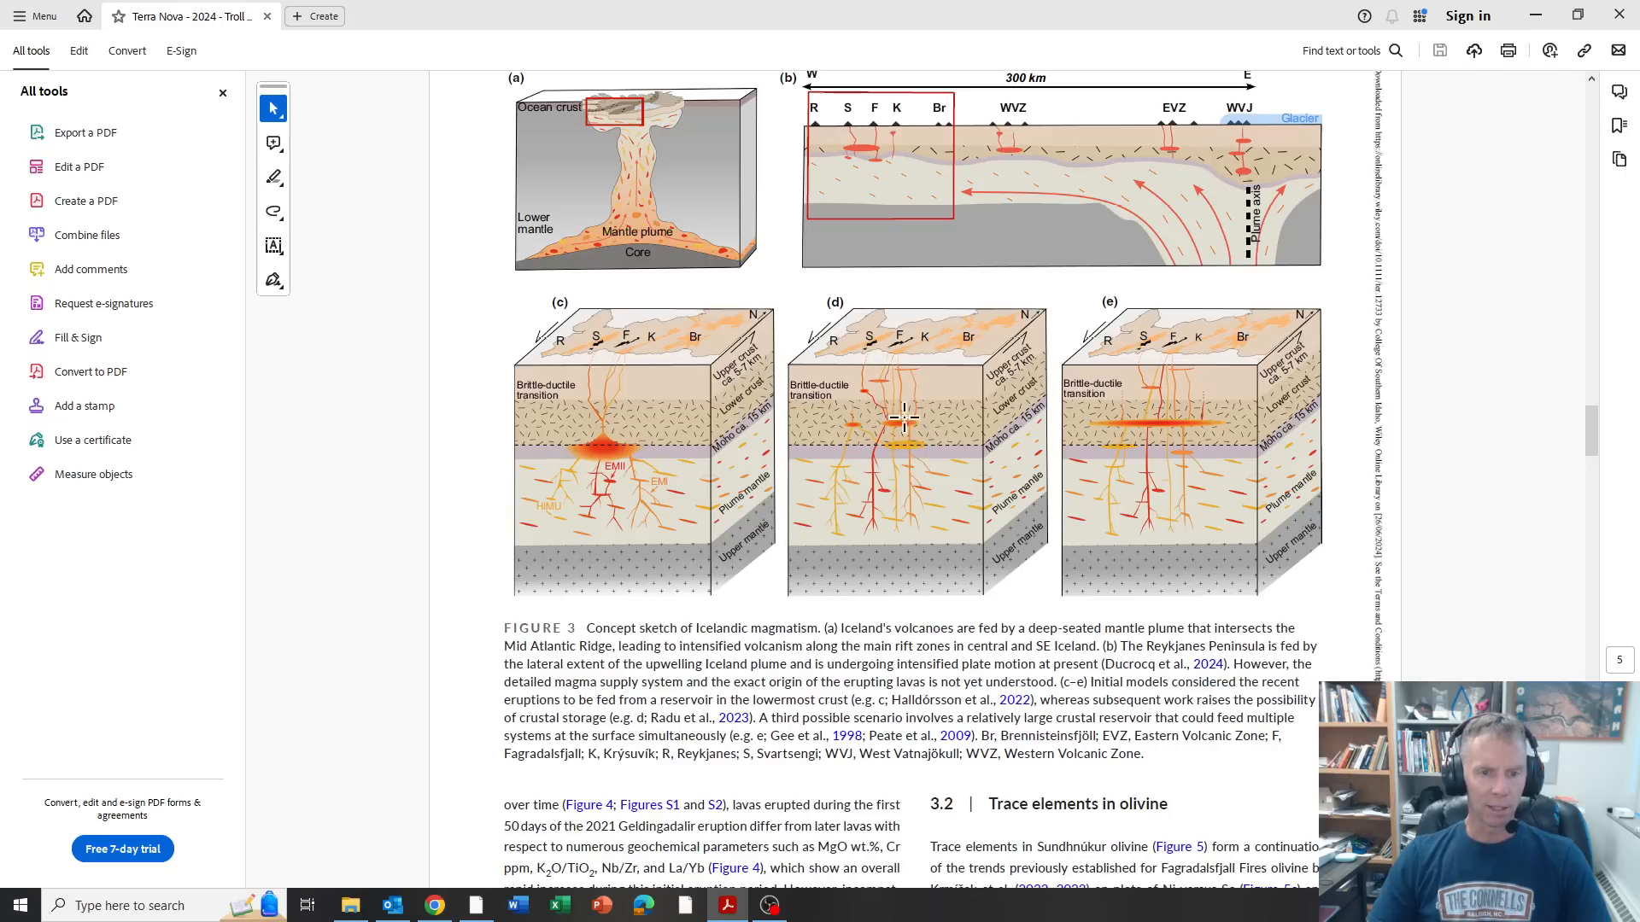
pyautogui.moveTo(873, 384)
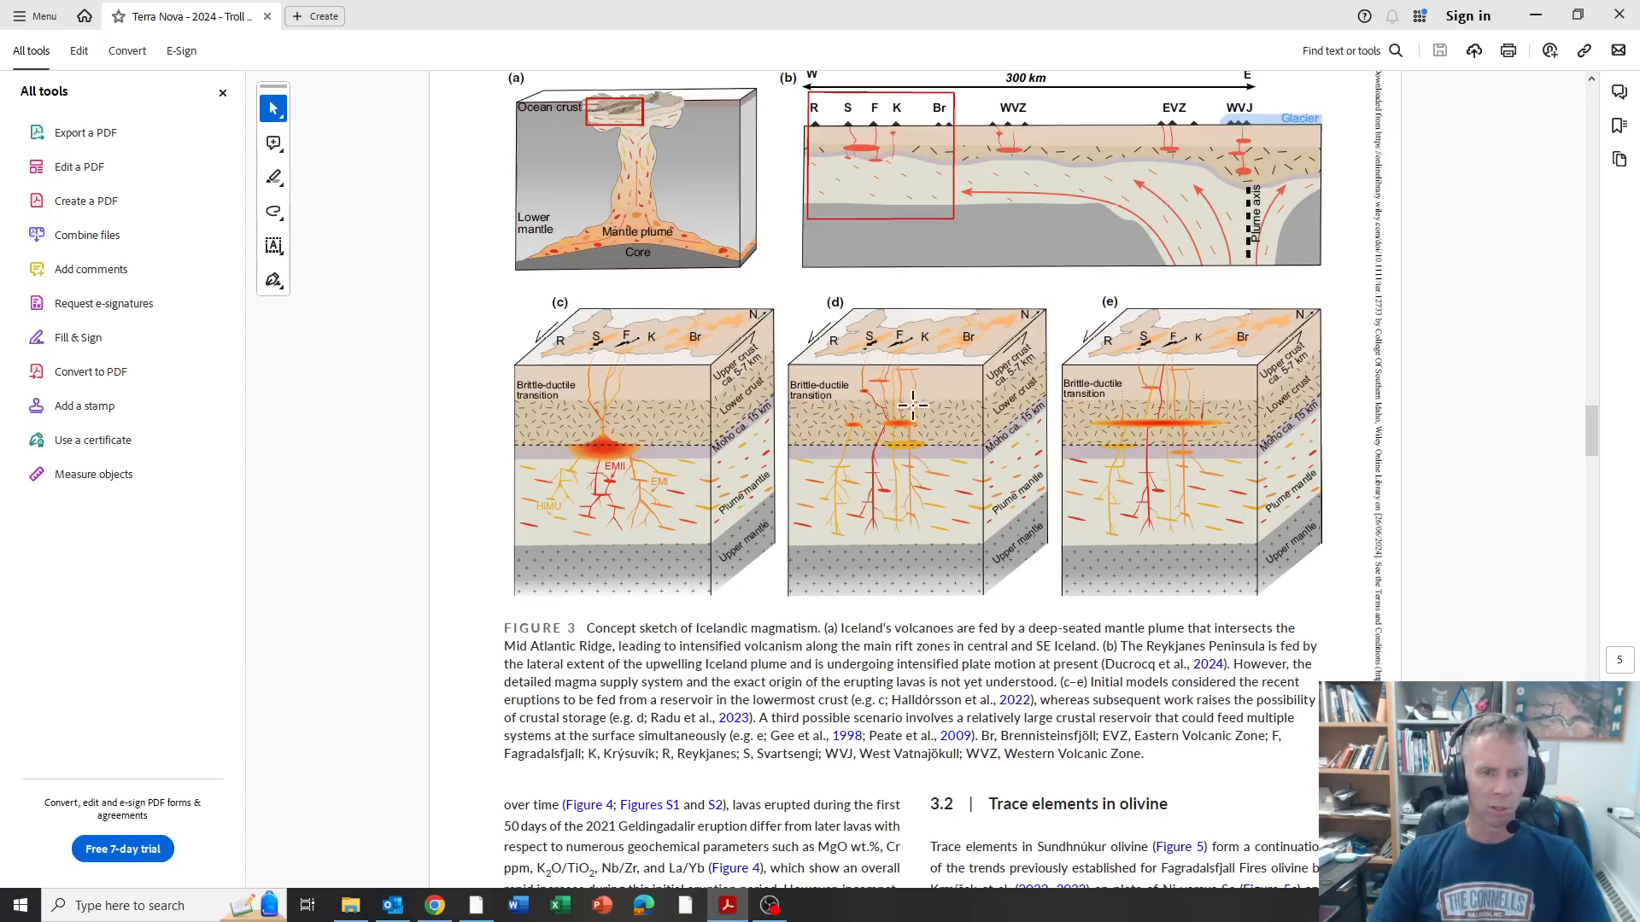
pyautogui.moveTo(1088, 418)
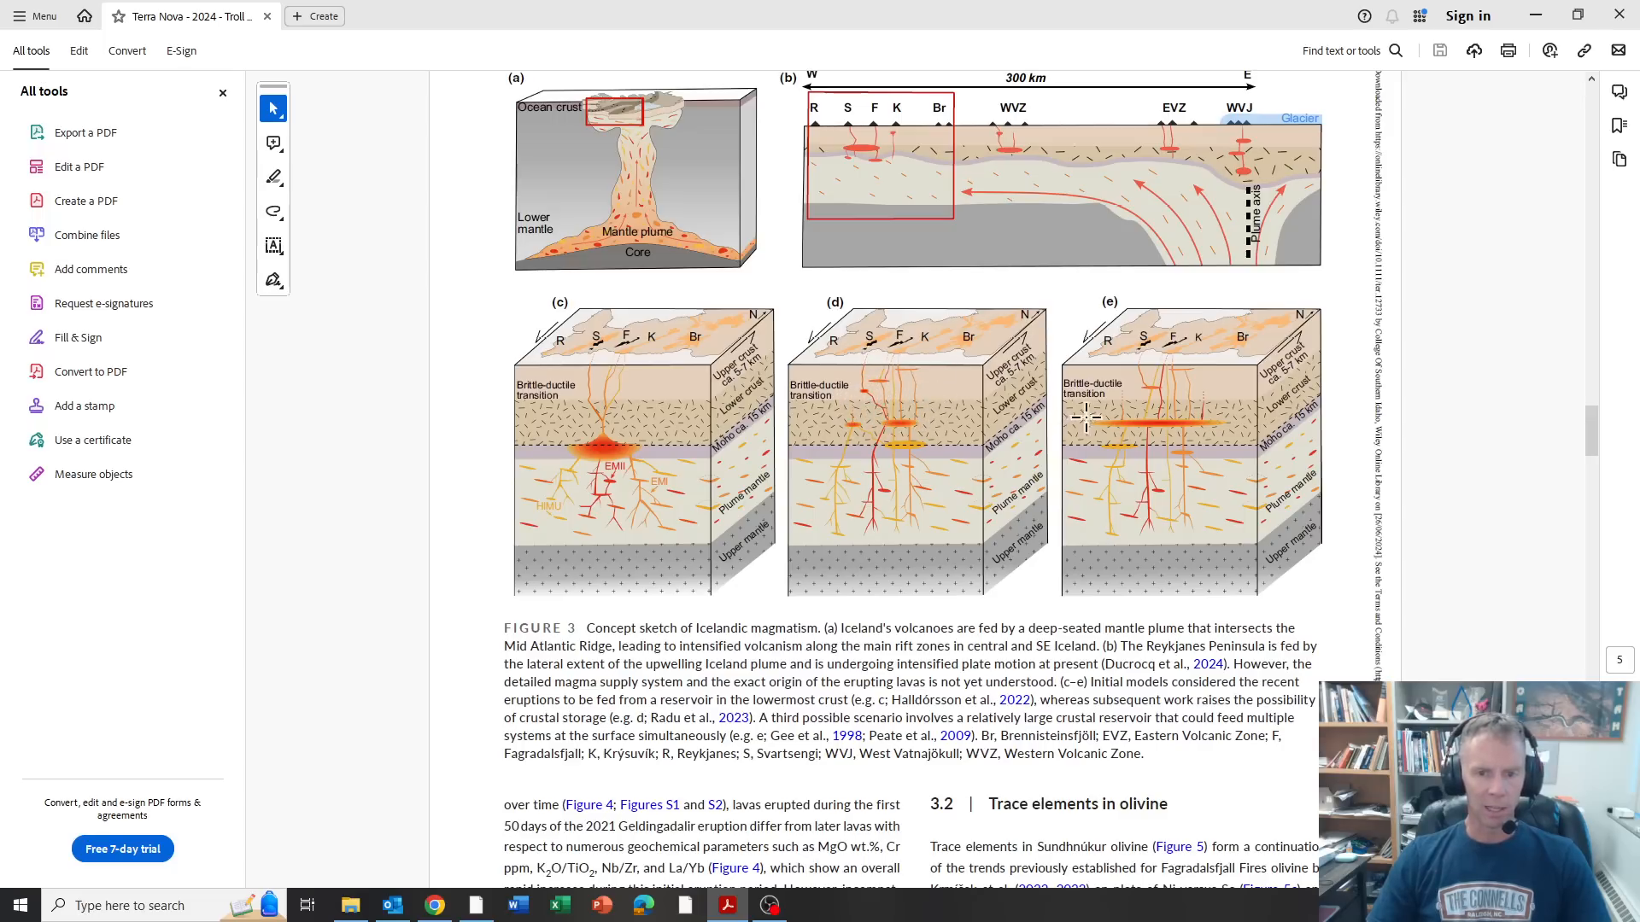
pyautogui.moveTo(1171, 429)
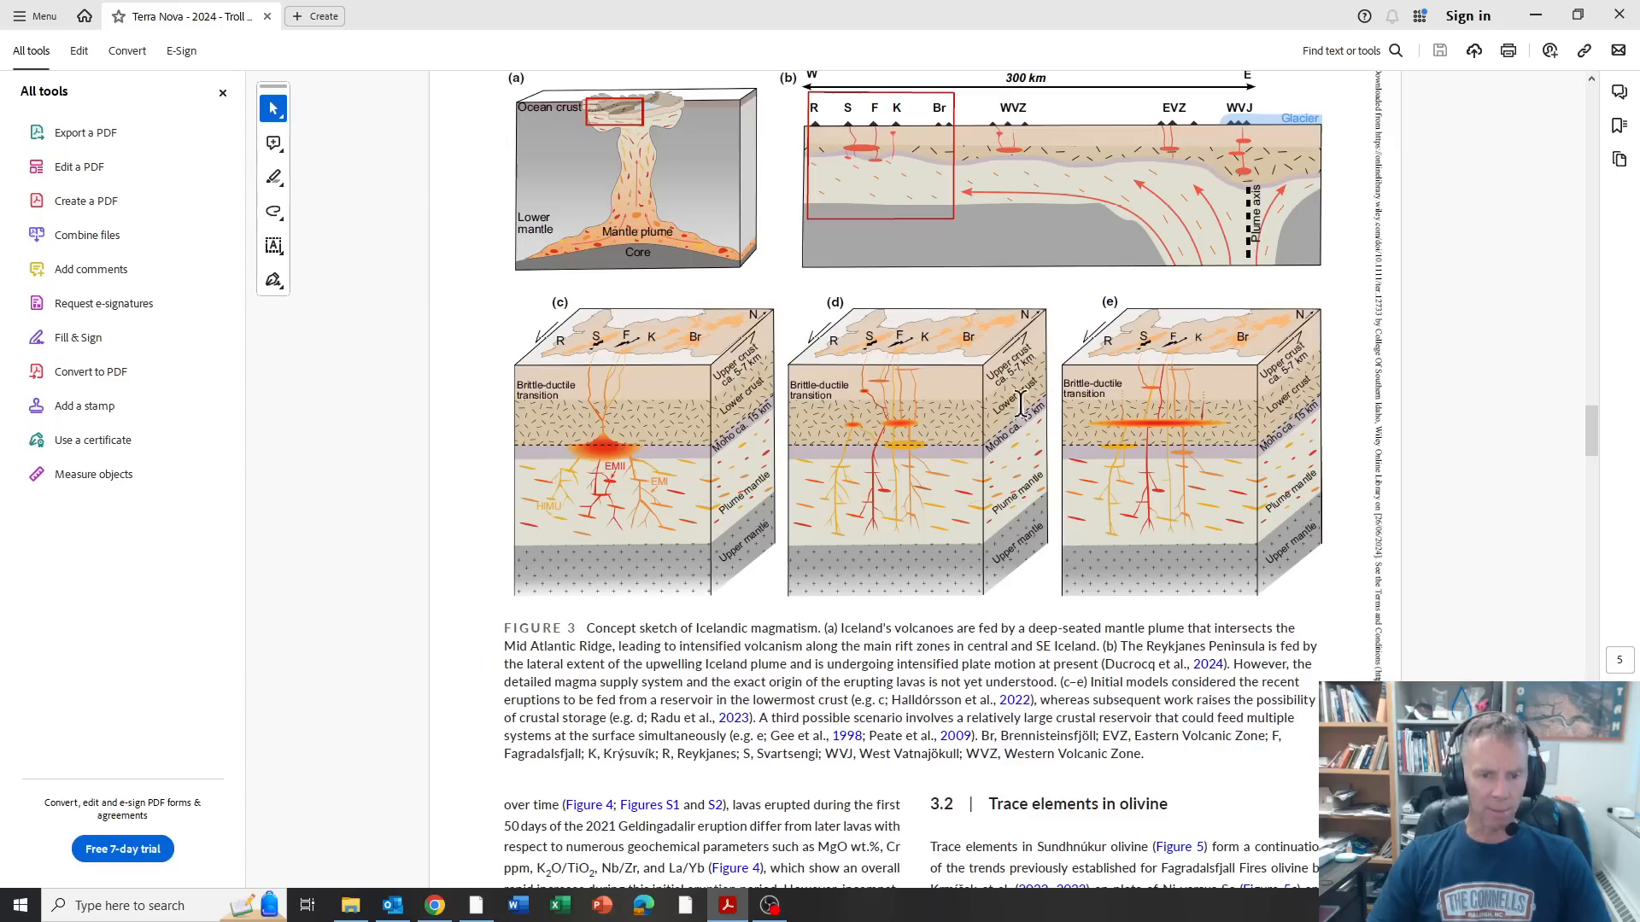
pyautogui.moveTo(902, 419)
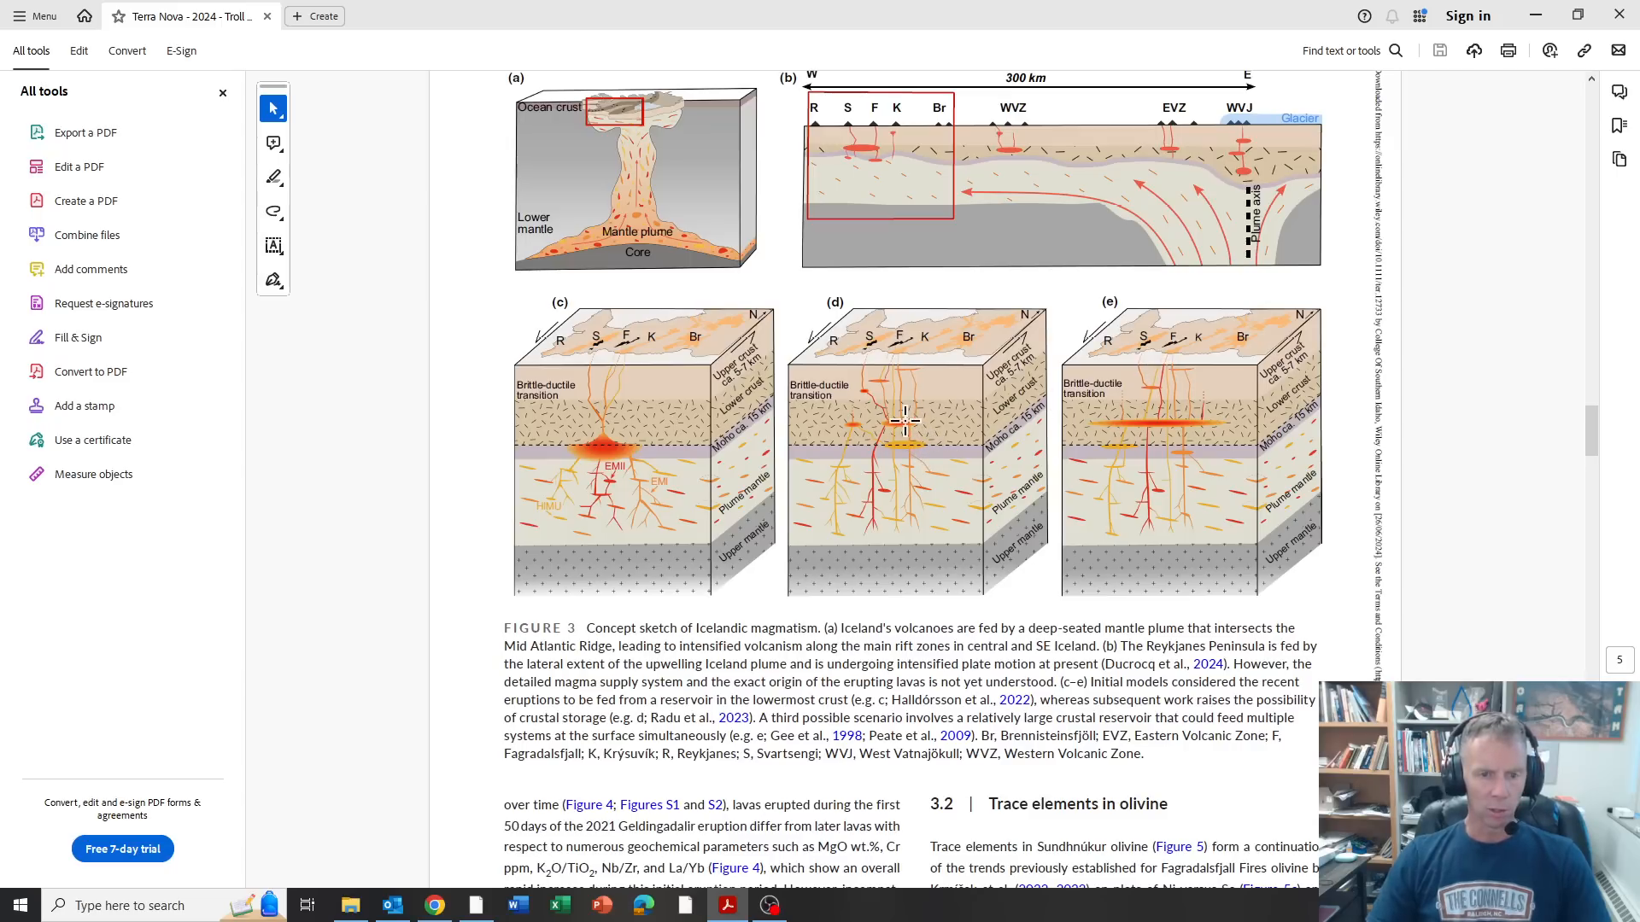
pyautogui.moveTo(1137, 427)
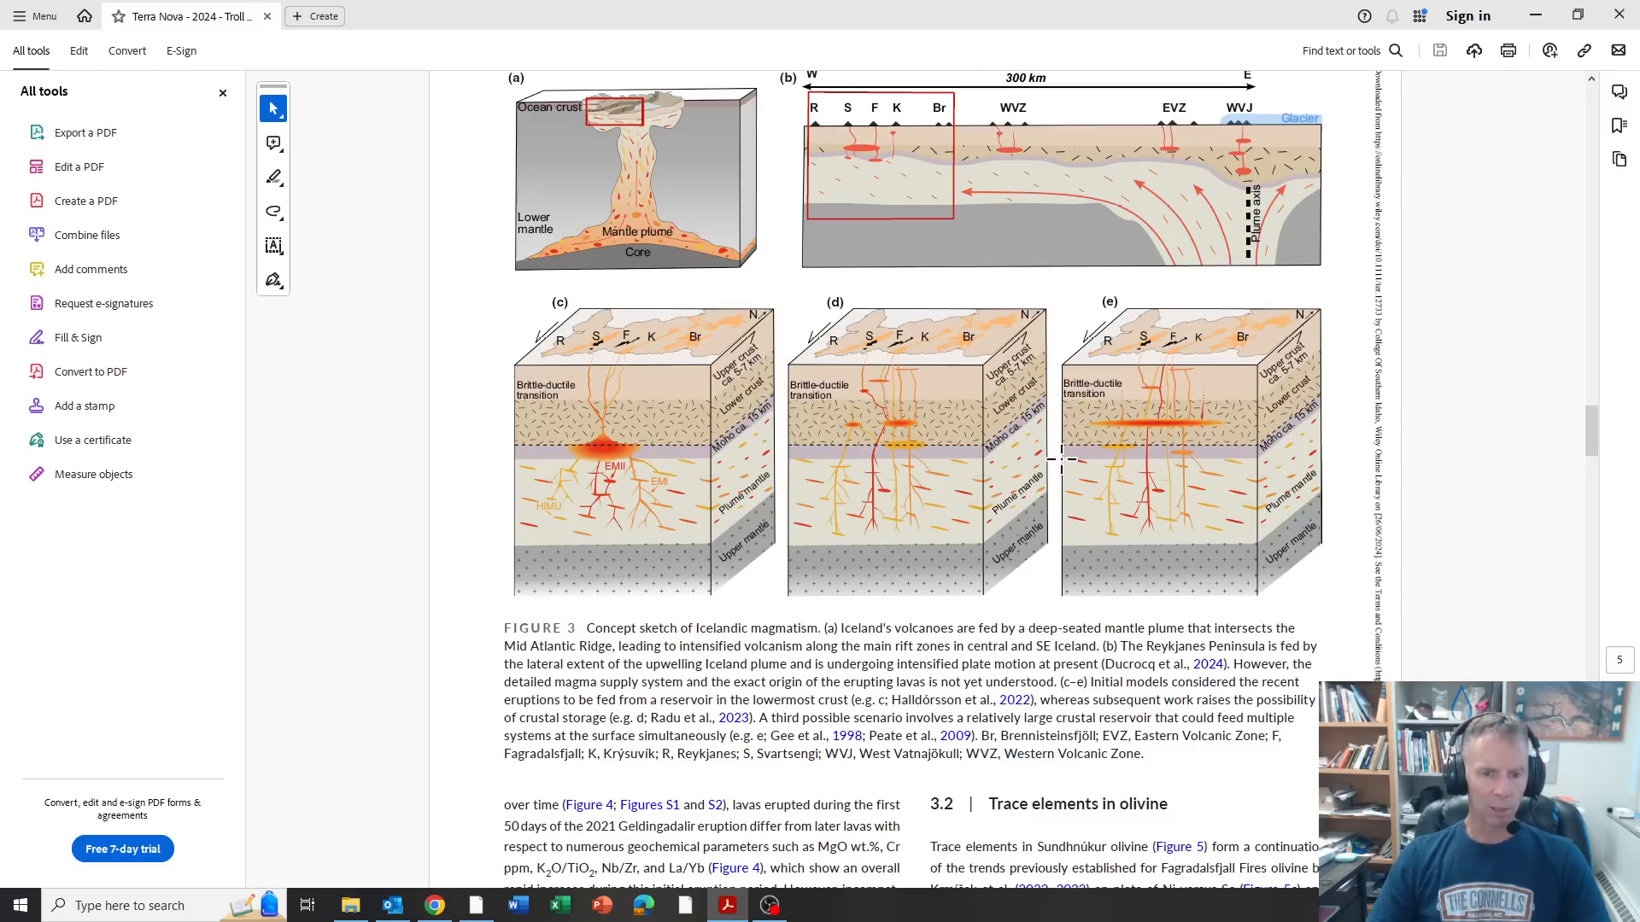
pyautogui.moveTo(1062, 459)
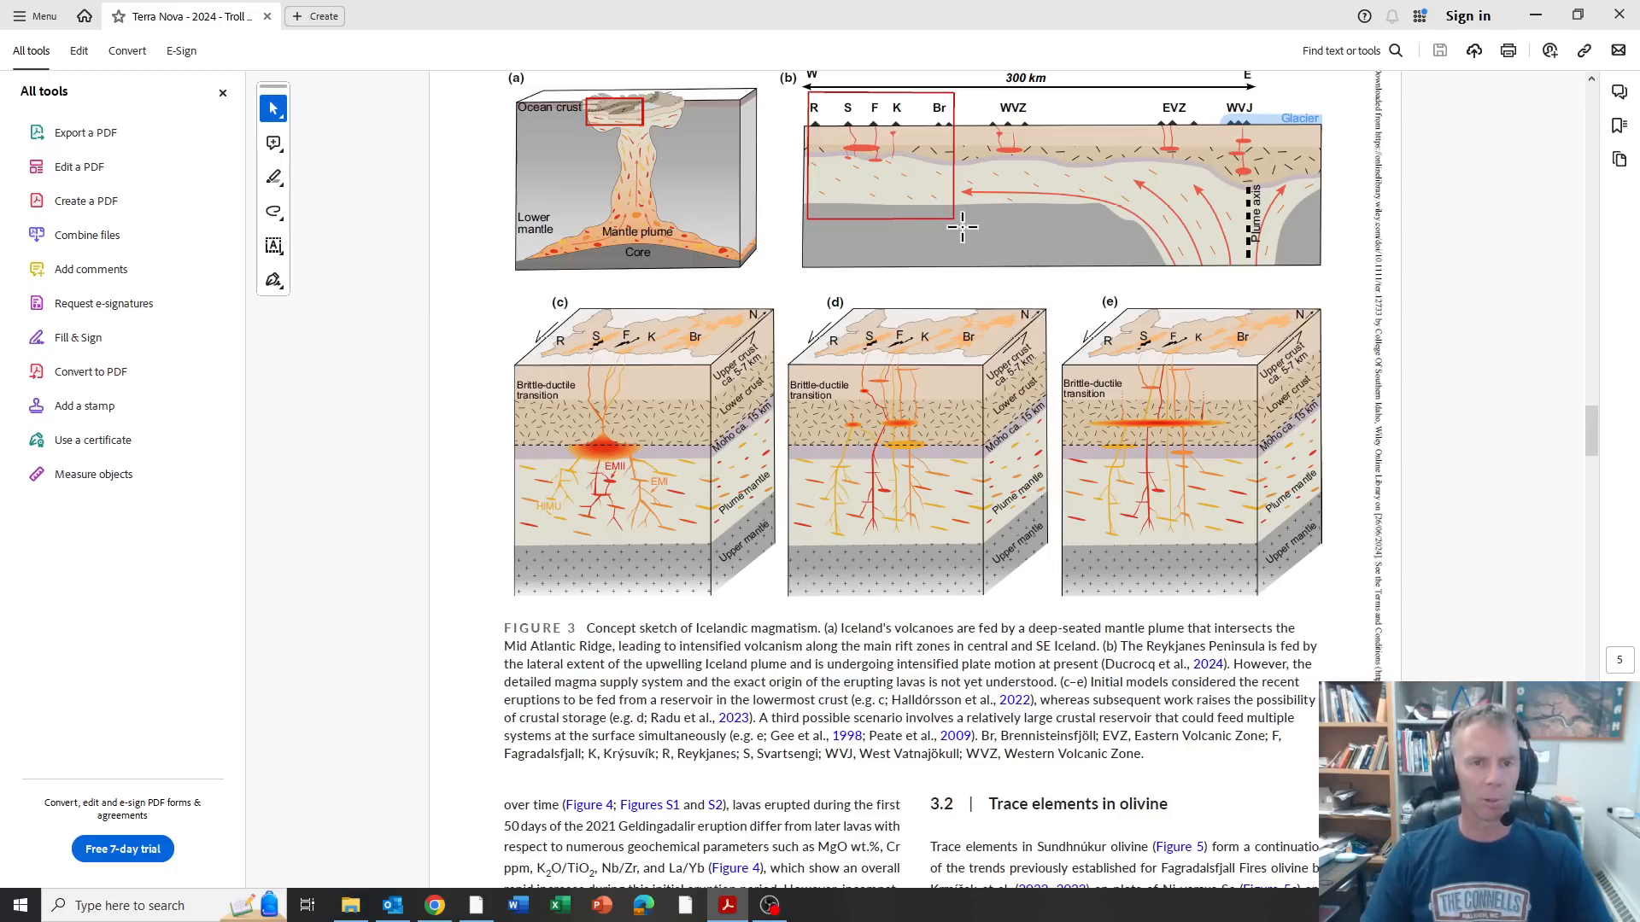
pyautogui.moveTo(871, 179)
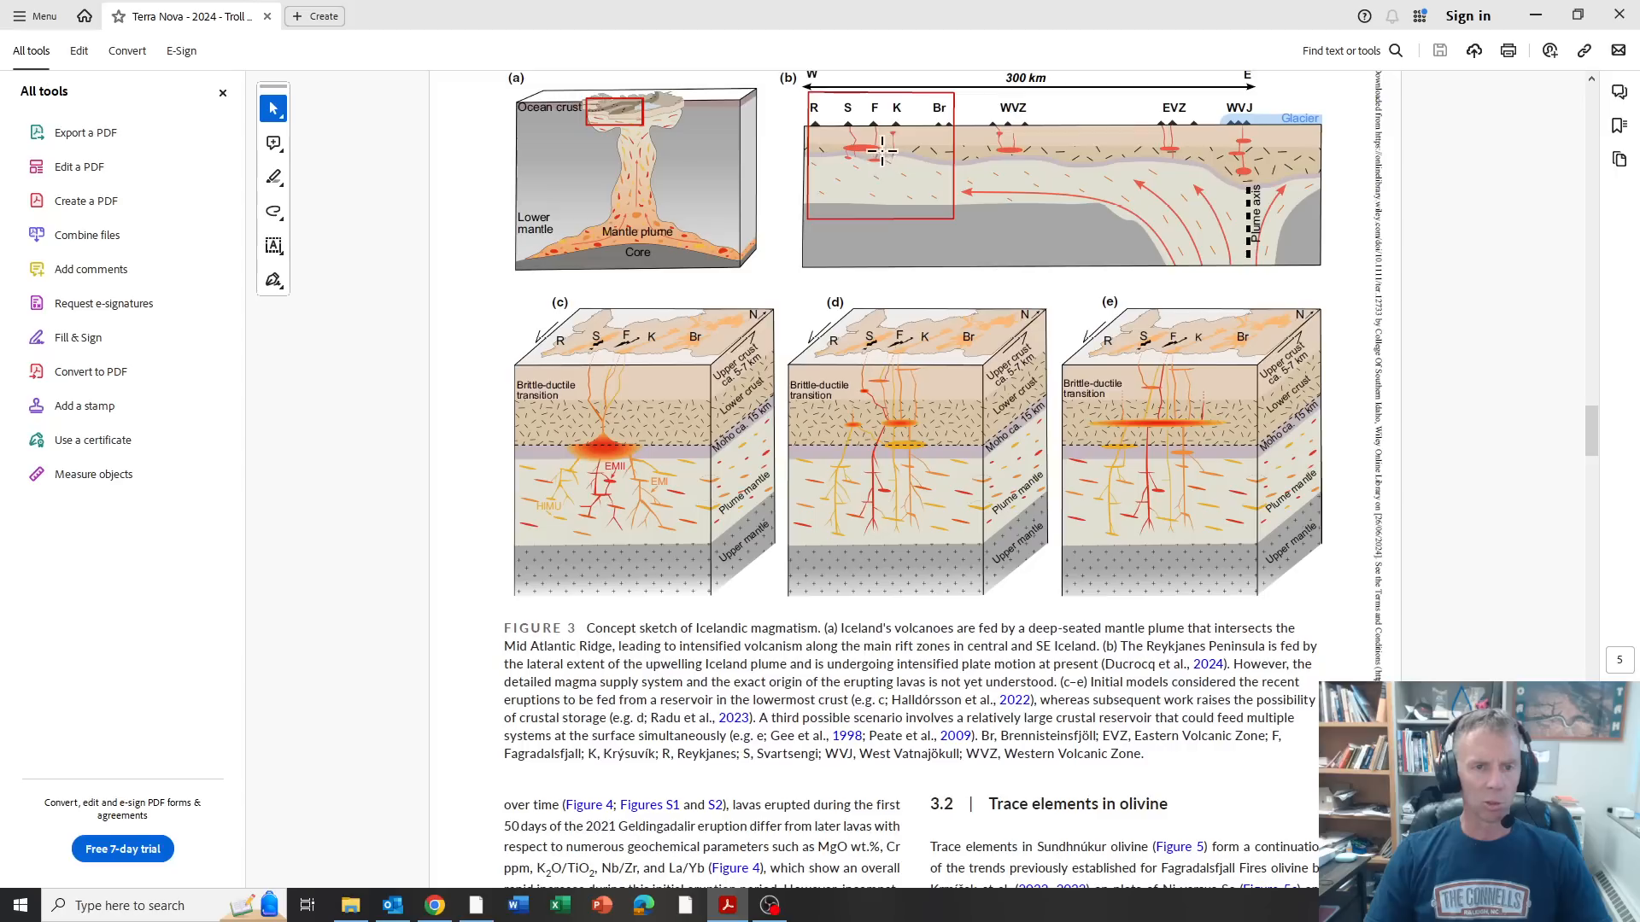
pyautogui.moveTo(858, 150)
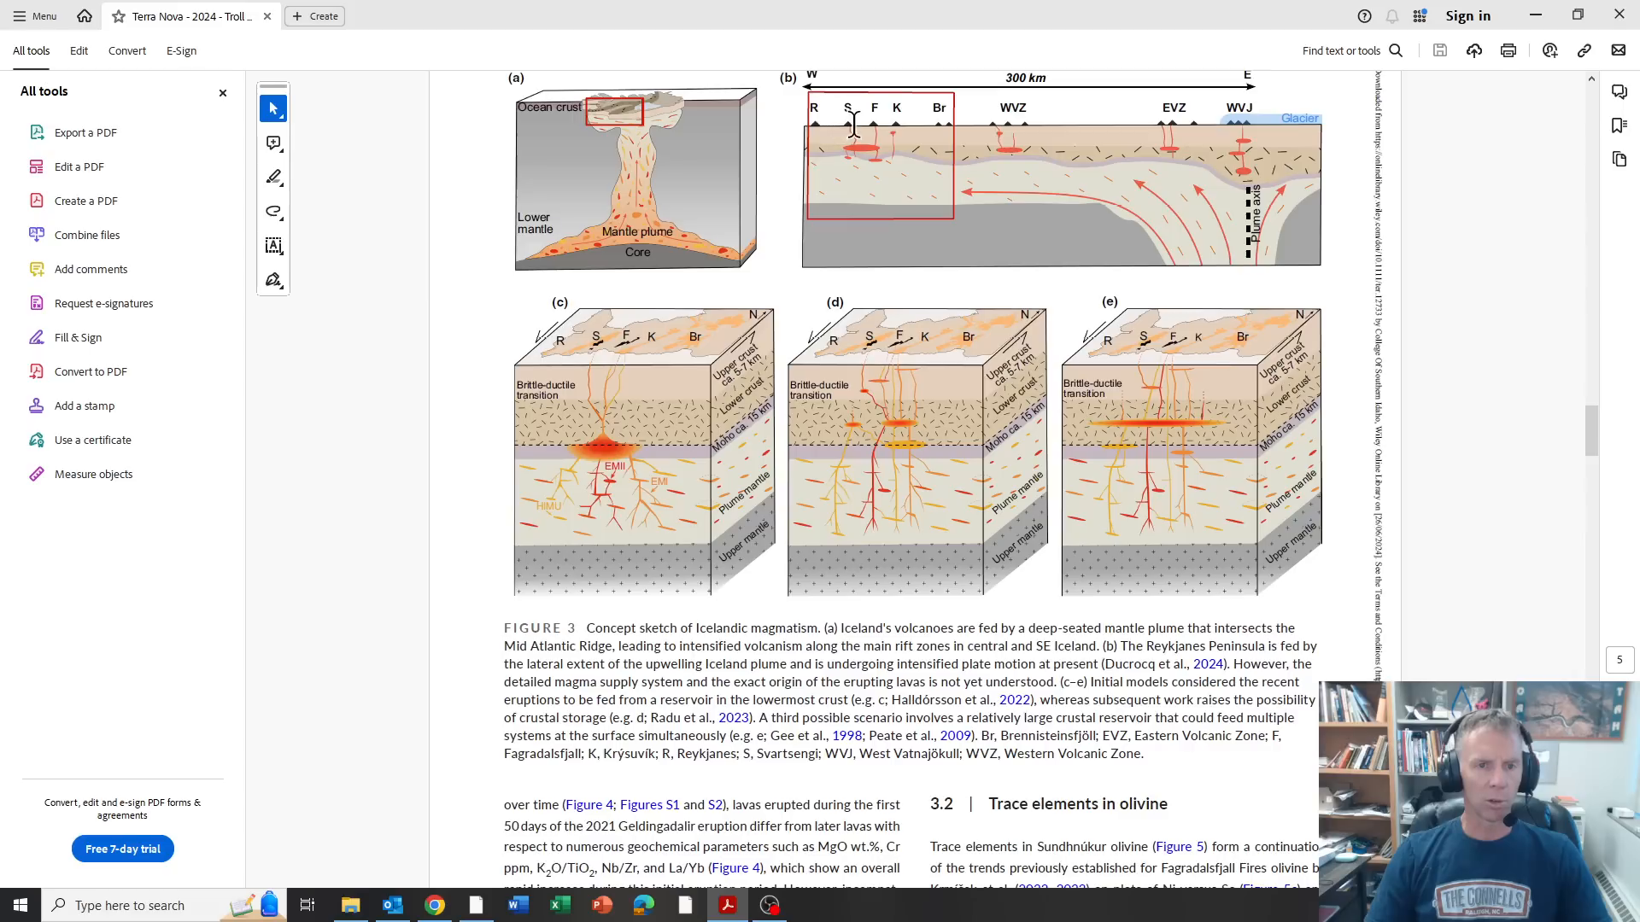
pyautogui.moveTo(840, 147)
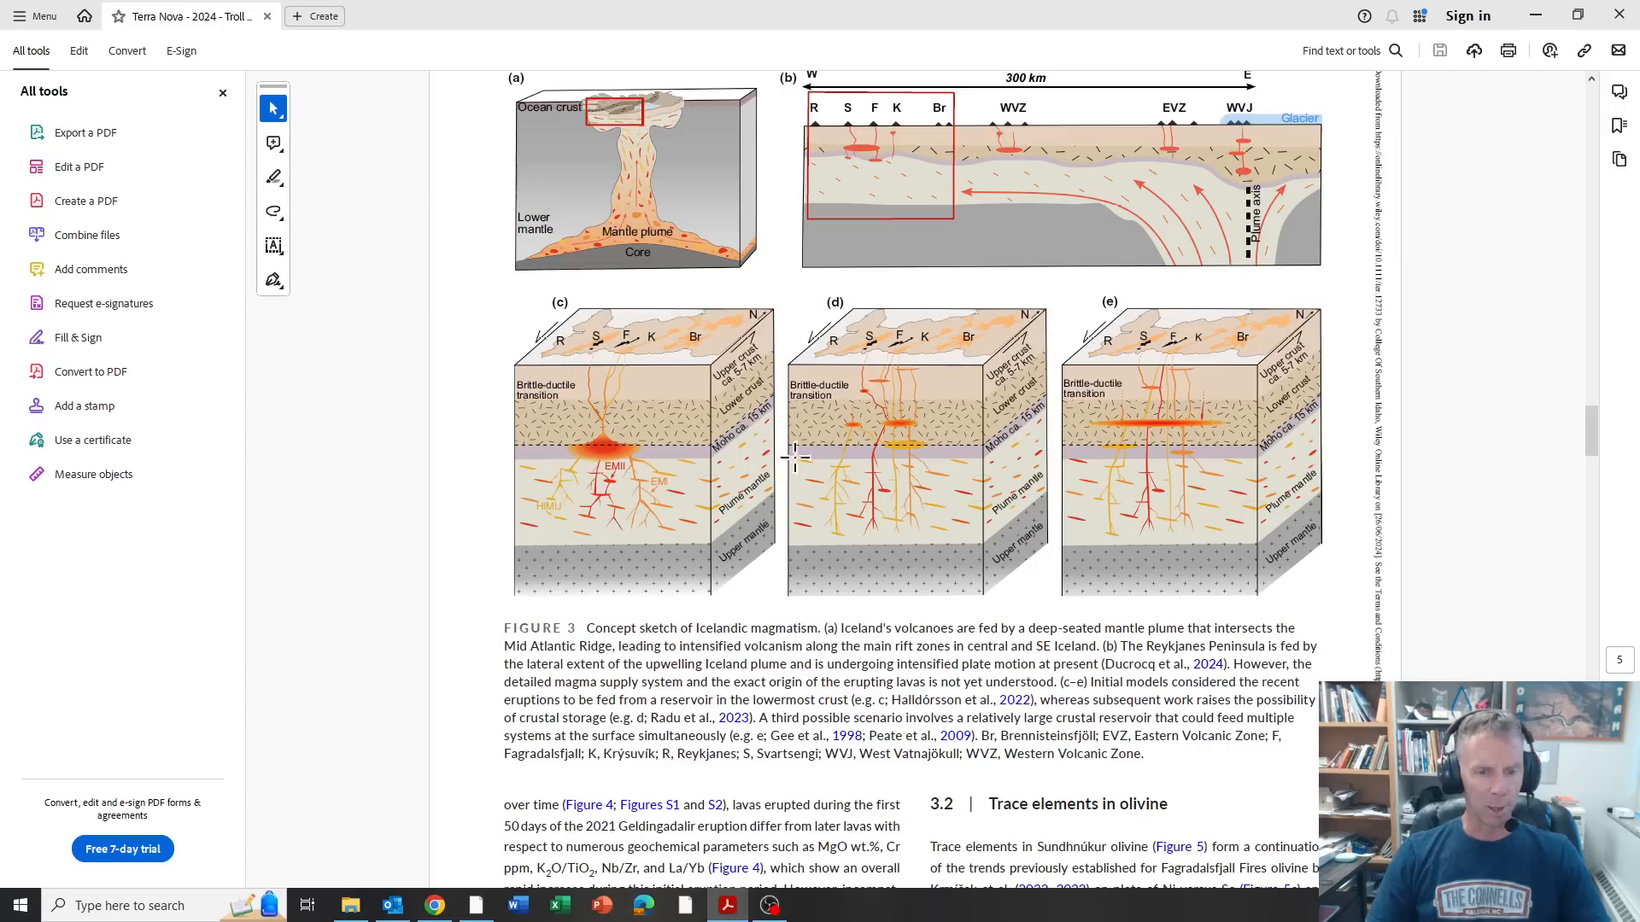
pyautogui.moveTo(1172, 413)
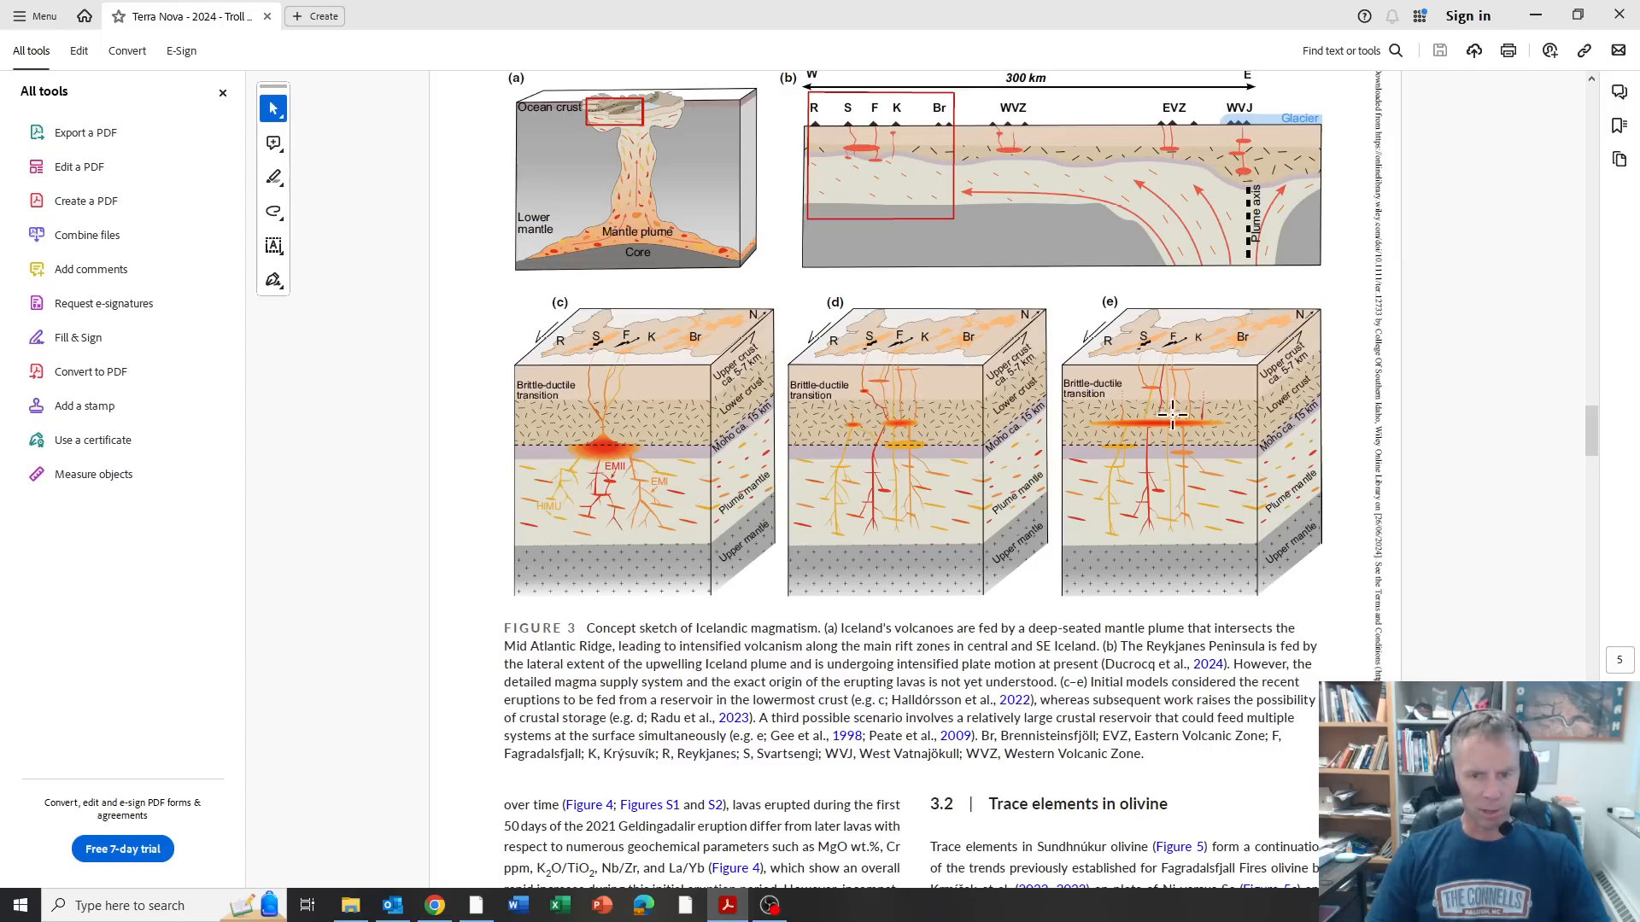
pyautogui.moveTo(601, 538)
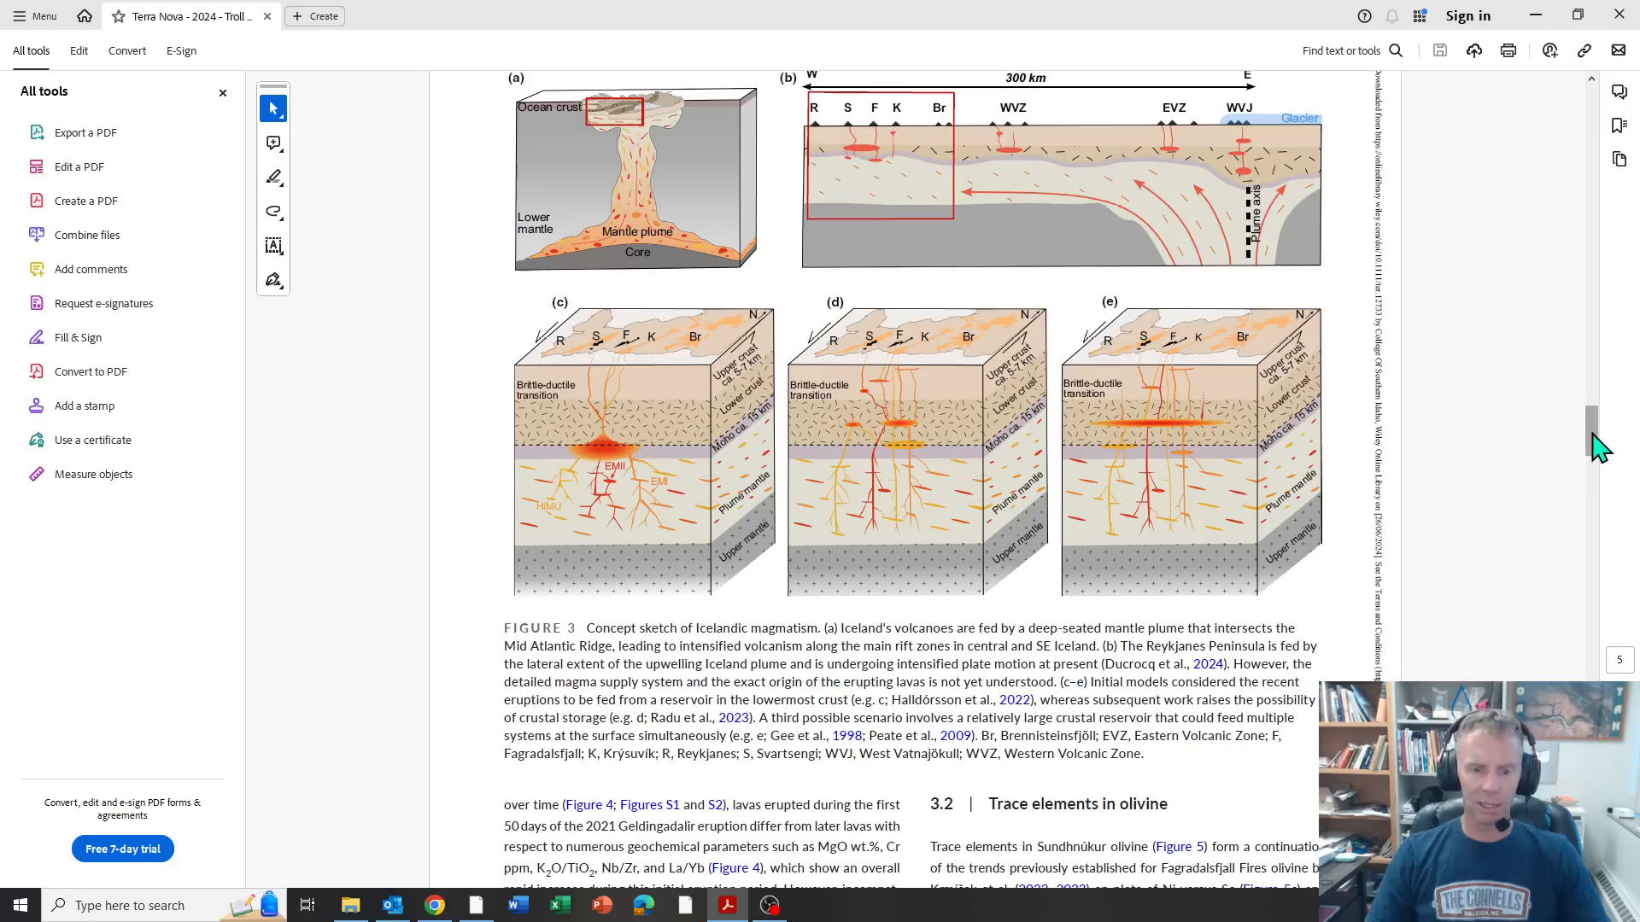
# Step: Scroll down past Figures 4 and 6 to page 9's references and data availability sections
pyautogui.scroll(-3)
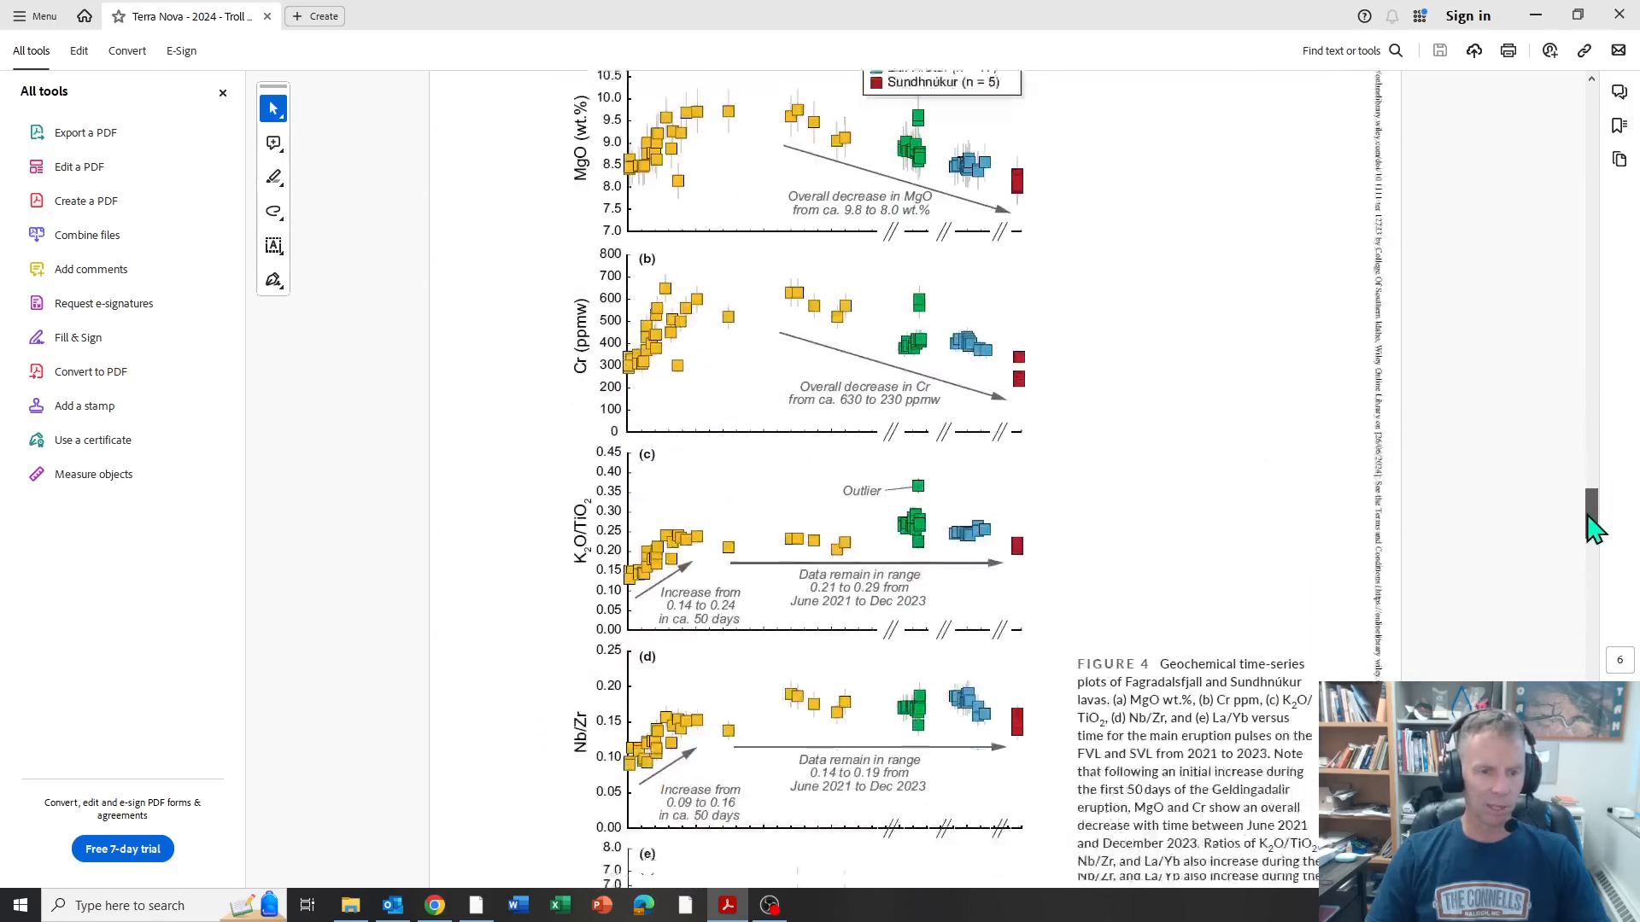
pyautogui.scroll(-3)
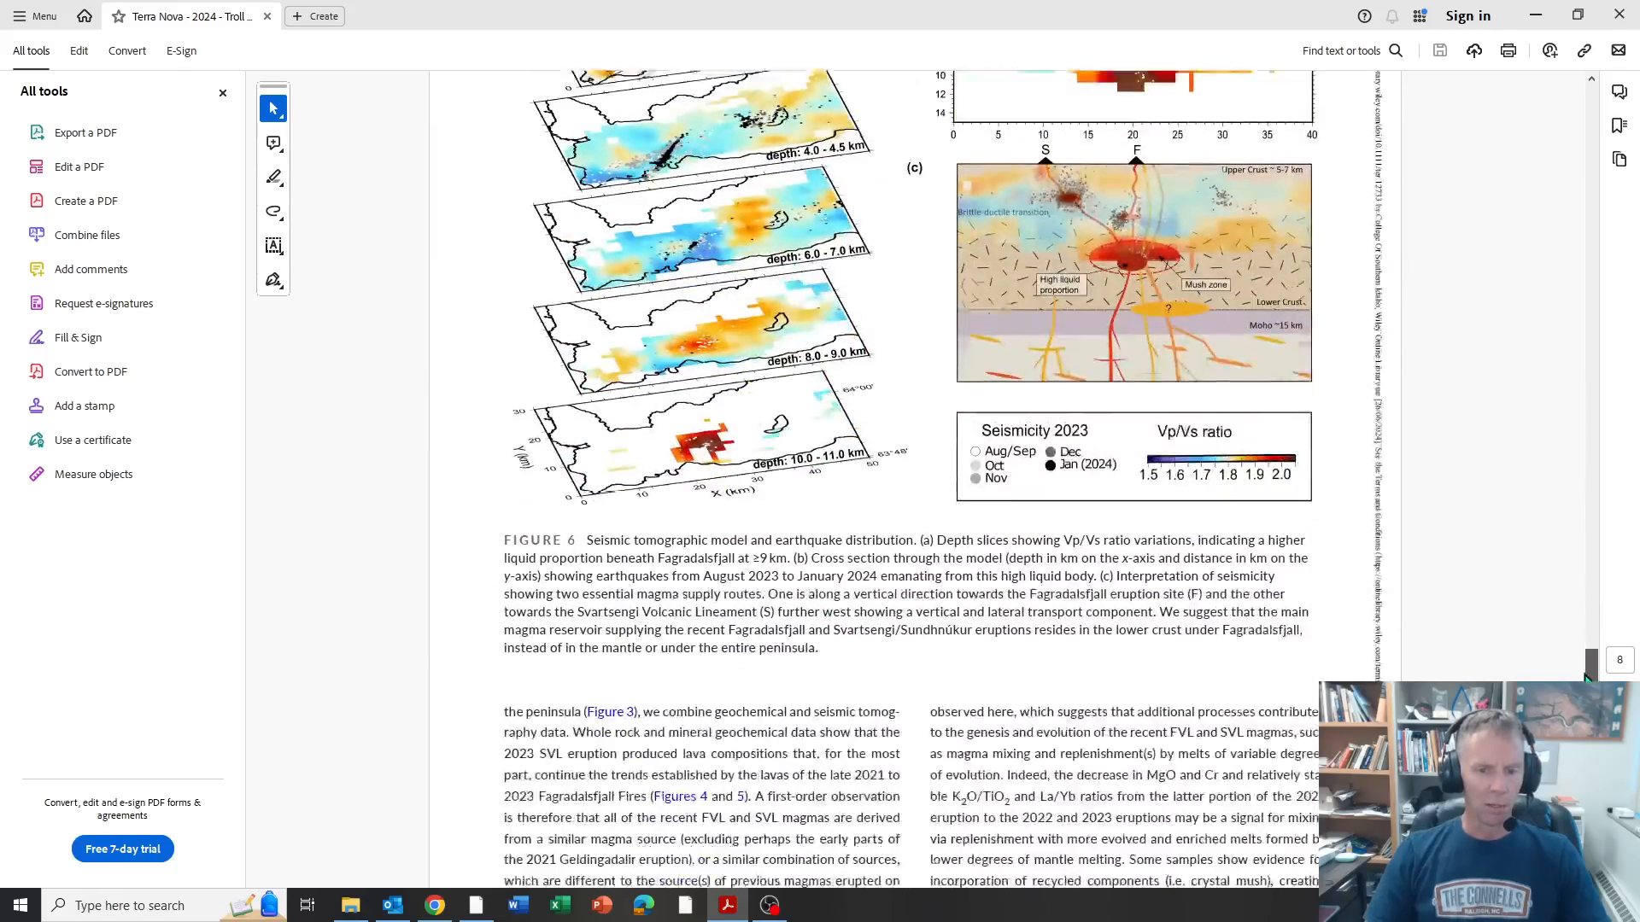
pyautogui.scroll(-3)
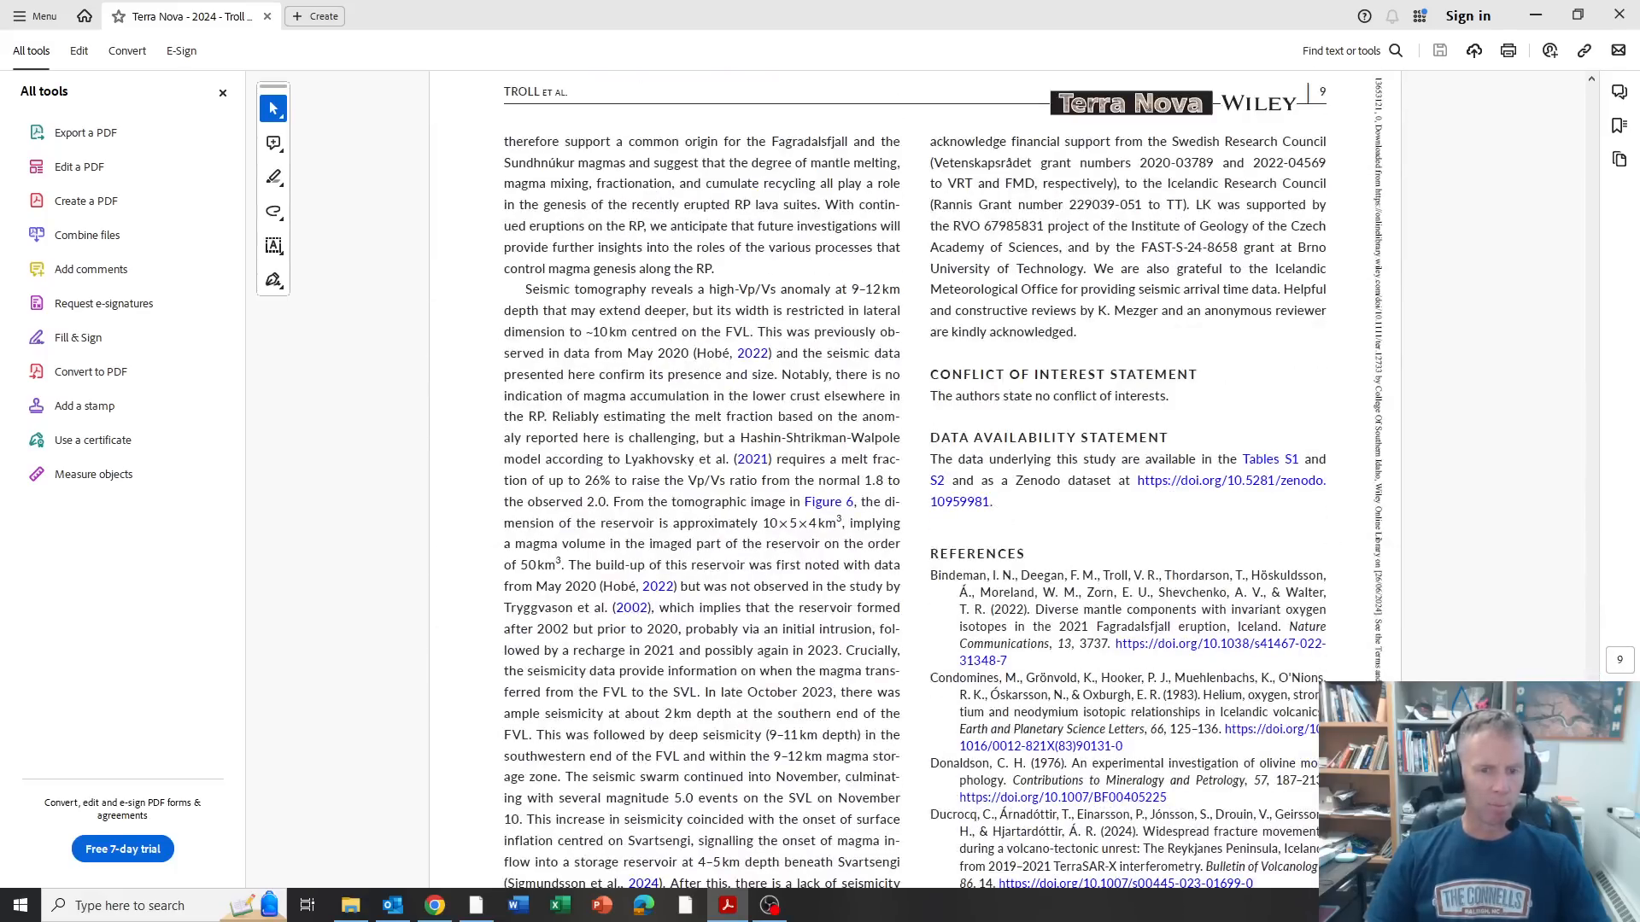
pyautogui.scroll(-3)
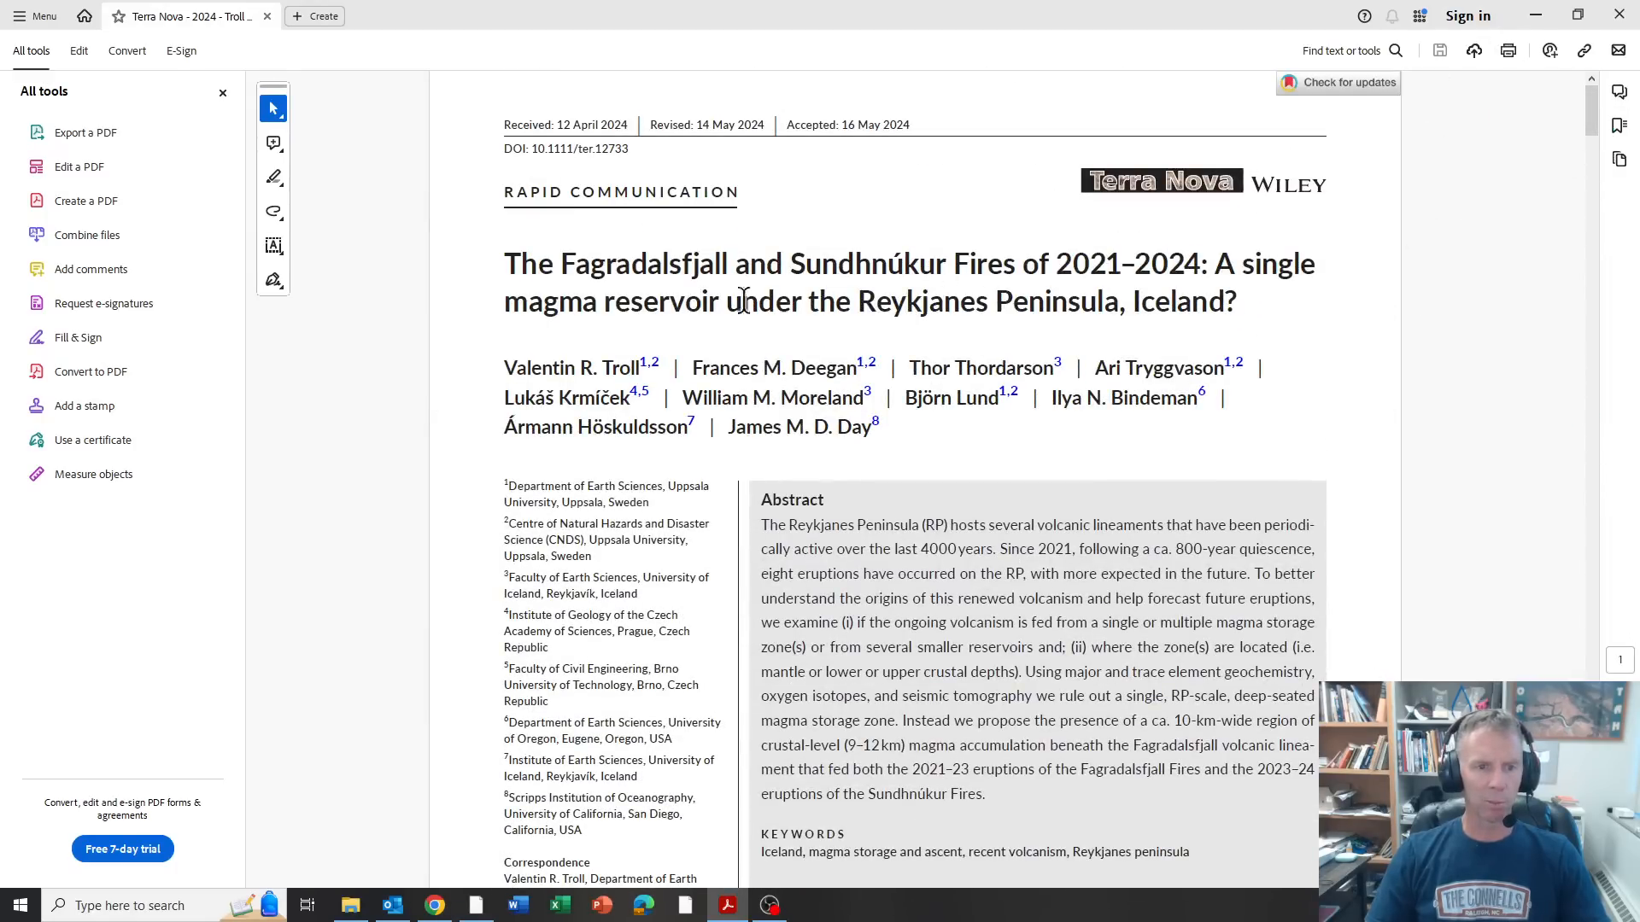
pyautogui.moveTo(1590, 114)
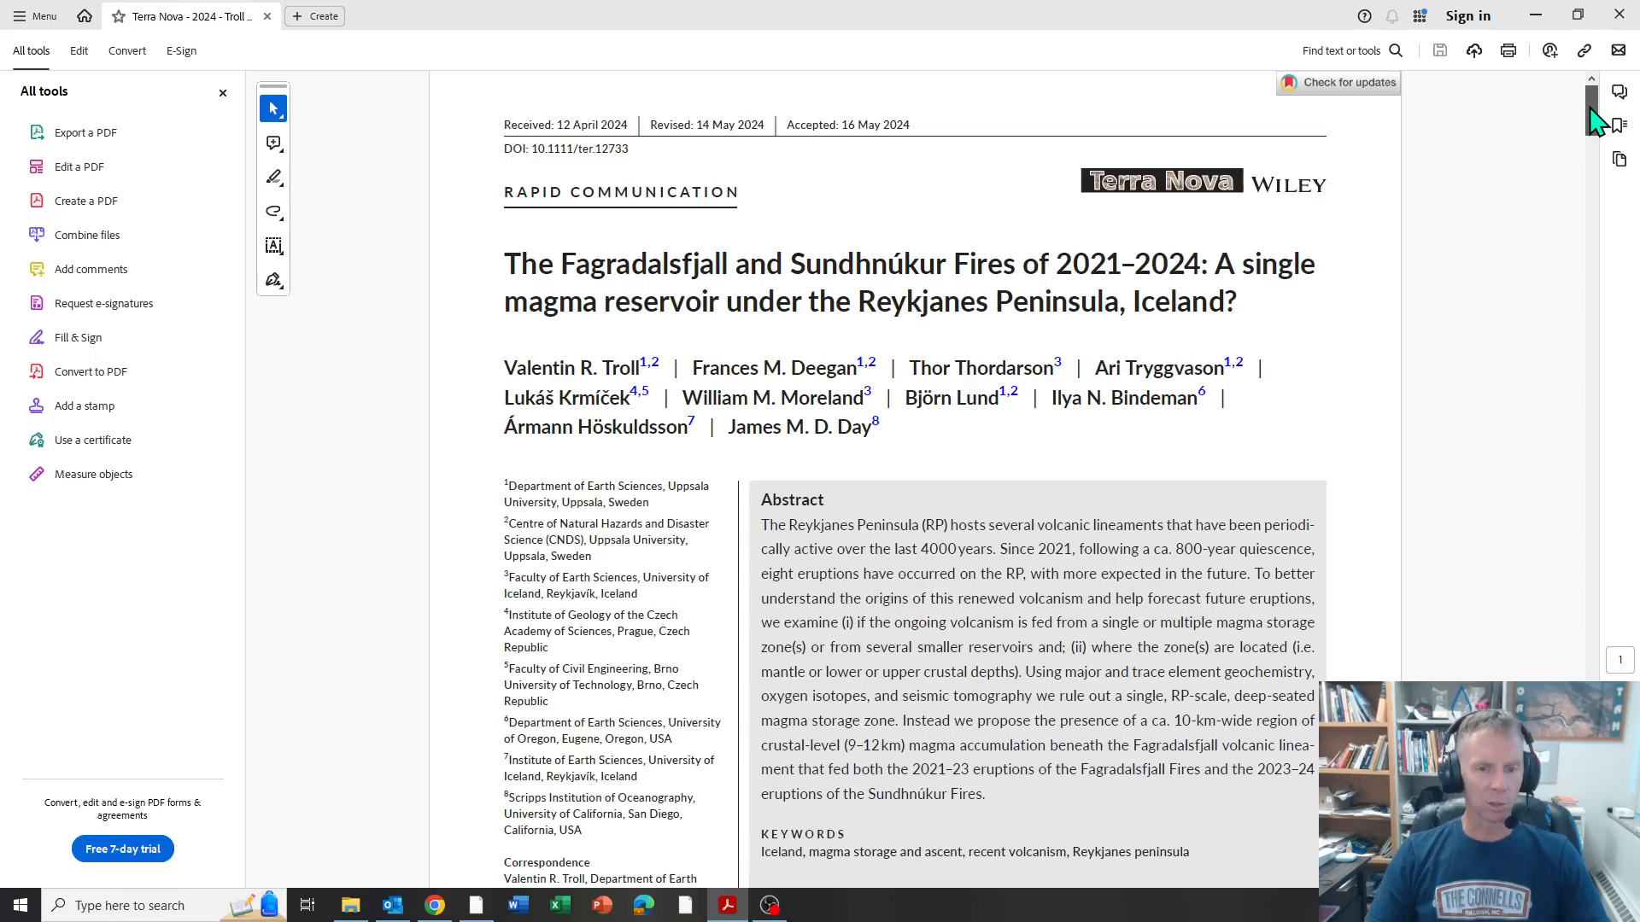
# Step: Scroll down through pages 2–3 to Figure 2's eruption periods chart on page 4
pyautogui.scroll(-3)
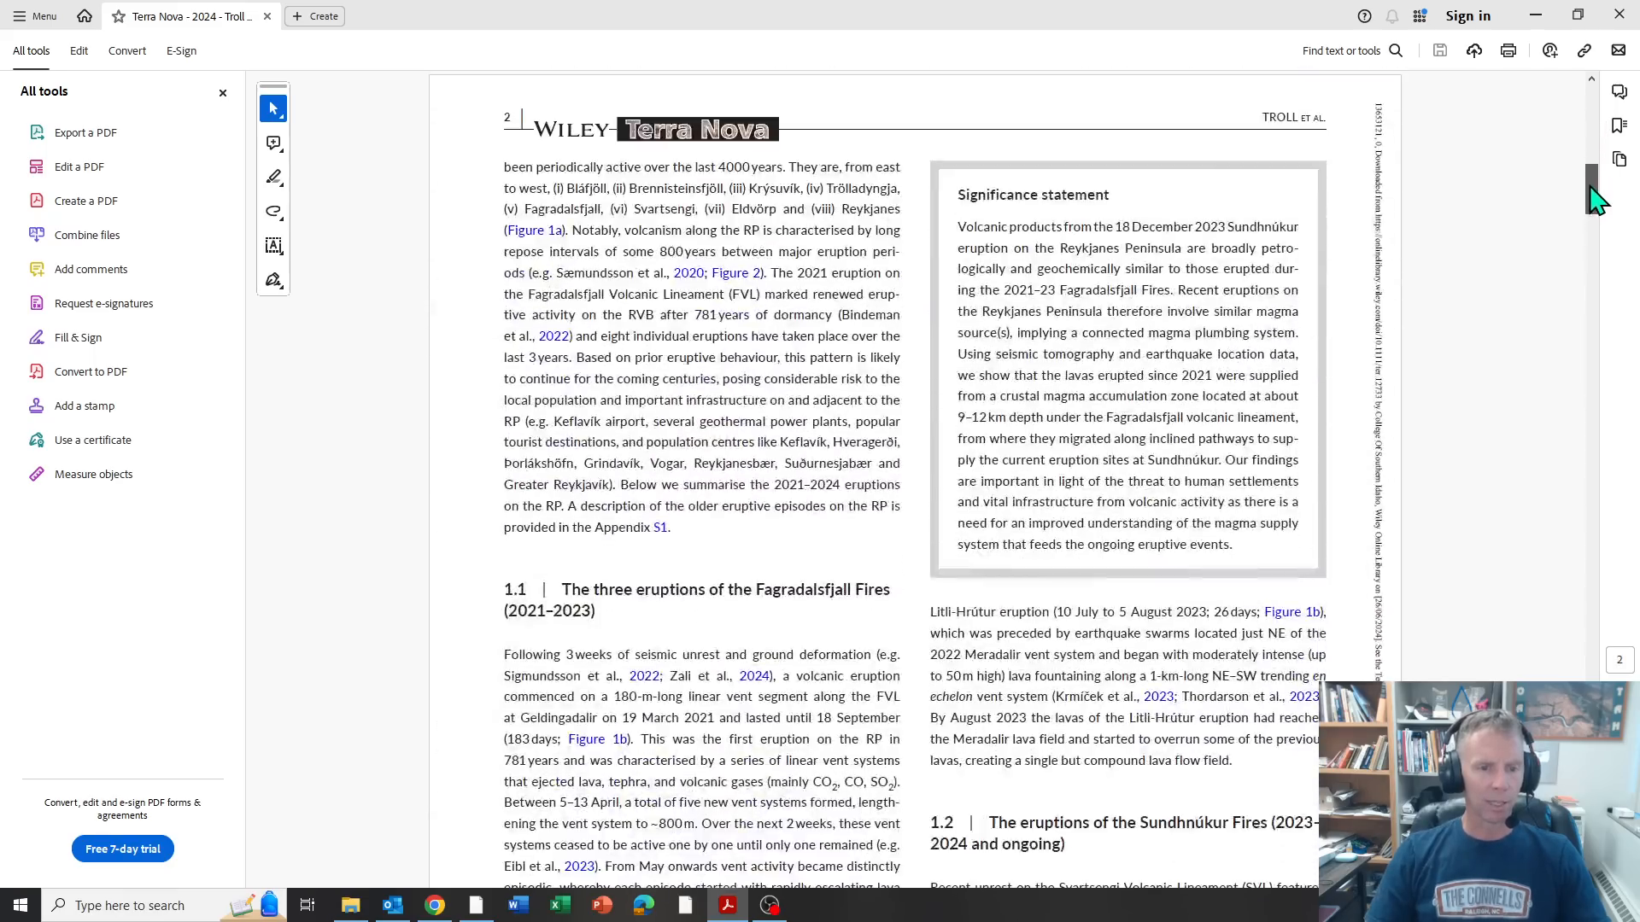
pyautogui.scroll(-3)
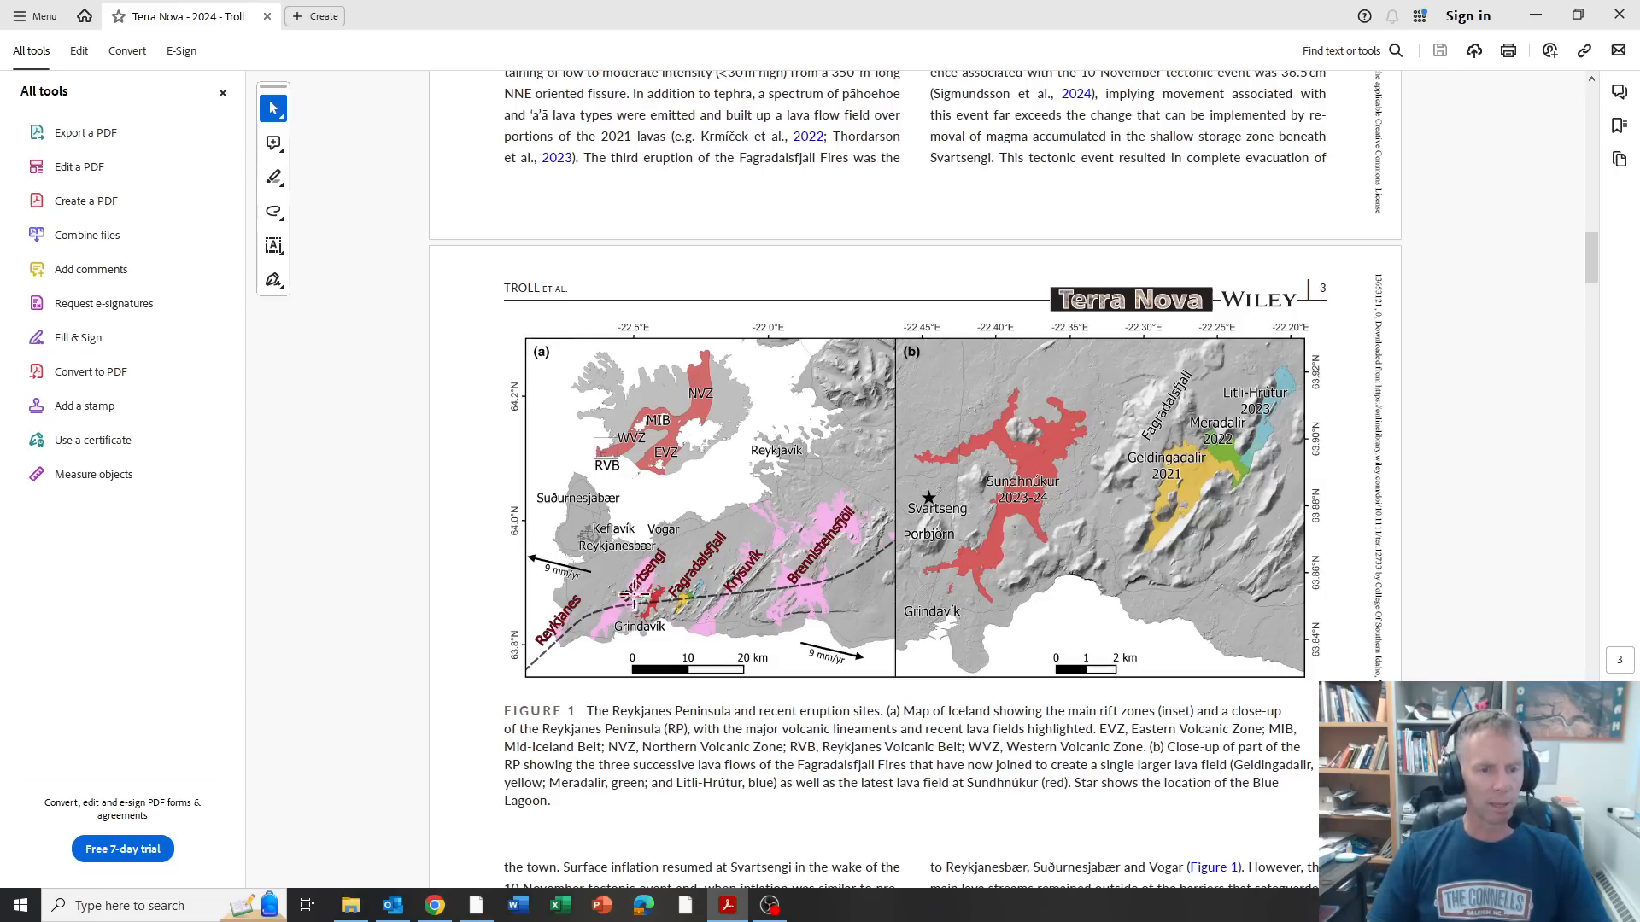
pyautogui.moveTo(618, 593)
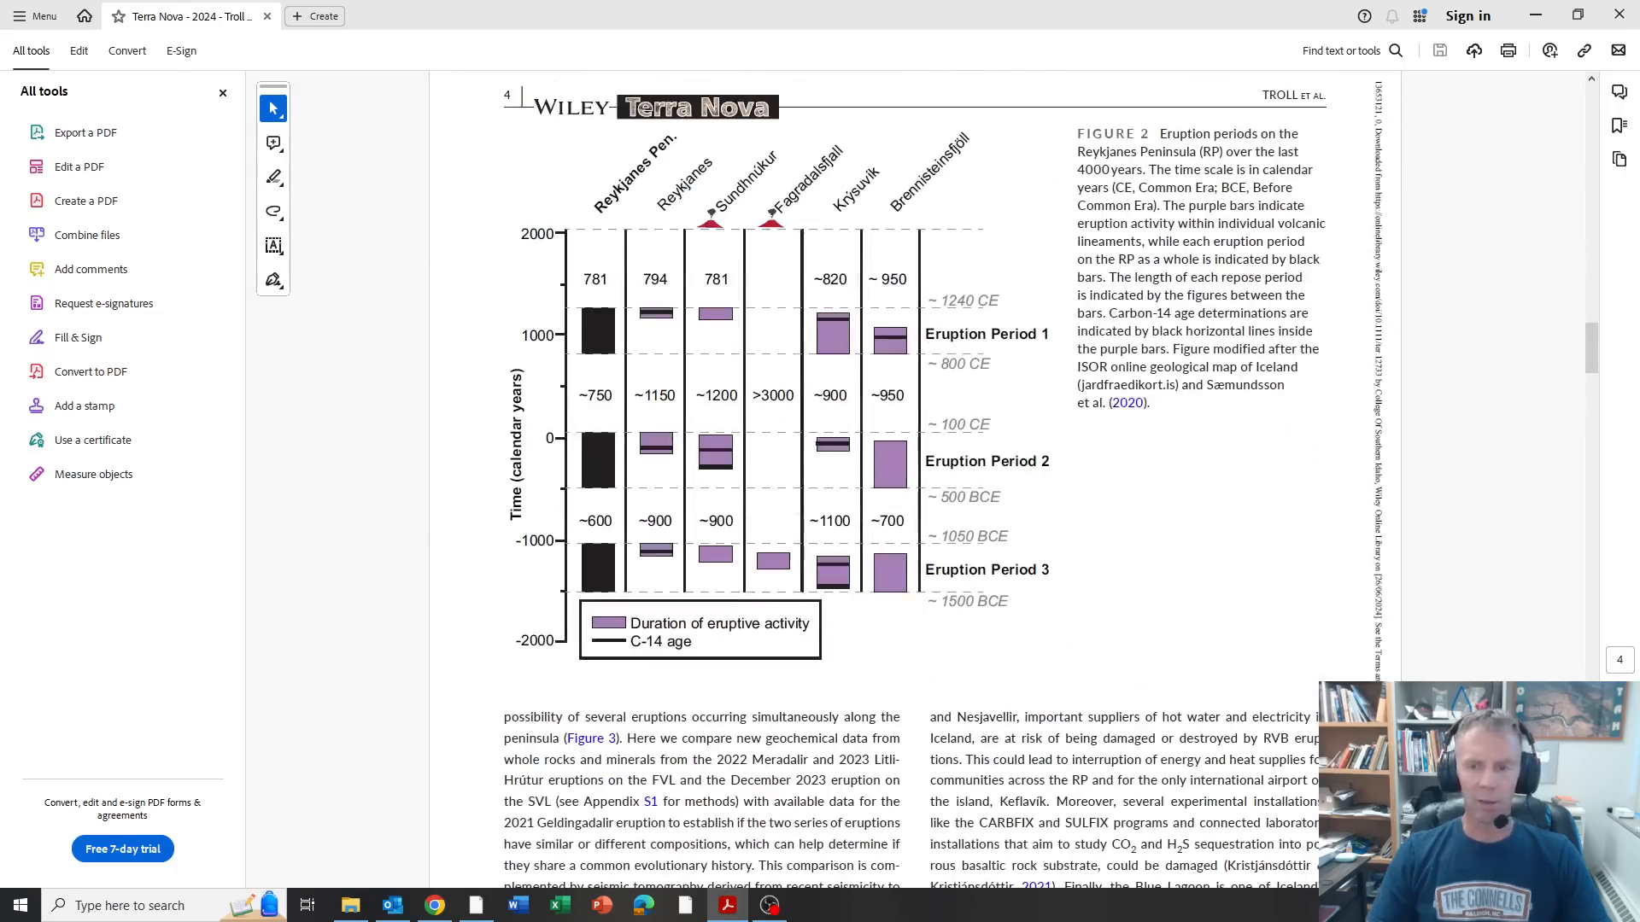
pyautogui.scroll(-3)
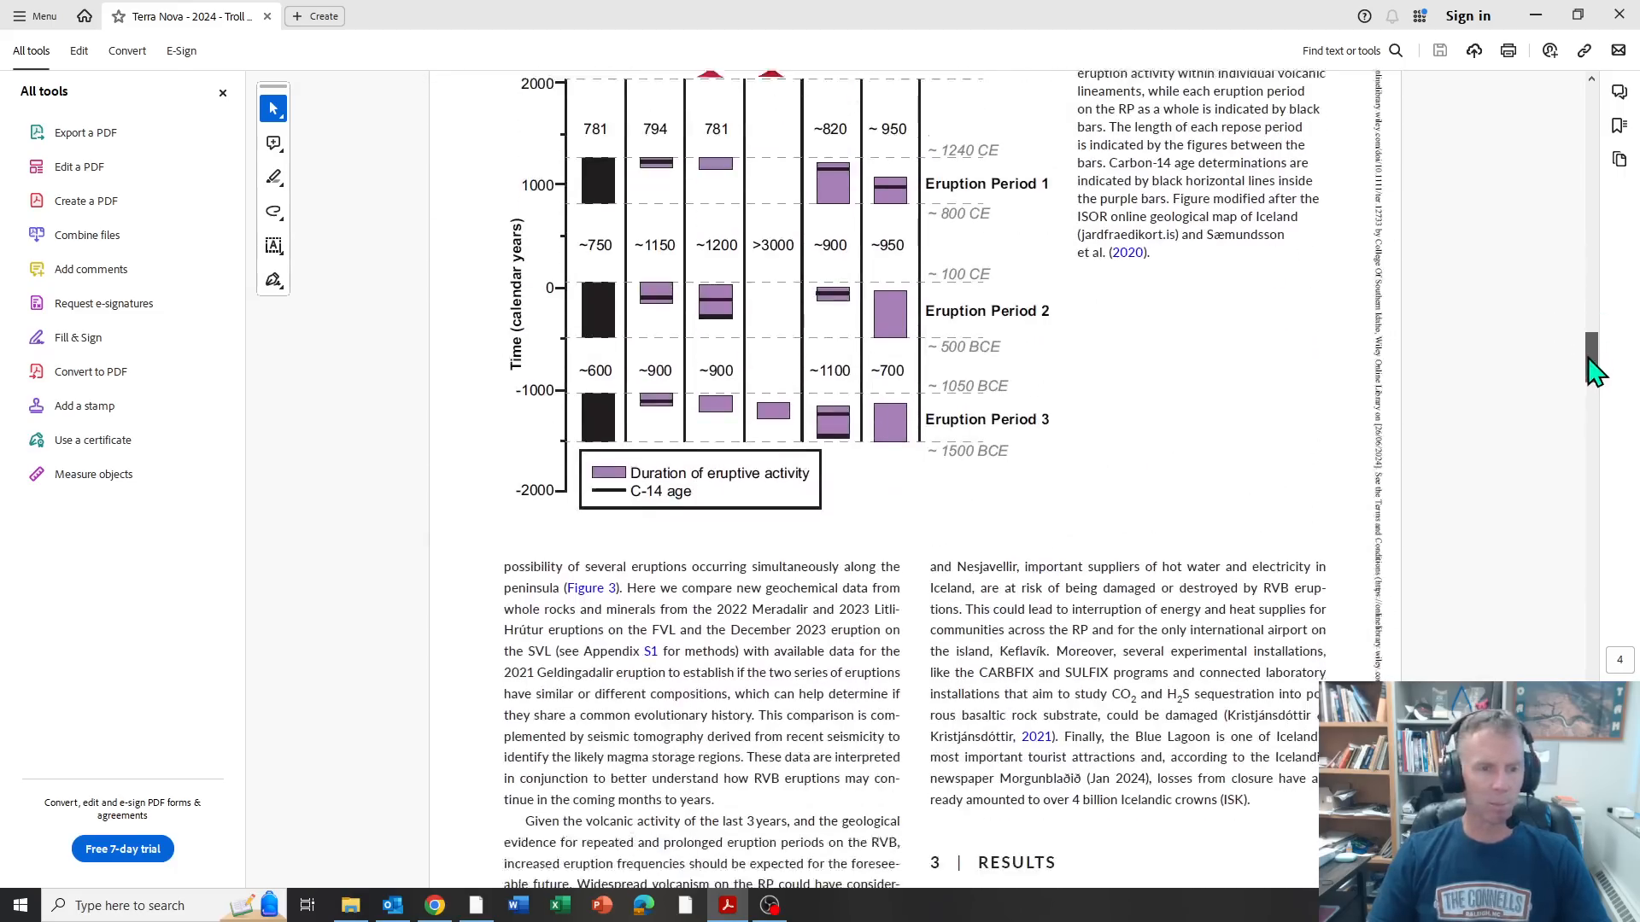